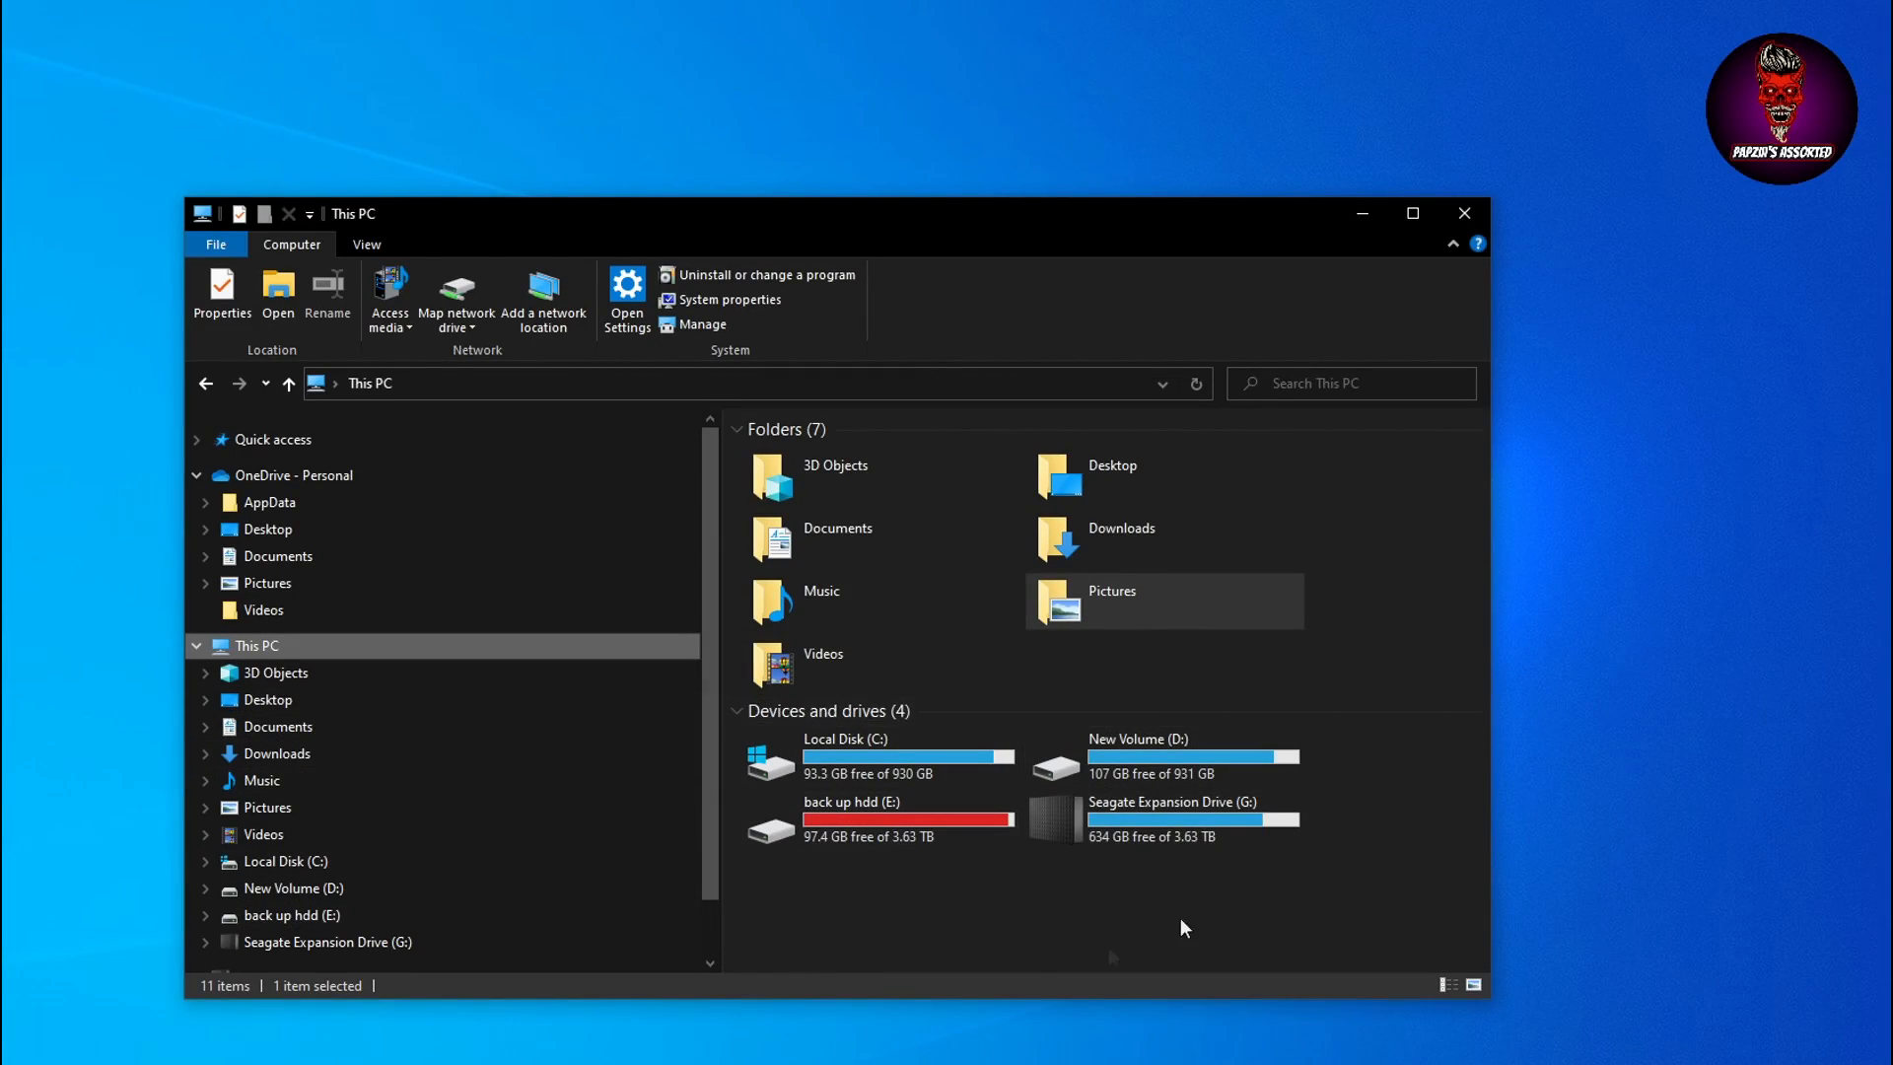
mouse_move(948, 712)
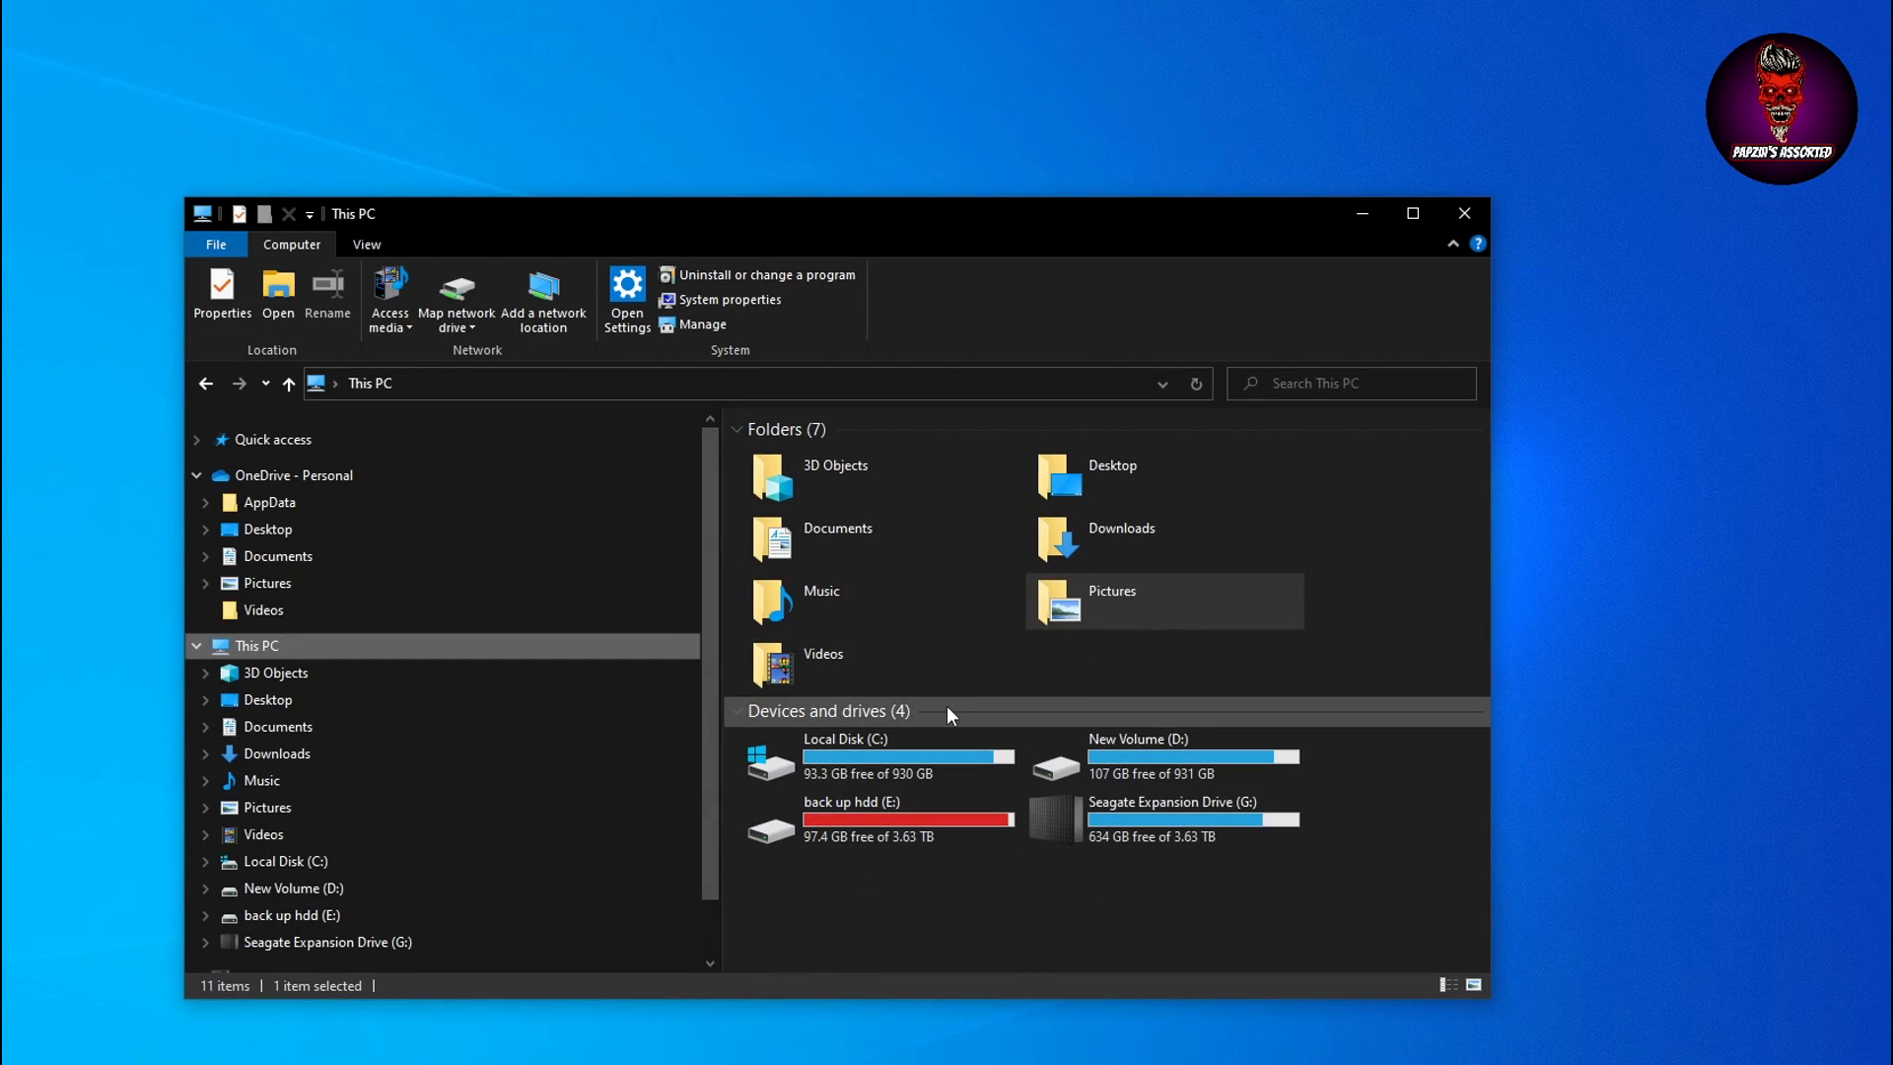
mouse_move(953, 251)
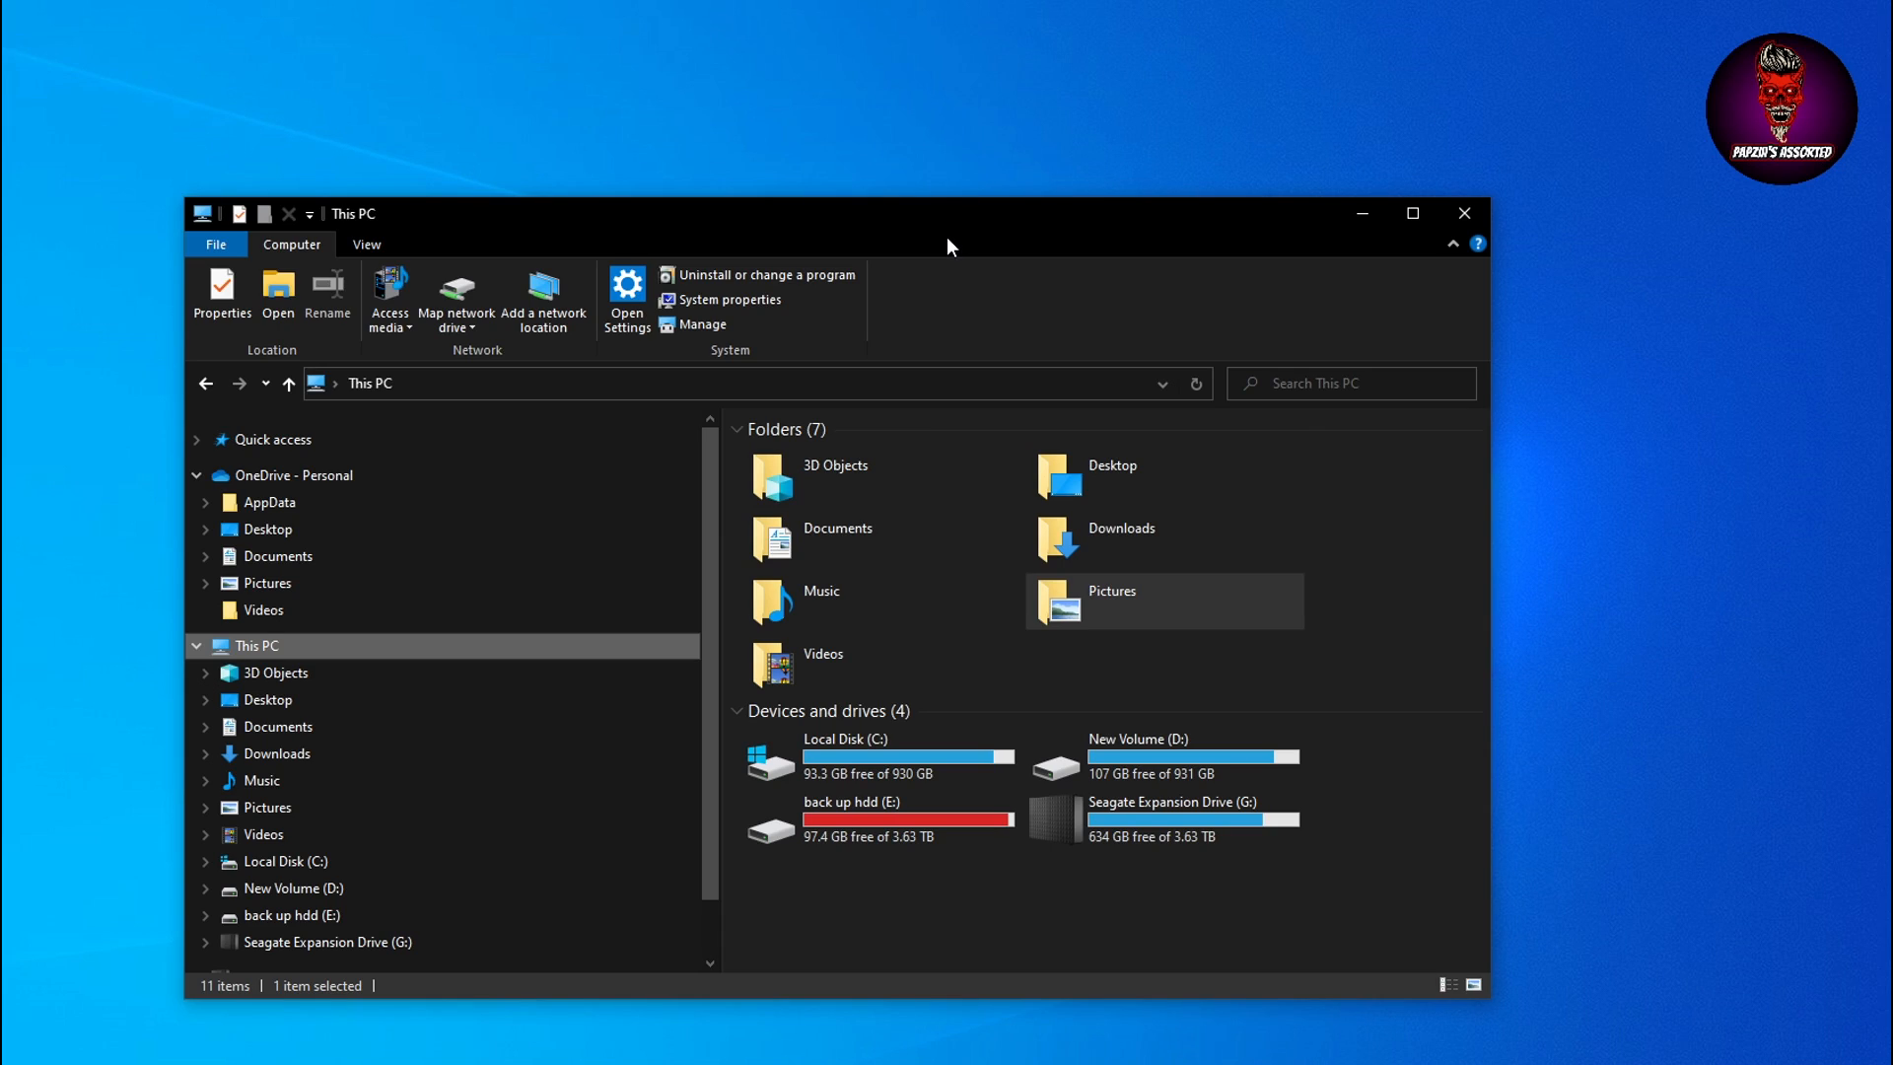
mouse_move(1012, 347)
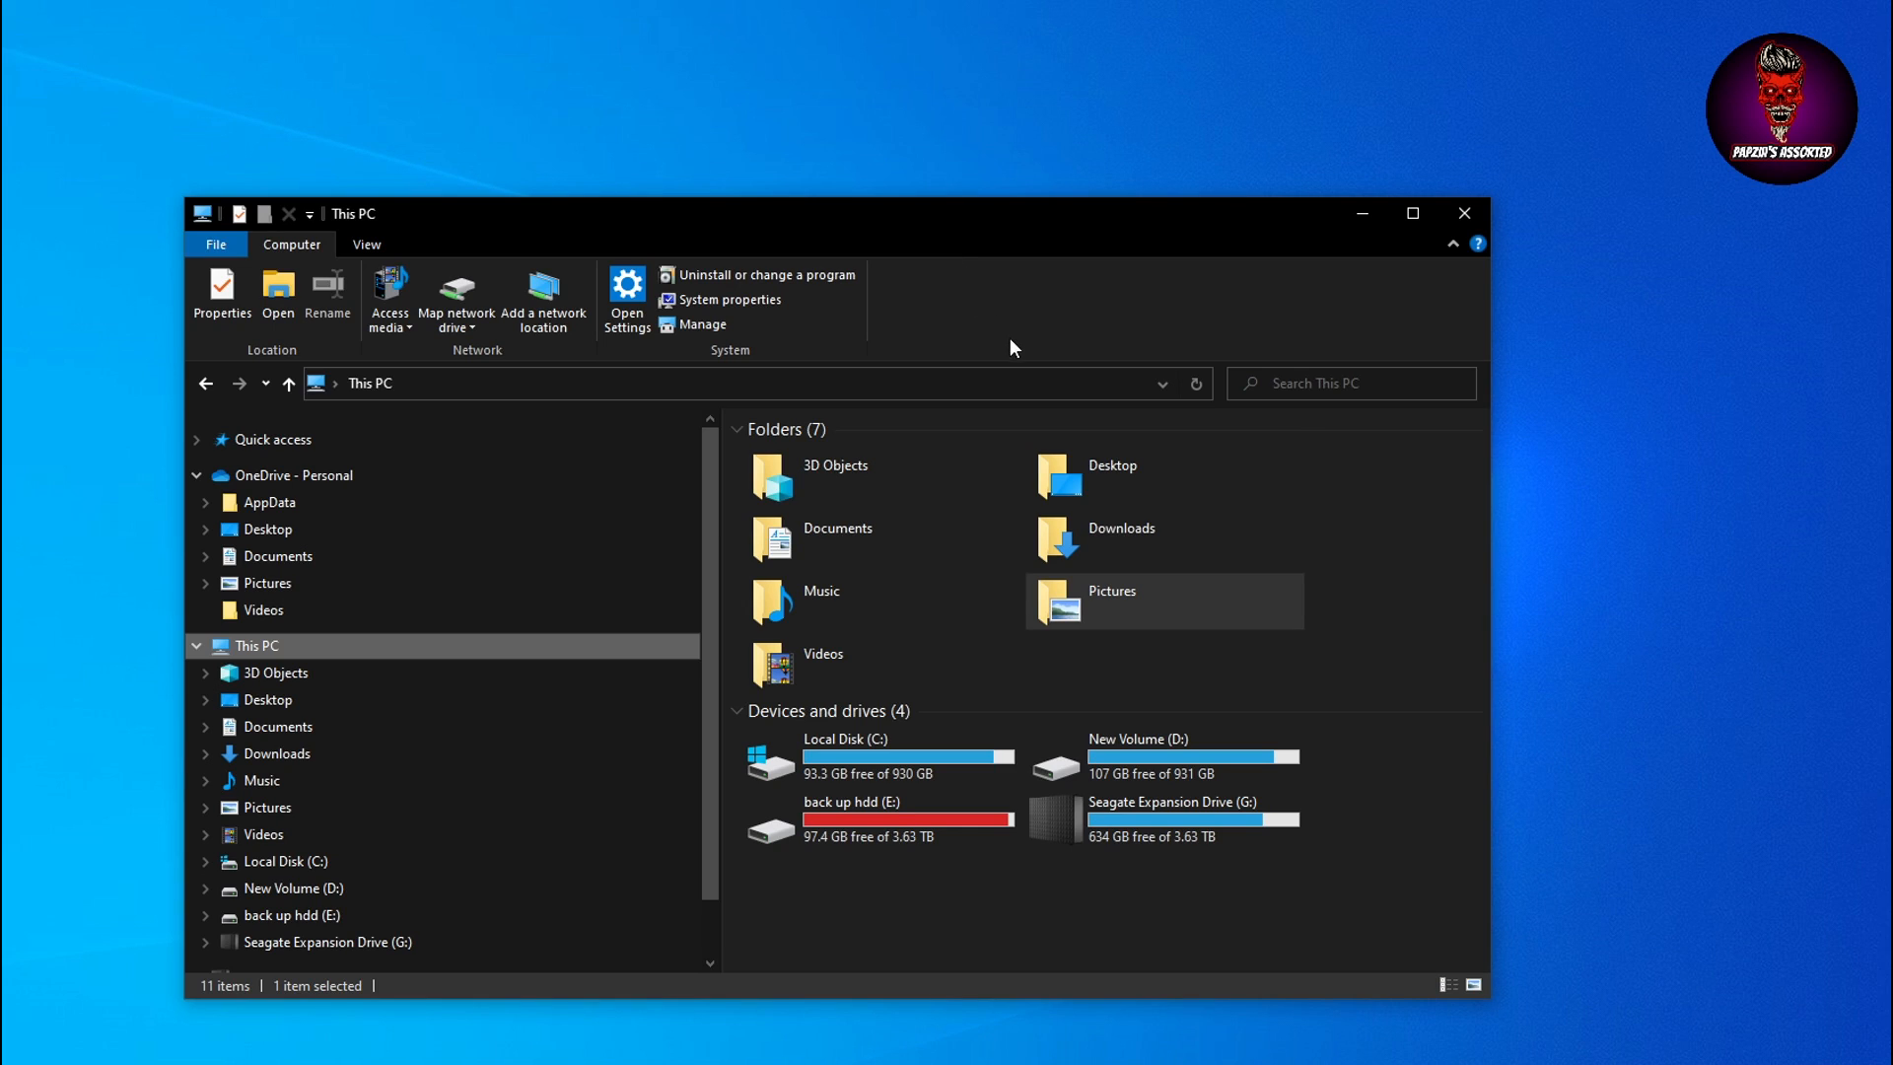
Maximize the browser and reach the Files list on the Spider-Man PC Modding Tool mod page.
left_click(1466, 213)
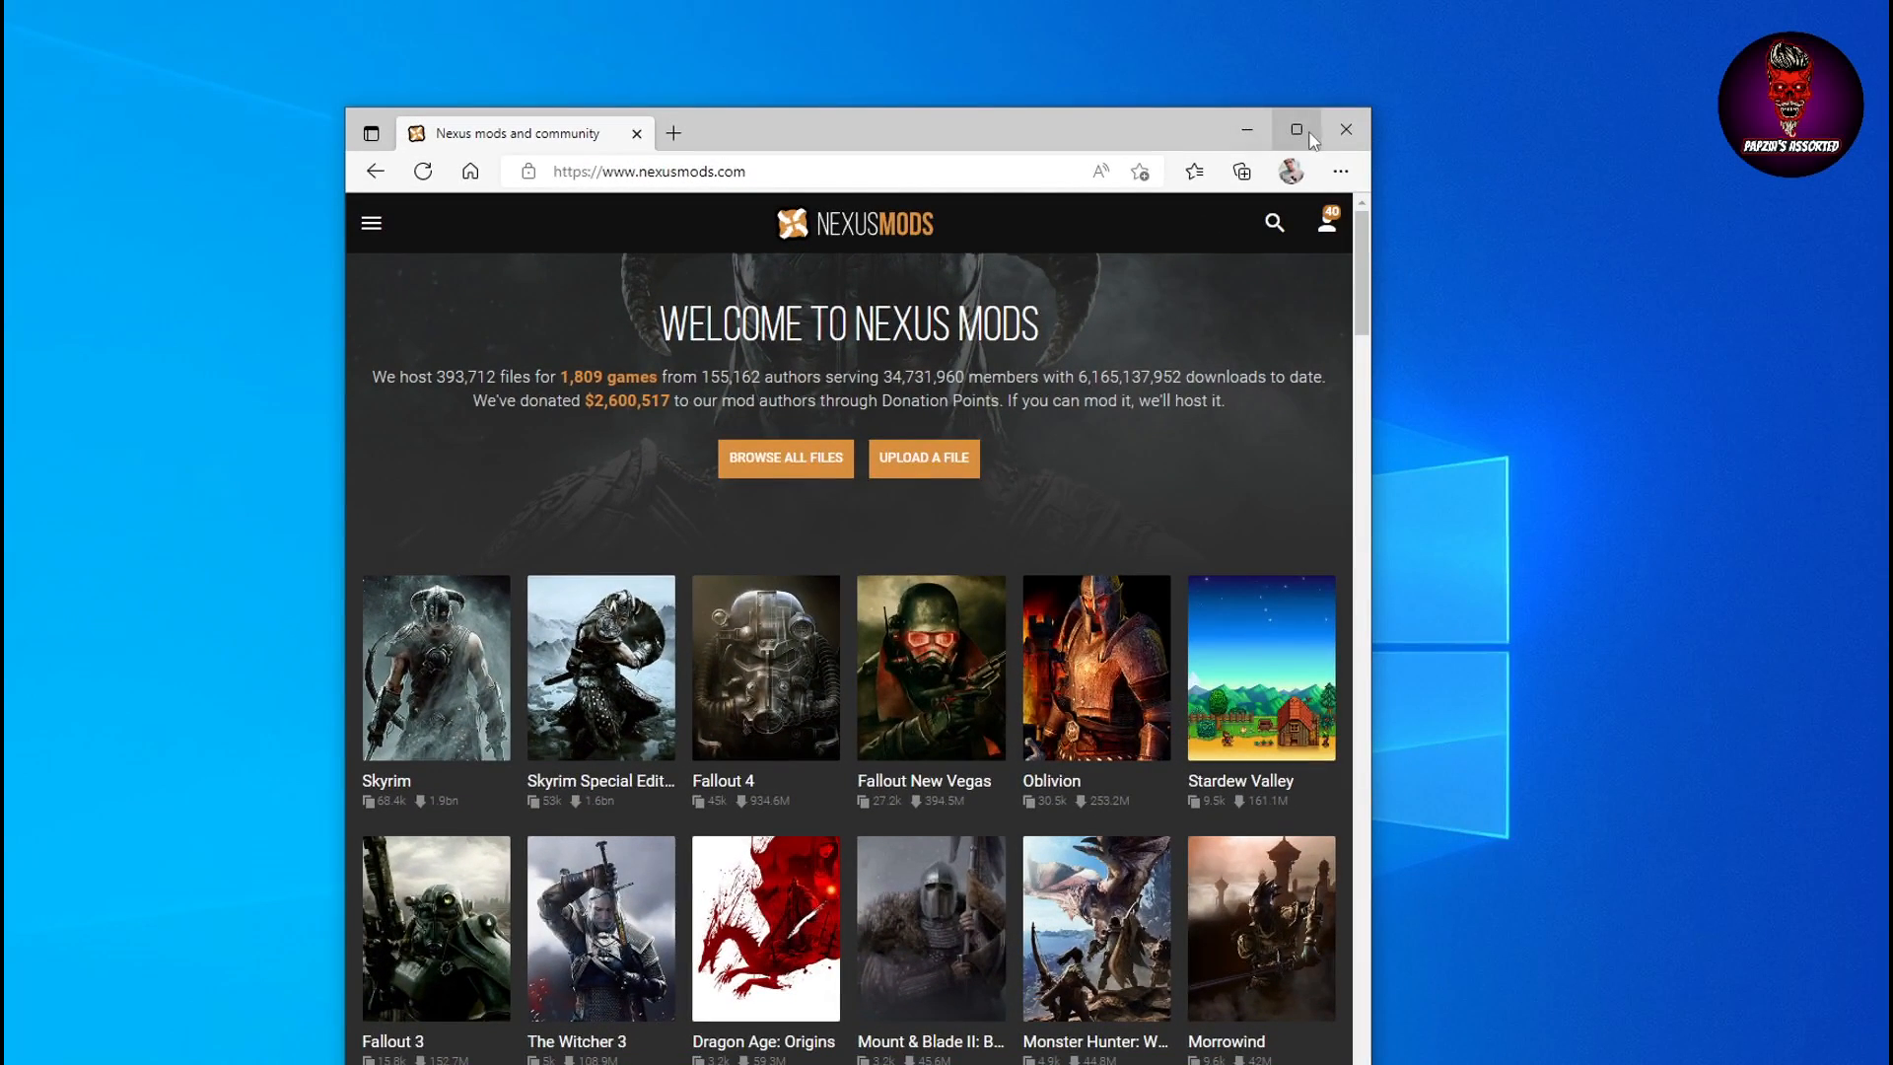
left_click(1295, 130)
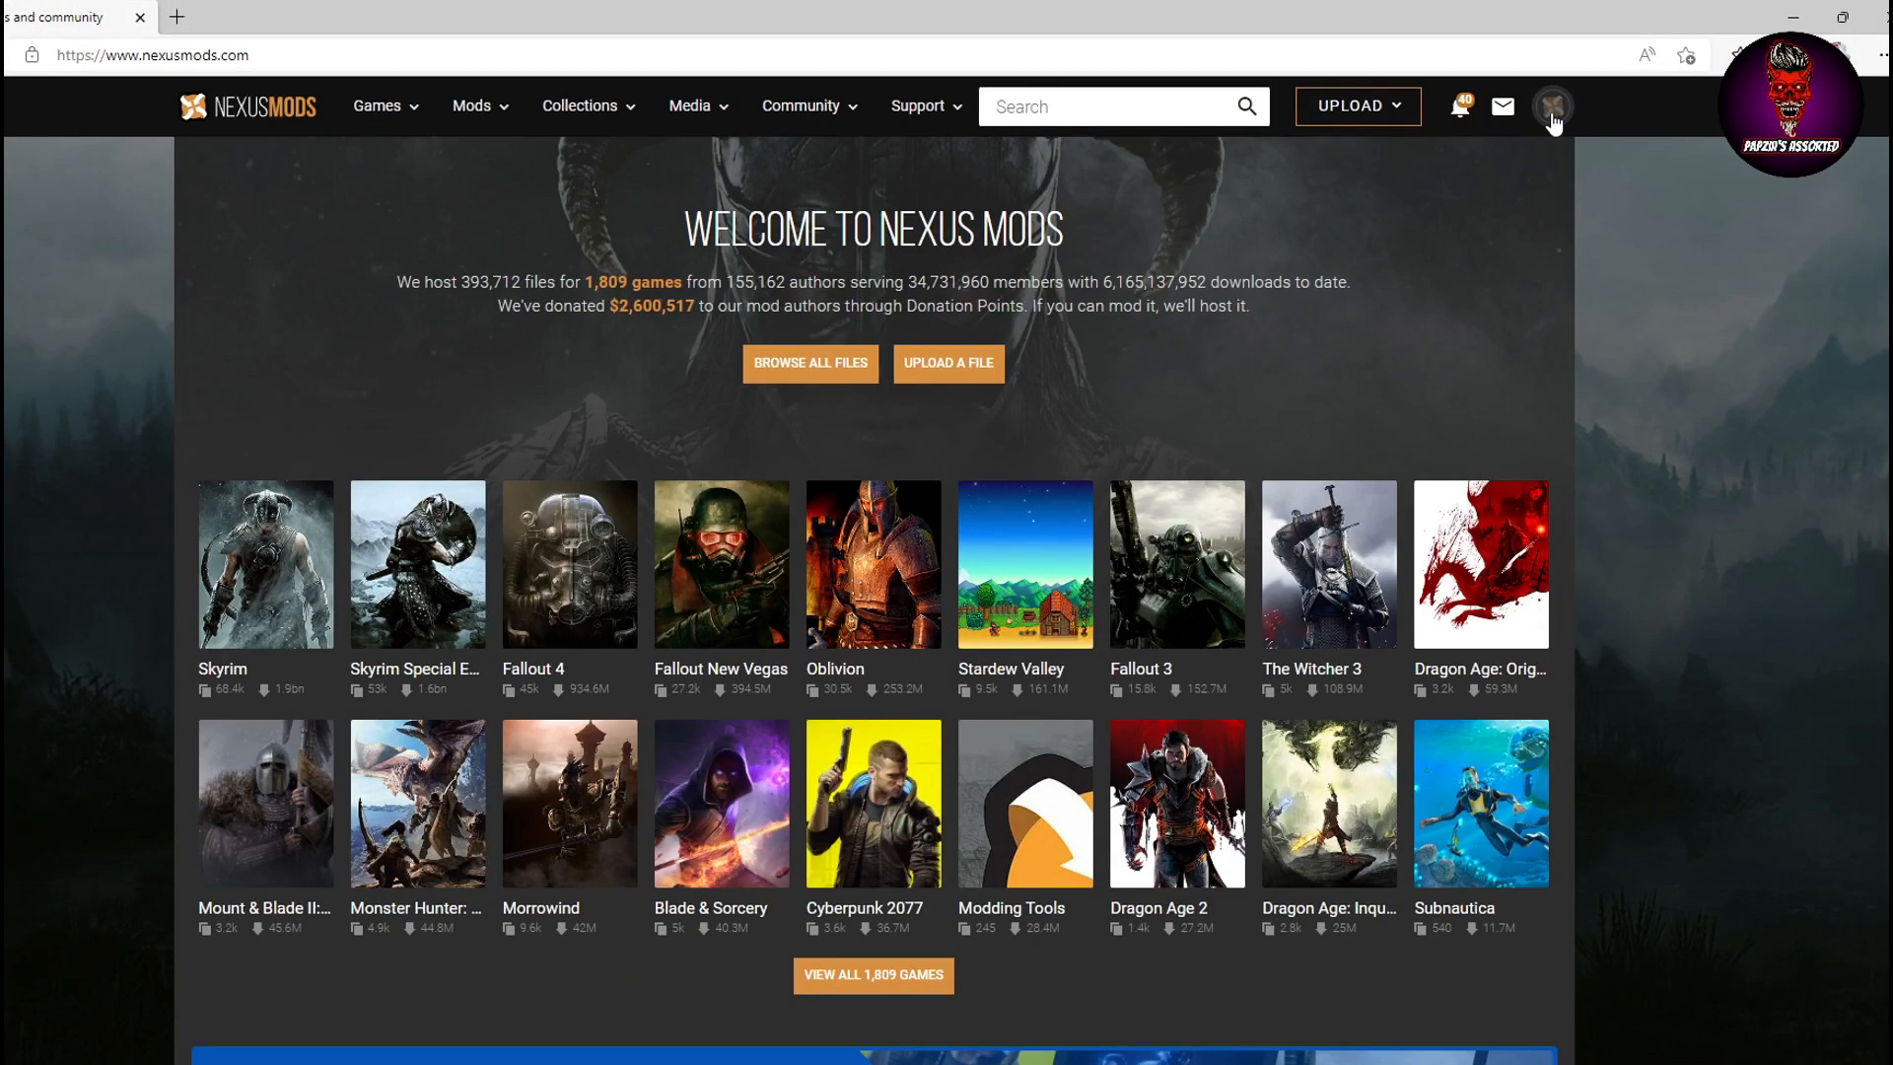
left_click(1553, 106)
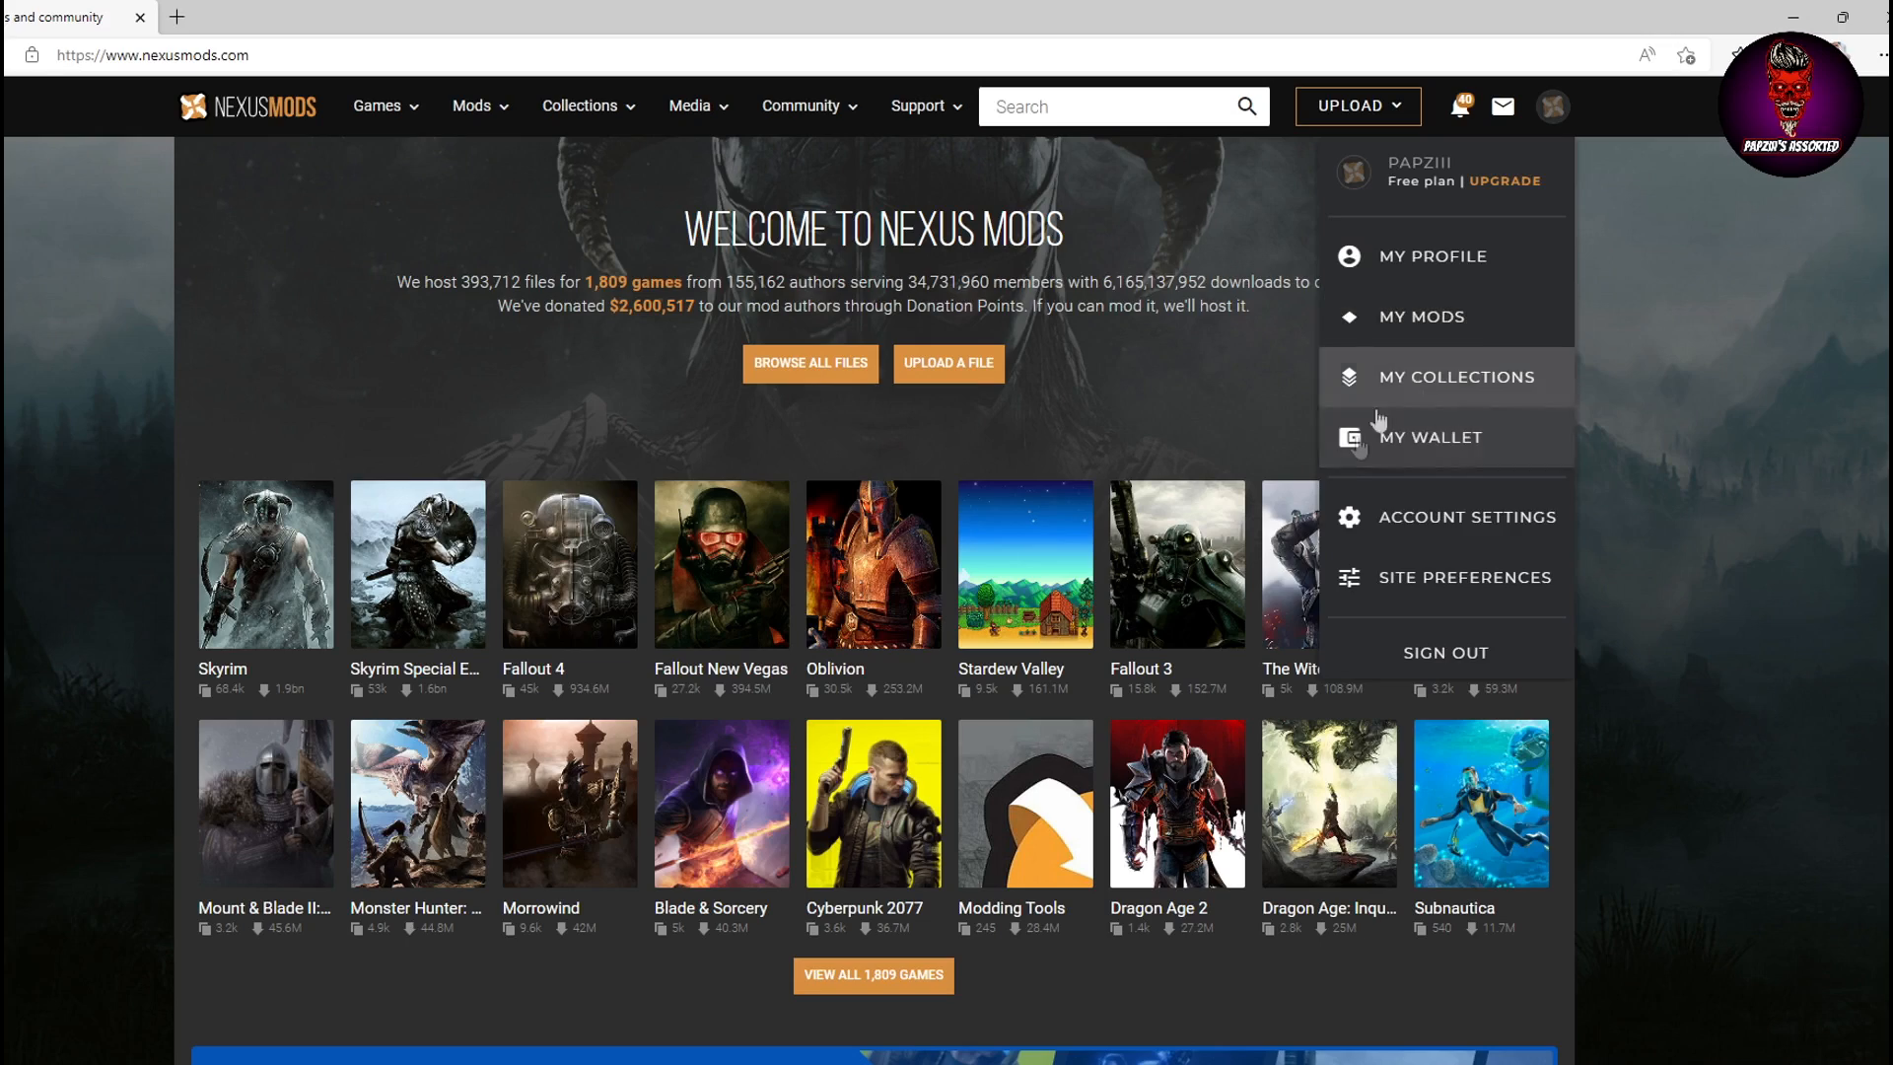
mouse_move(1558, 487)
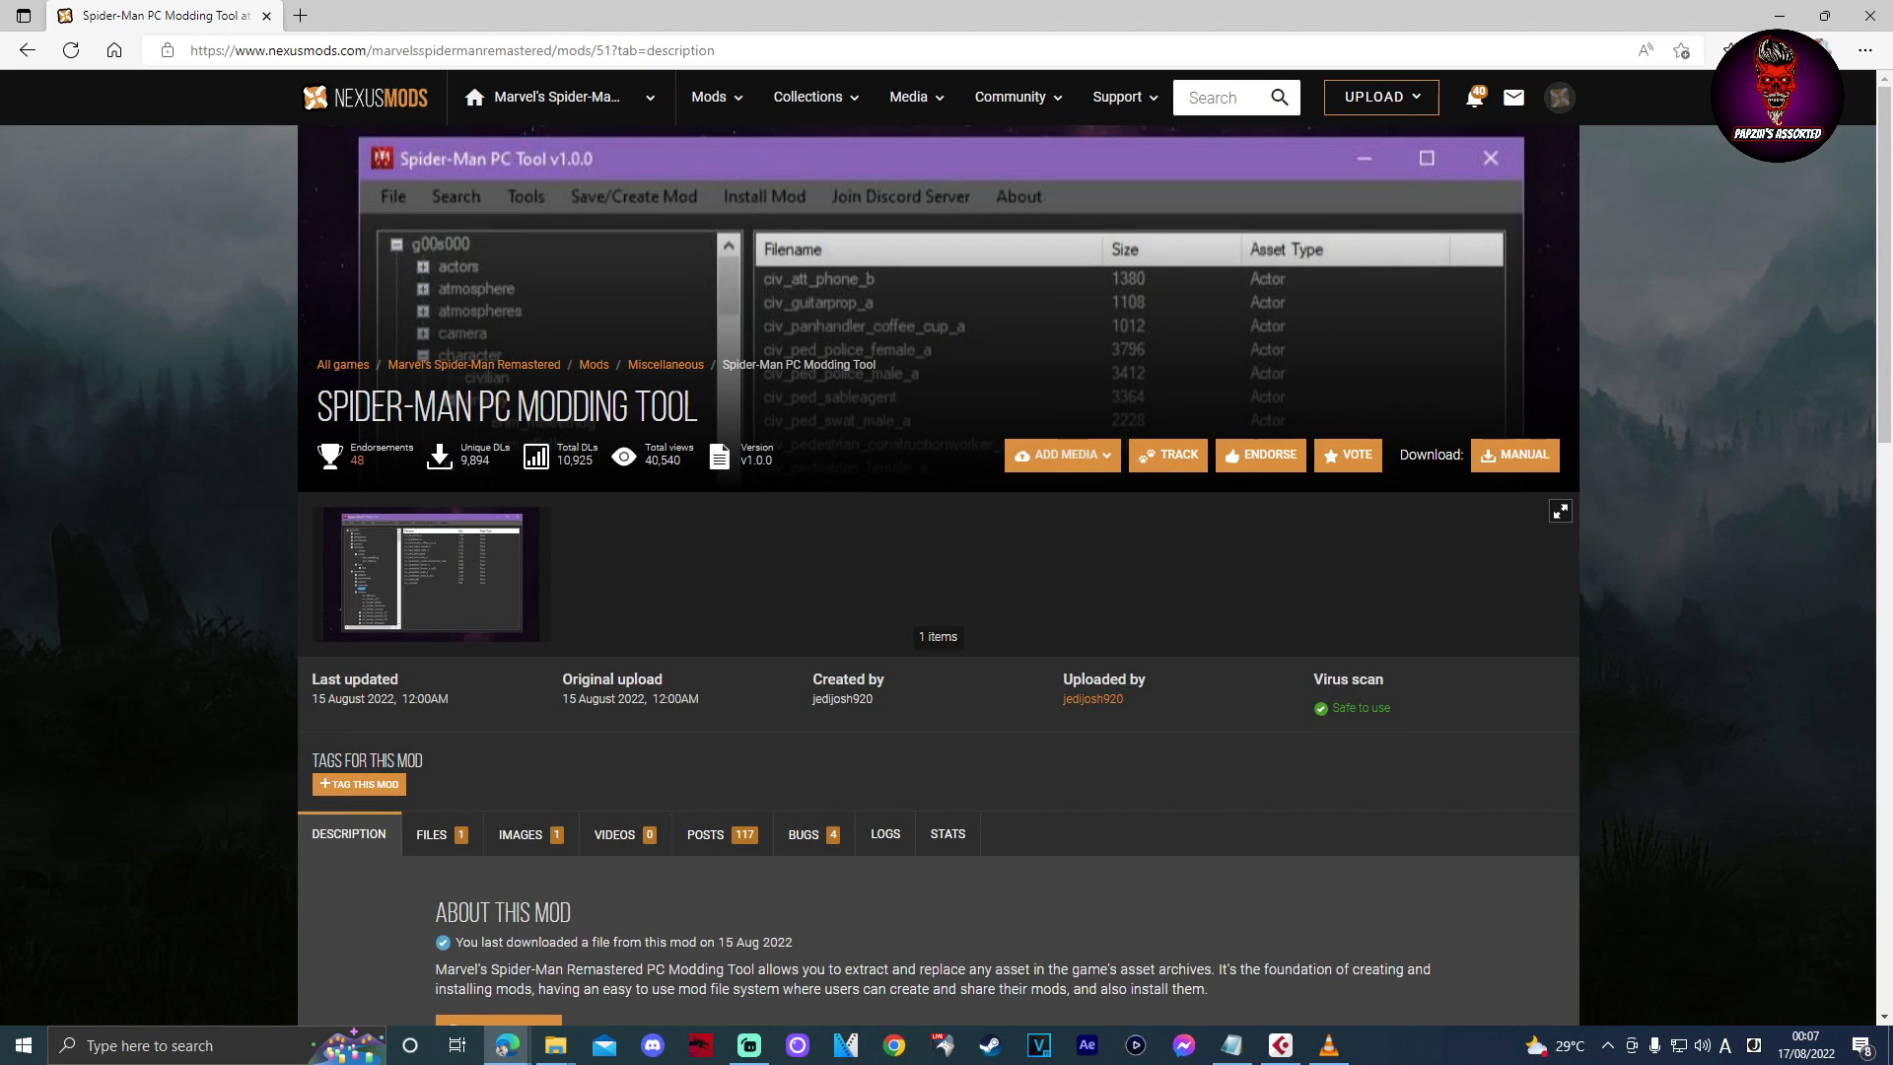
scroll("down", 3)
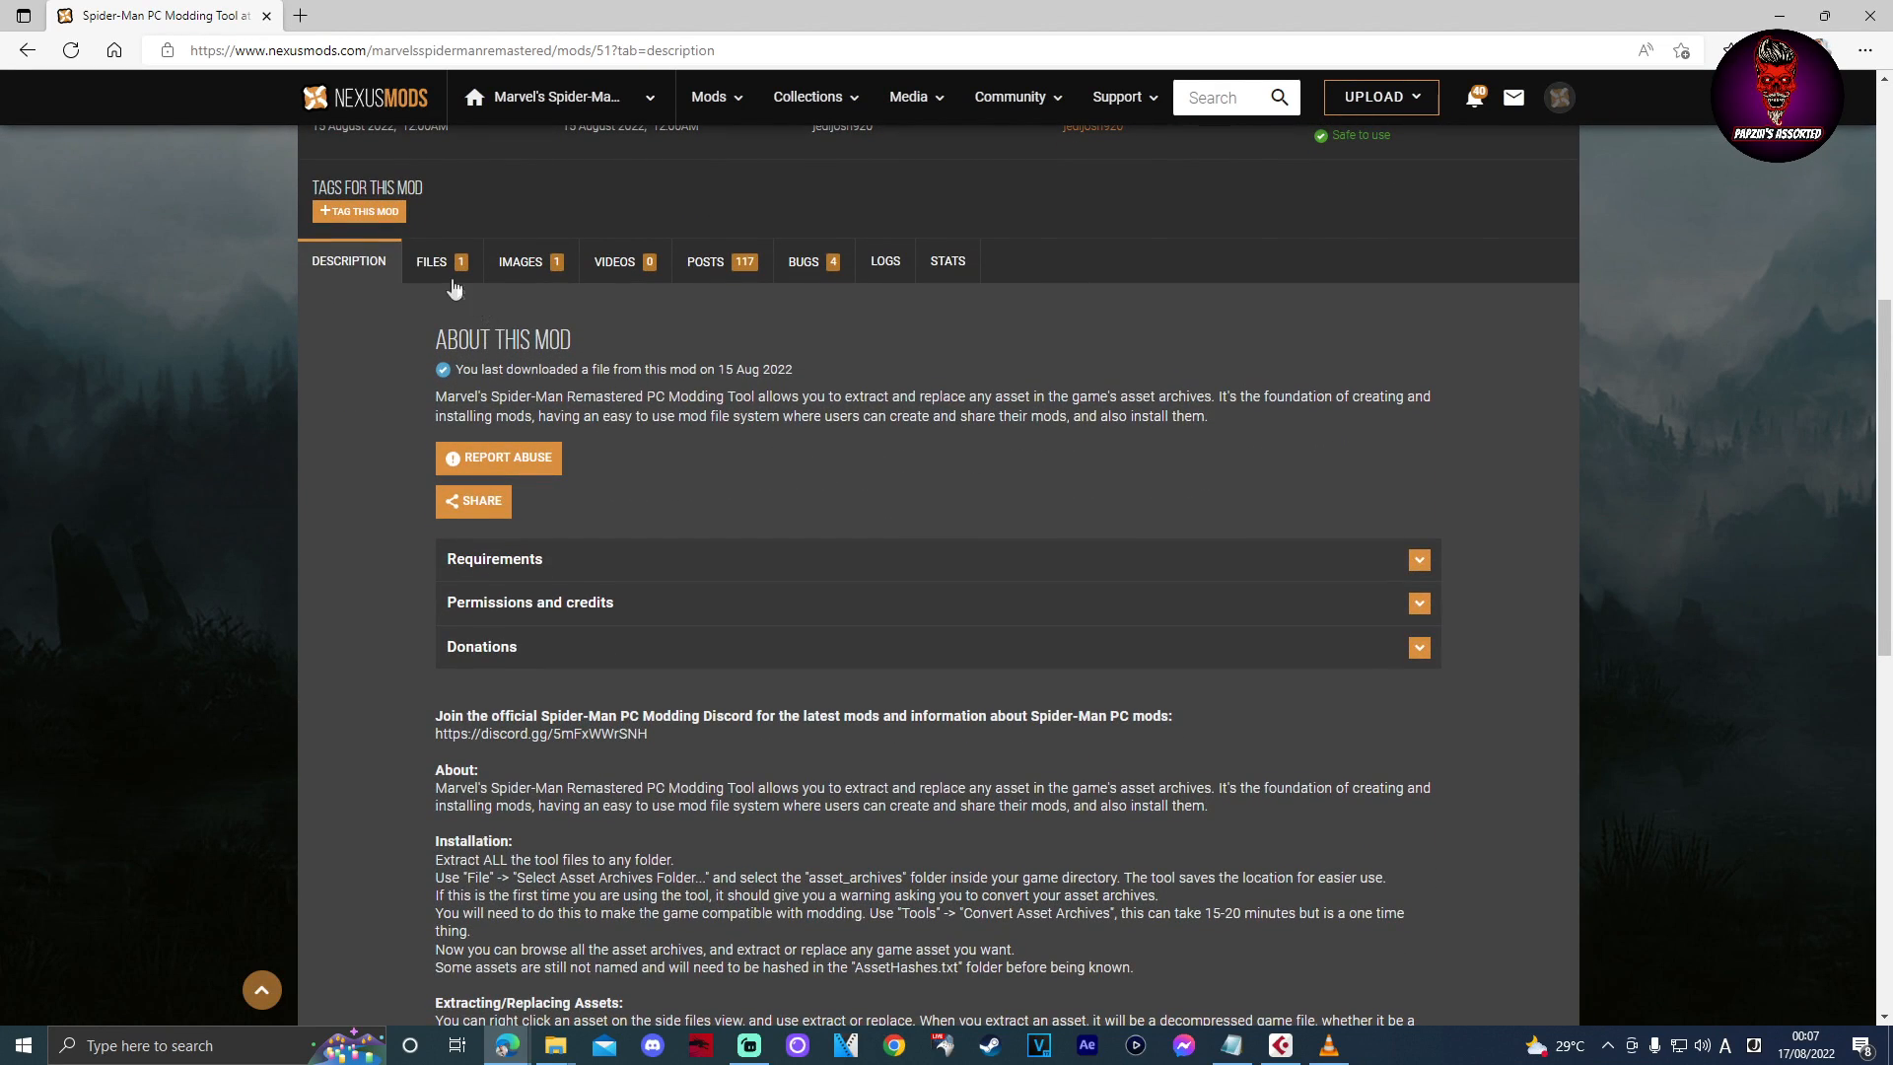
left_click(432, 260)
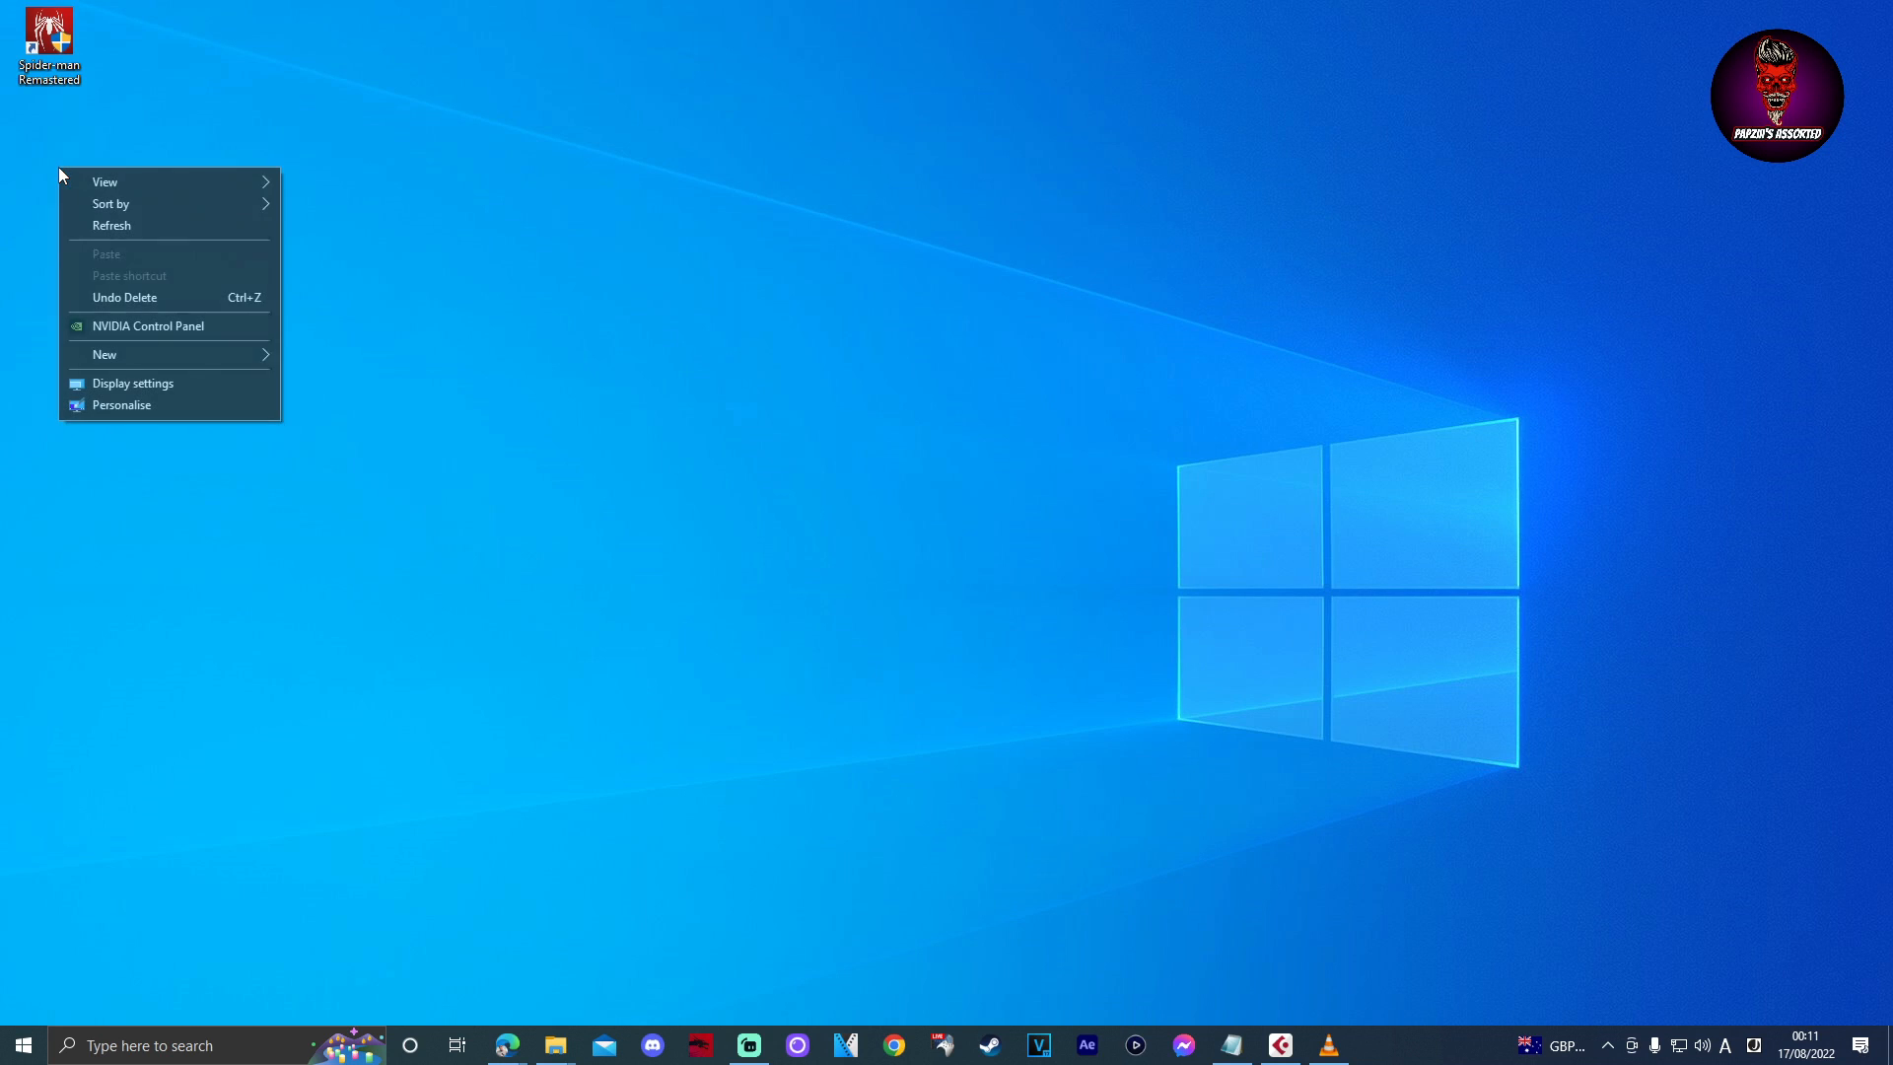
mouse_move(104, 353)
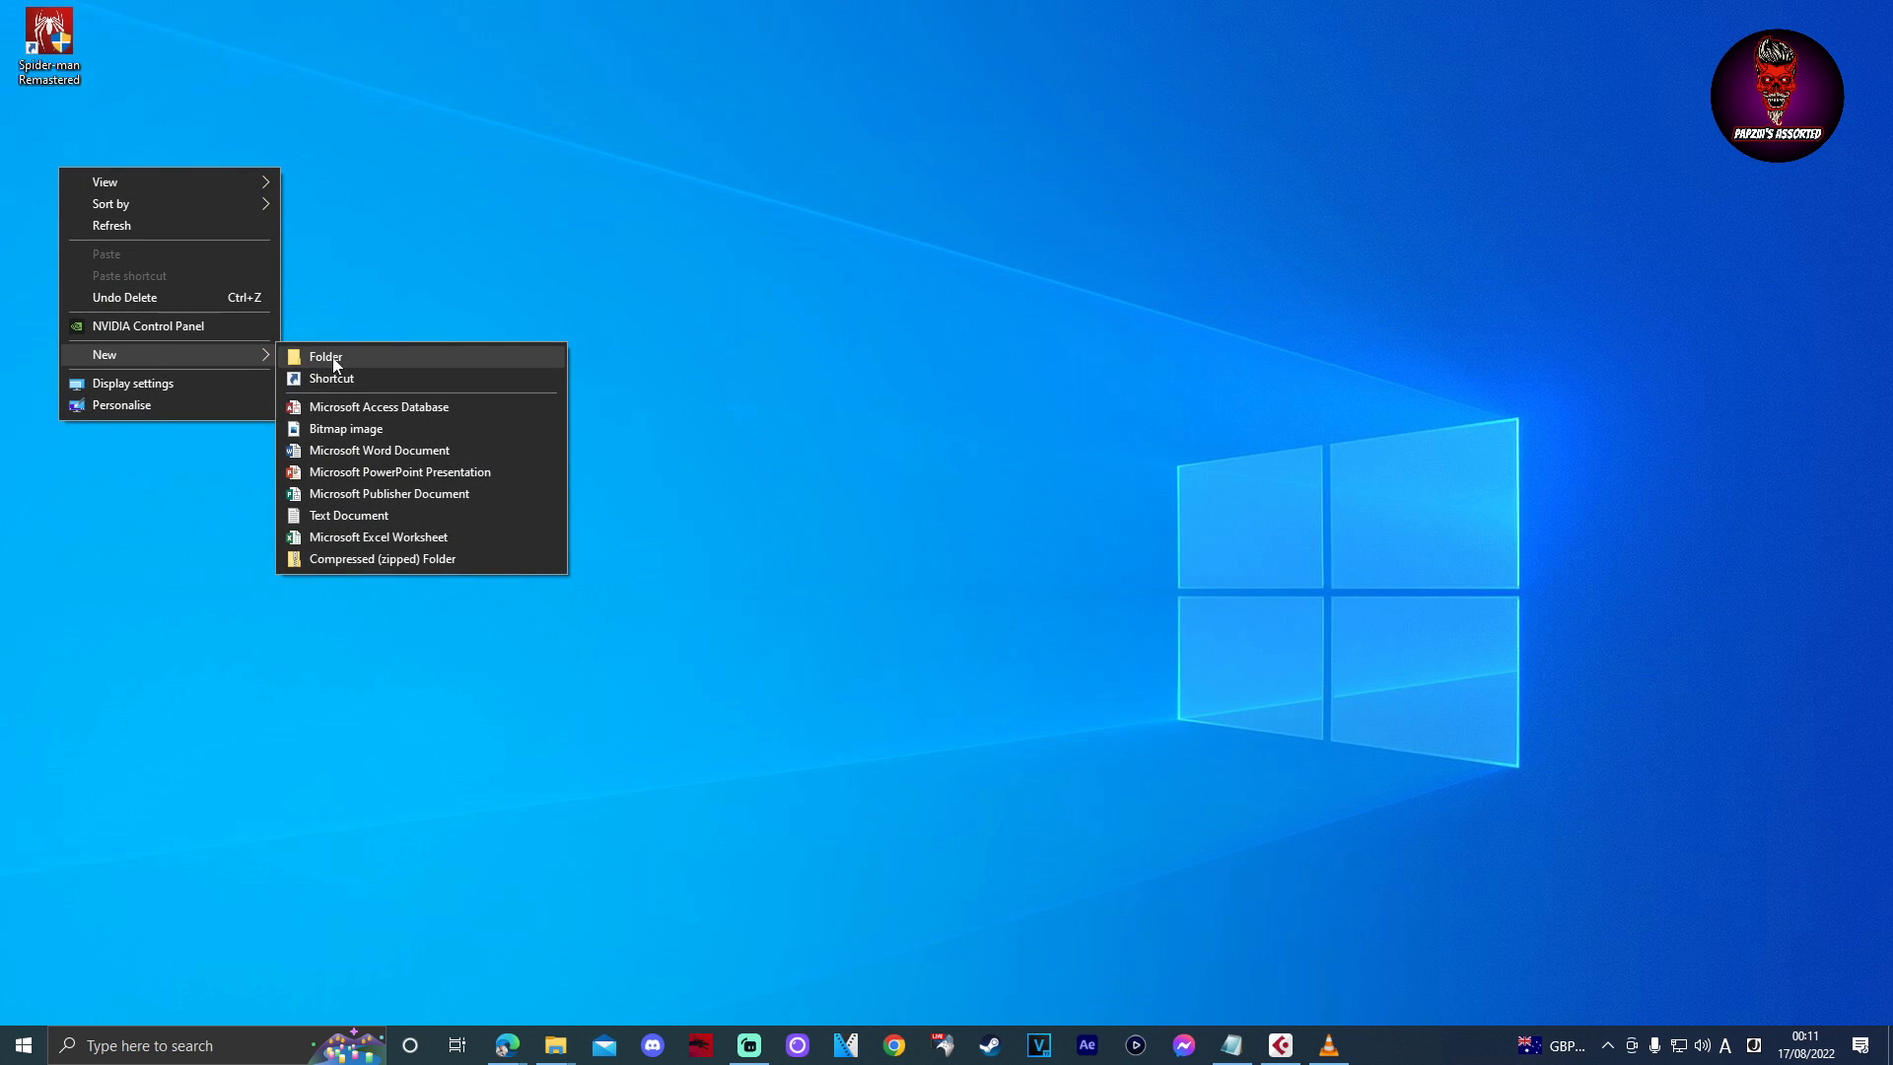
Create a desktop folder named 'spider man modding tool' and open it in File Explorer.
left_click(326, 355)
type("spider man modding t")
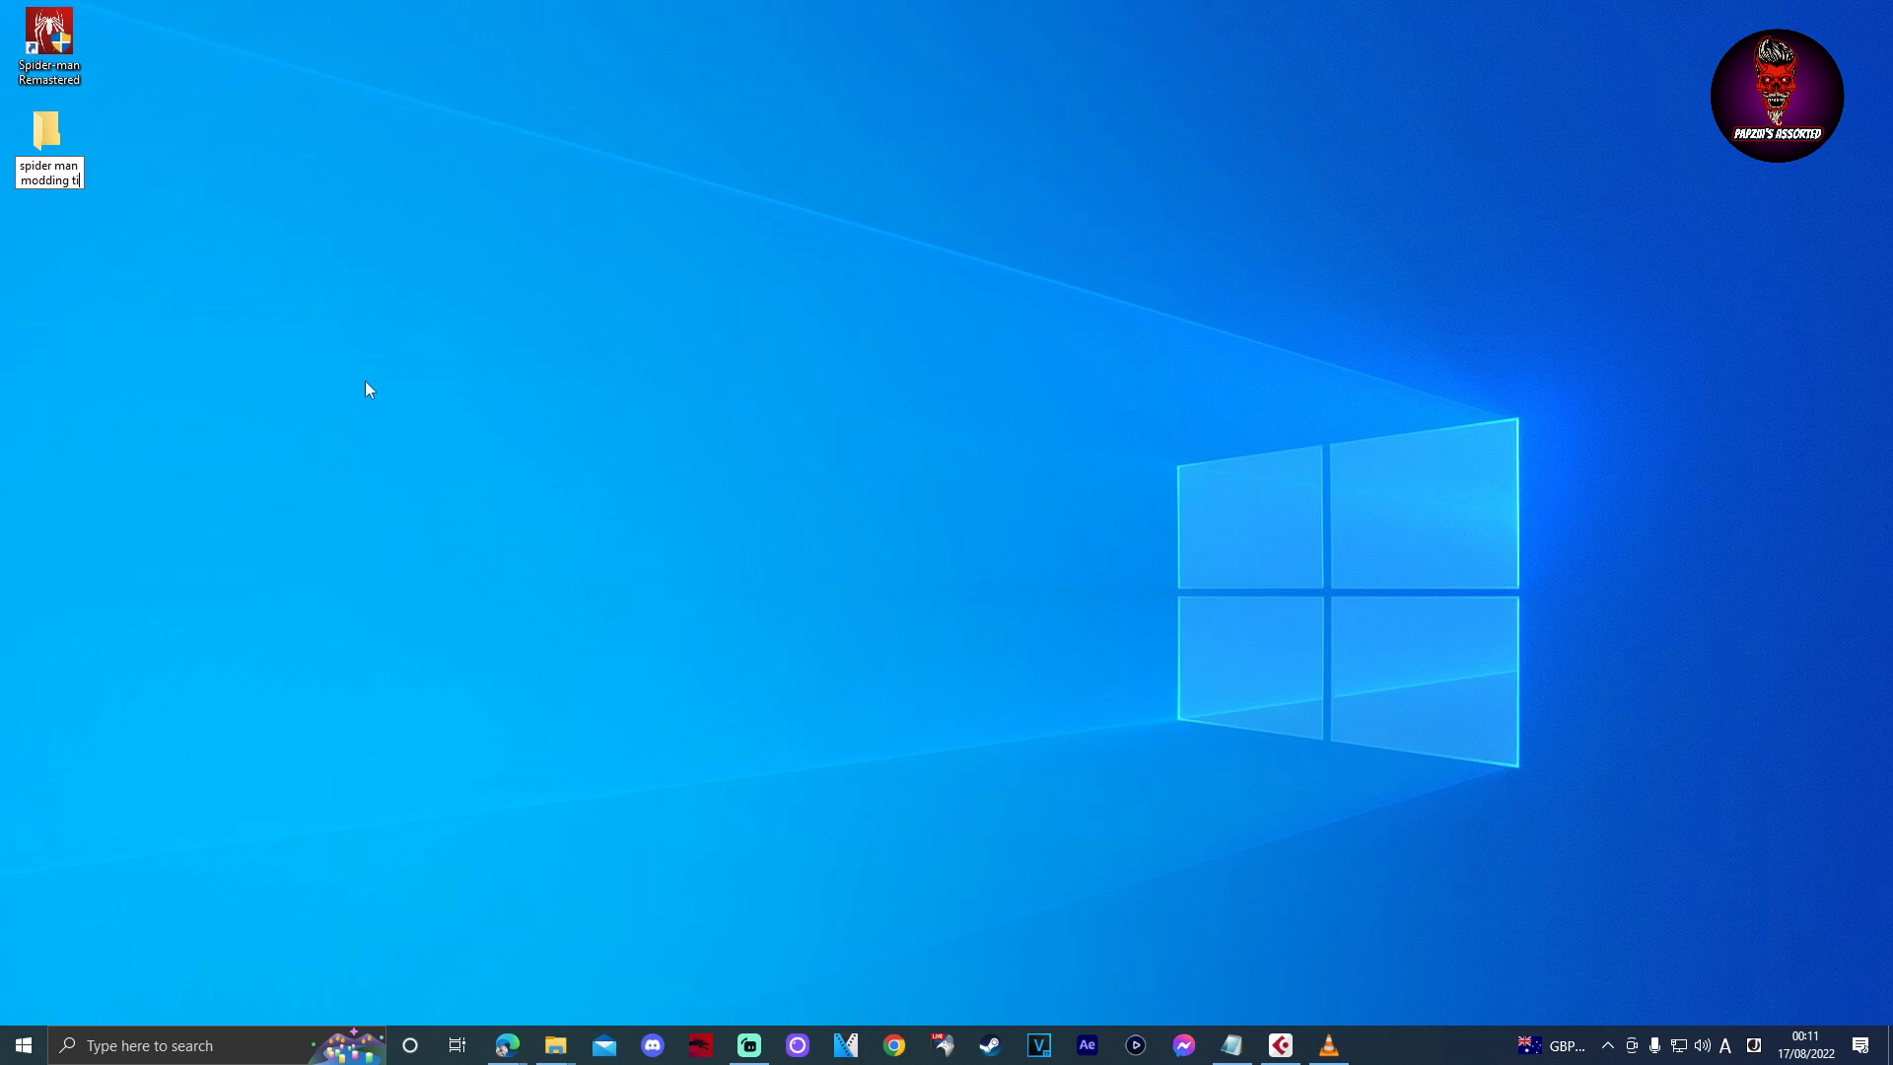
type("ool")
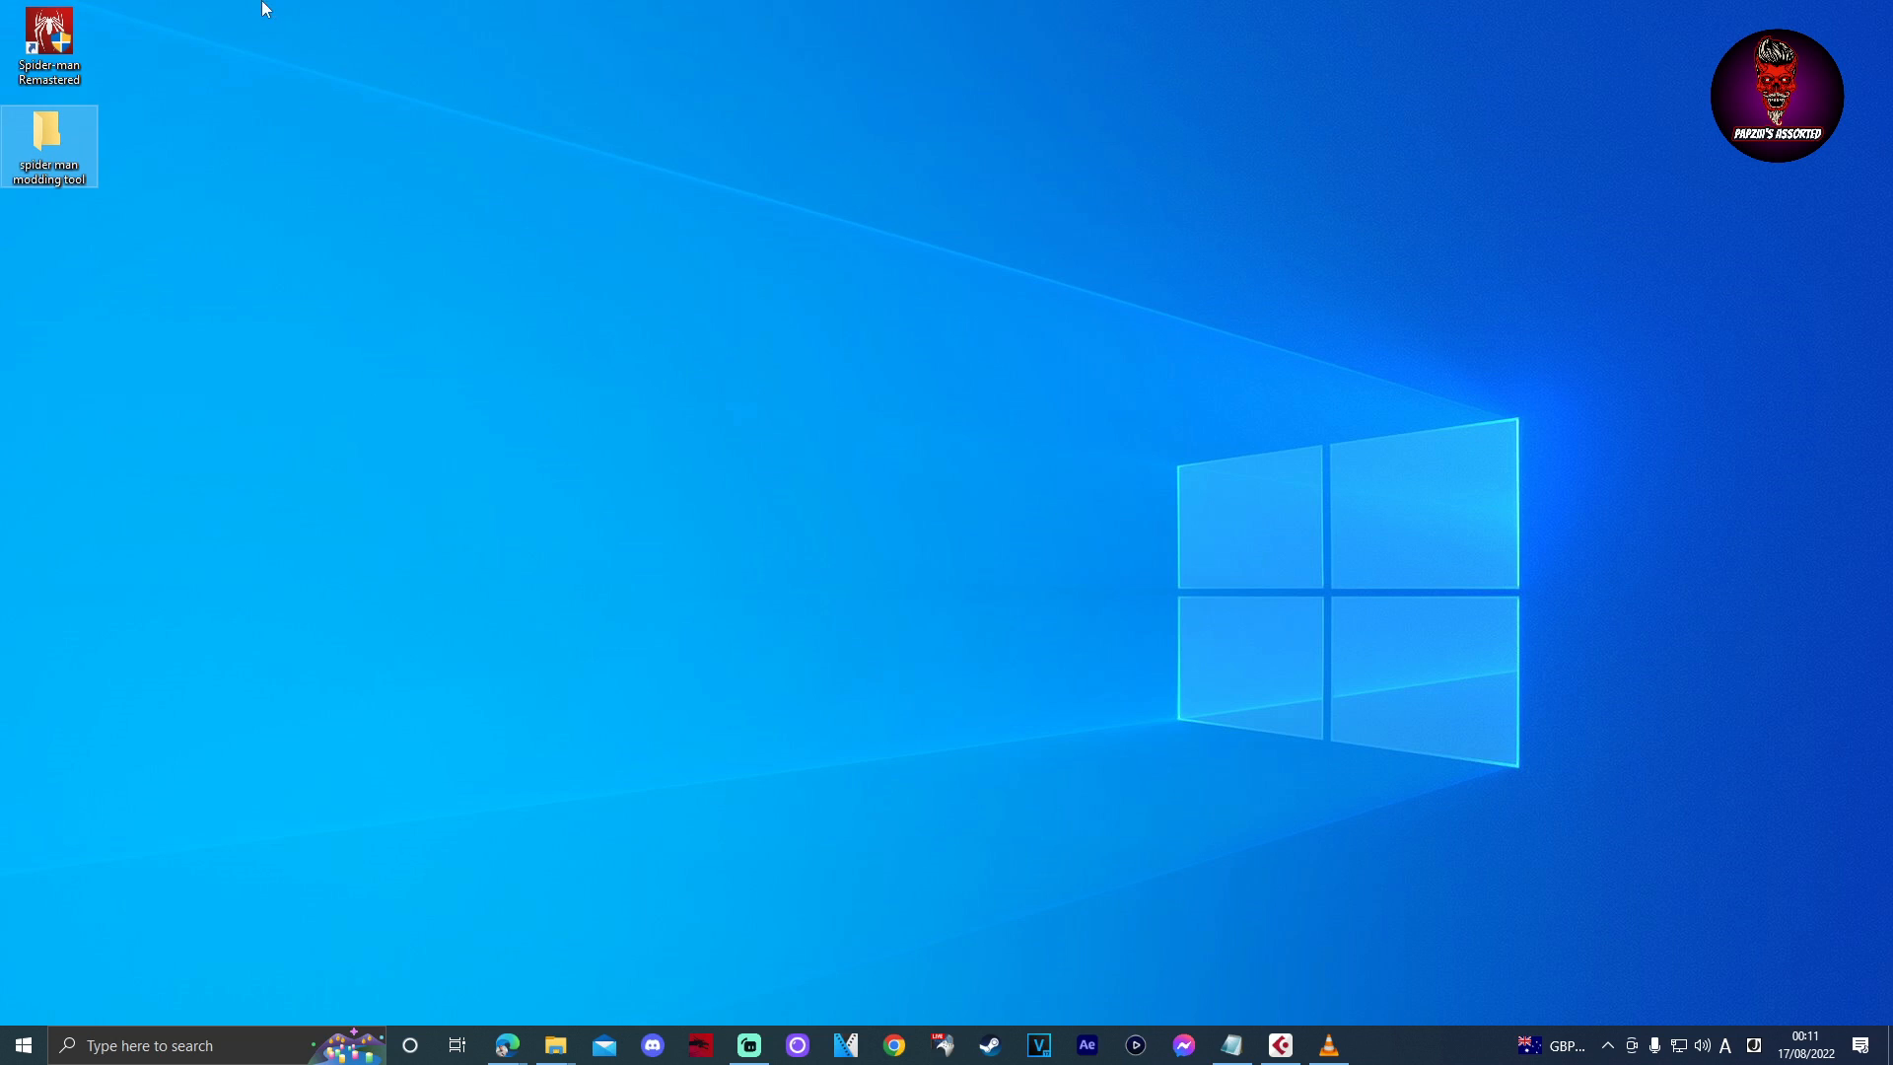
double_click(50, 138)
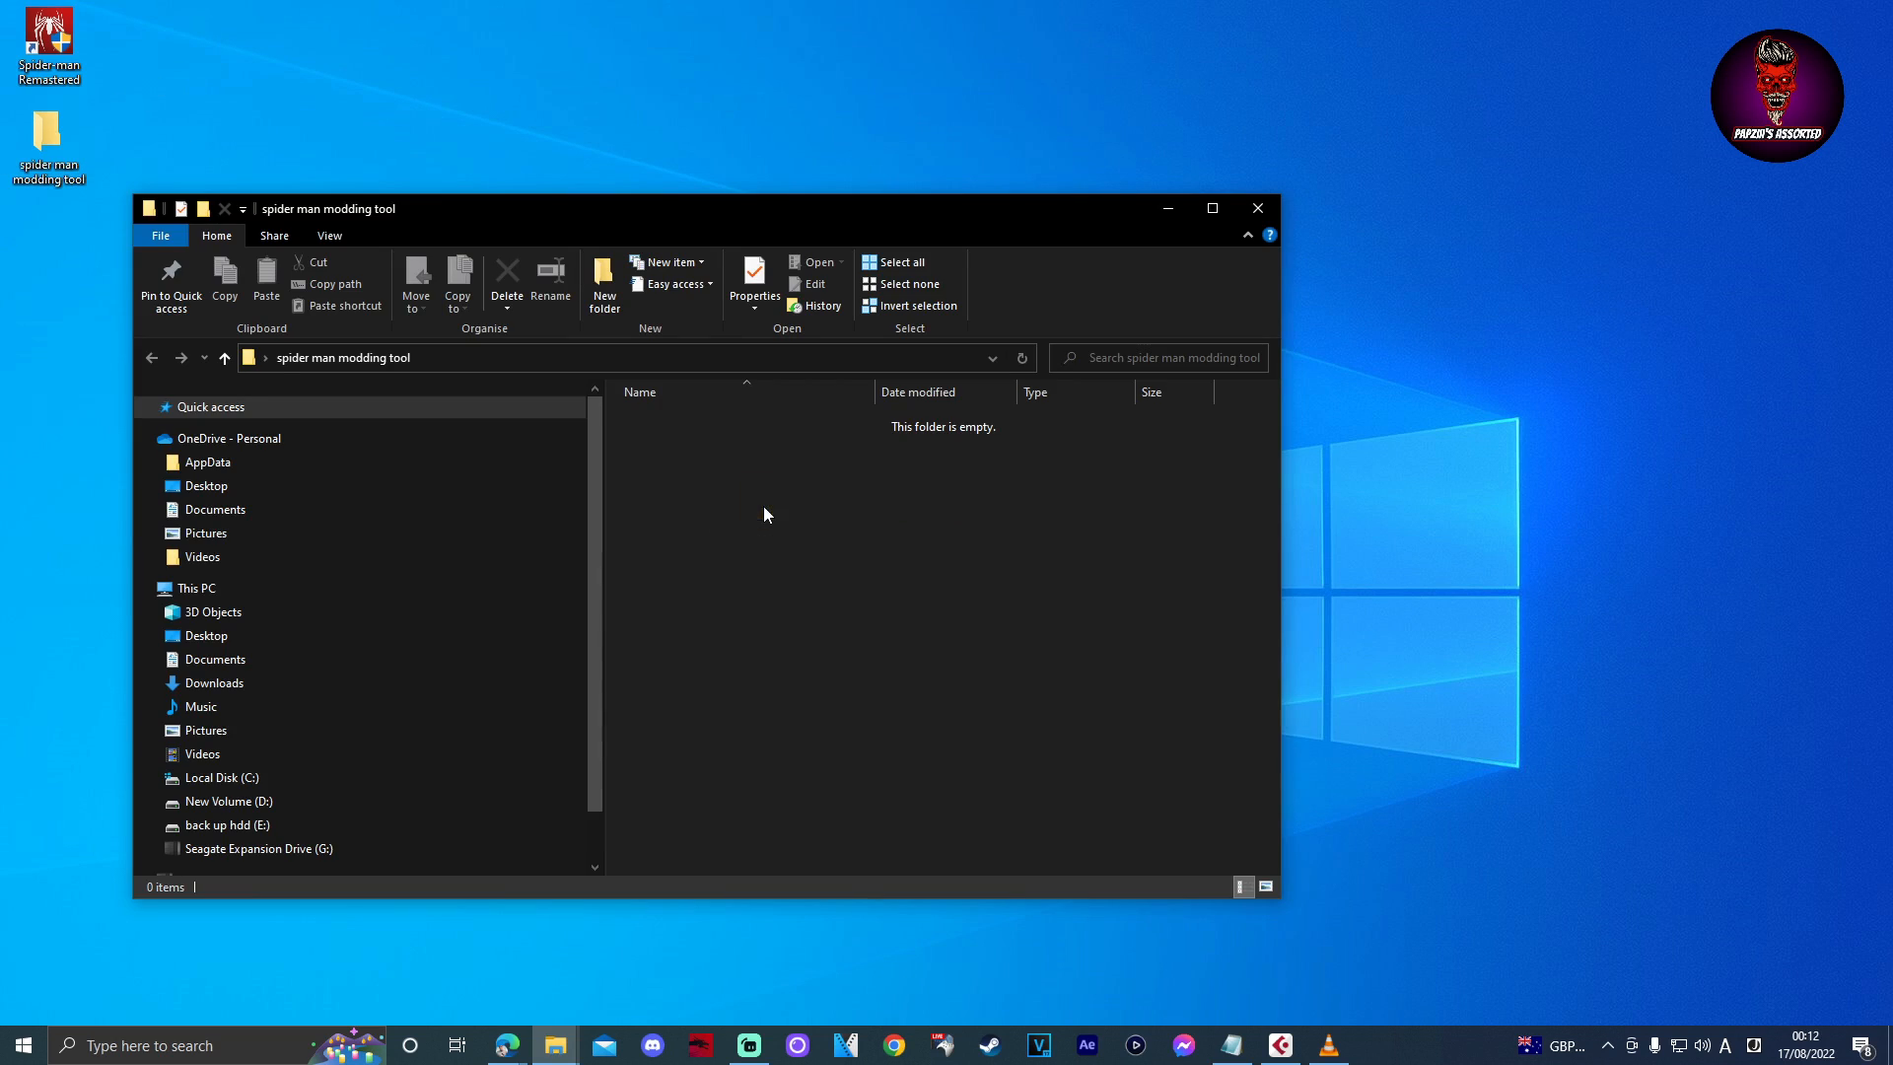
Extract the downloaded modding tool zip into the suggested folder.
right_click(722, 420)
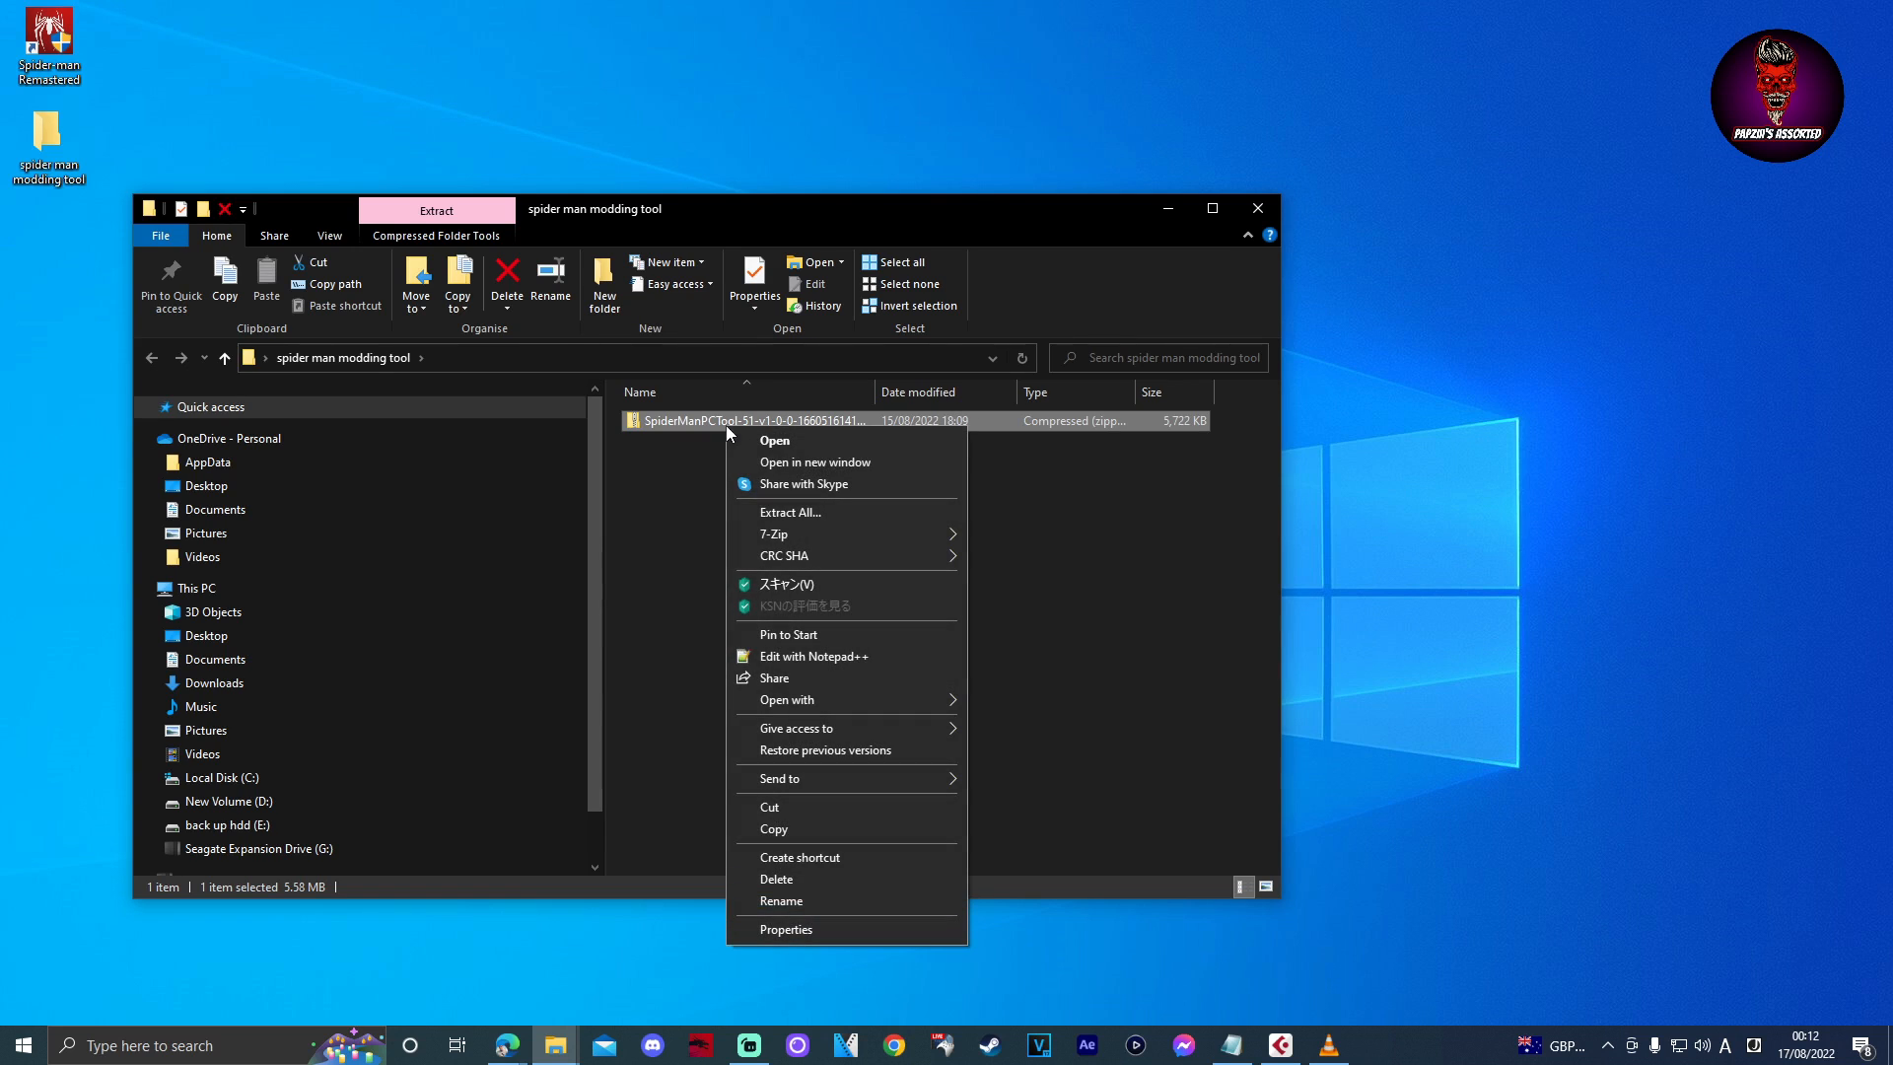
left_click(788, 513)
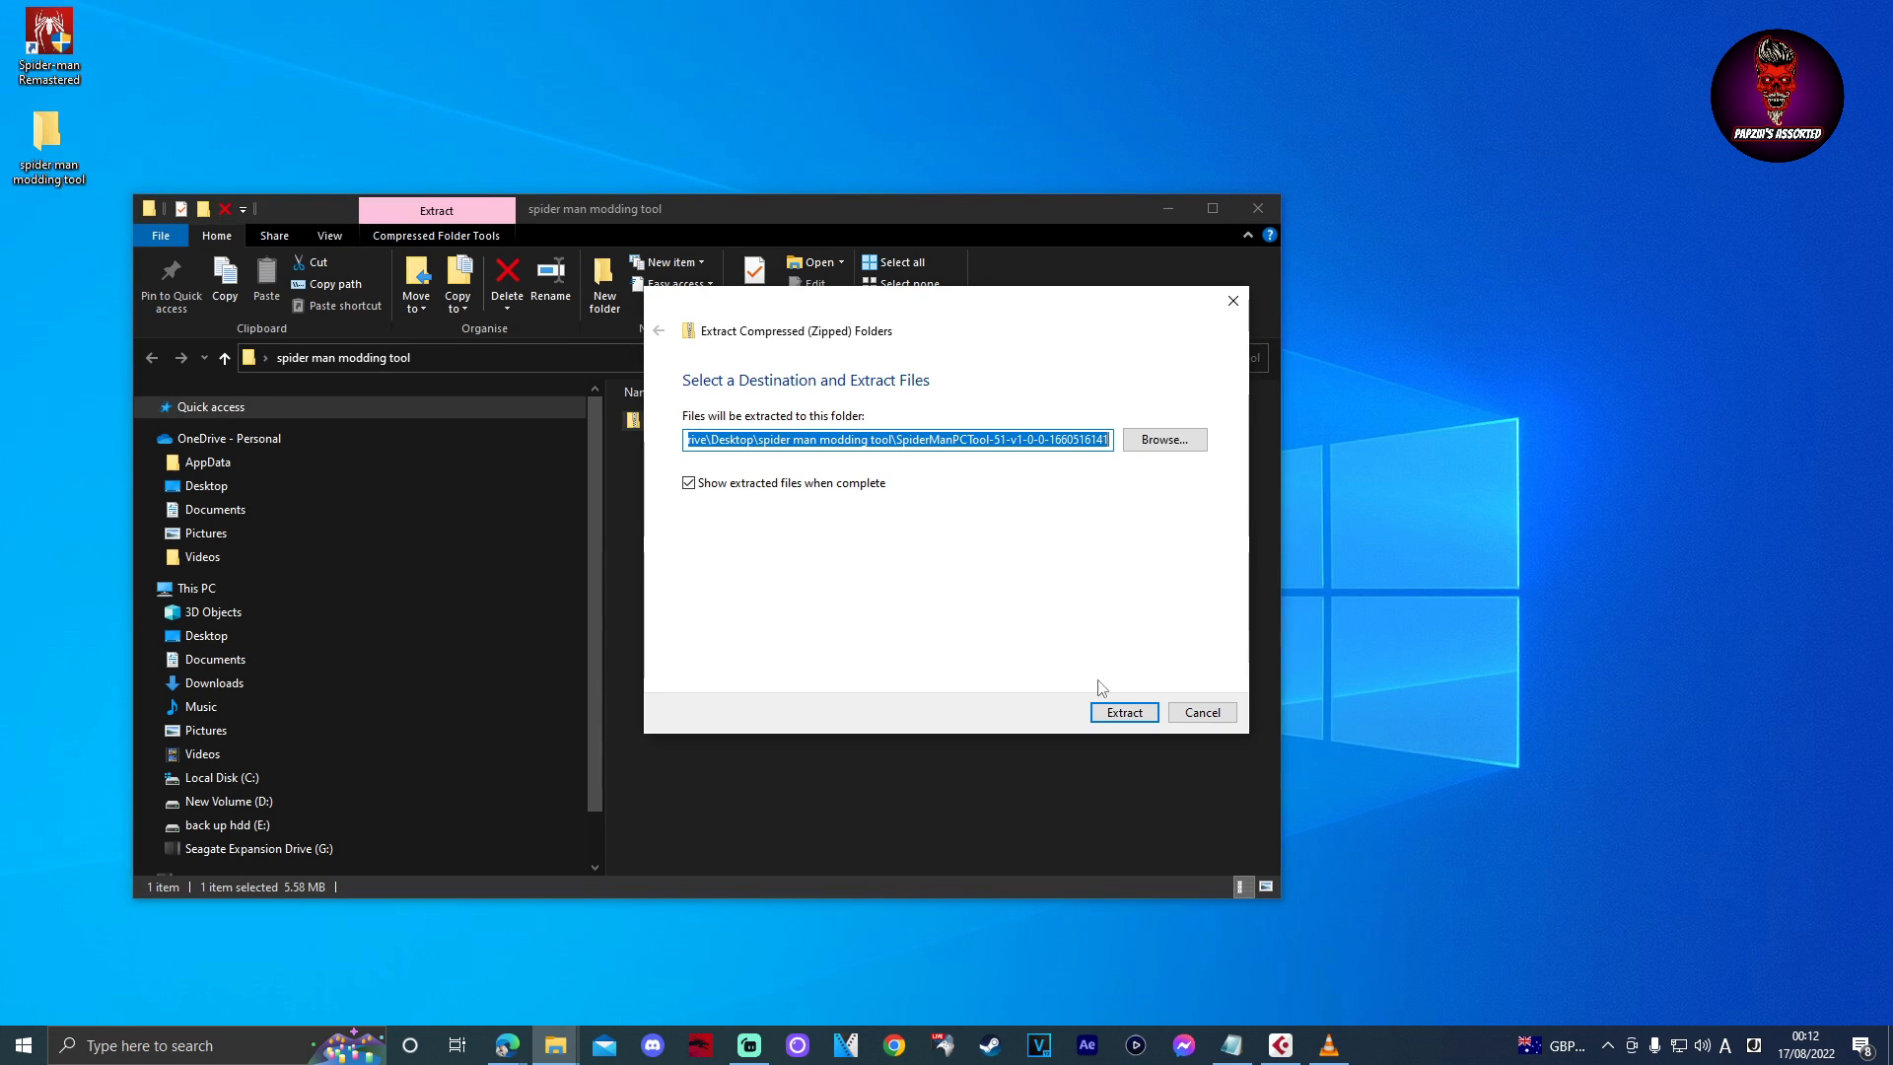
left_click(1122, 712)
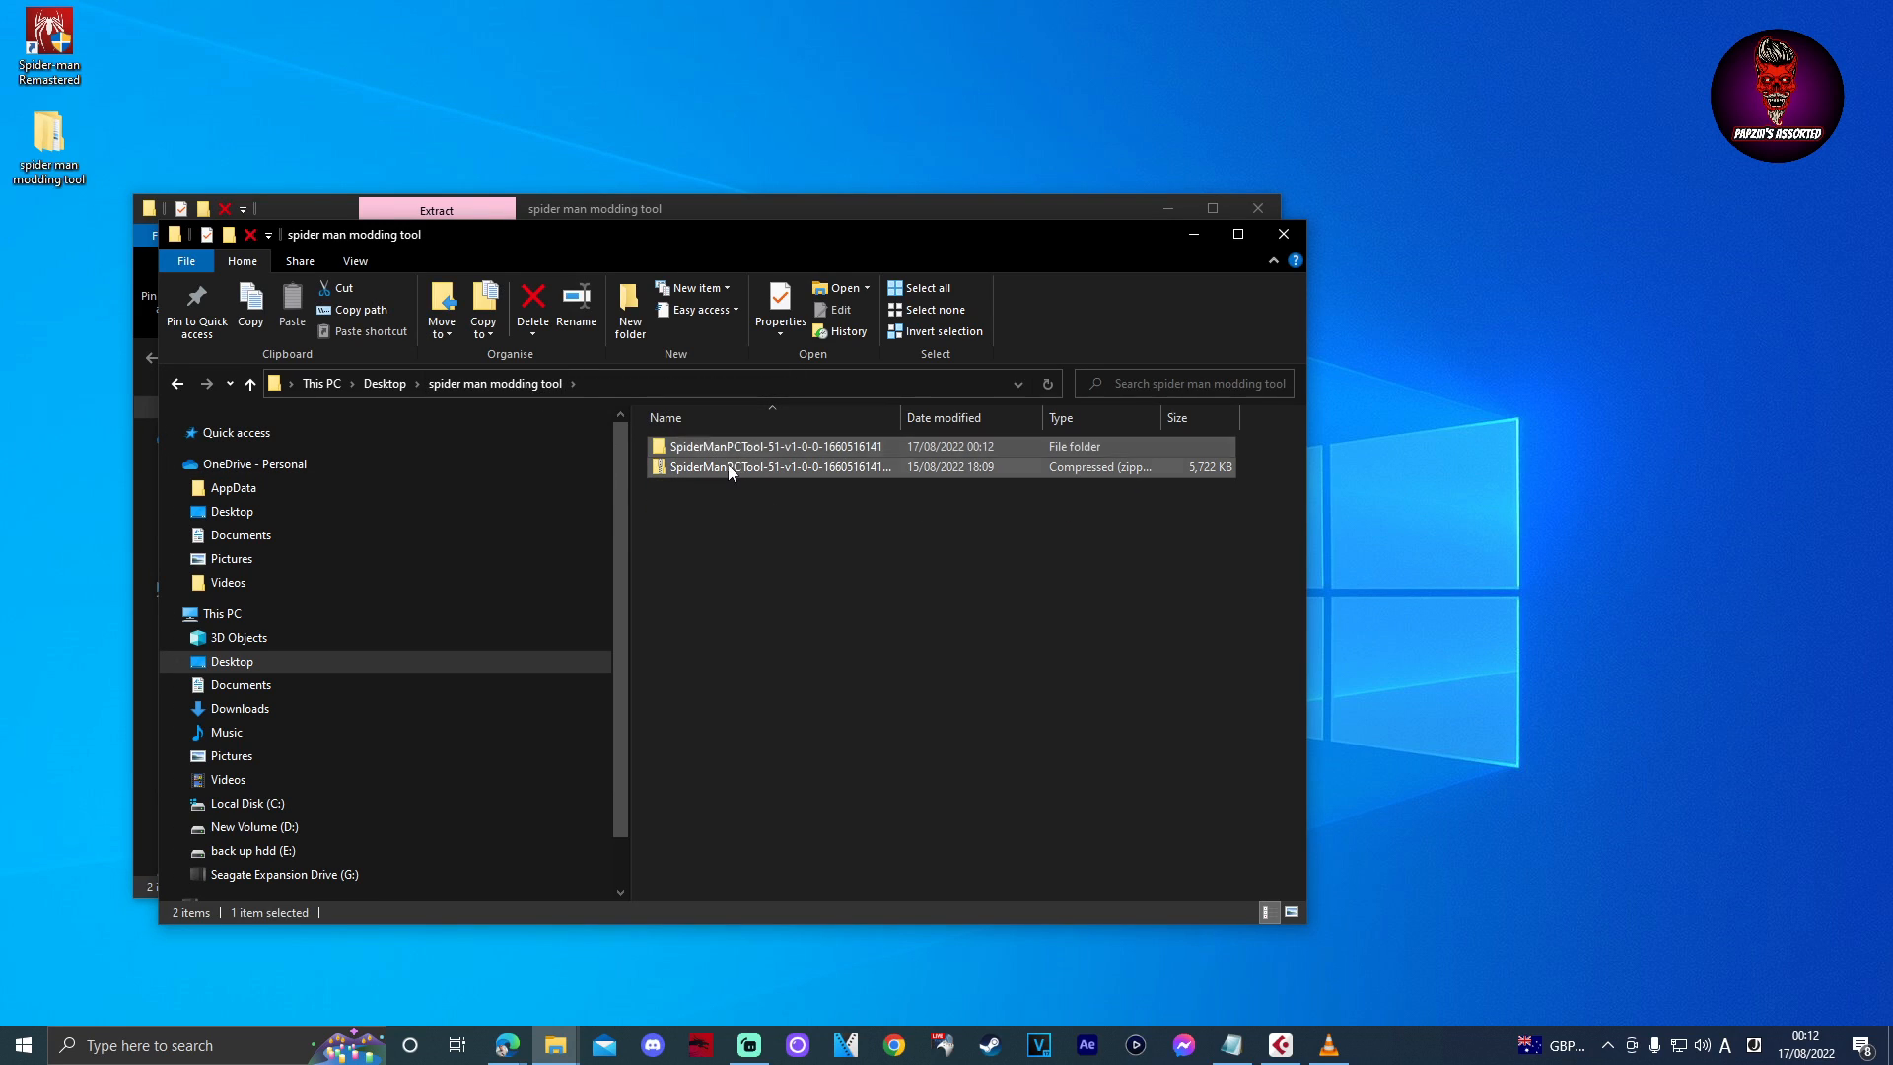
Delete the leftover zip and select SMPCTool.exe in the extracted folder.
right_click(729, 467)
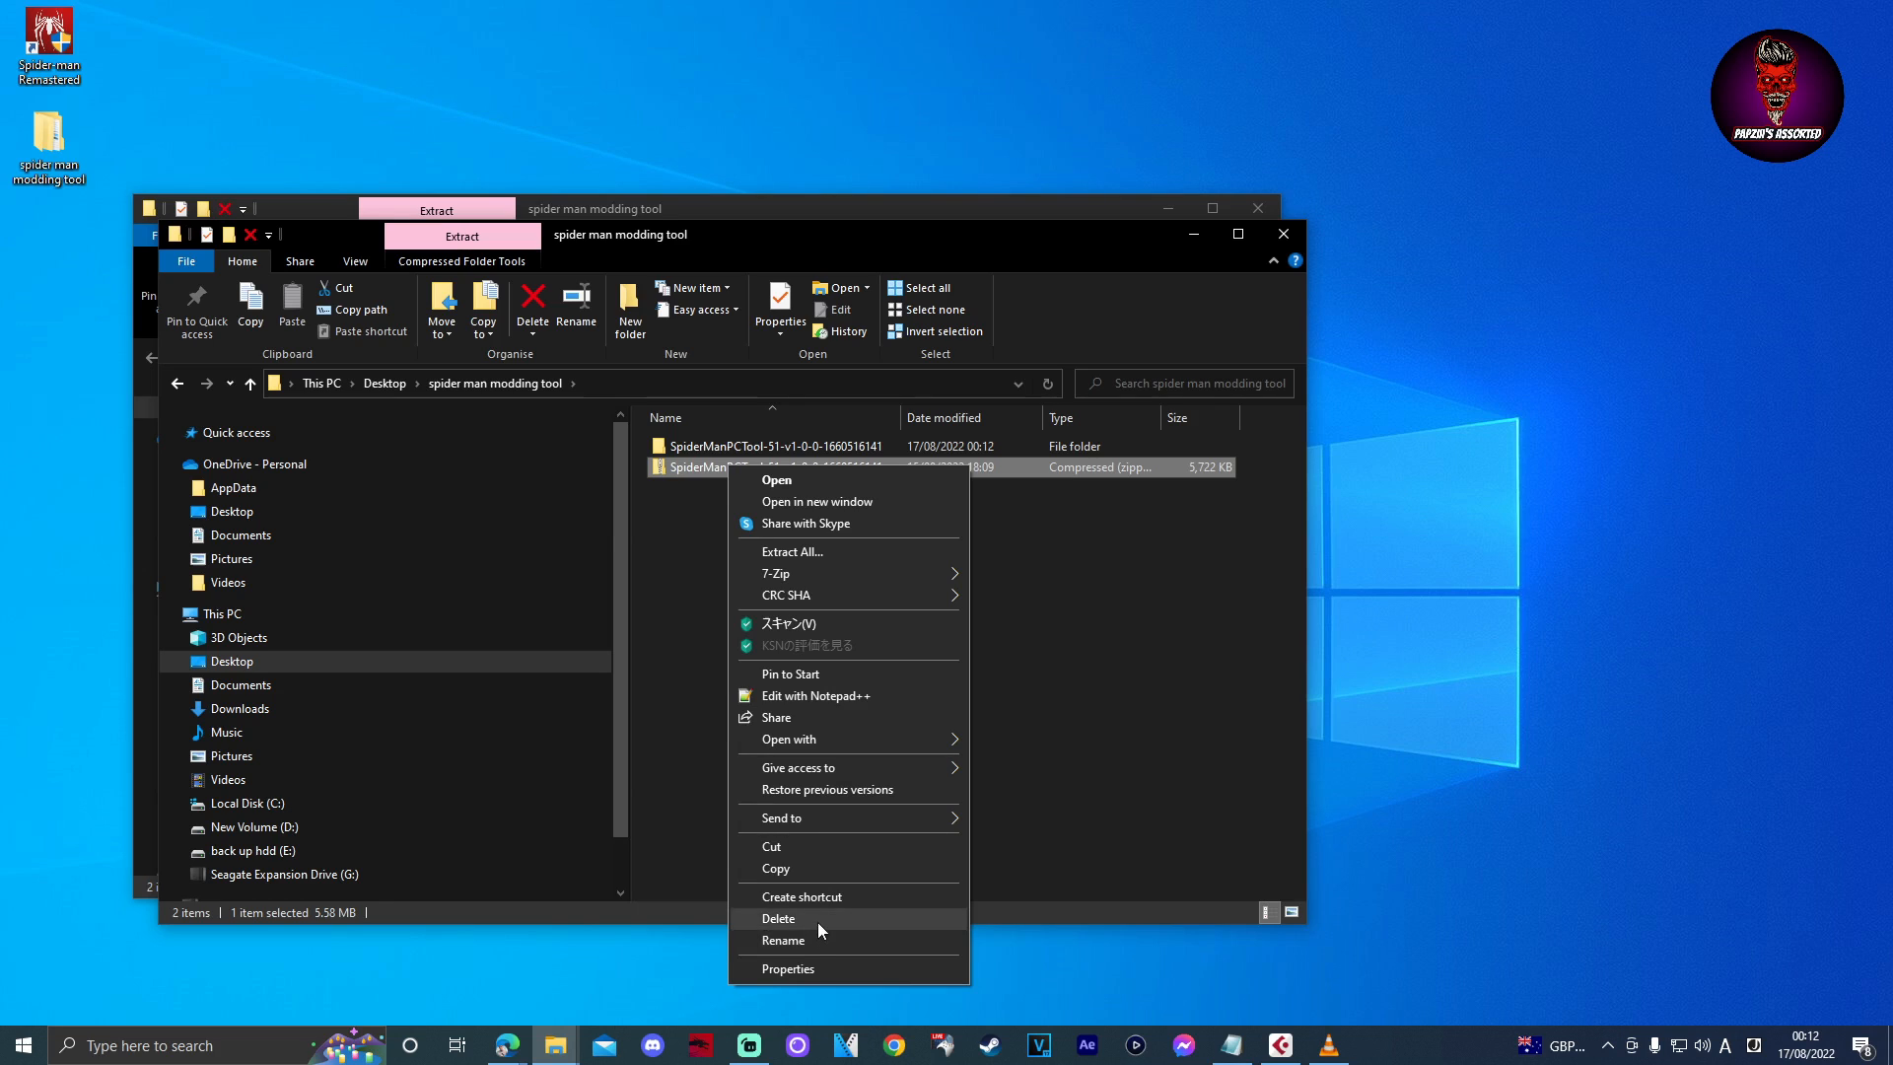
left_click(777, 481)
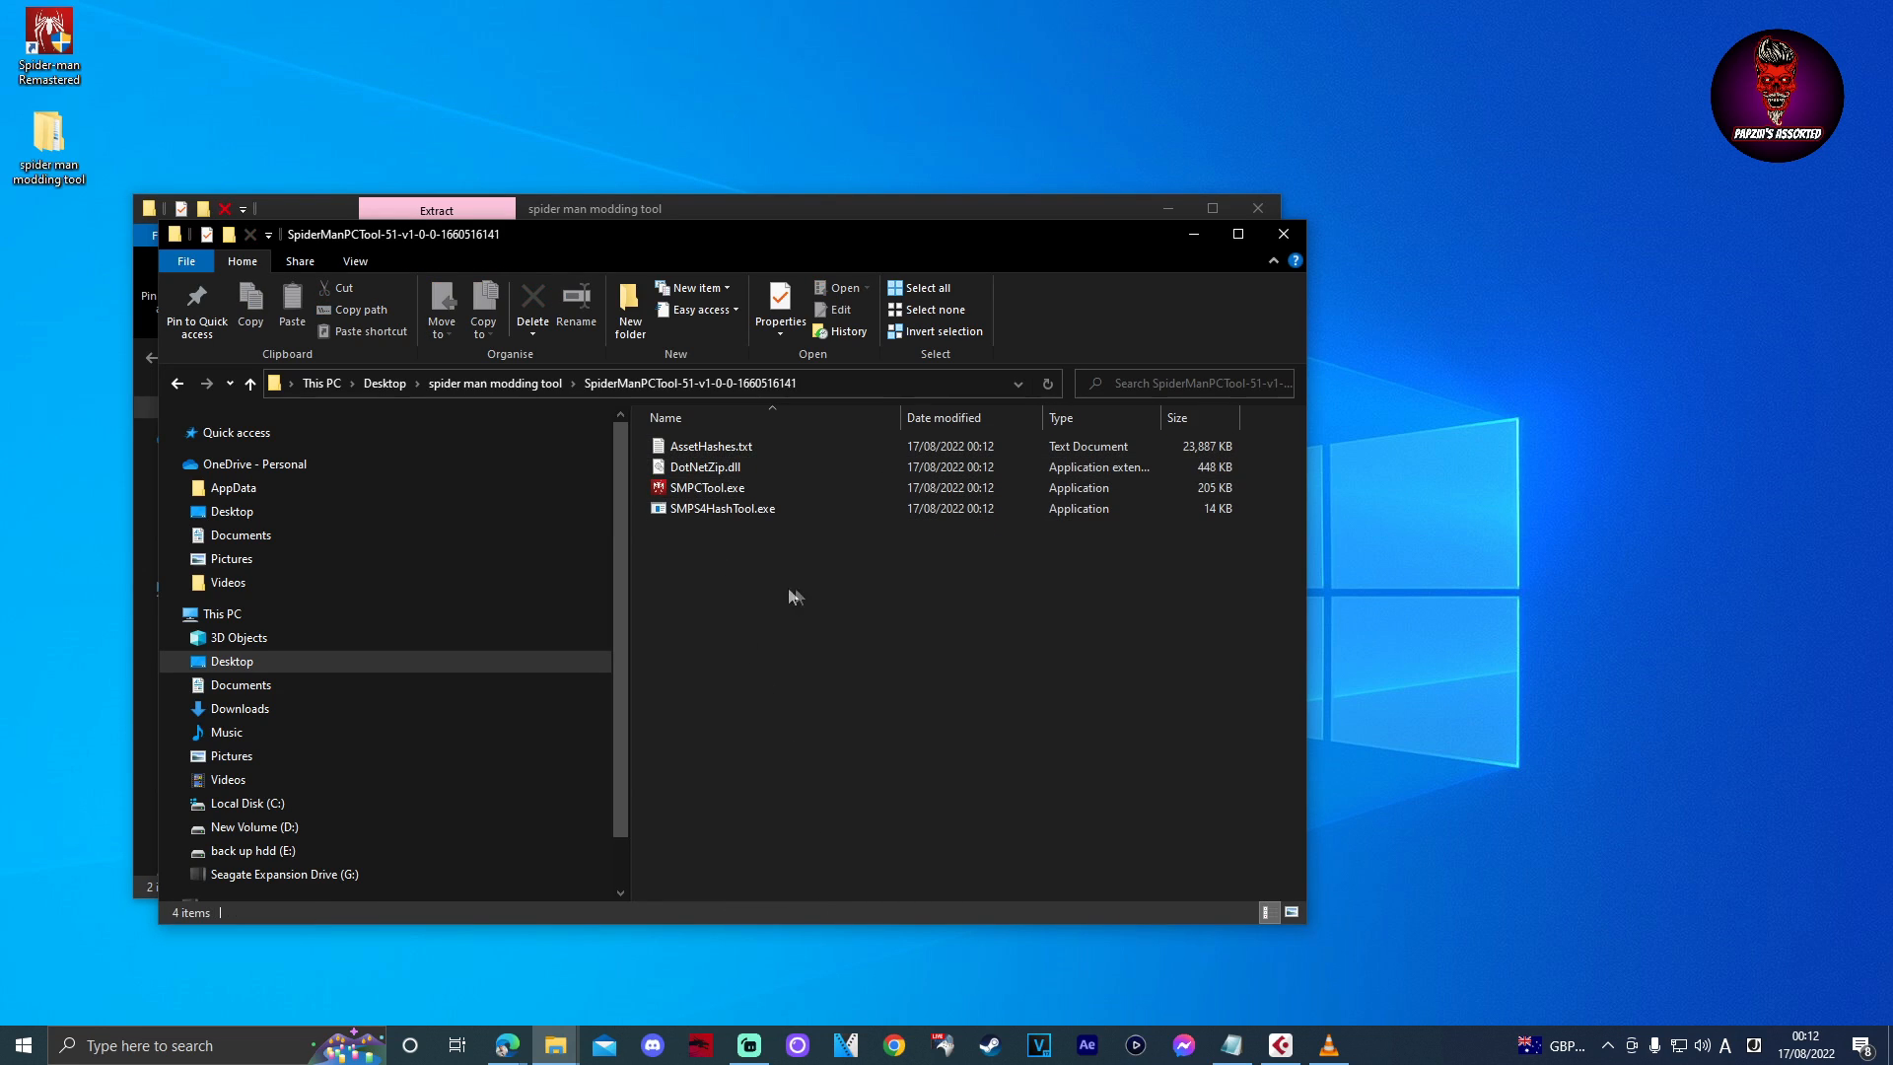
left_click(706, 487)
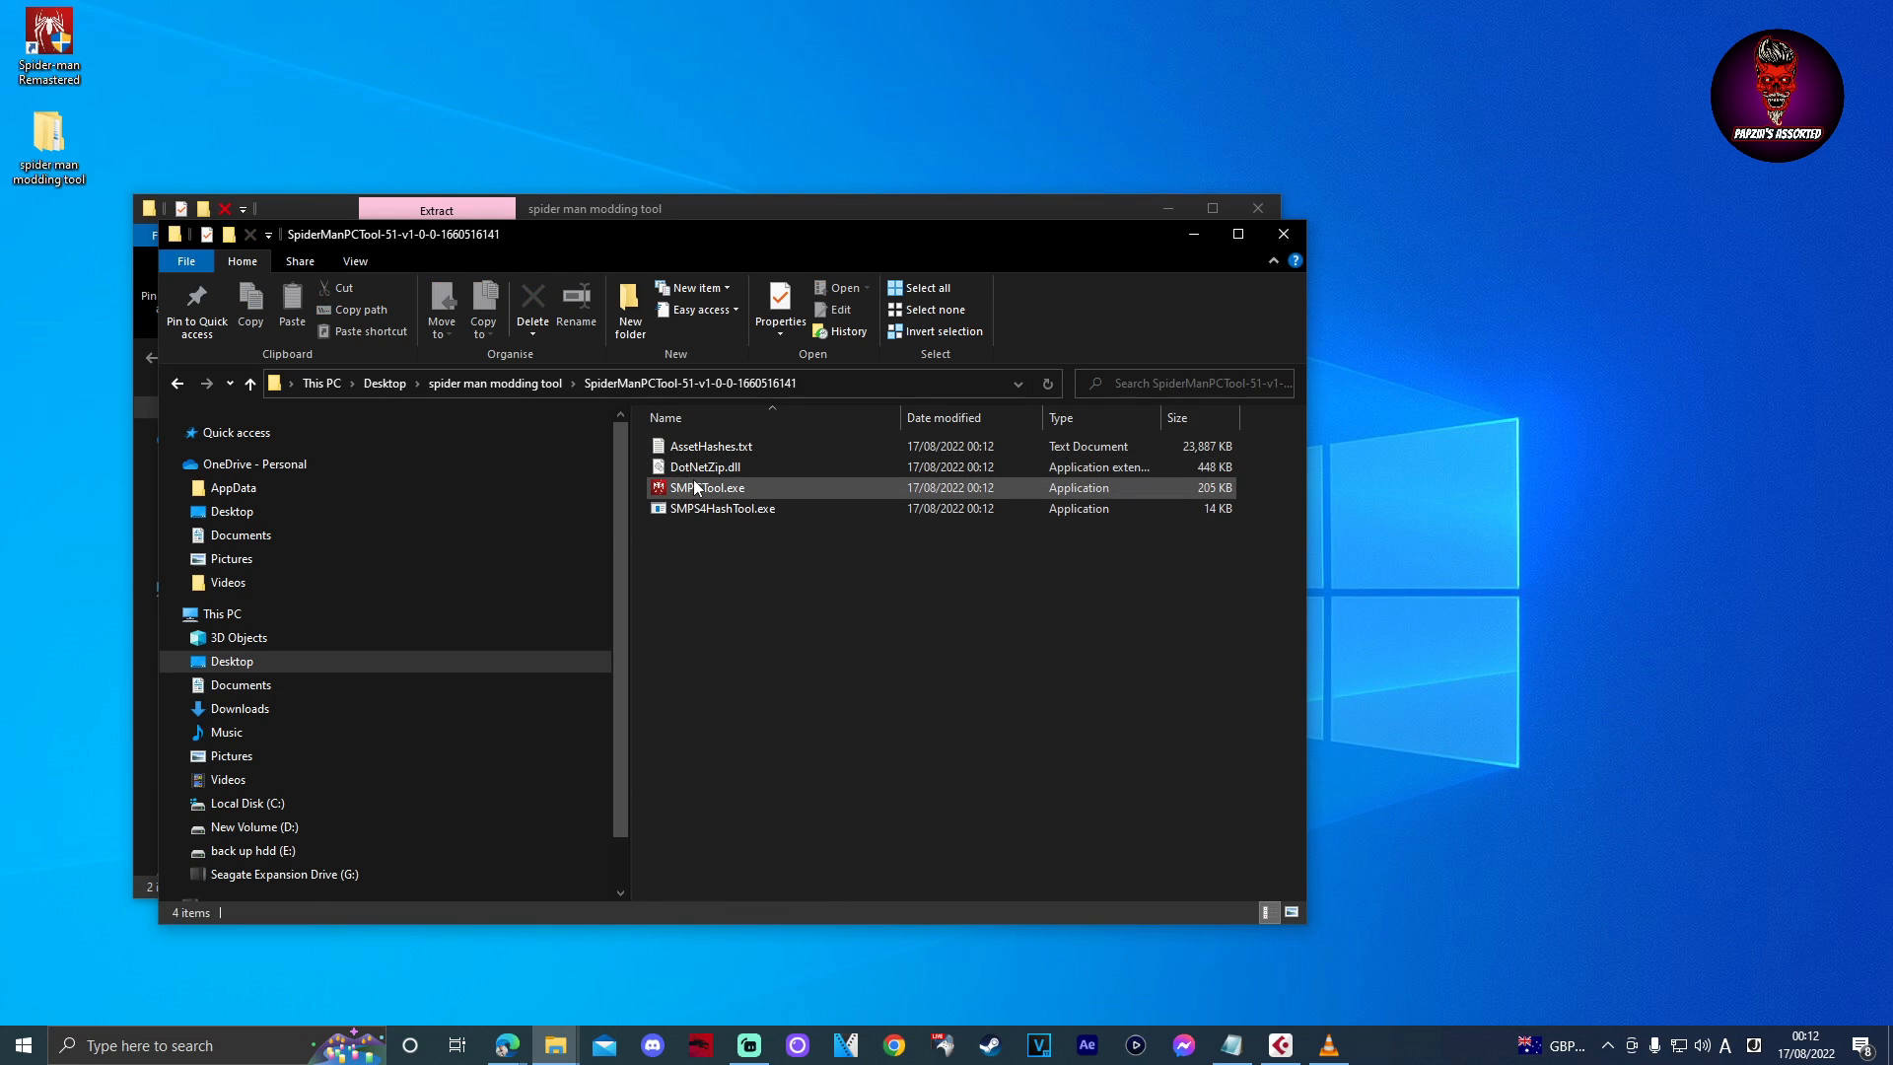
Launch SMPCTool.exe, choosing Run anyway past the SmartScreen warning.
double_click(706, 487)
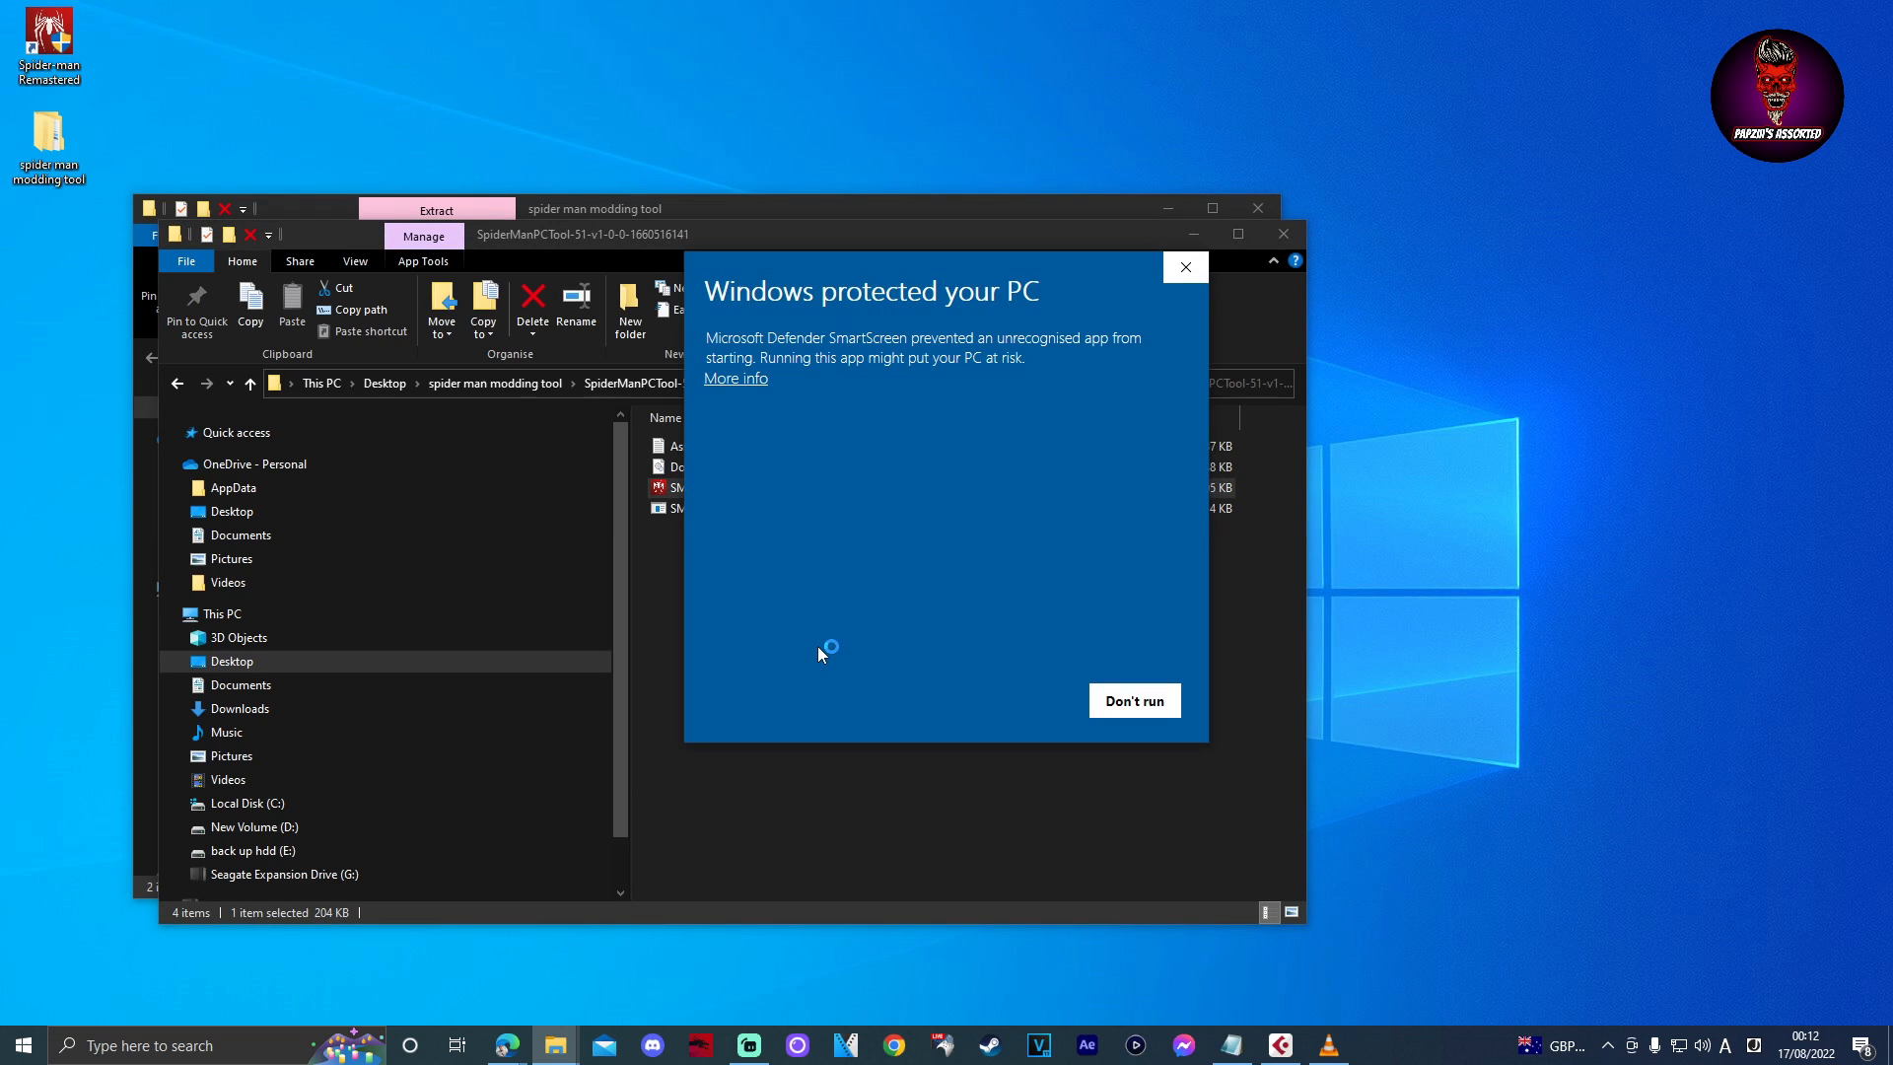
left_click(734, 378)
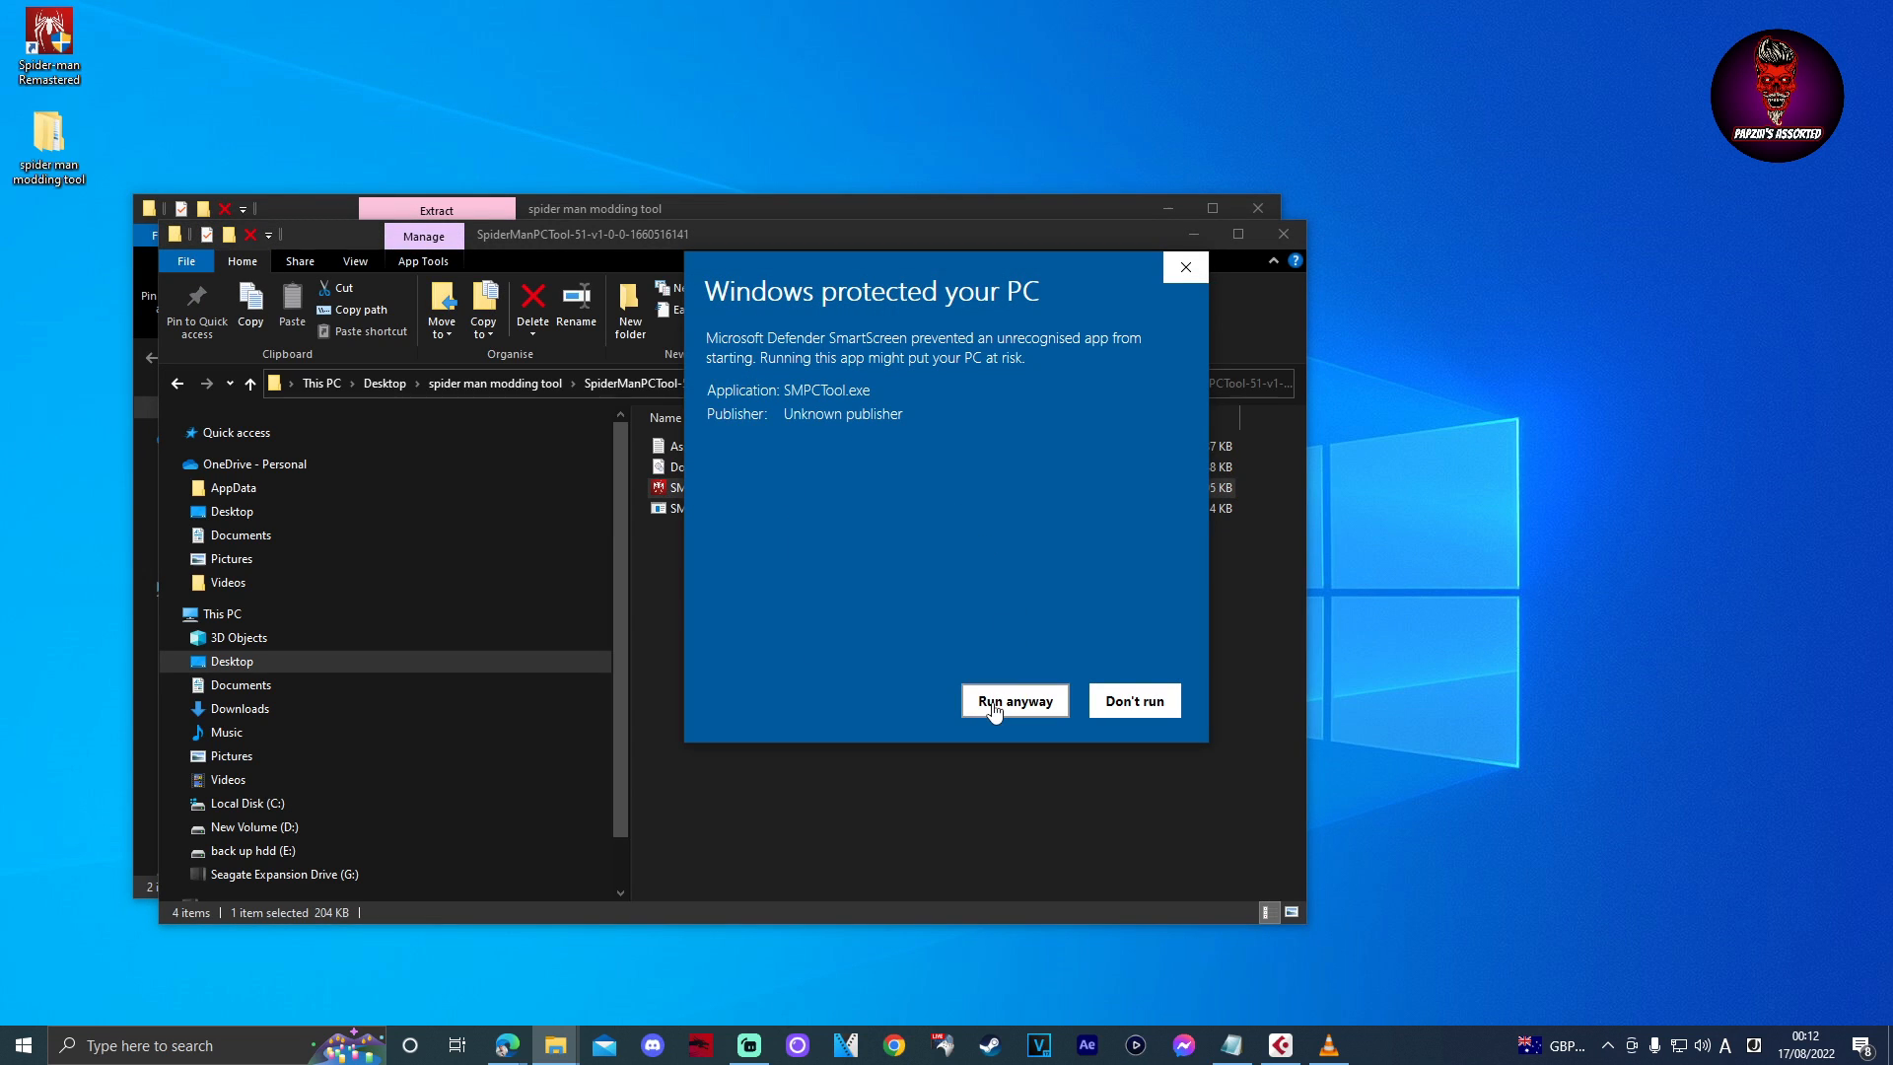
left_click(1014, 701)
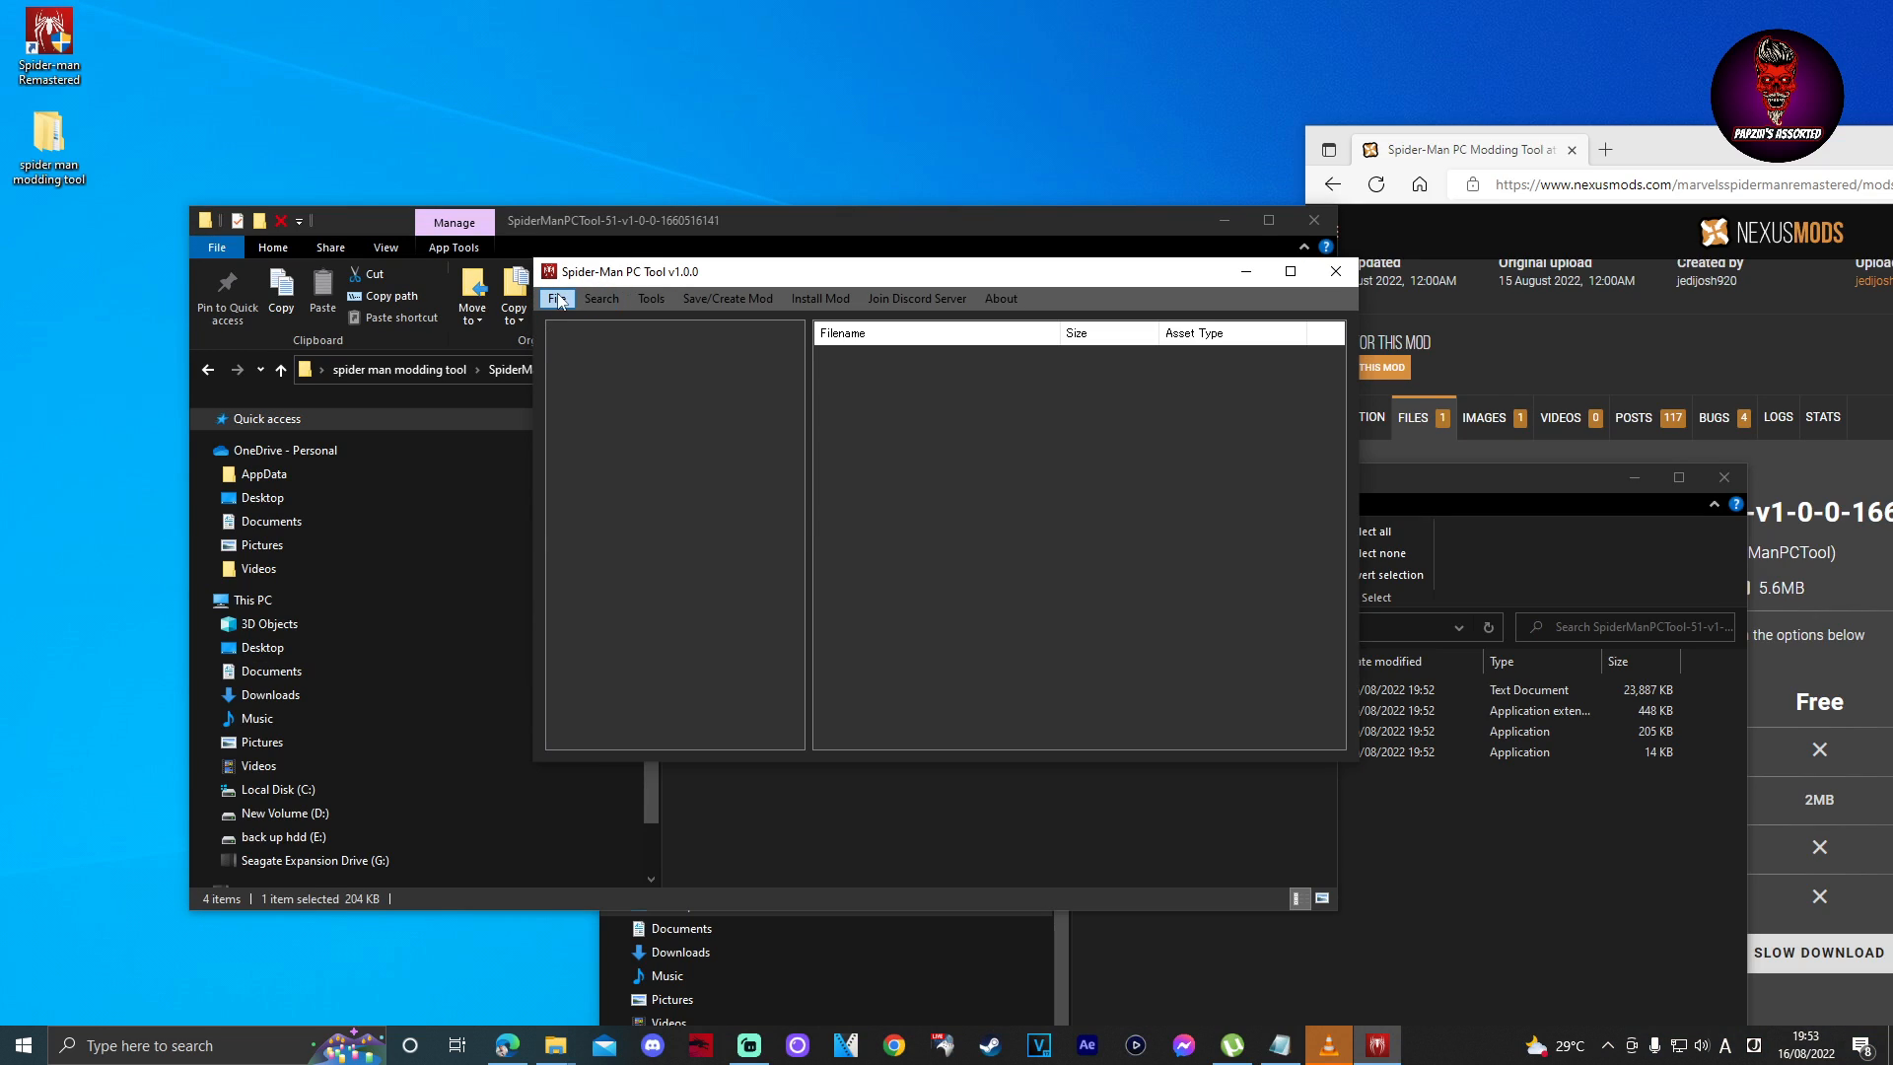
Set the asset archive folder to D:\Games\Spider-man Remastered\asset_archive and save.
left_click(556, 298)
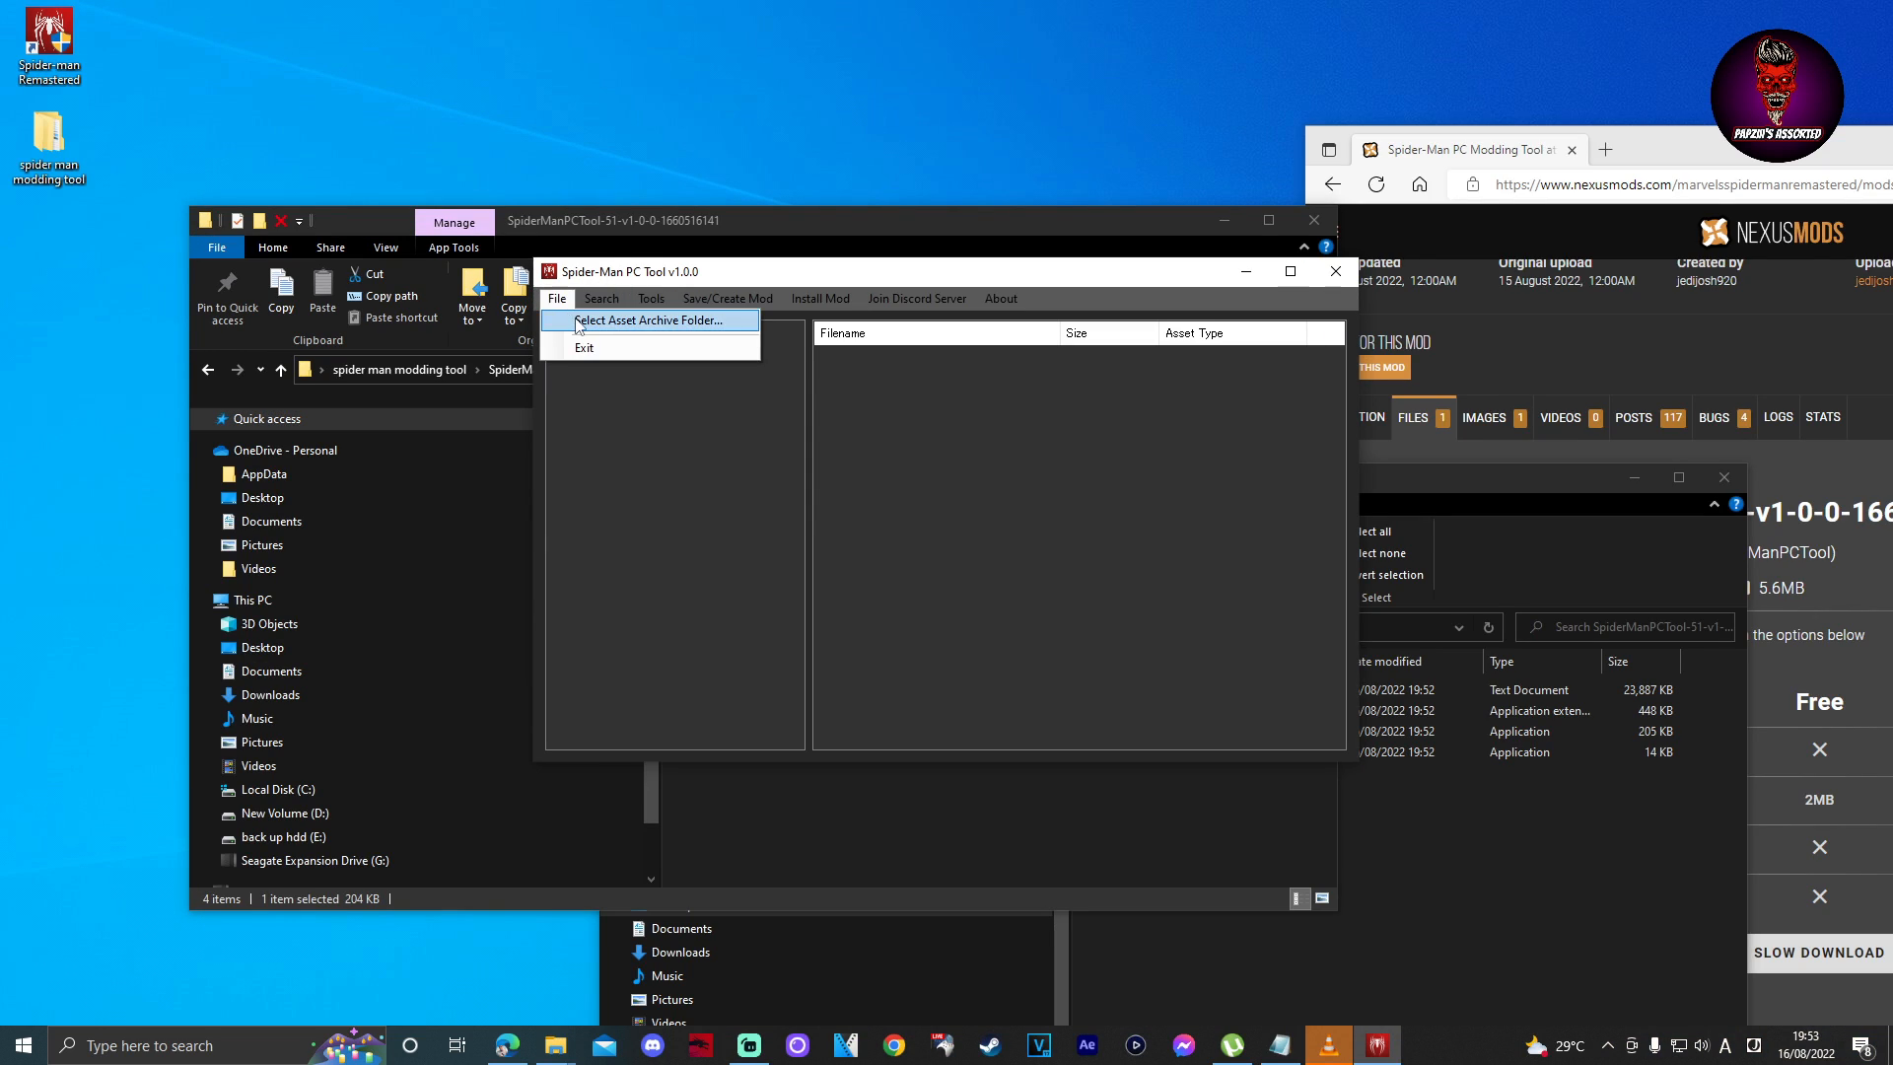
left_click(649, 319)
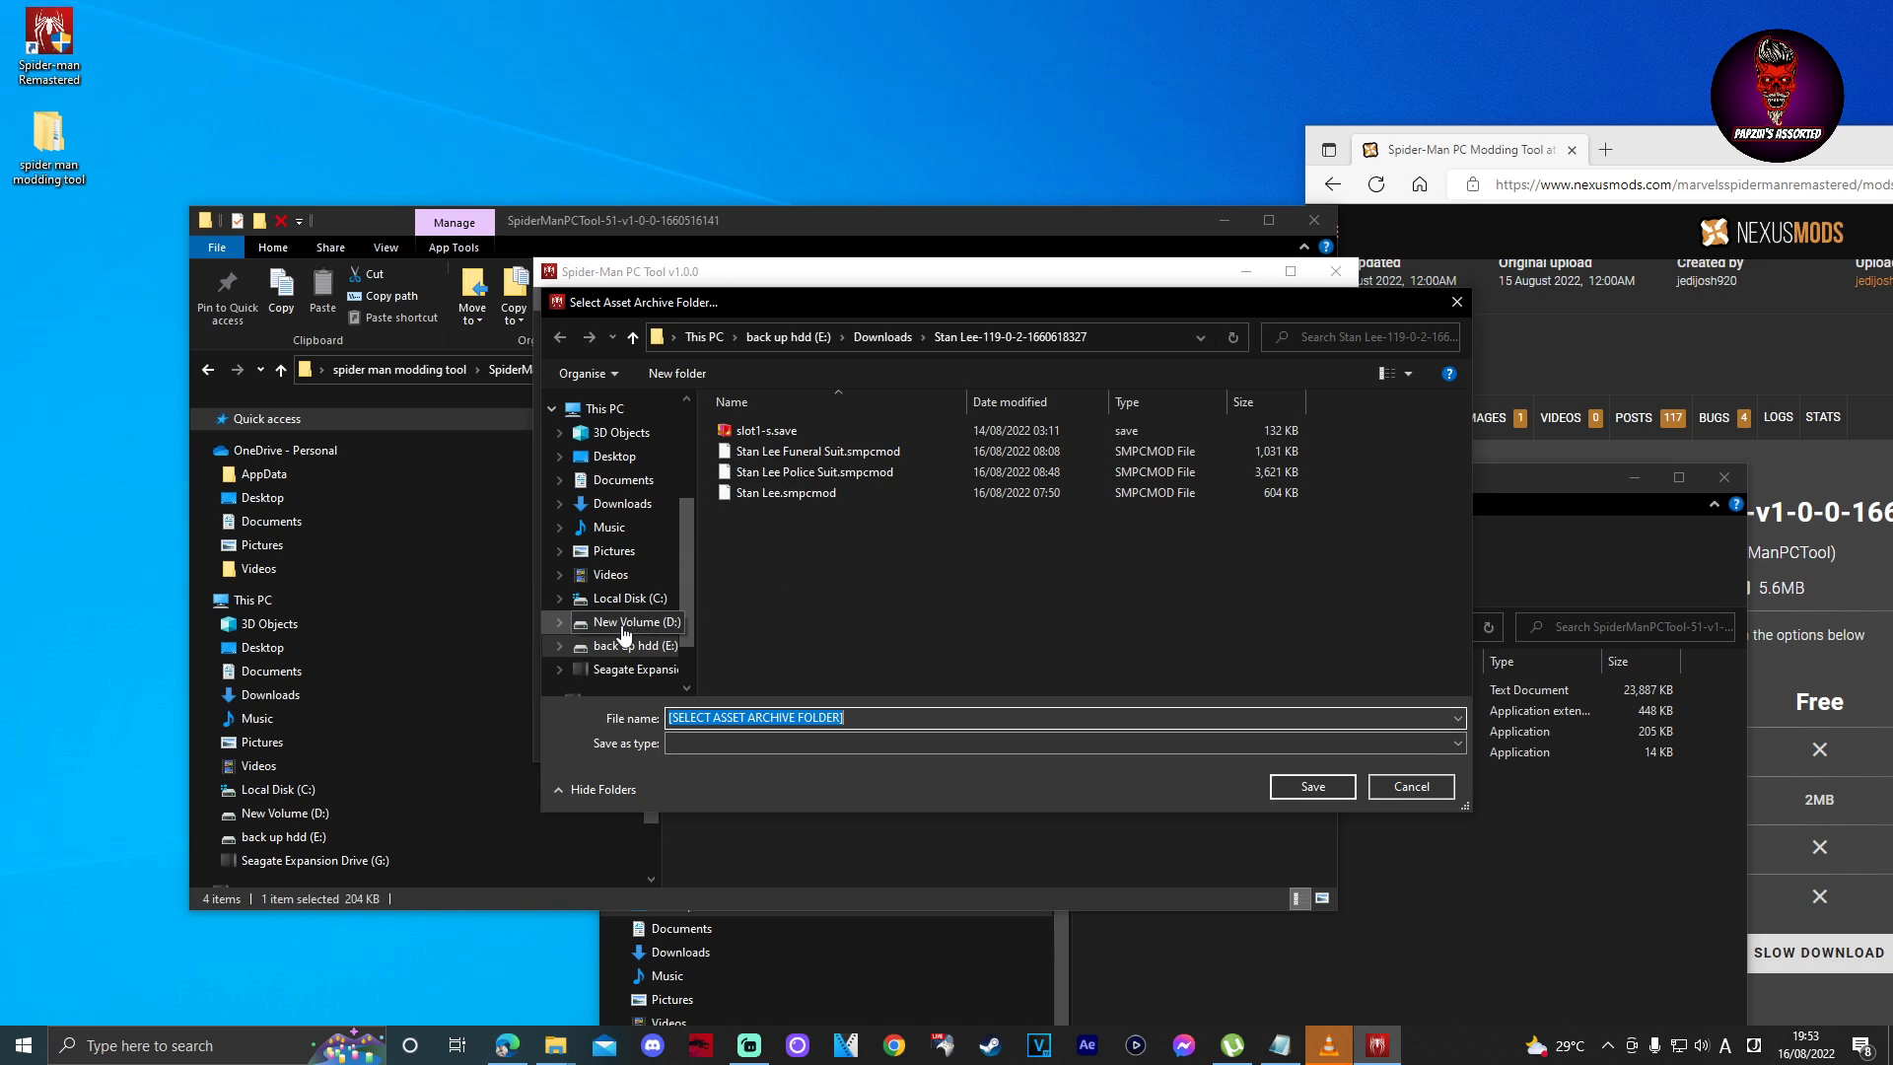
left_click(633, 622)
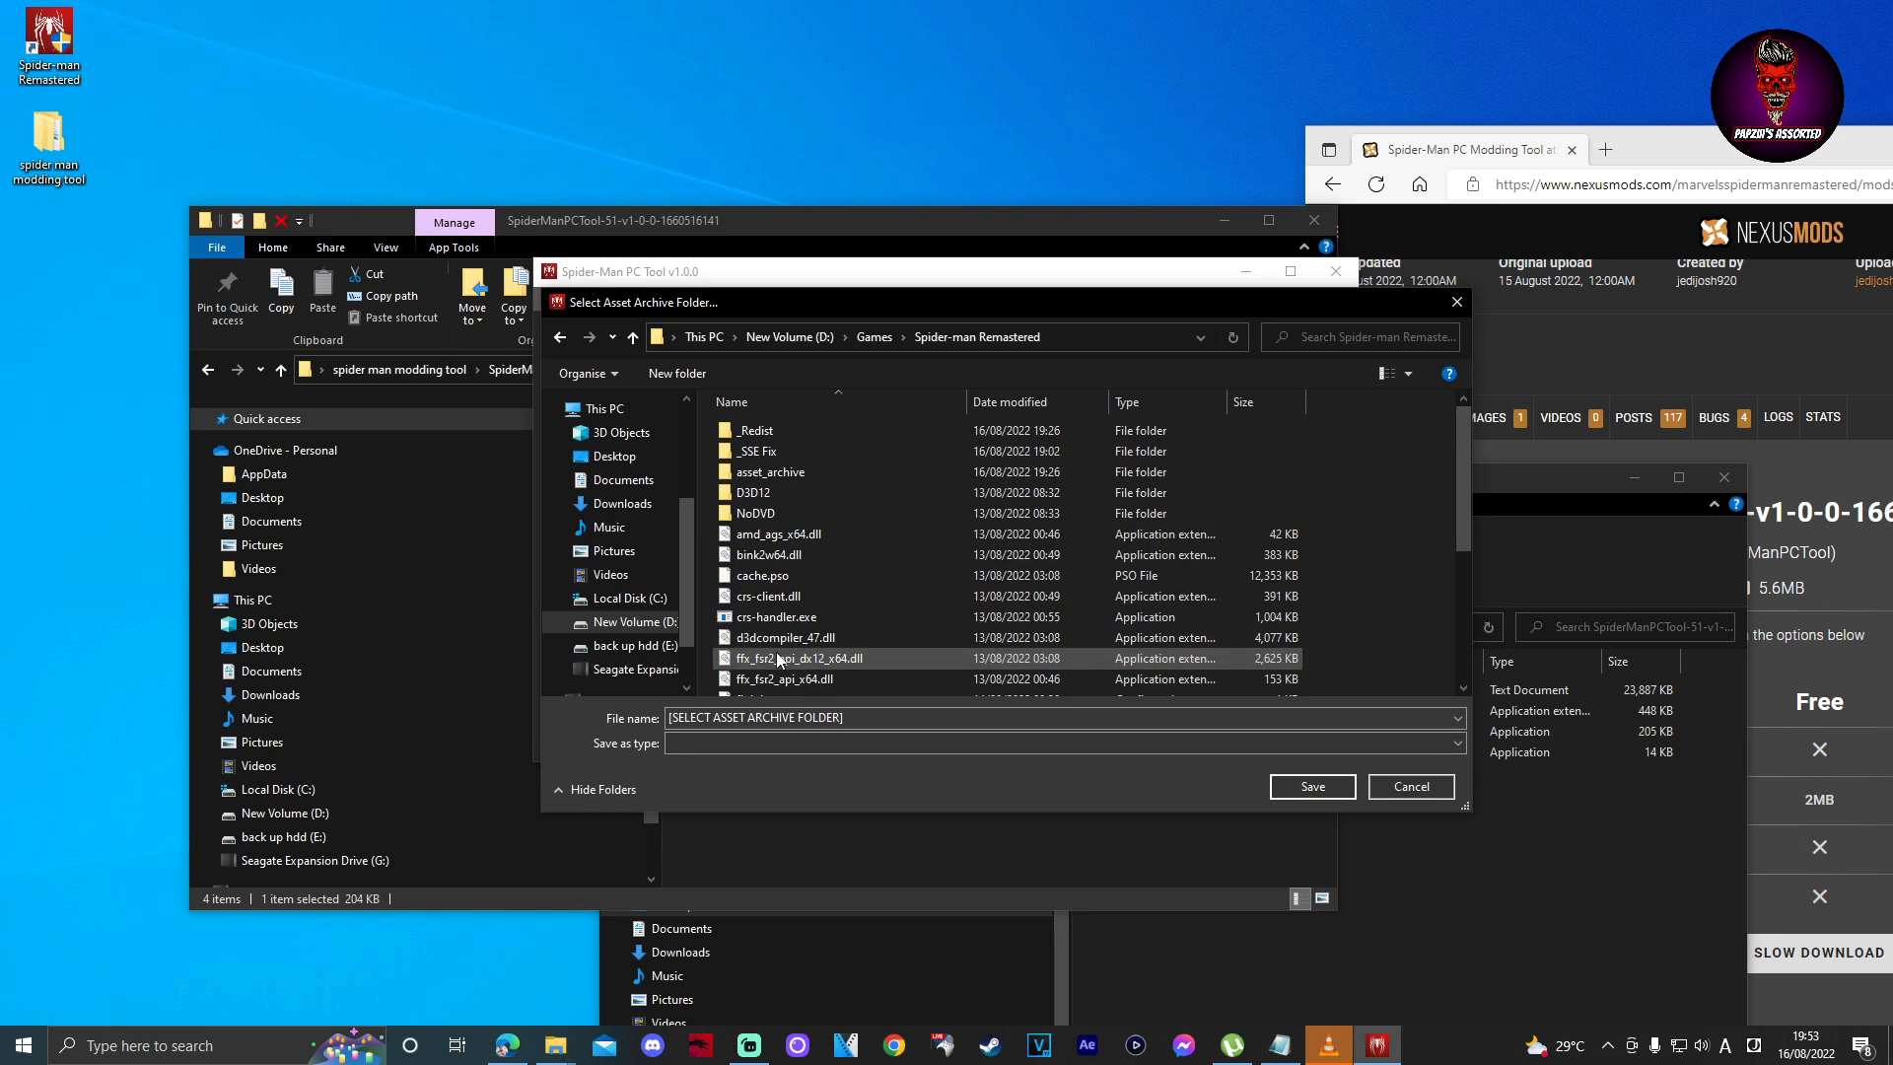
left_click(772, 471)
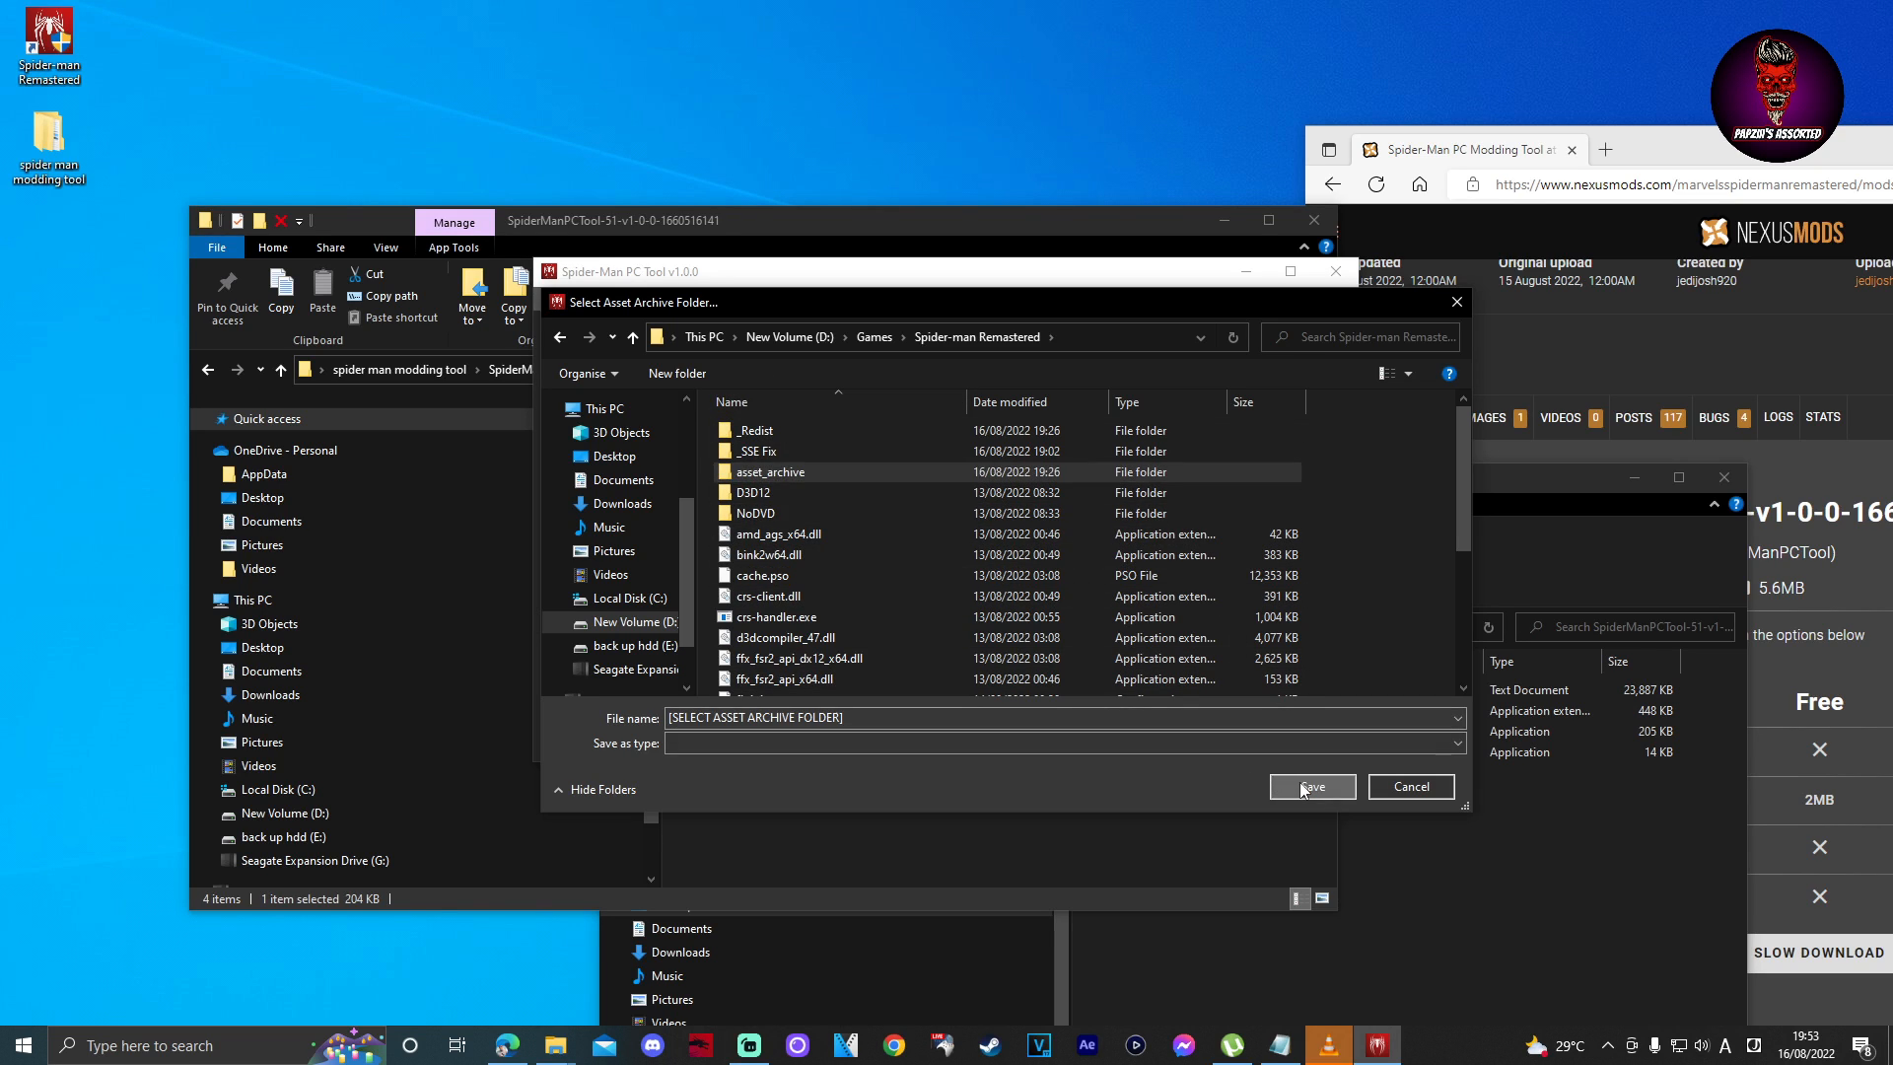
double_click(771, 472)
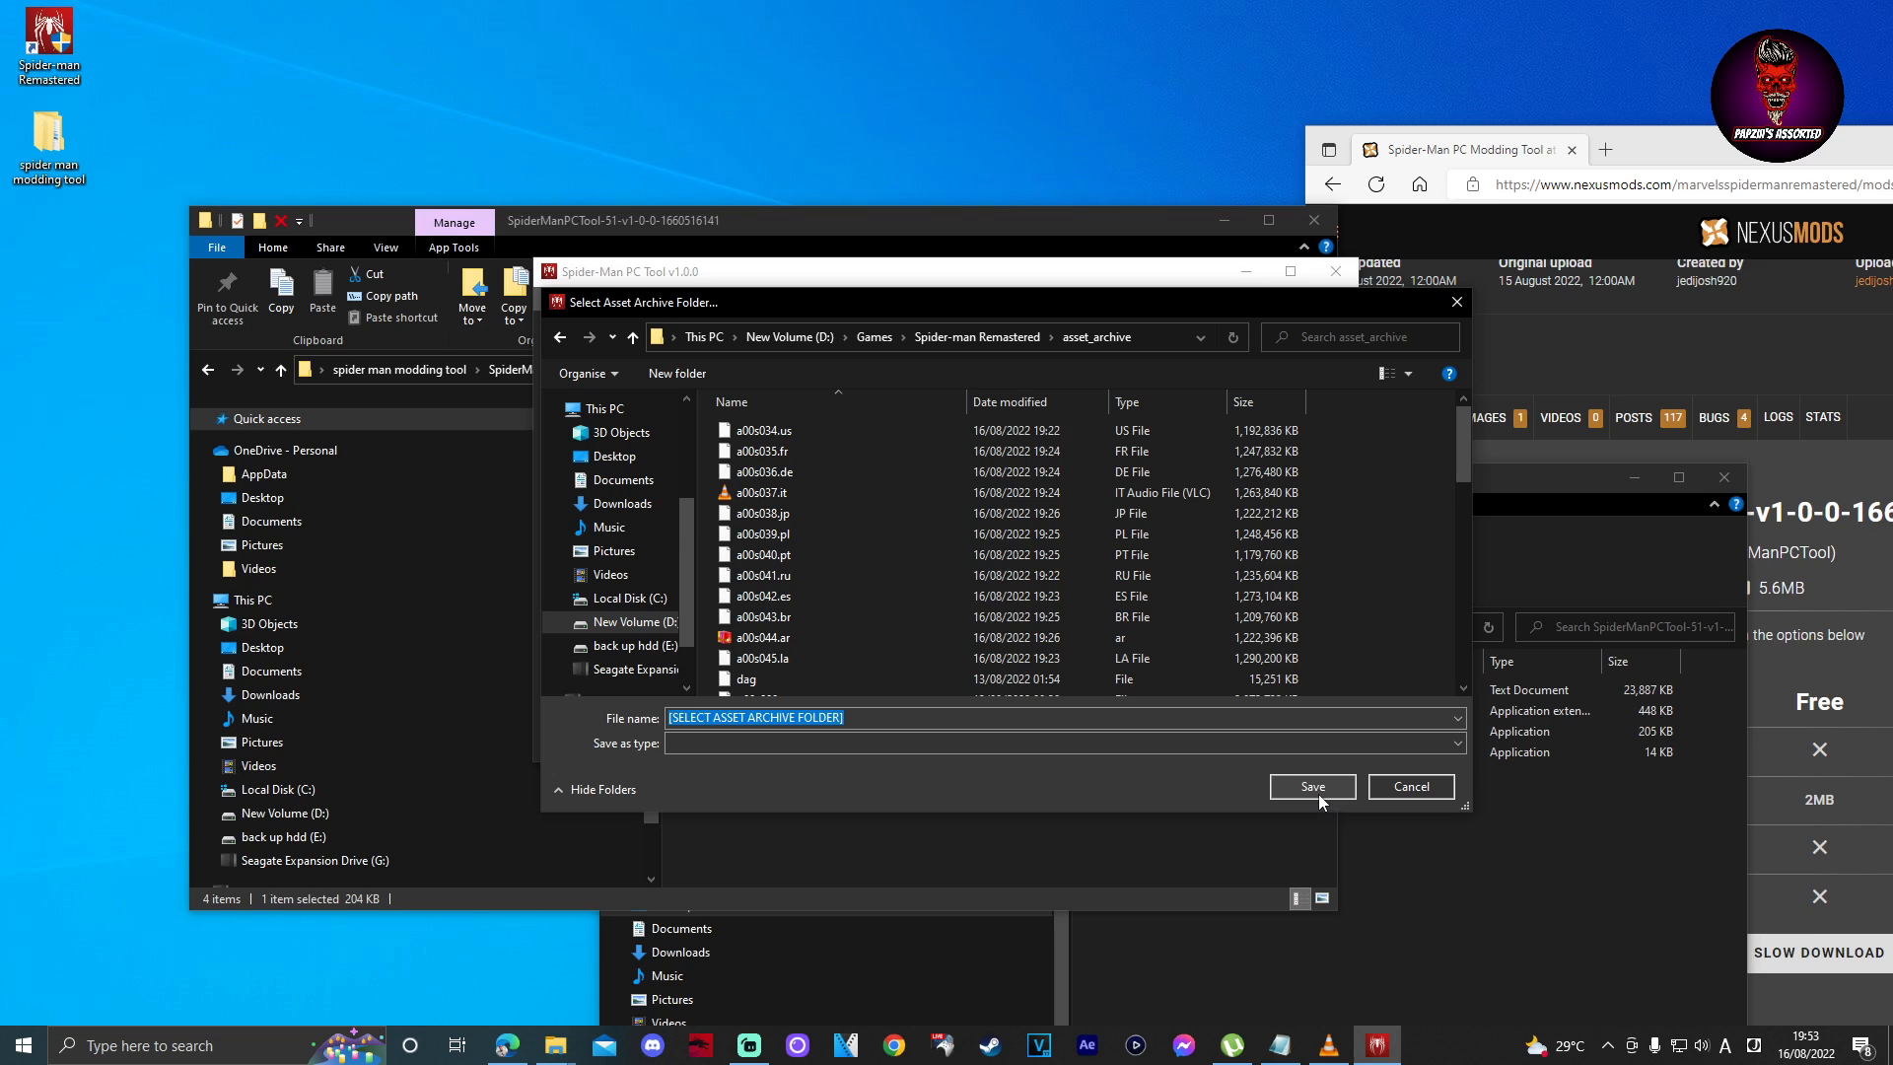
left_click(1310, 787)
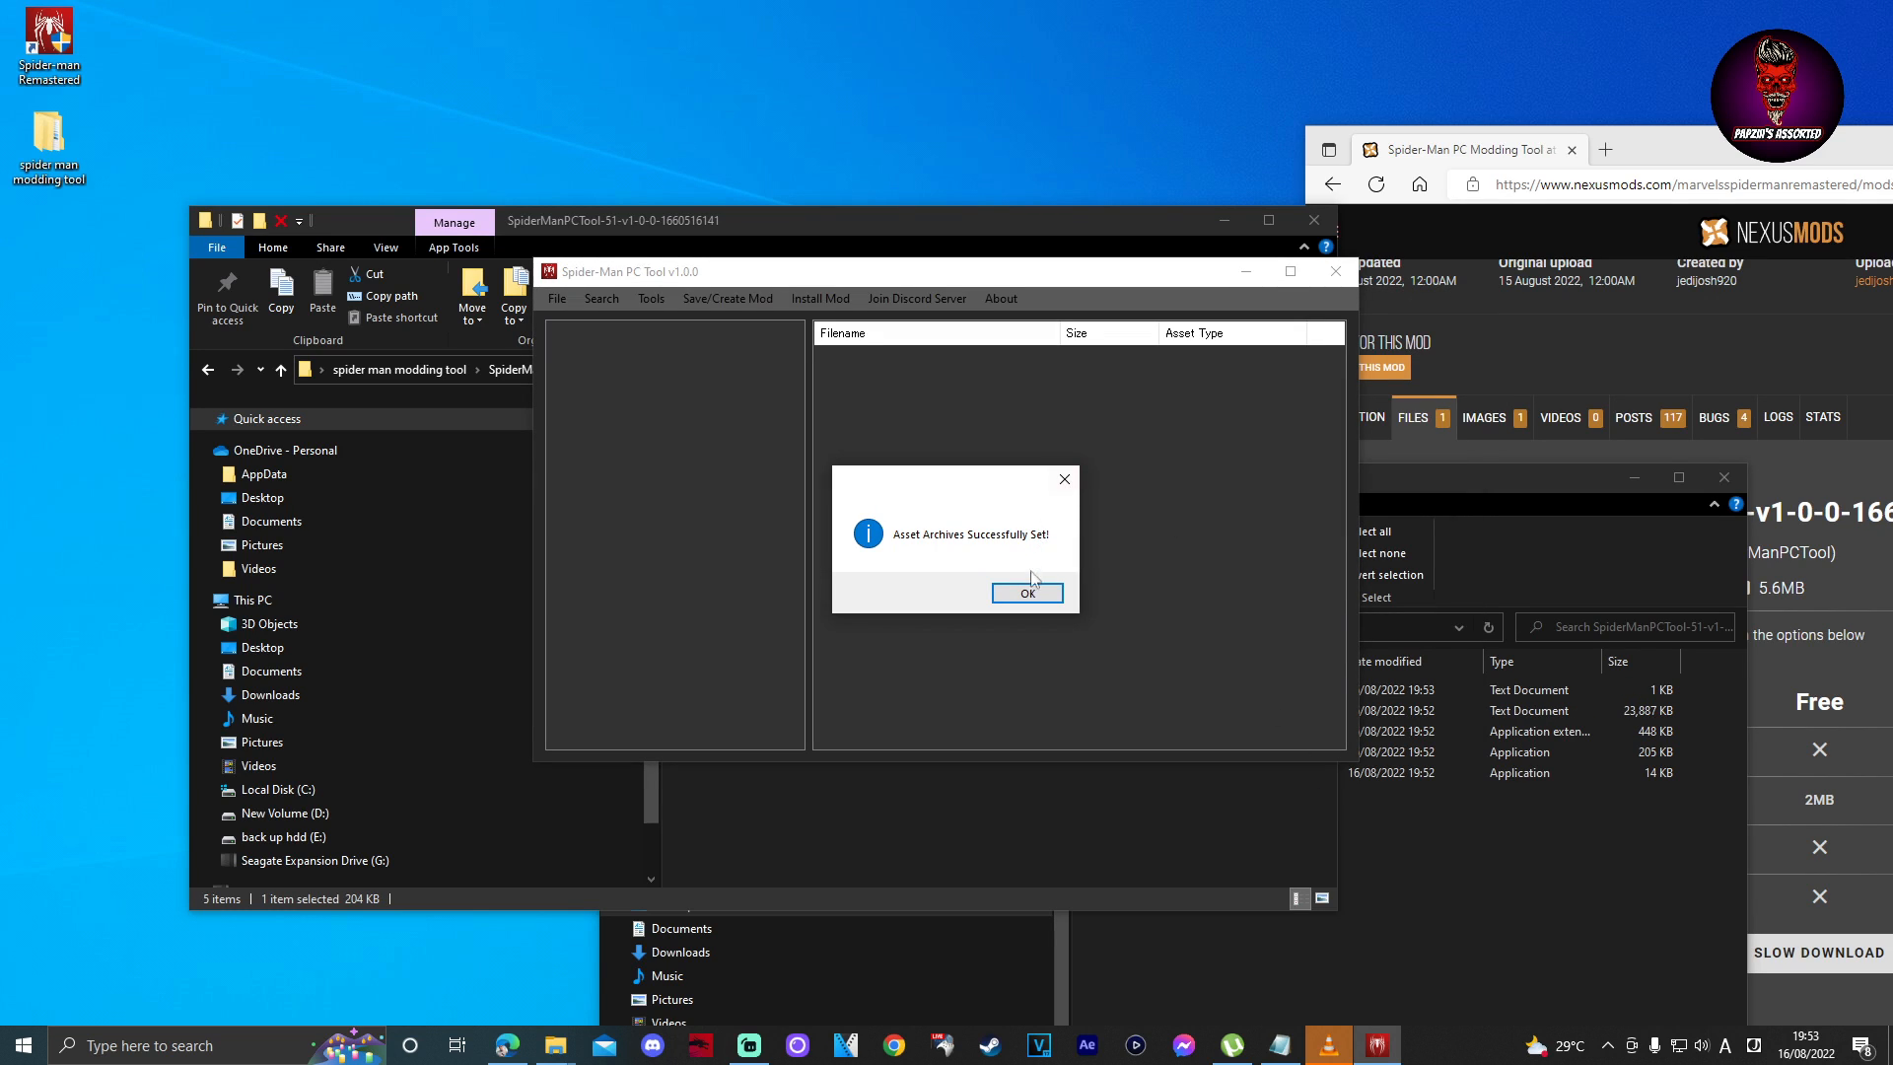
Acknowledge the 'Asset Archives Successfully Set!' message and the PADDED archives warning.
left_click(1026, 593)
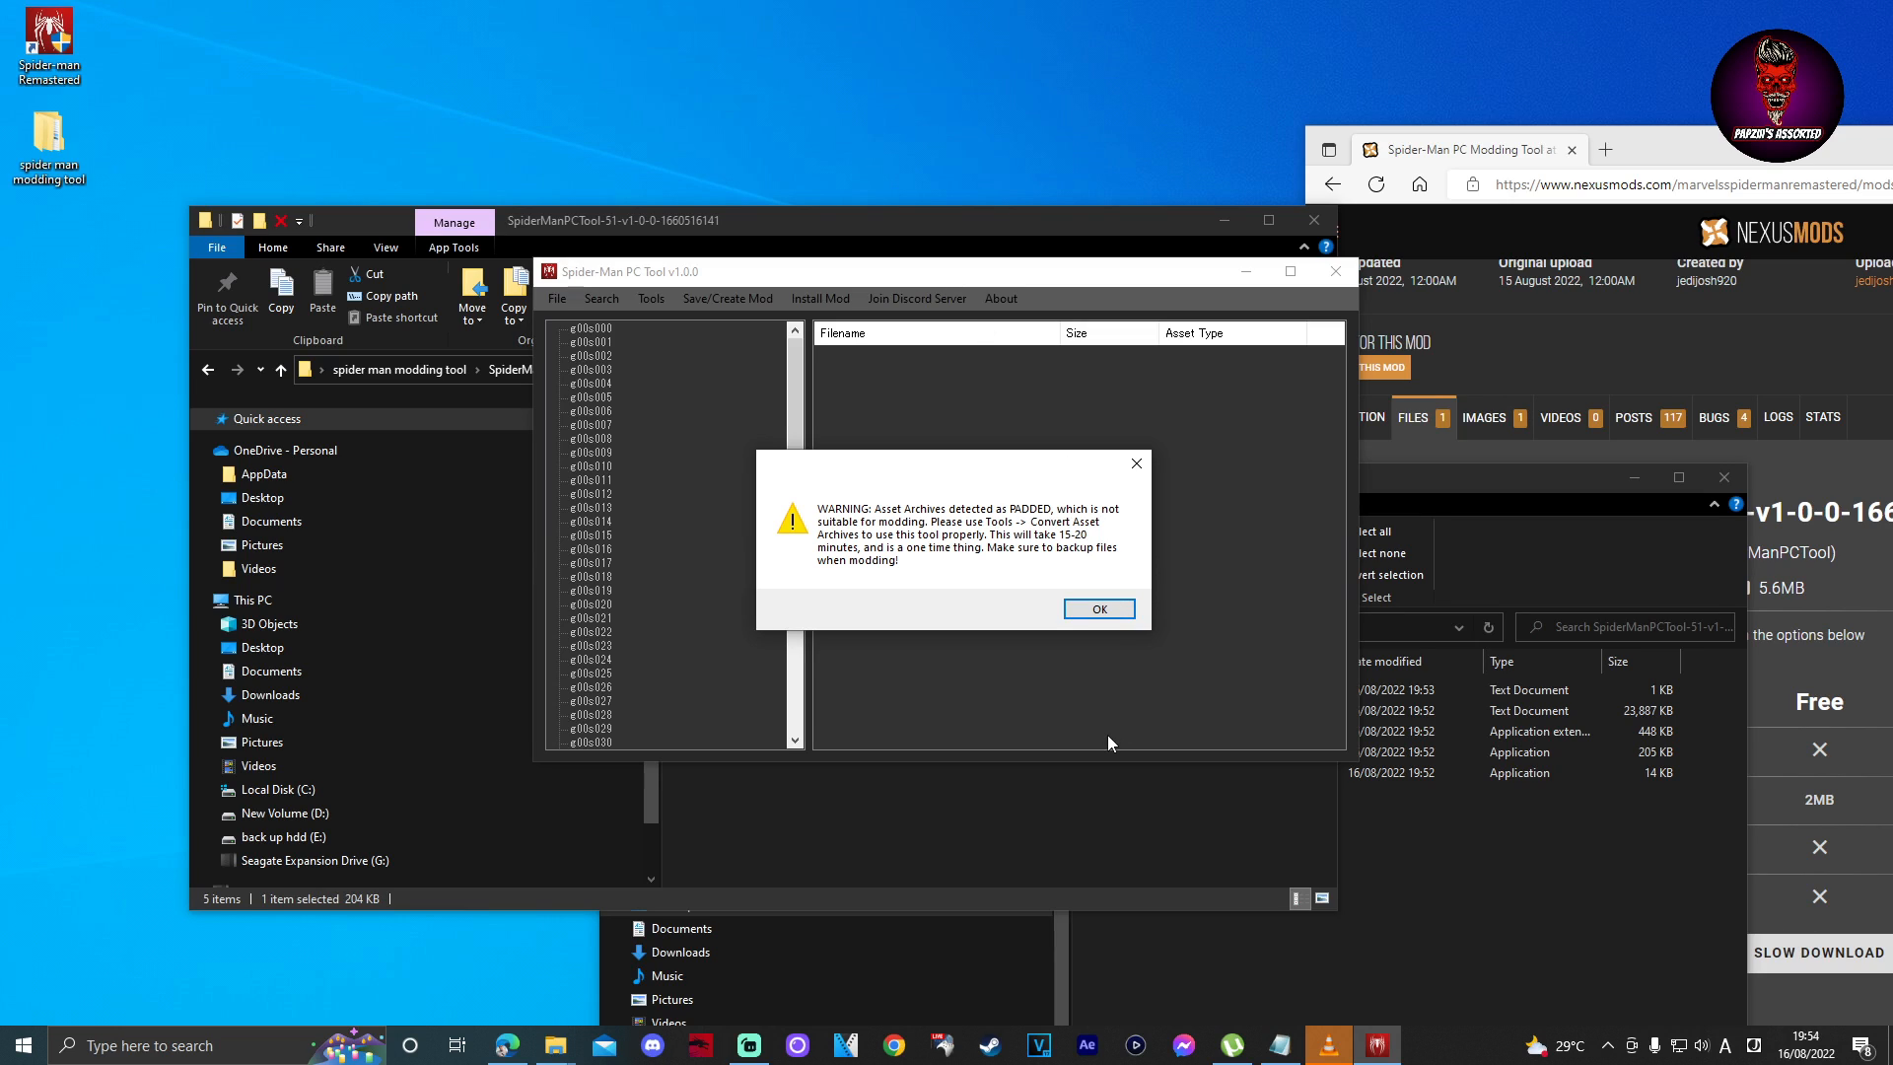
mouse_move(1047, 540)
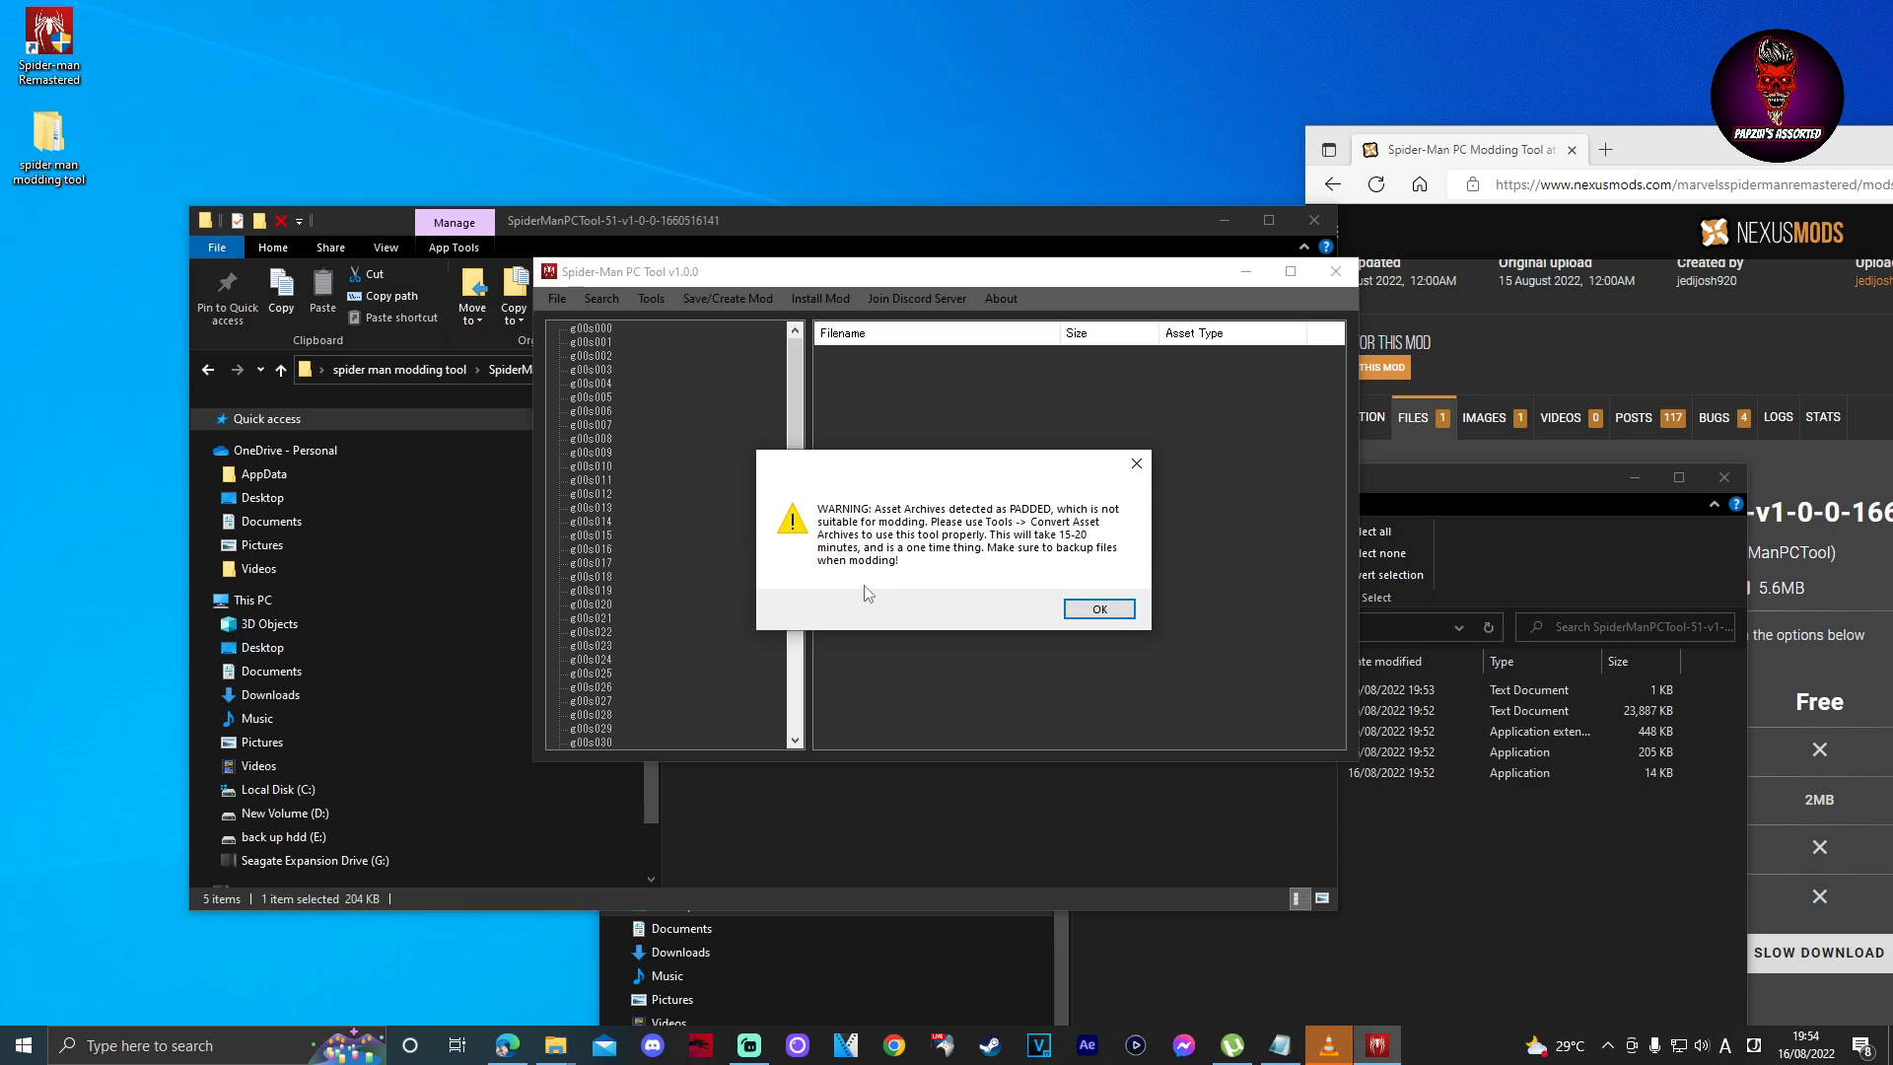
mouse_move(1069, 604)
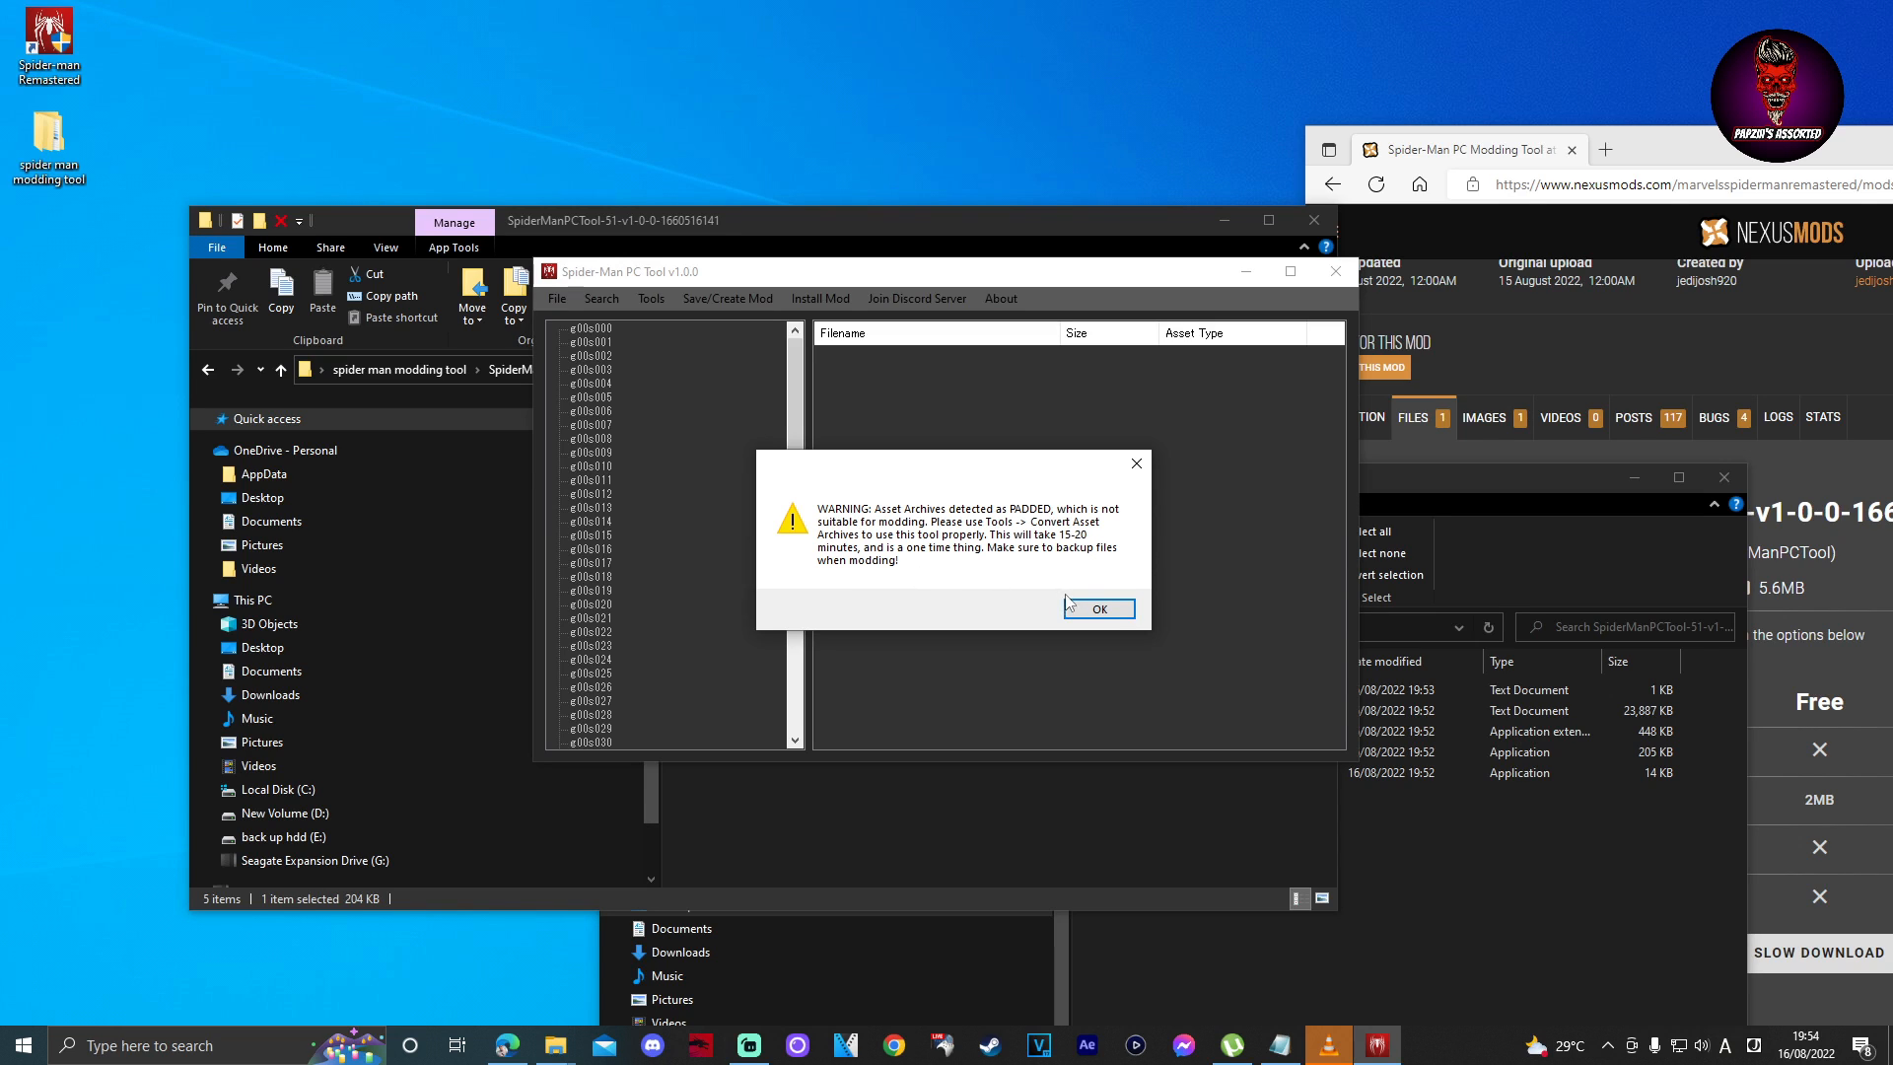
left_click(1097, 607)
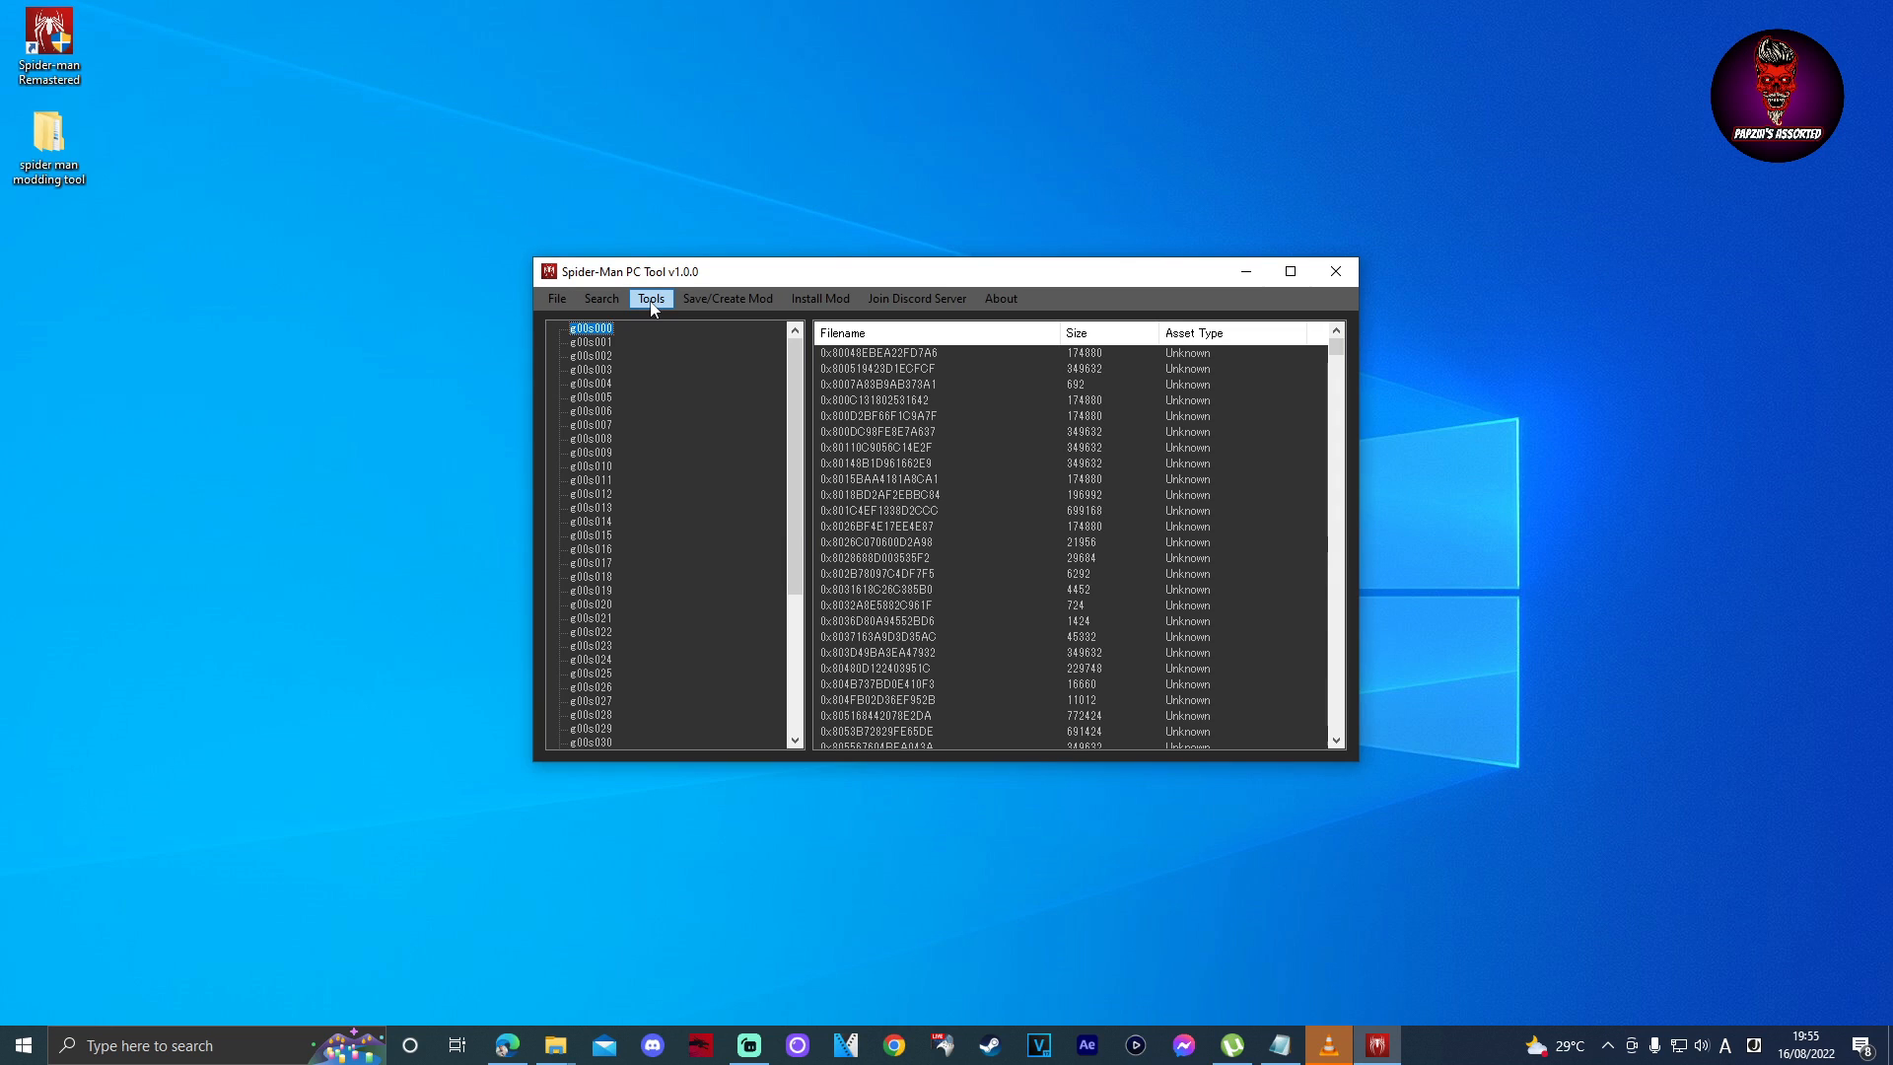
Run Tools > Convert Asset Archives to convert the padded archives for modding.
left_click(651, 298)
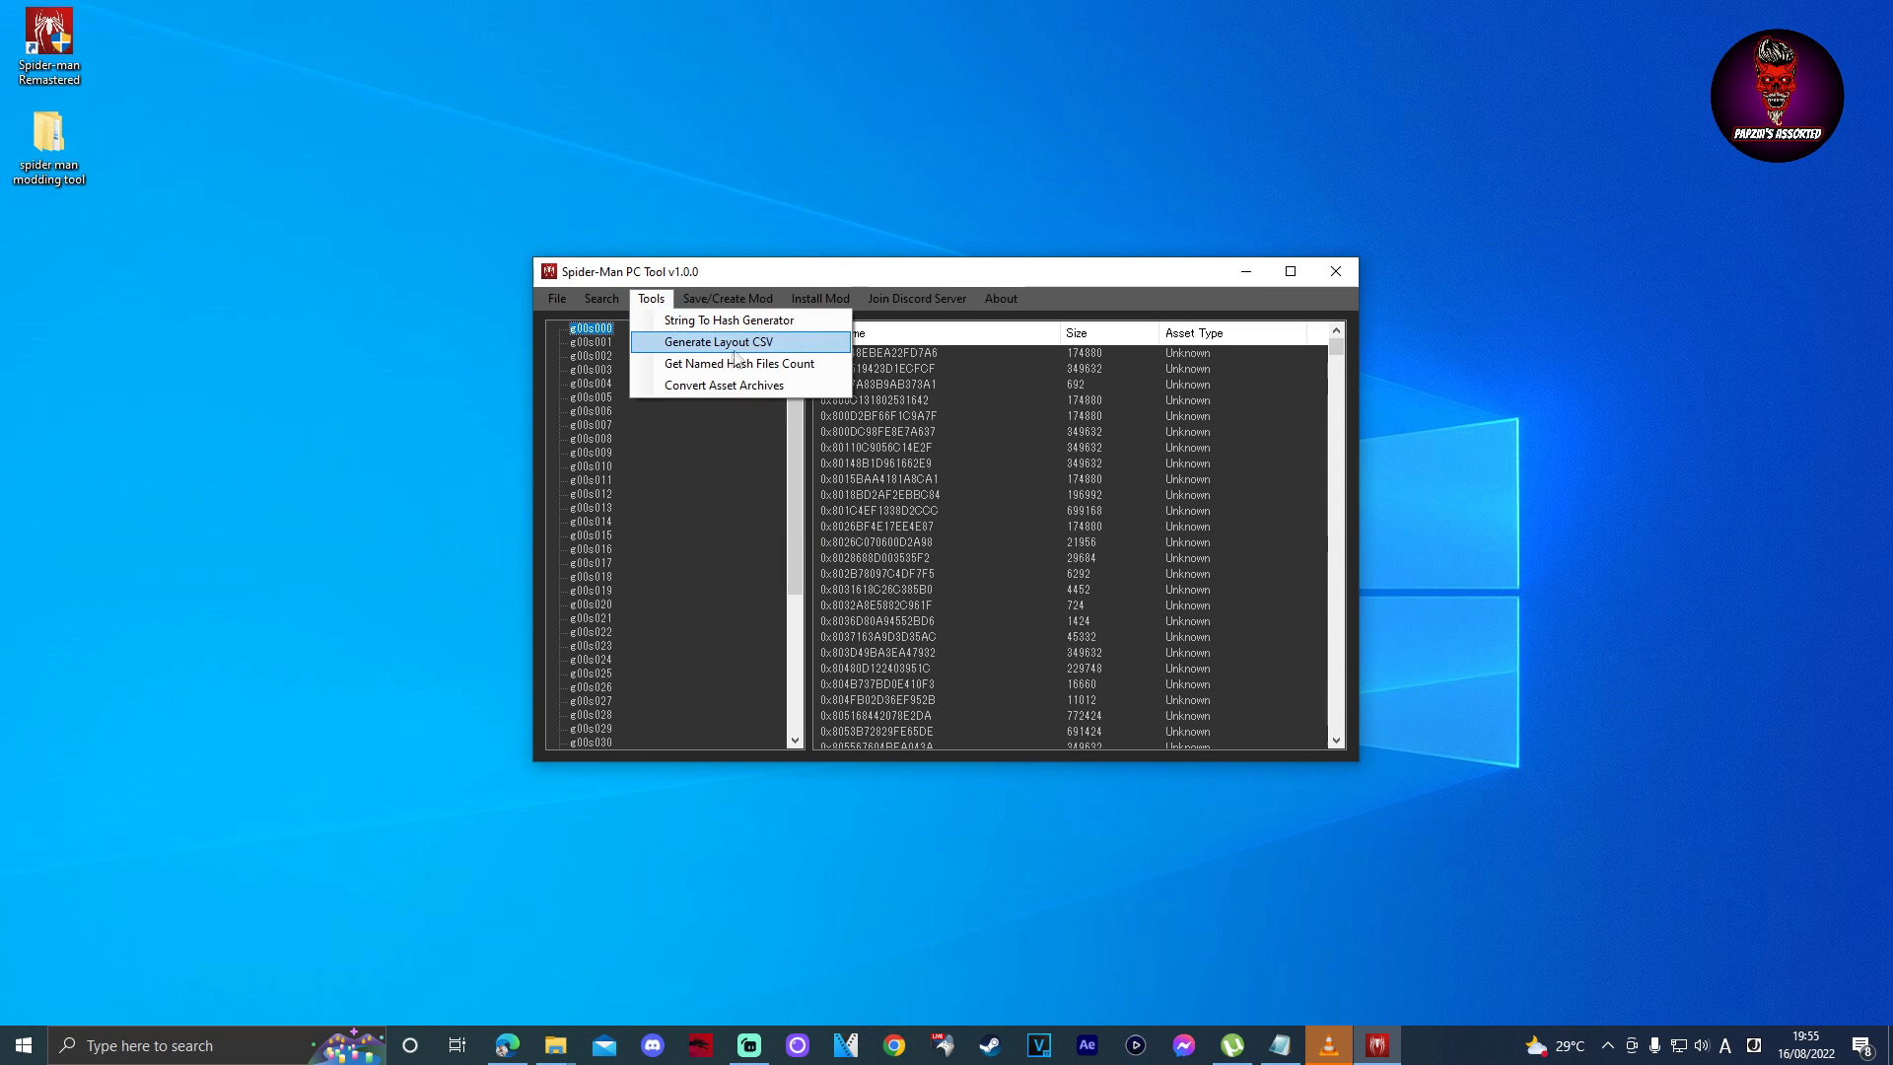
mouse_move(722, 384)
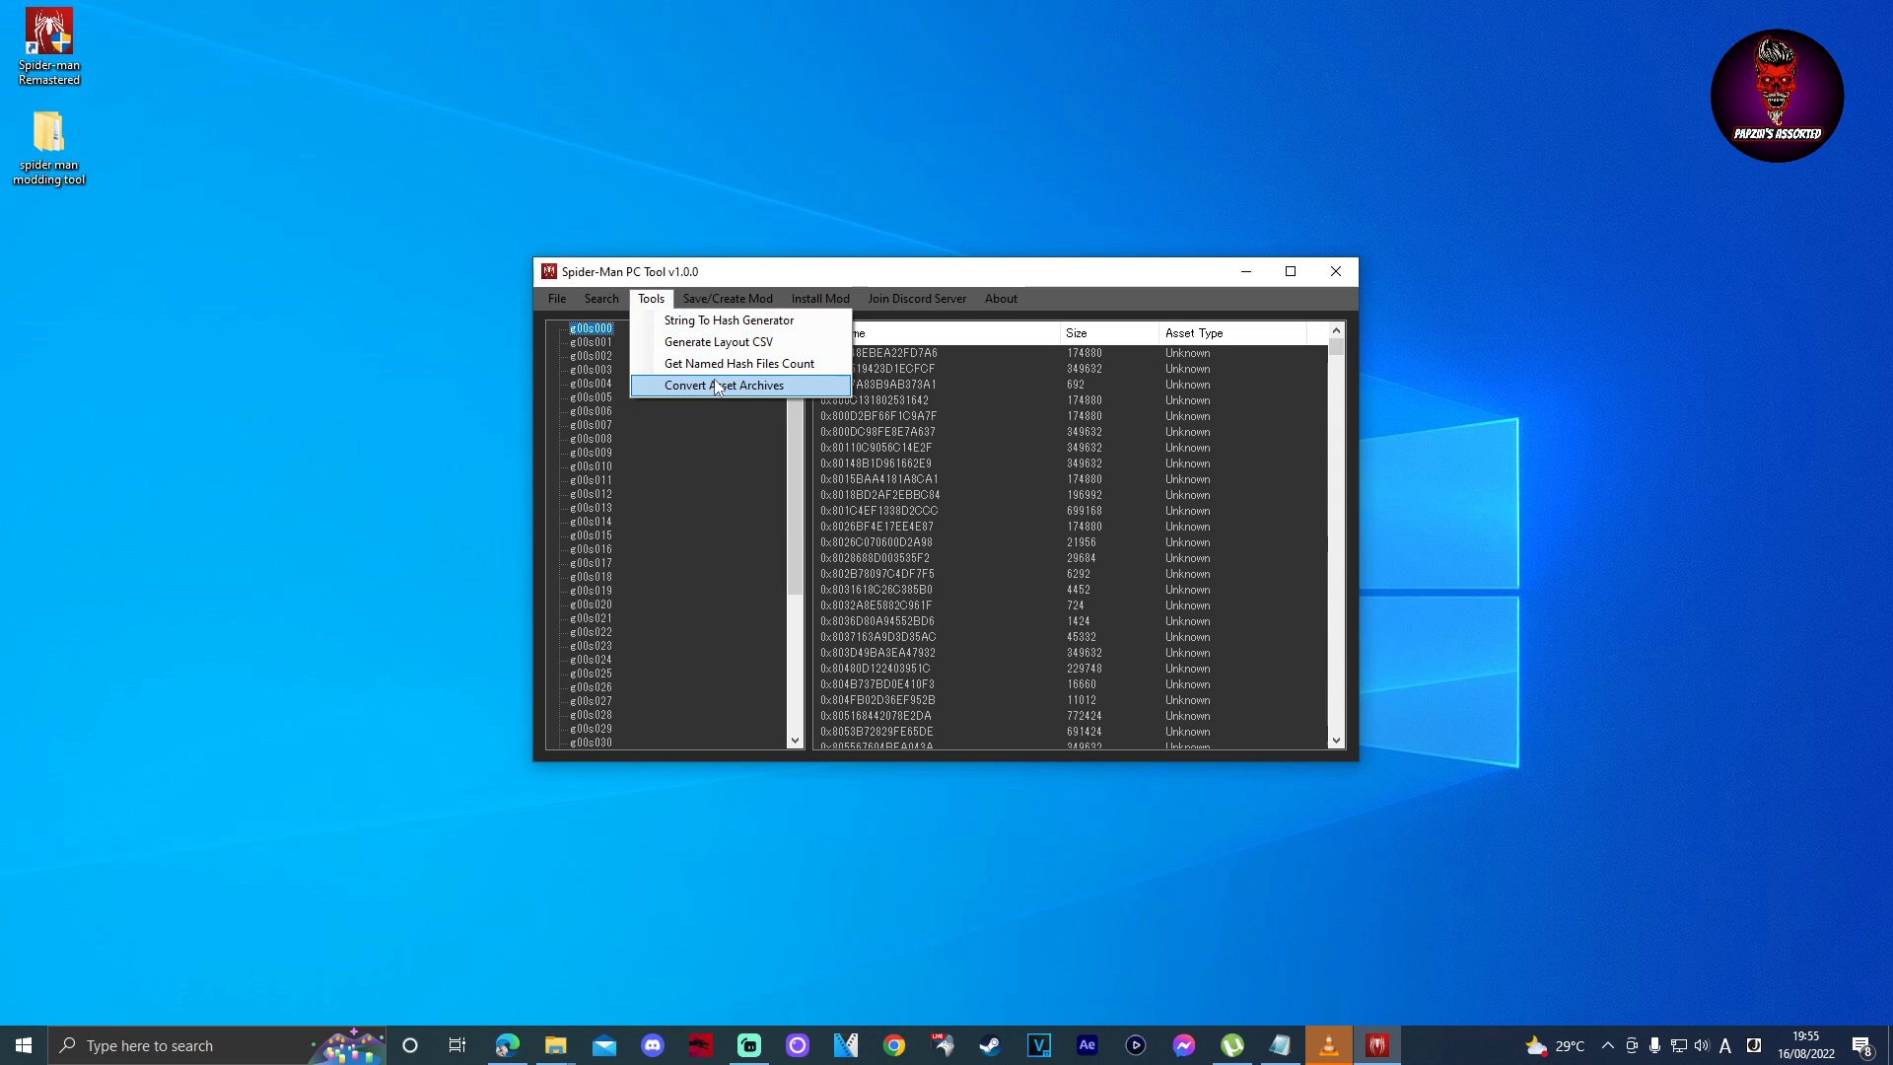
left_click(728, 385)
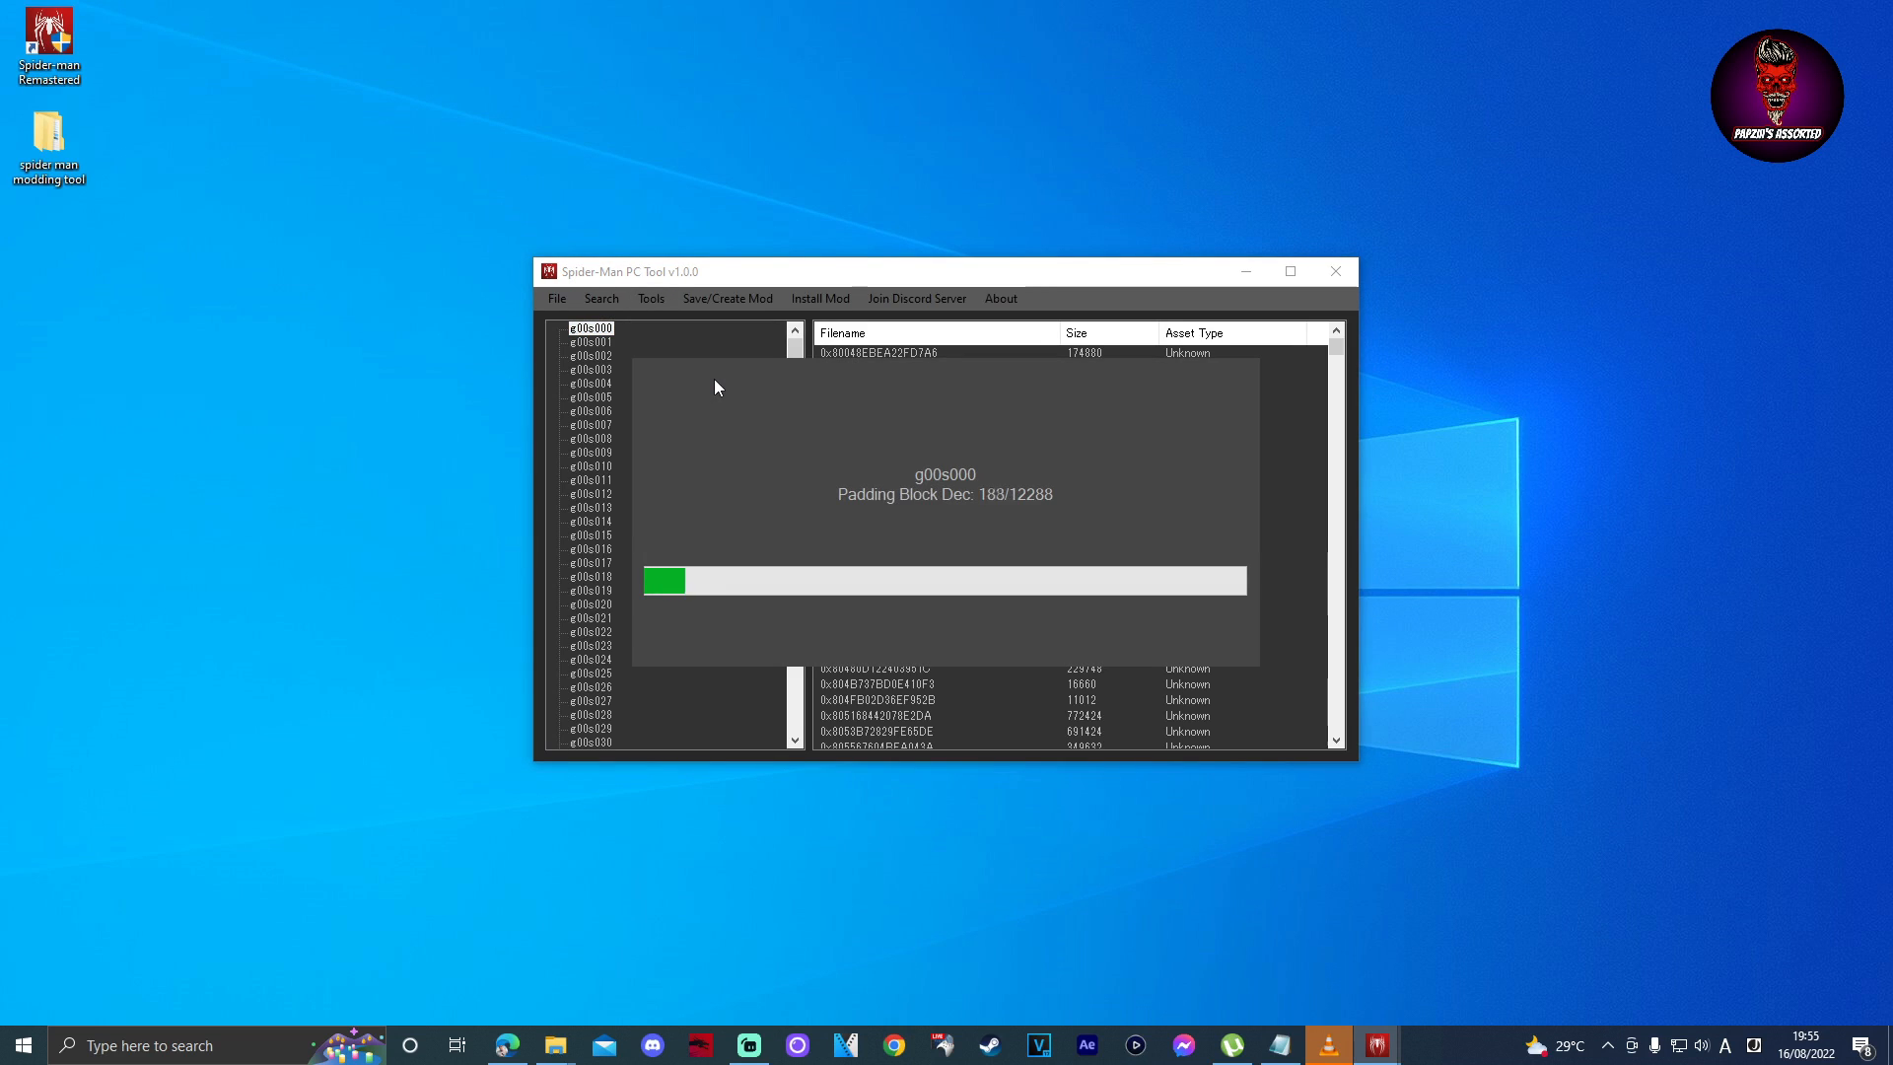
mouse_move(1445, 316)
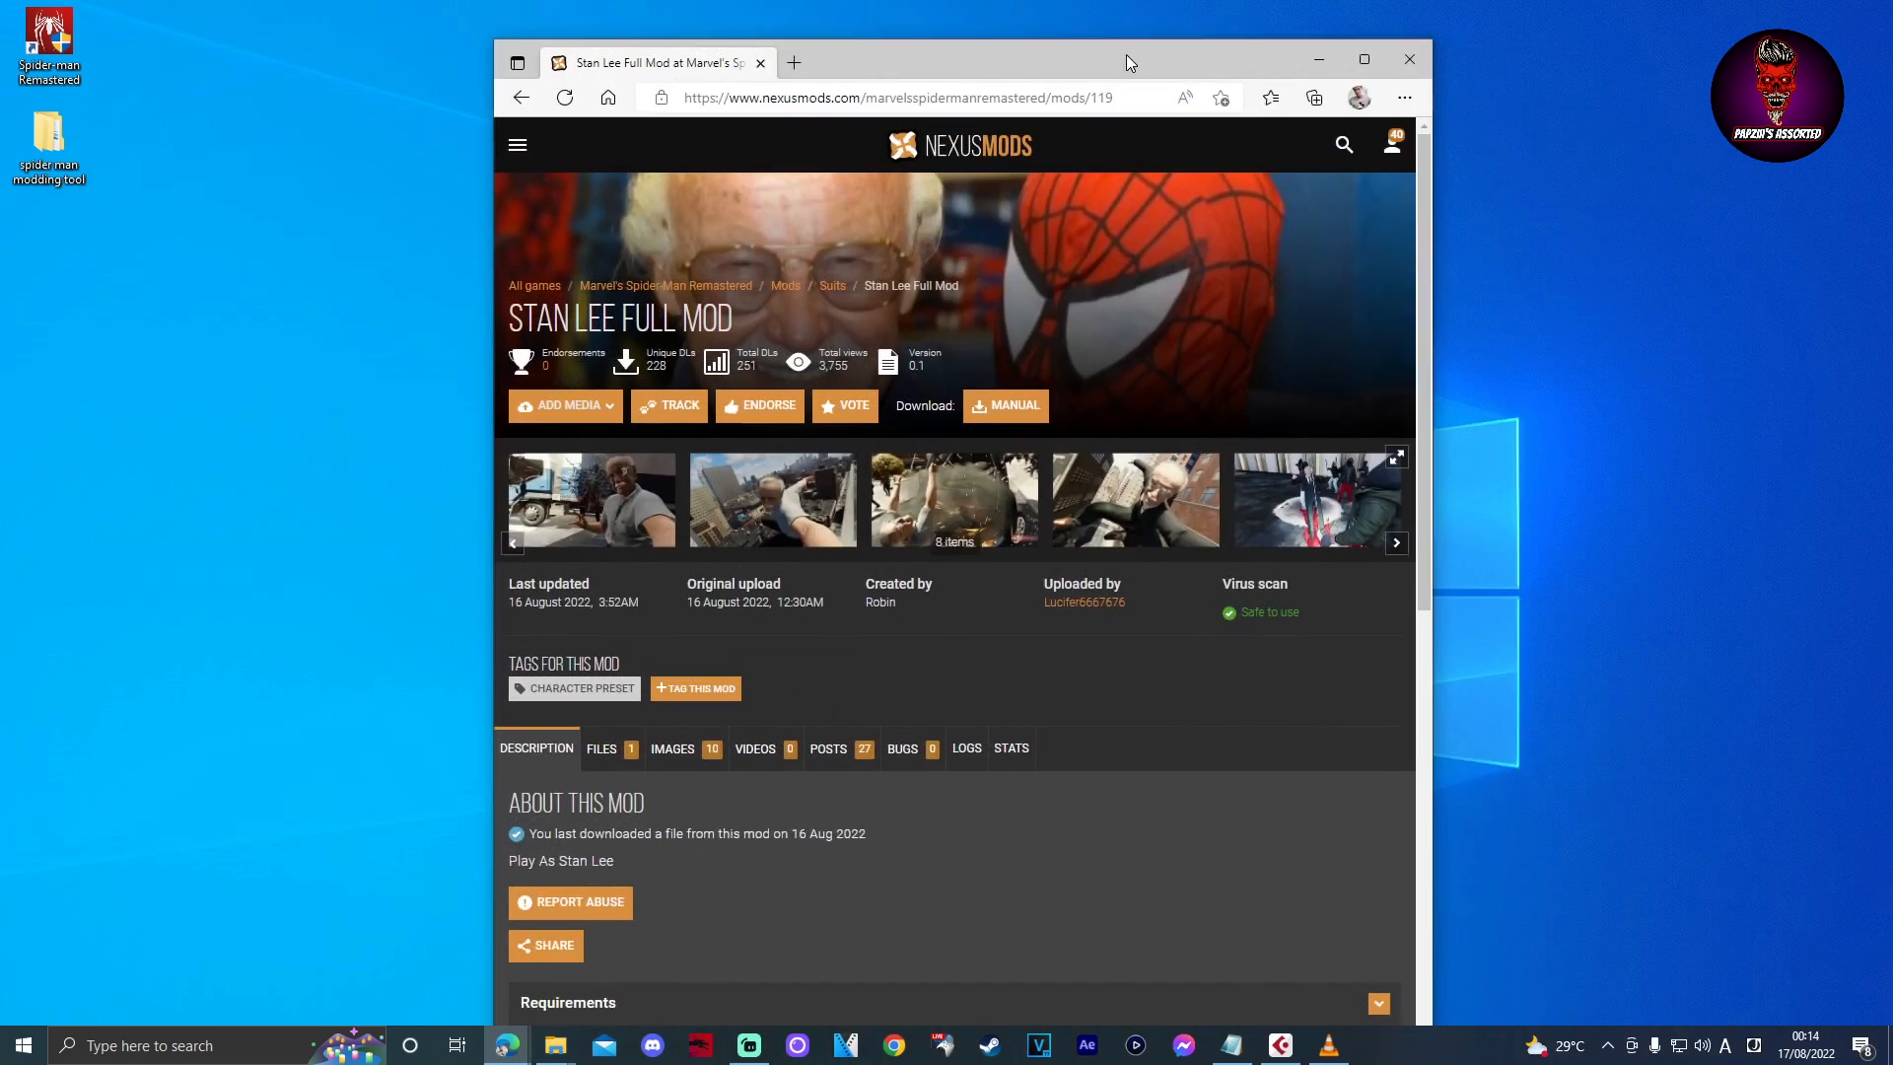
Maximize the Stan Lee Full Mod page and start a manual download of Stan Lee-119-0-2-1660618327.rar.
left_click(1363, 57)
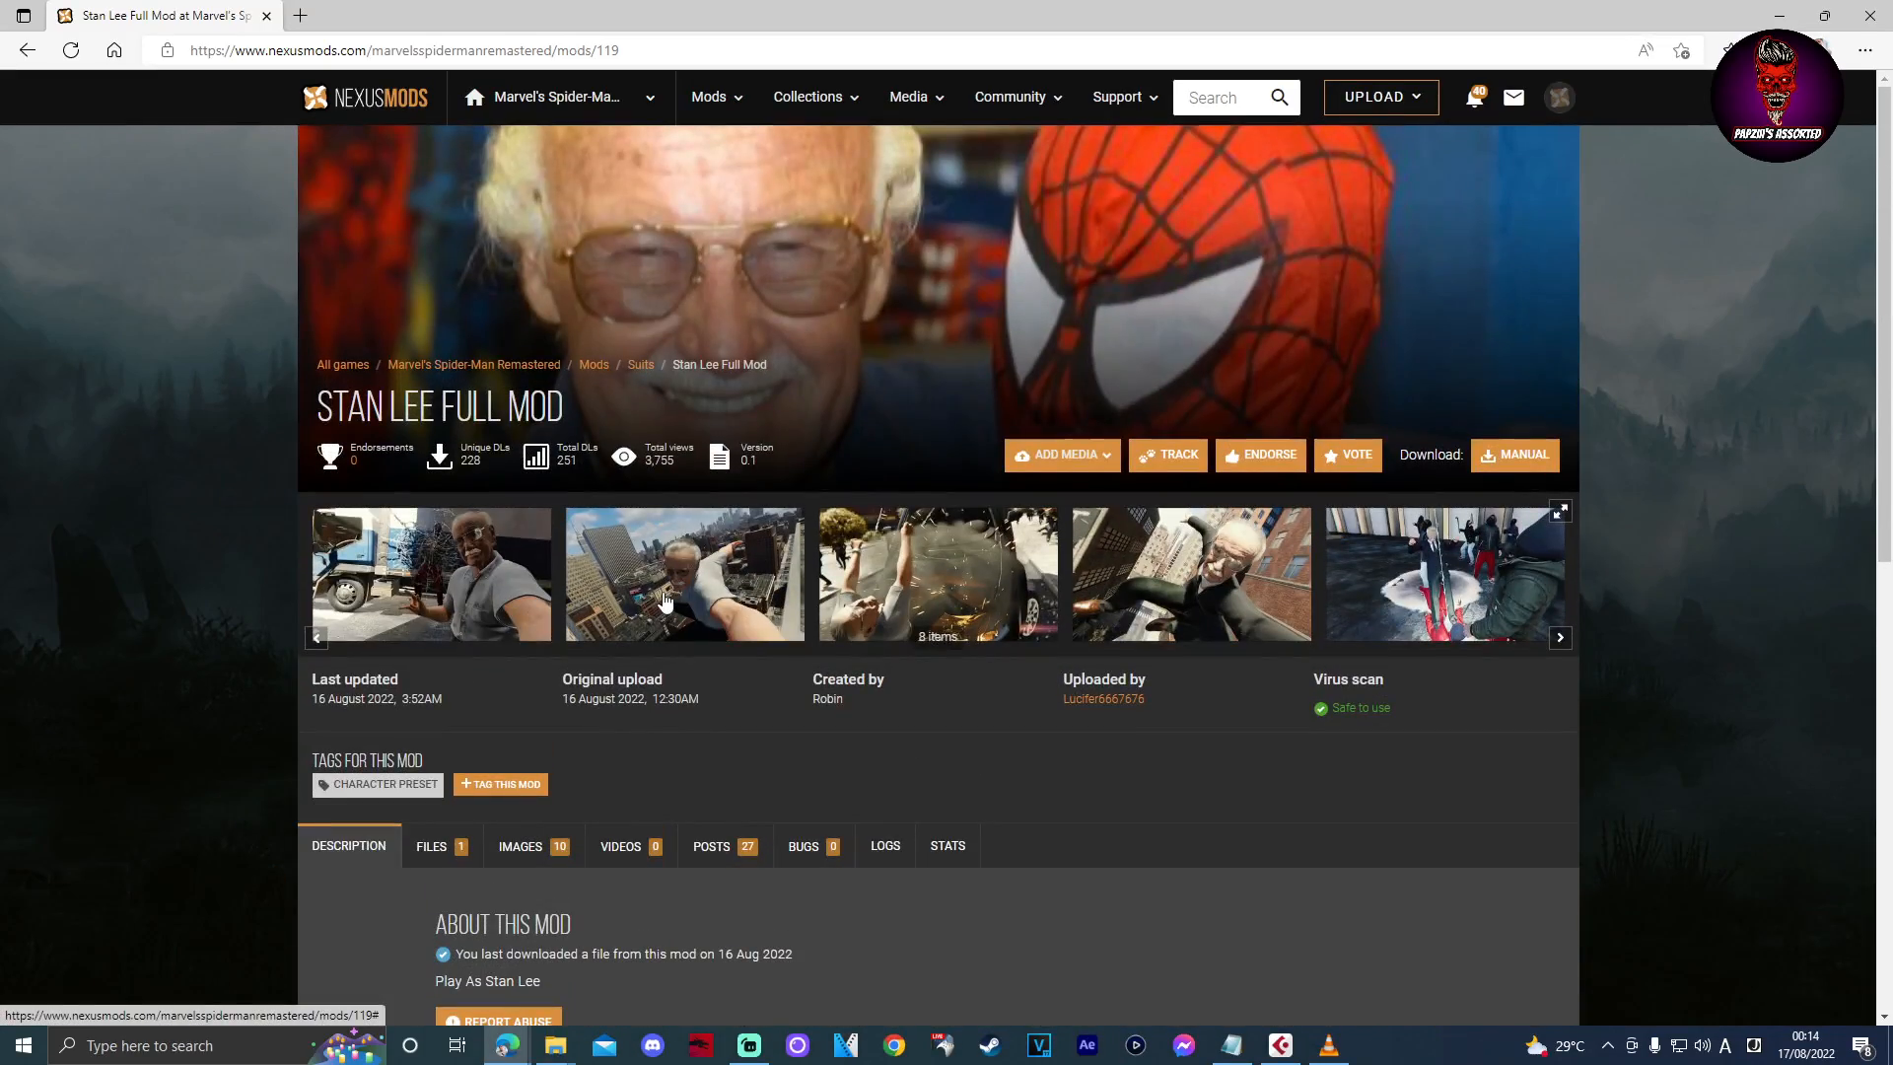
scroll("down", 3)
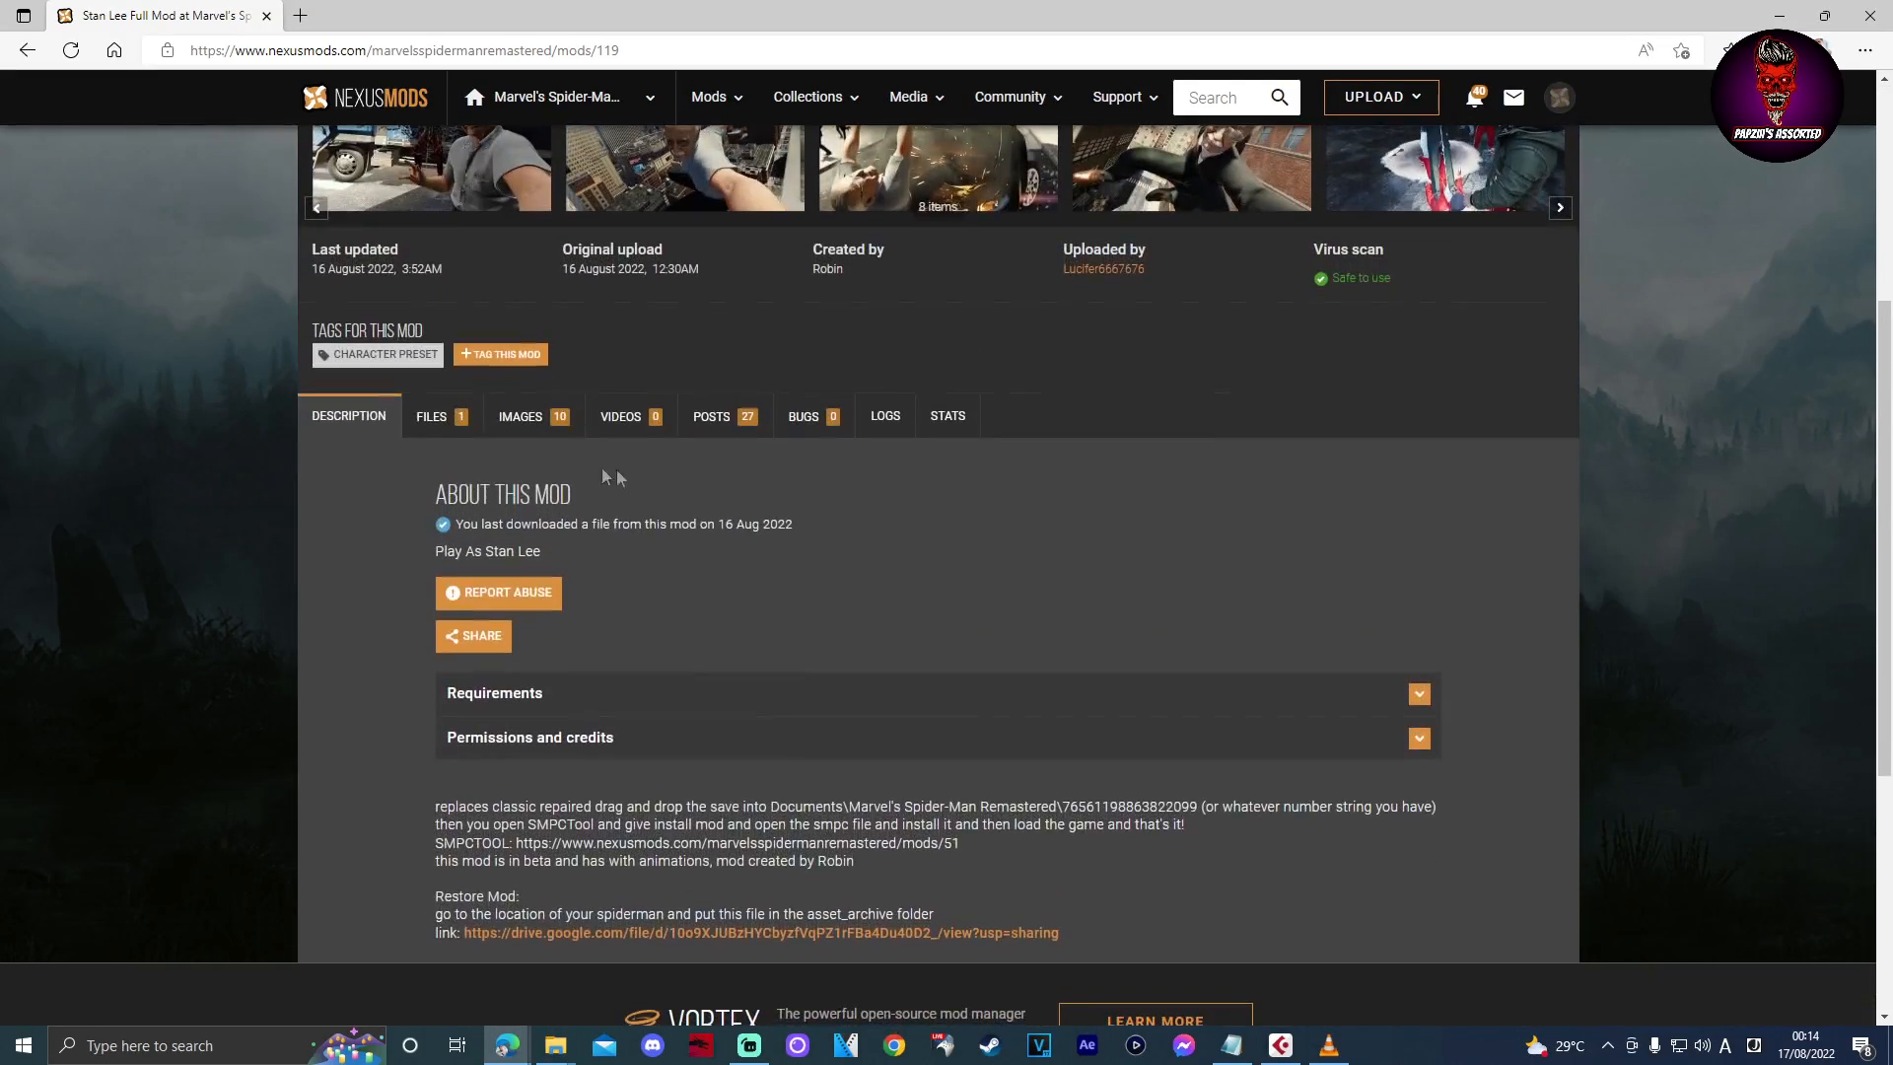
left_click(432, 417)
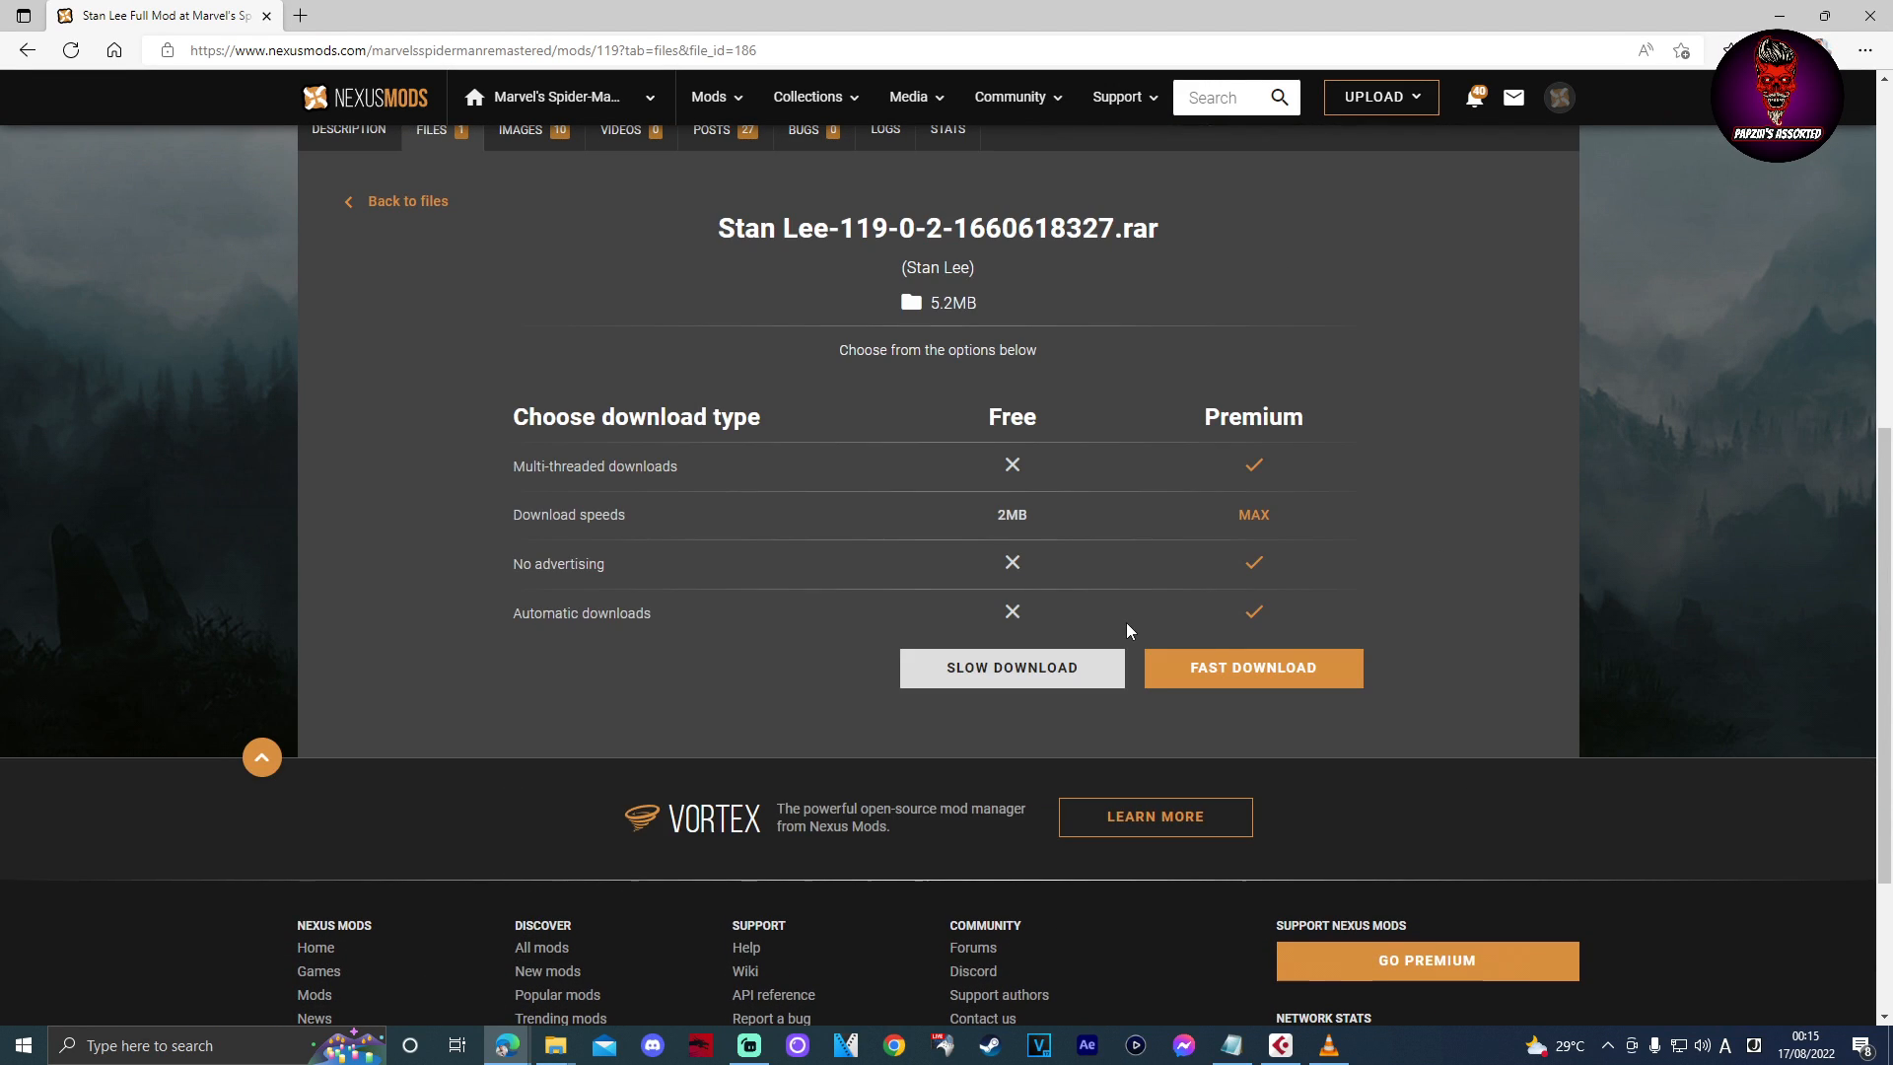
scroll("down", 3)
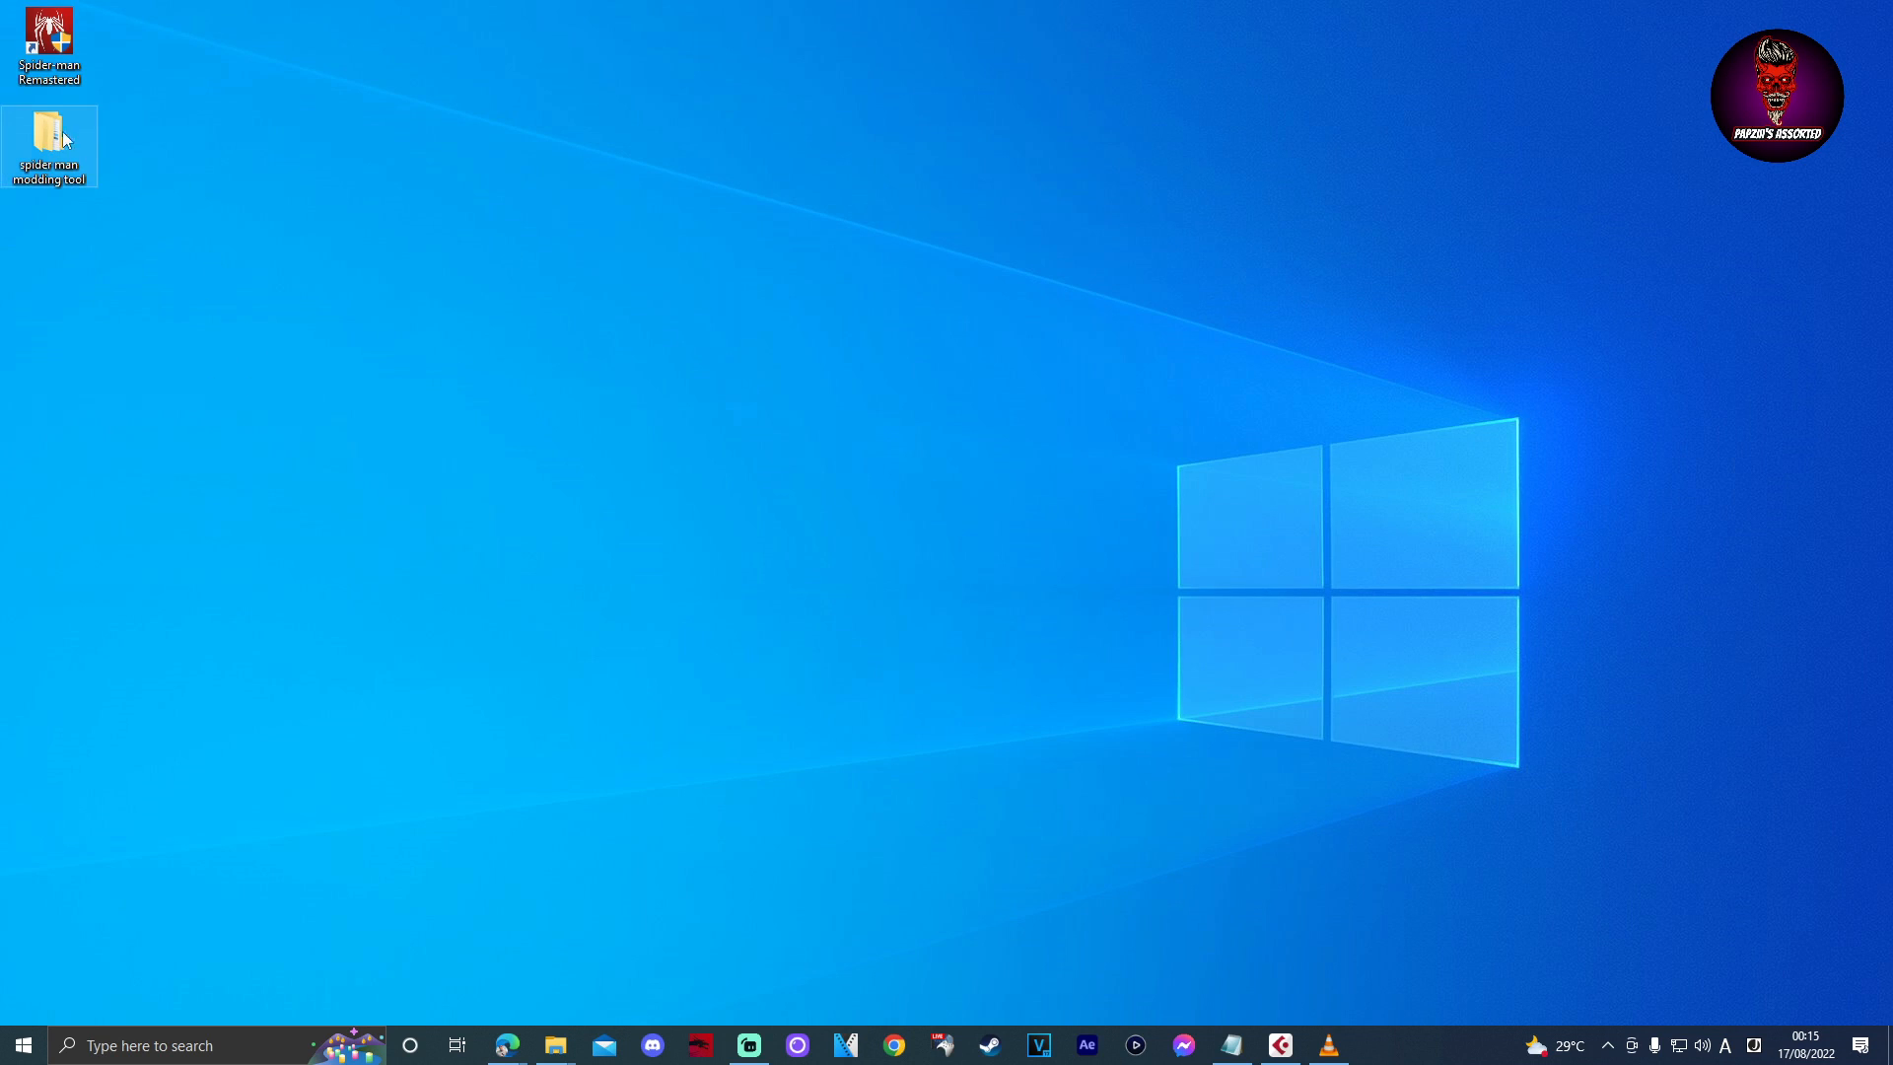
Extract the Stan Lee rar in the modding tool folder, yielding three smpcmod files and slot1-s.save.
double_click(47, 138)
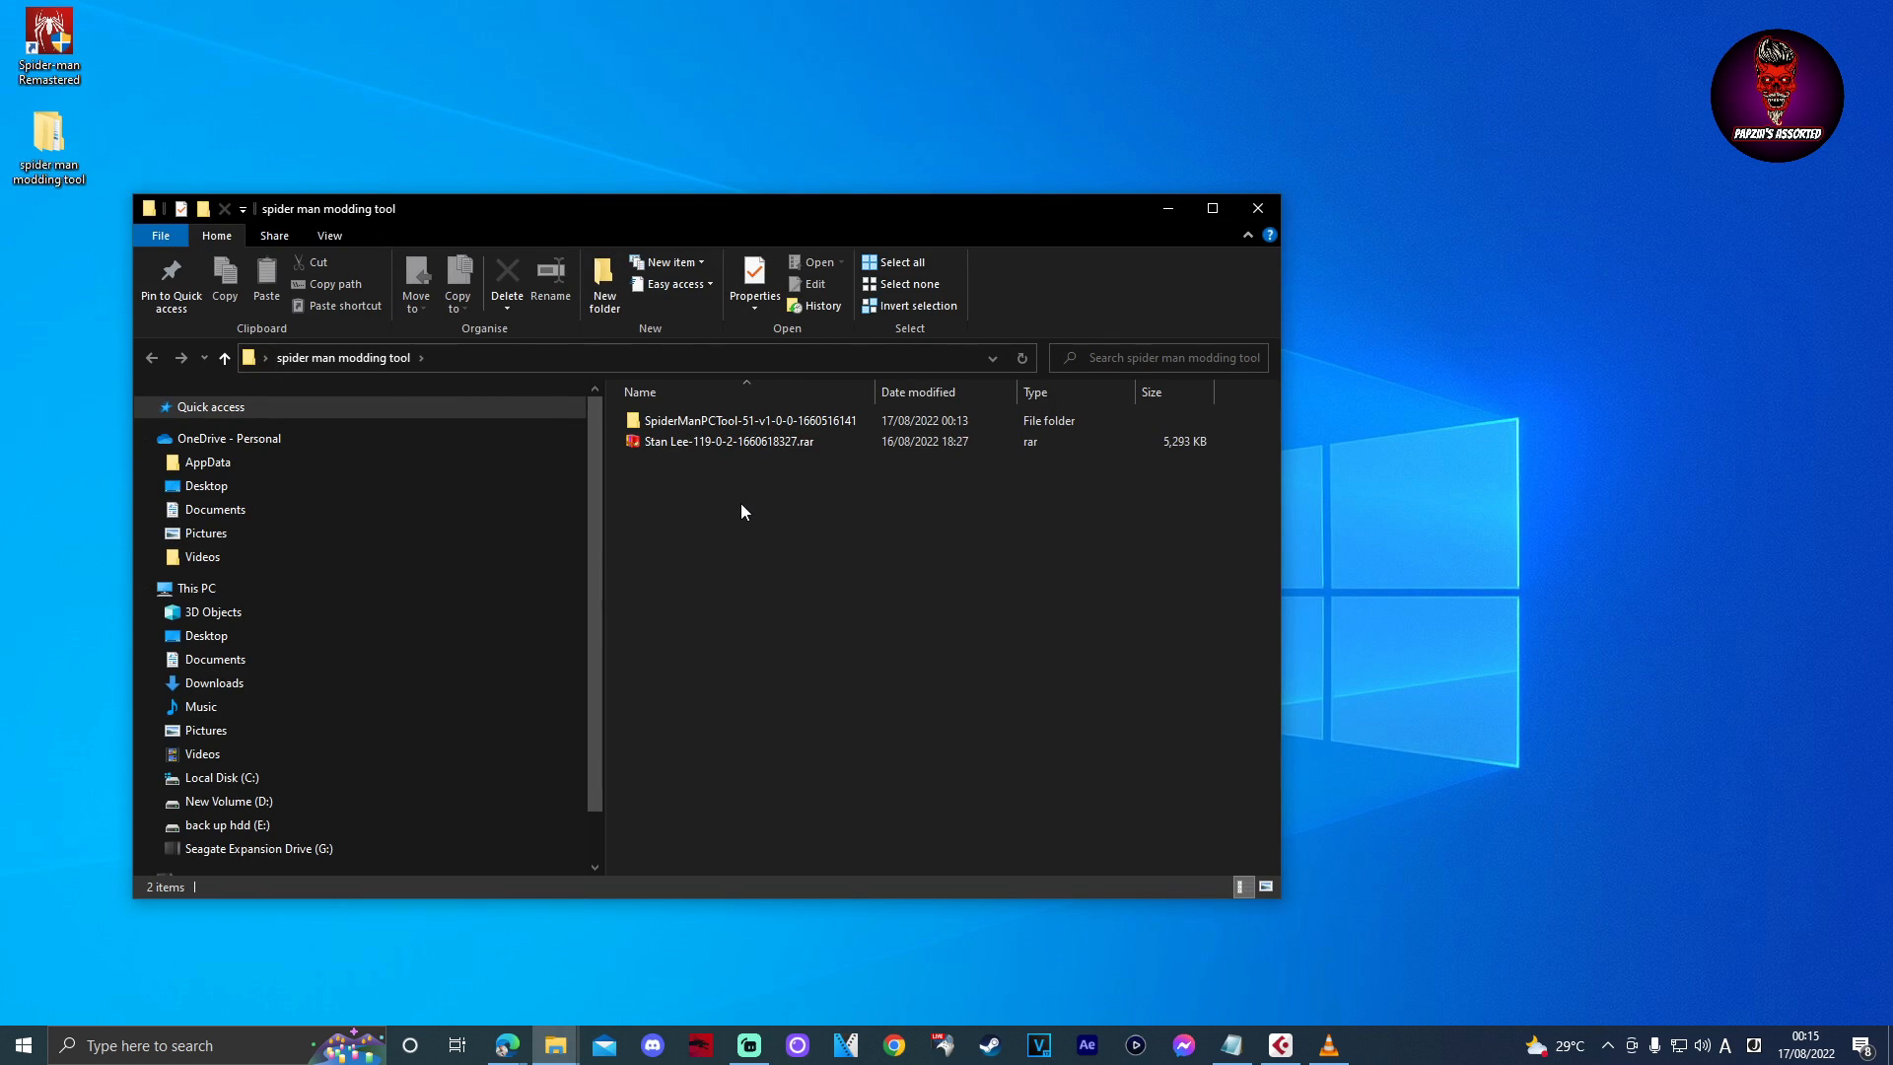
left_click(728, 439)
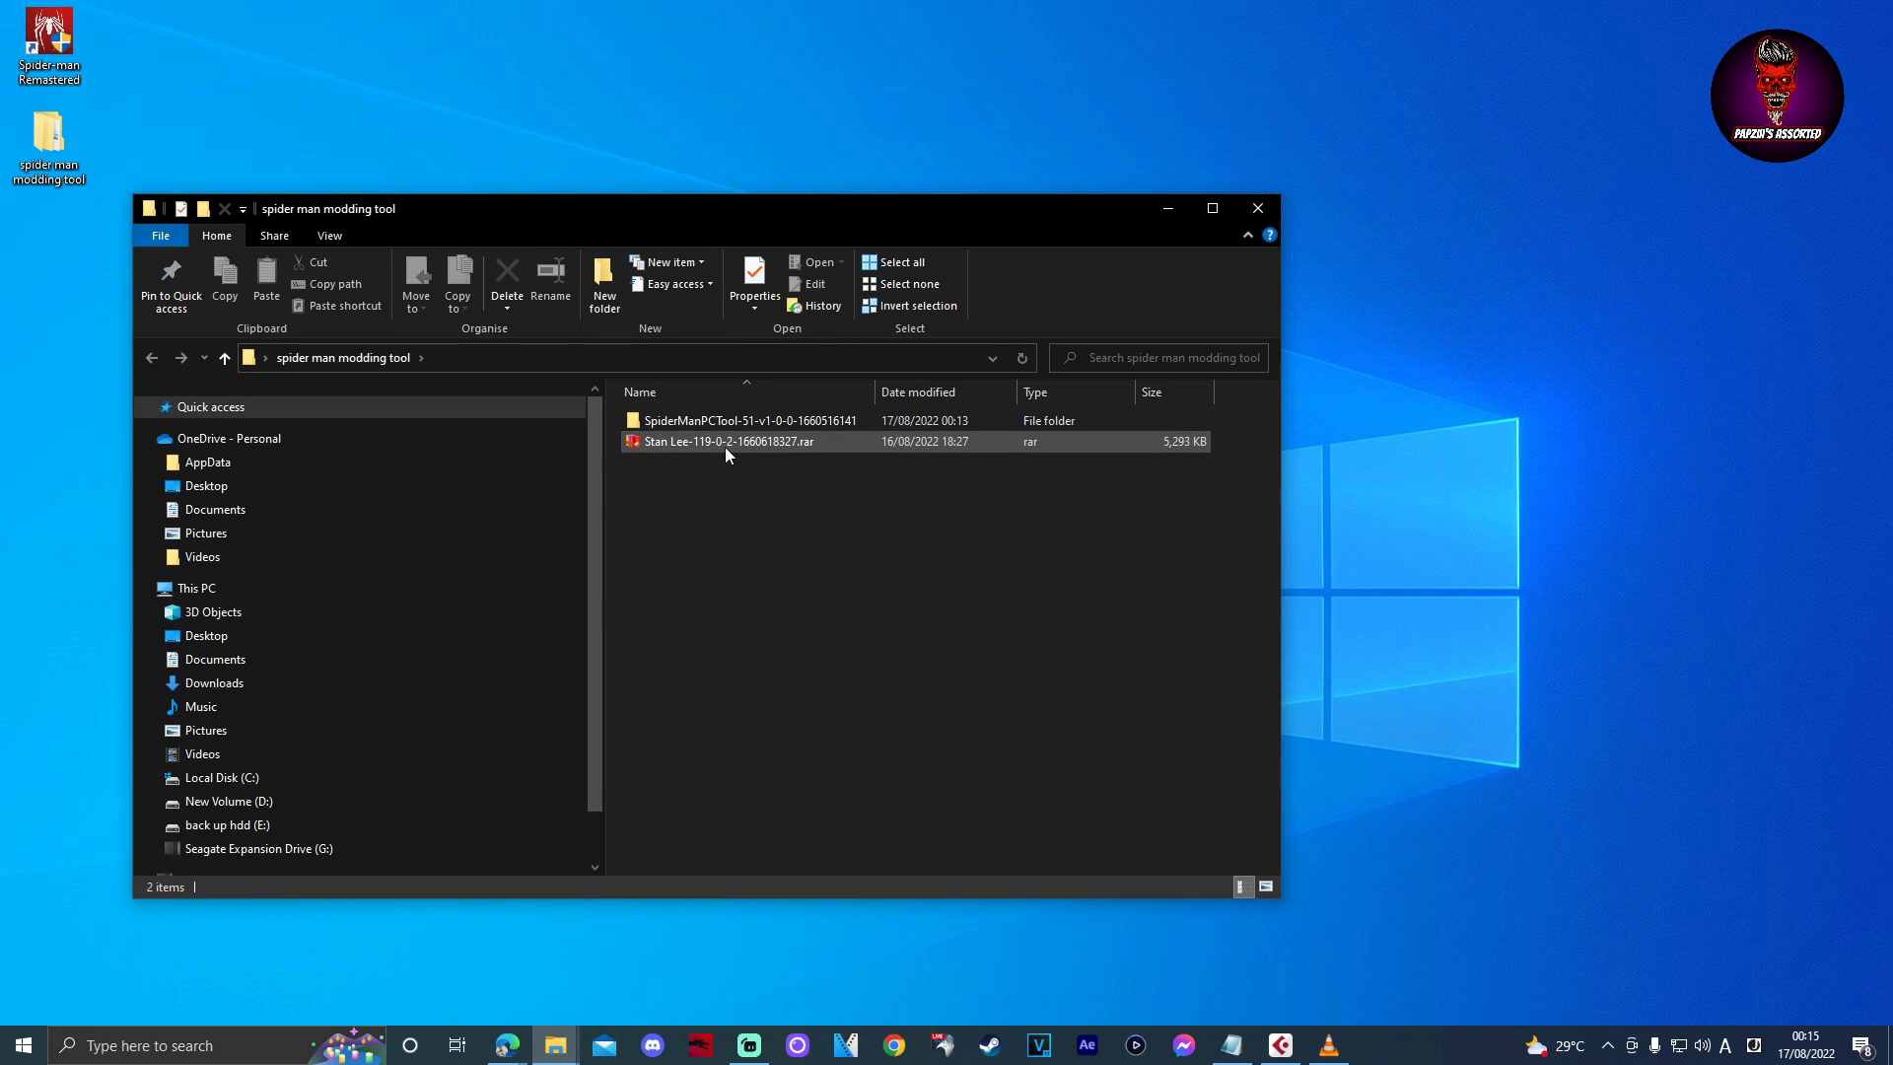
right_click(728, 440)
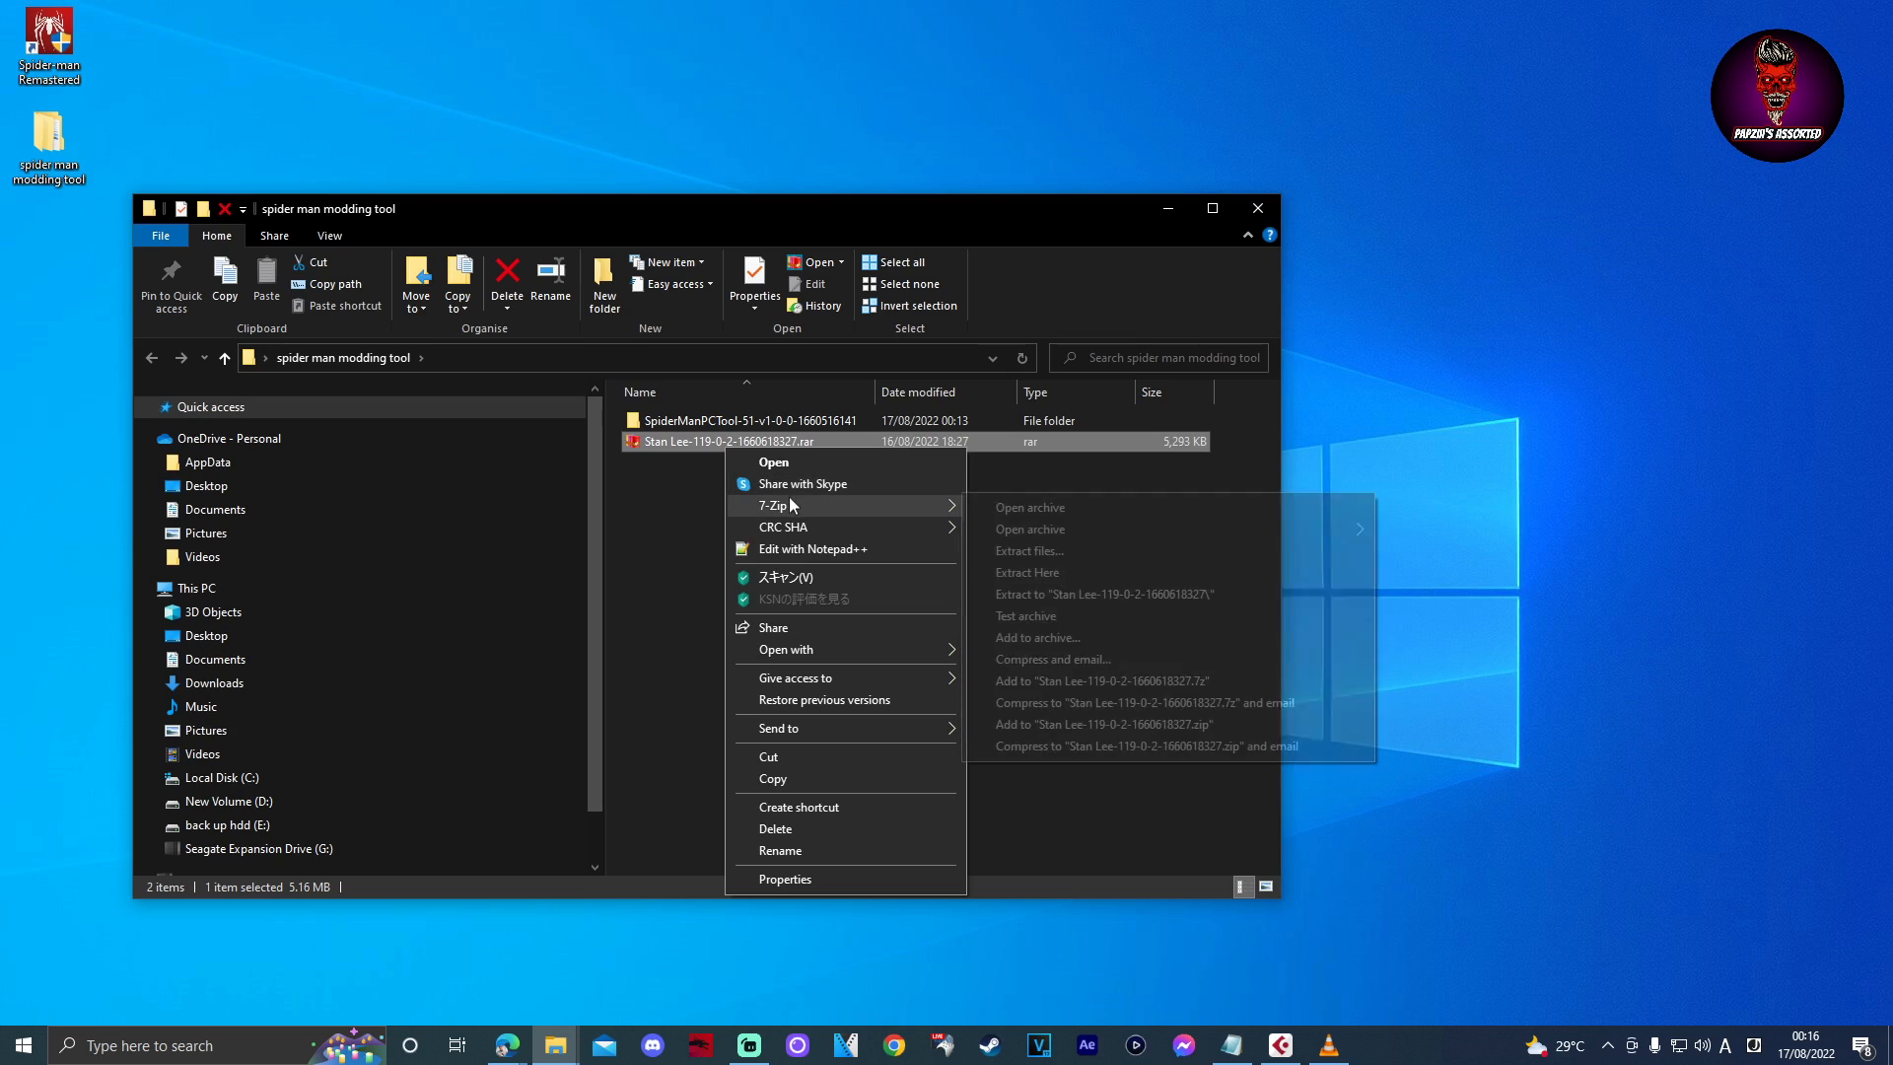
mouse_move(1039, 572)
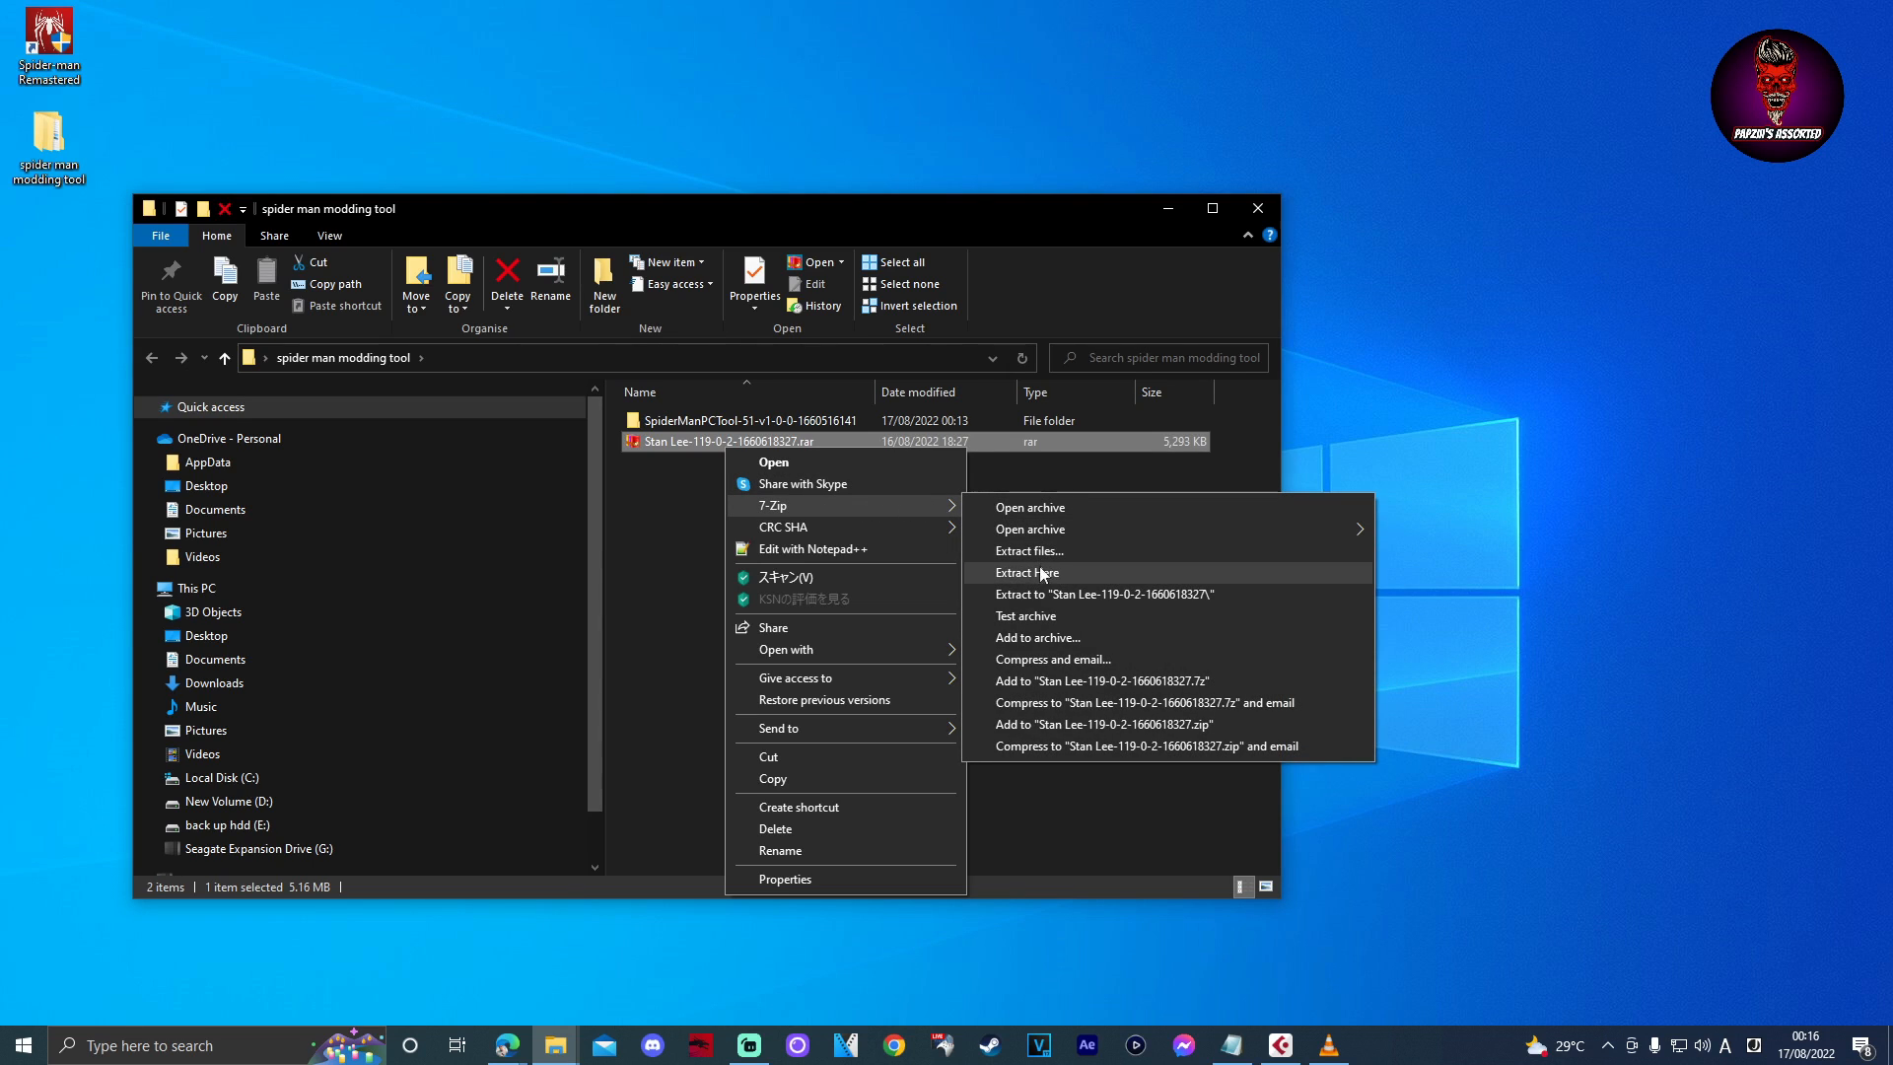
left_click(1027, 571)
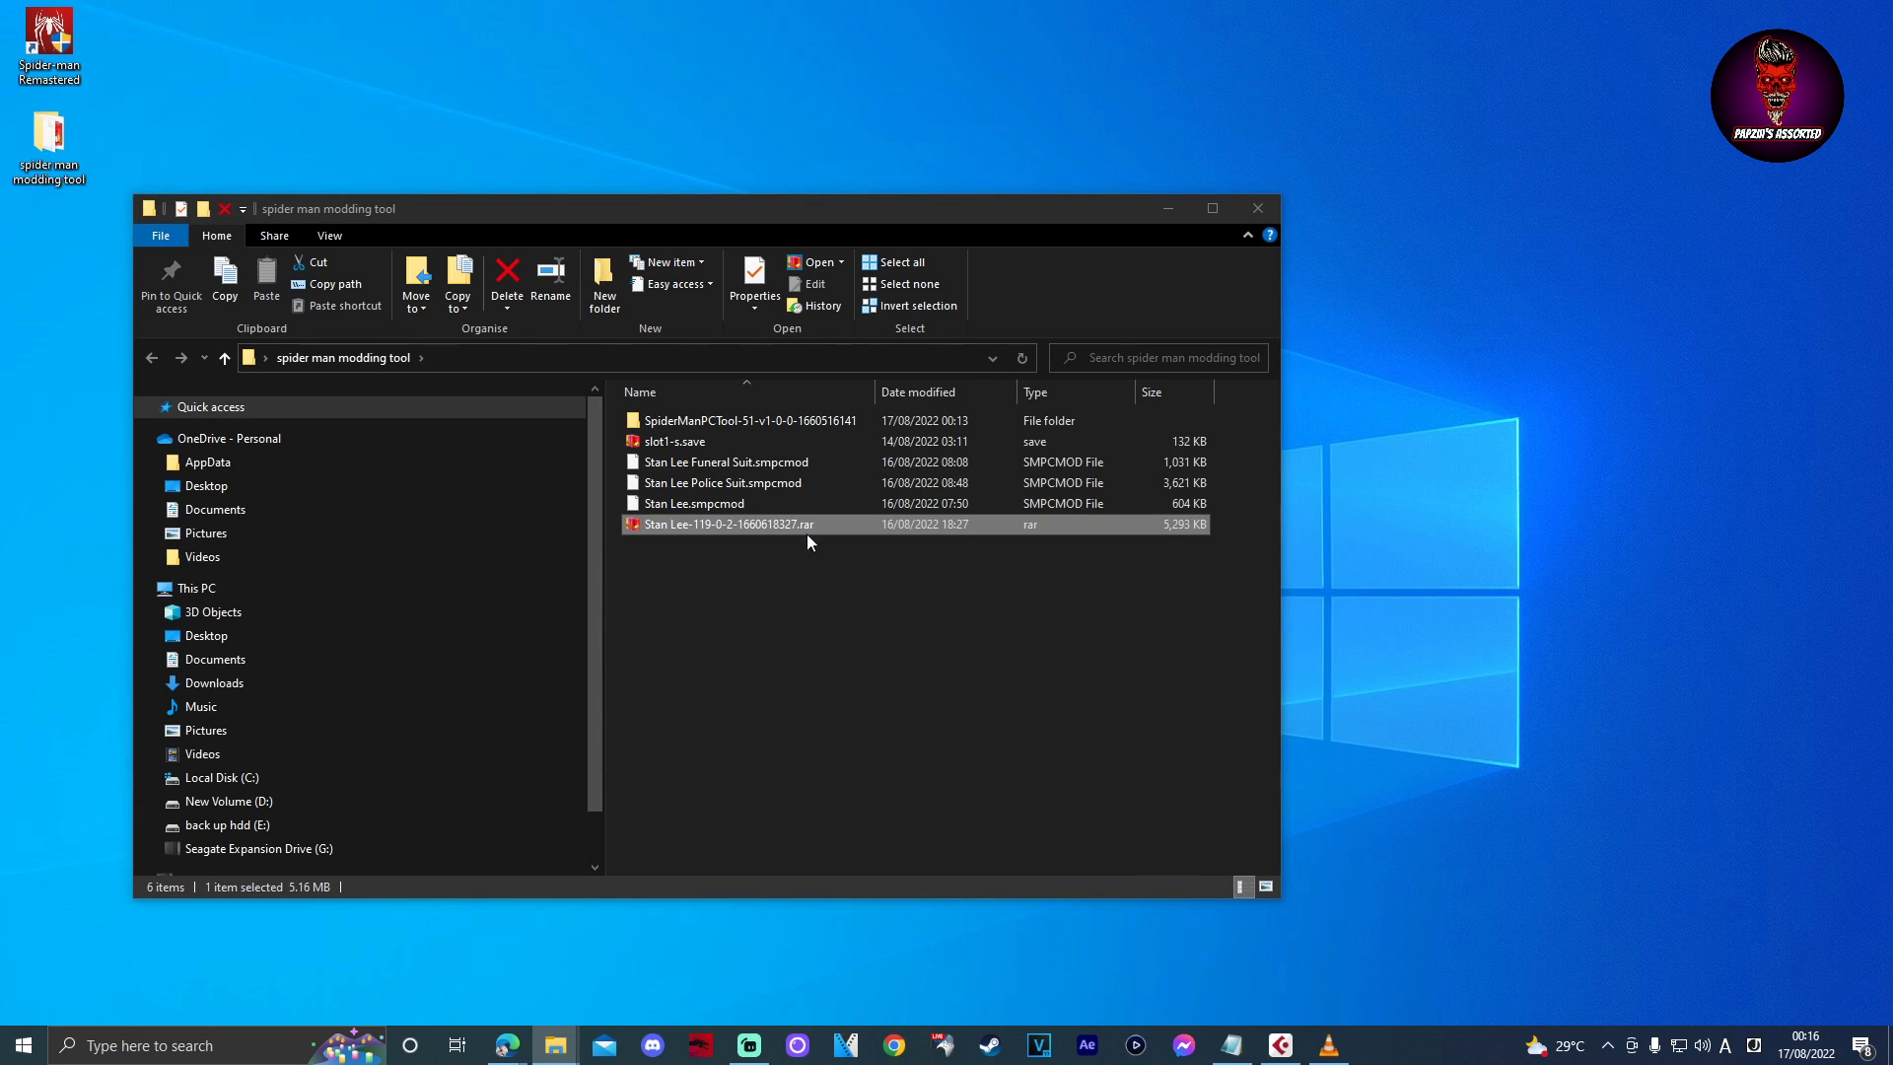
left_click(704, 611)
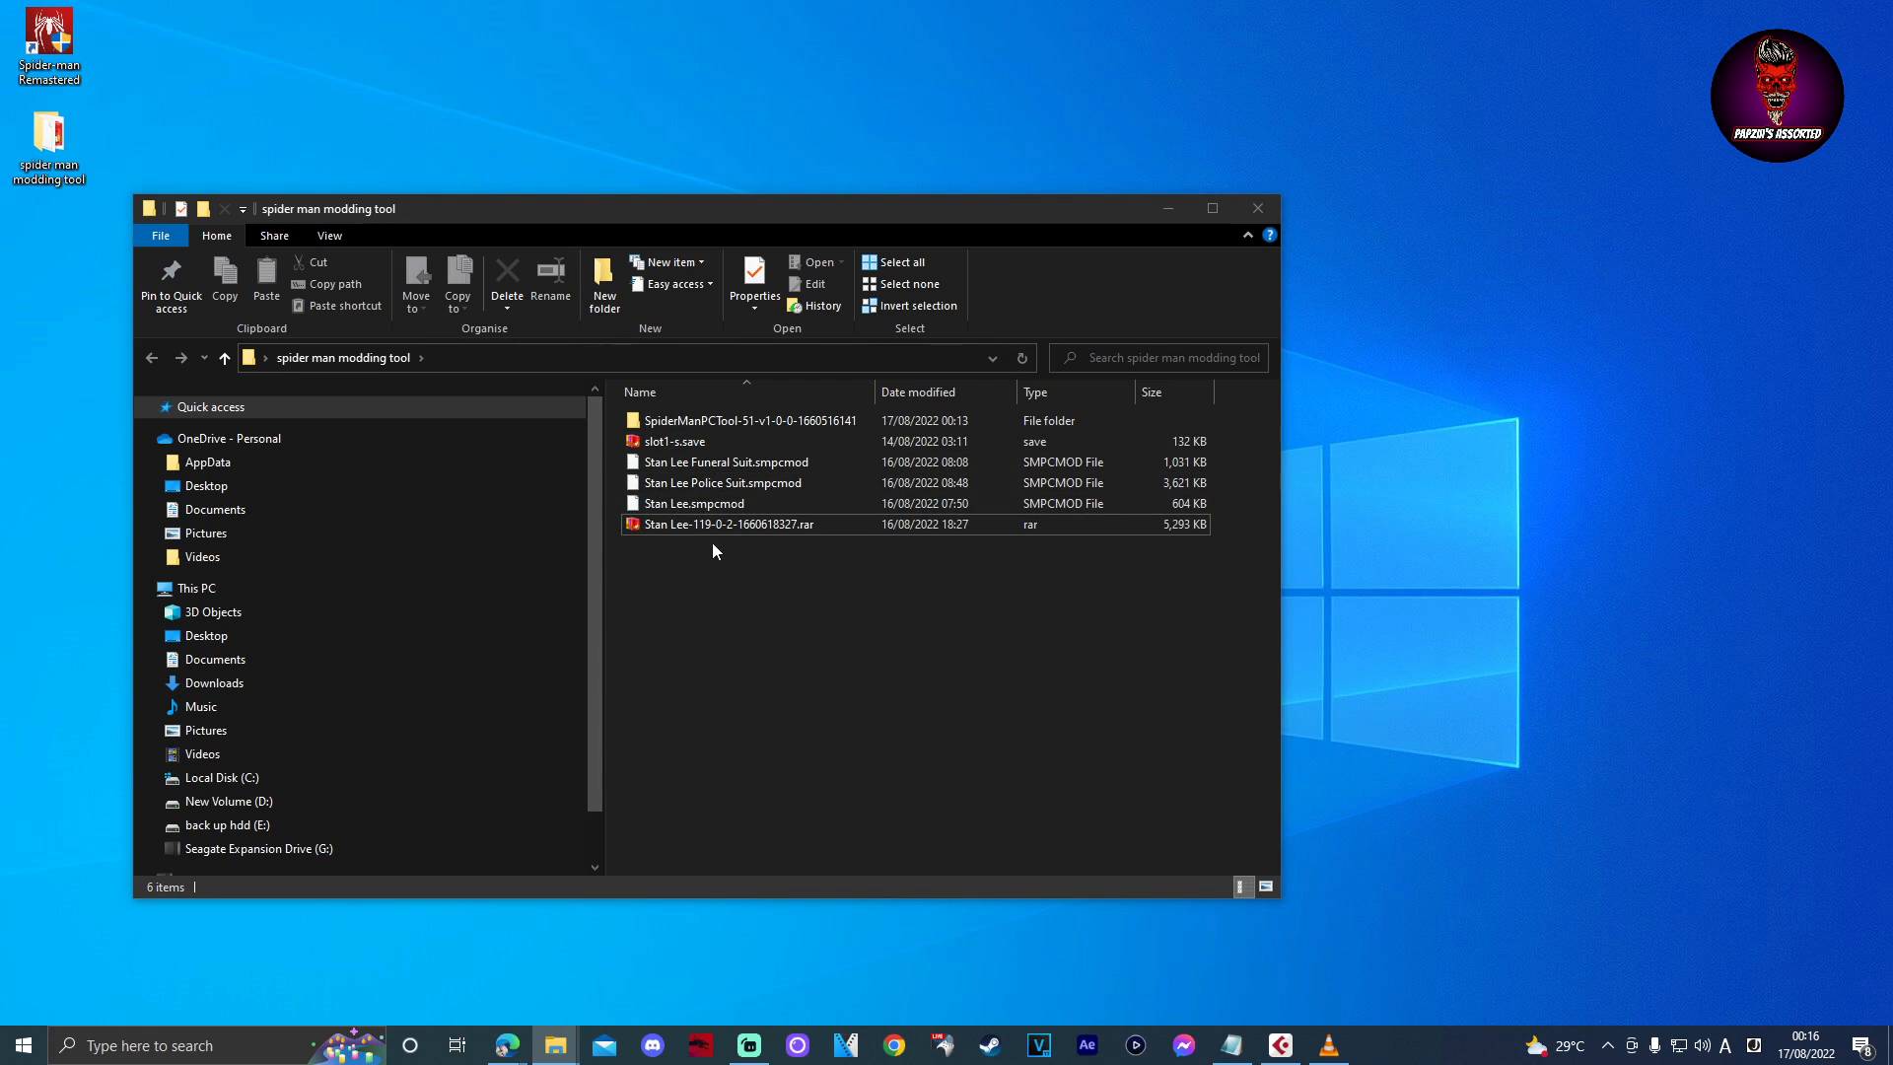
mouse_move(724, 578)
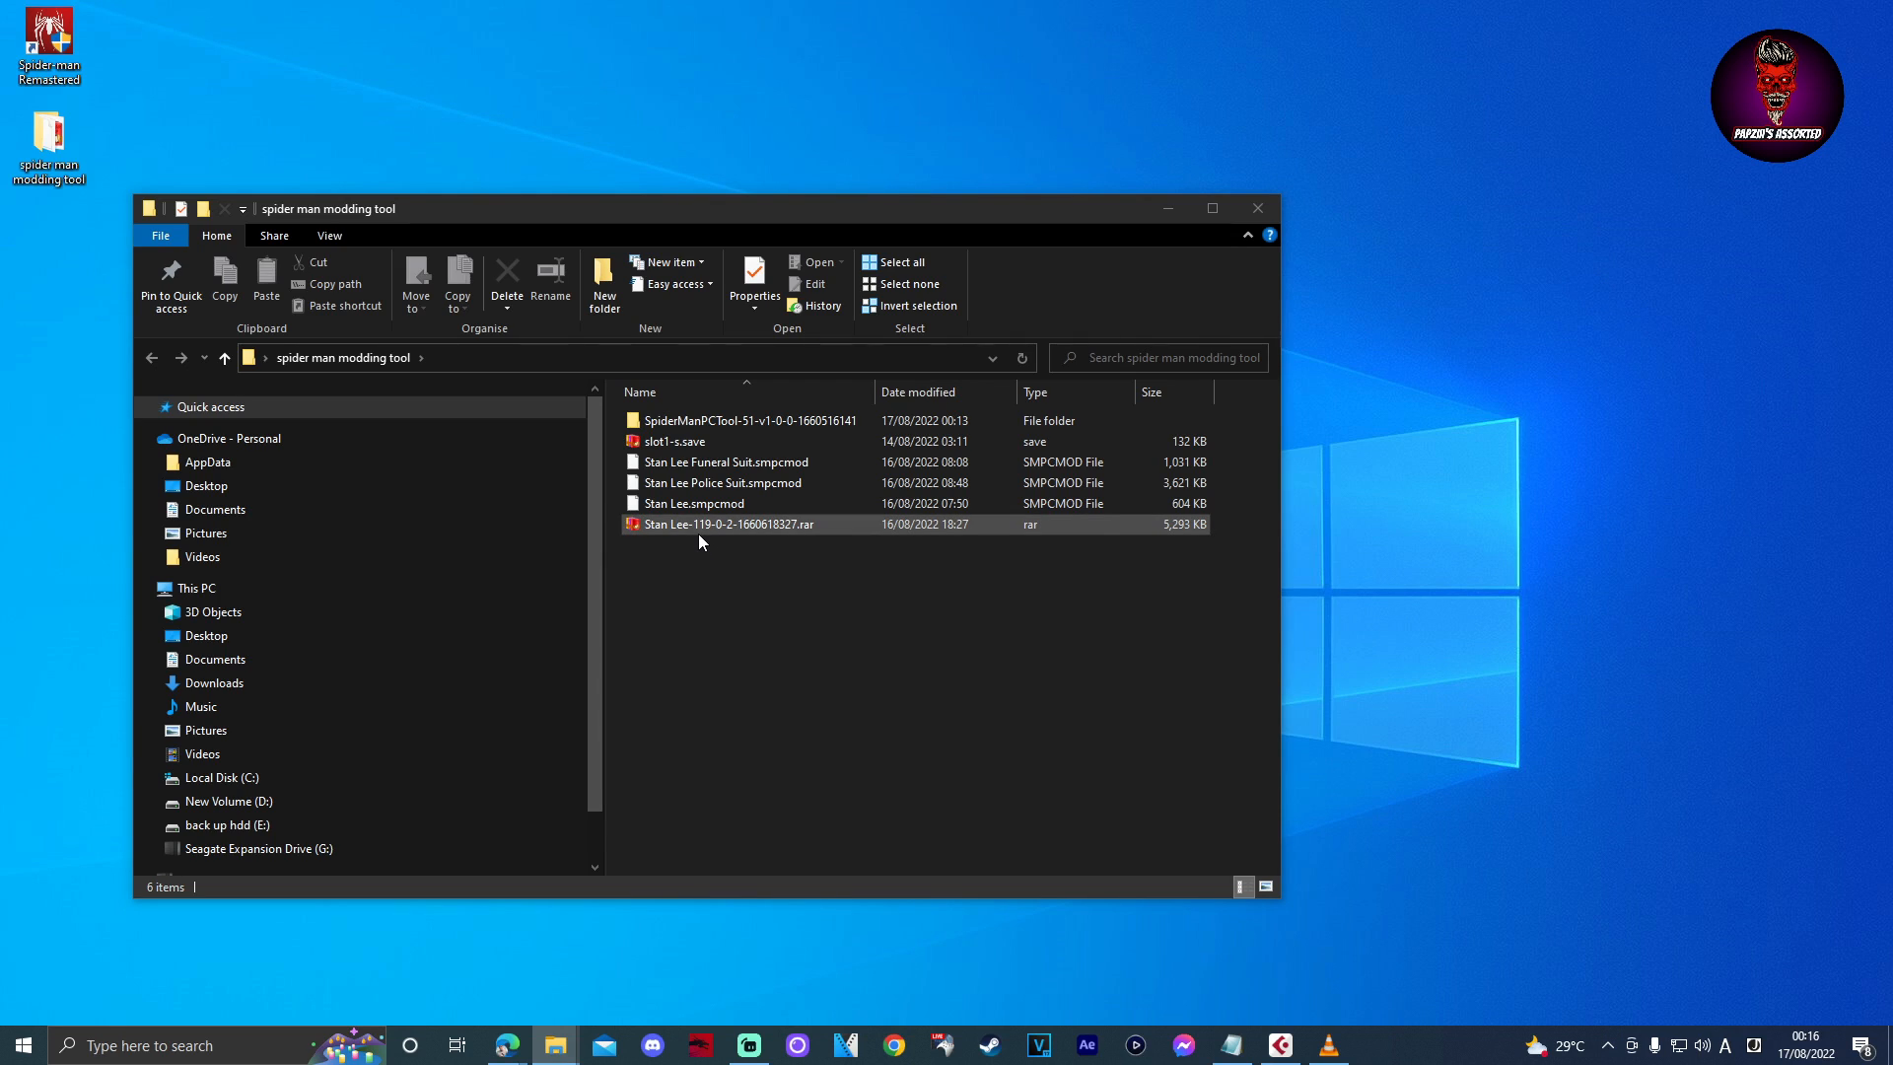
left_click(674, 440)
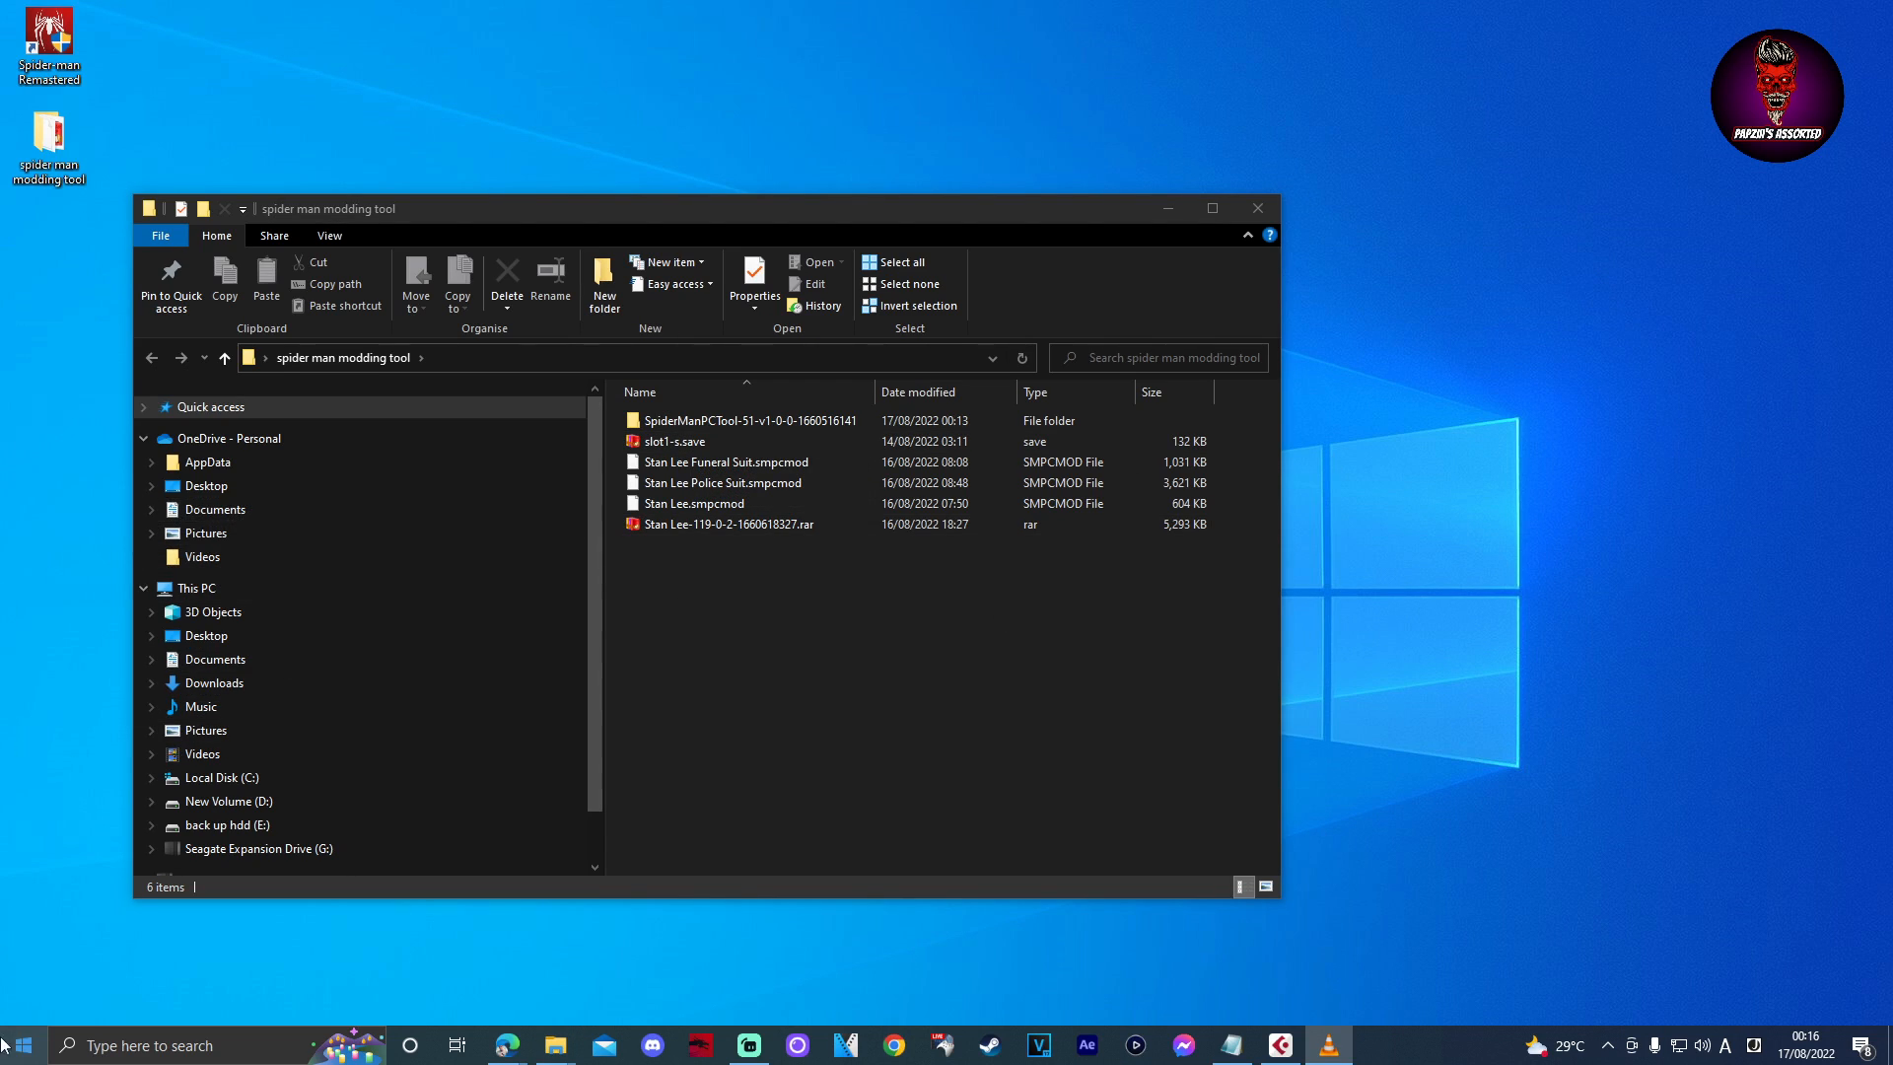
Browse to the numbered save folder under Documents > Marvel's Spider-Man Remastered.
left_click(20, 1046)
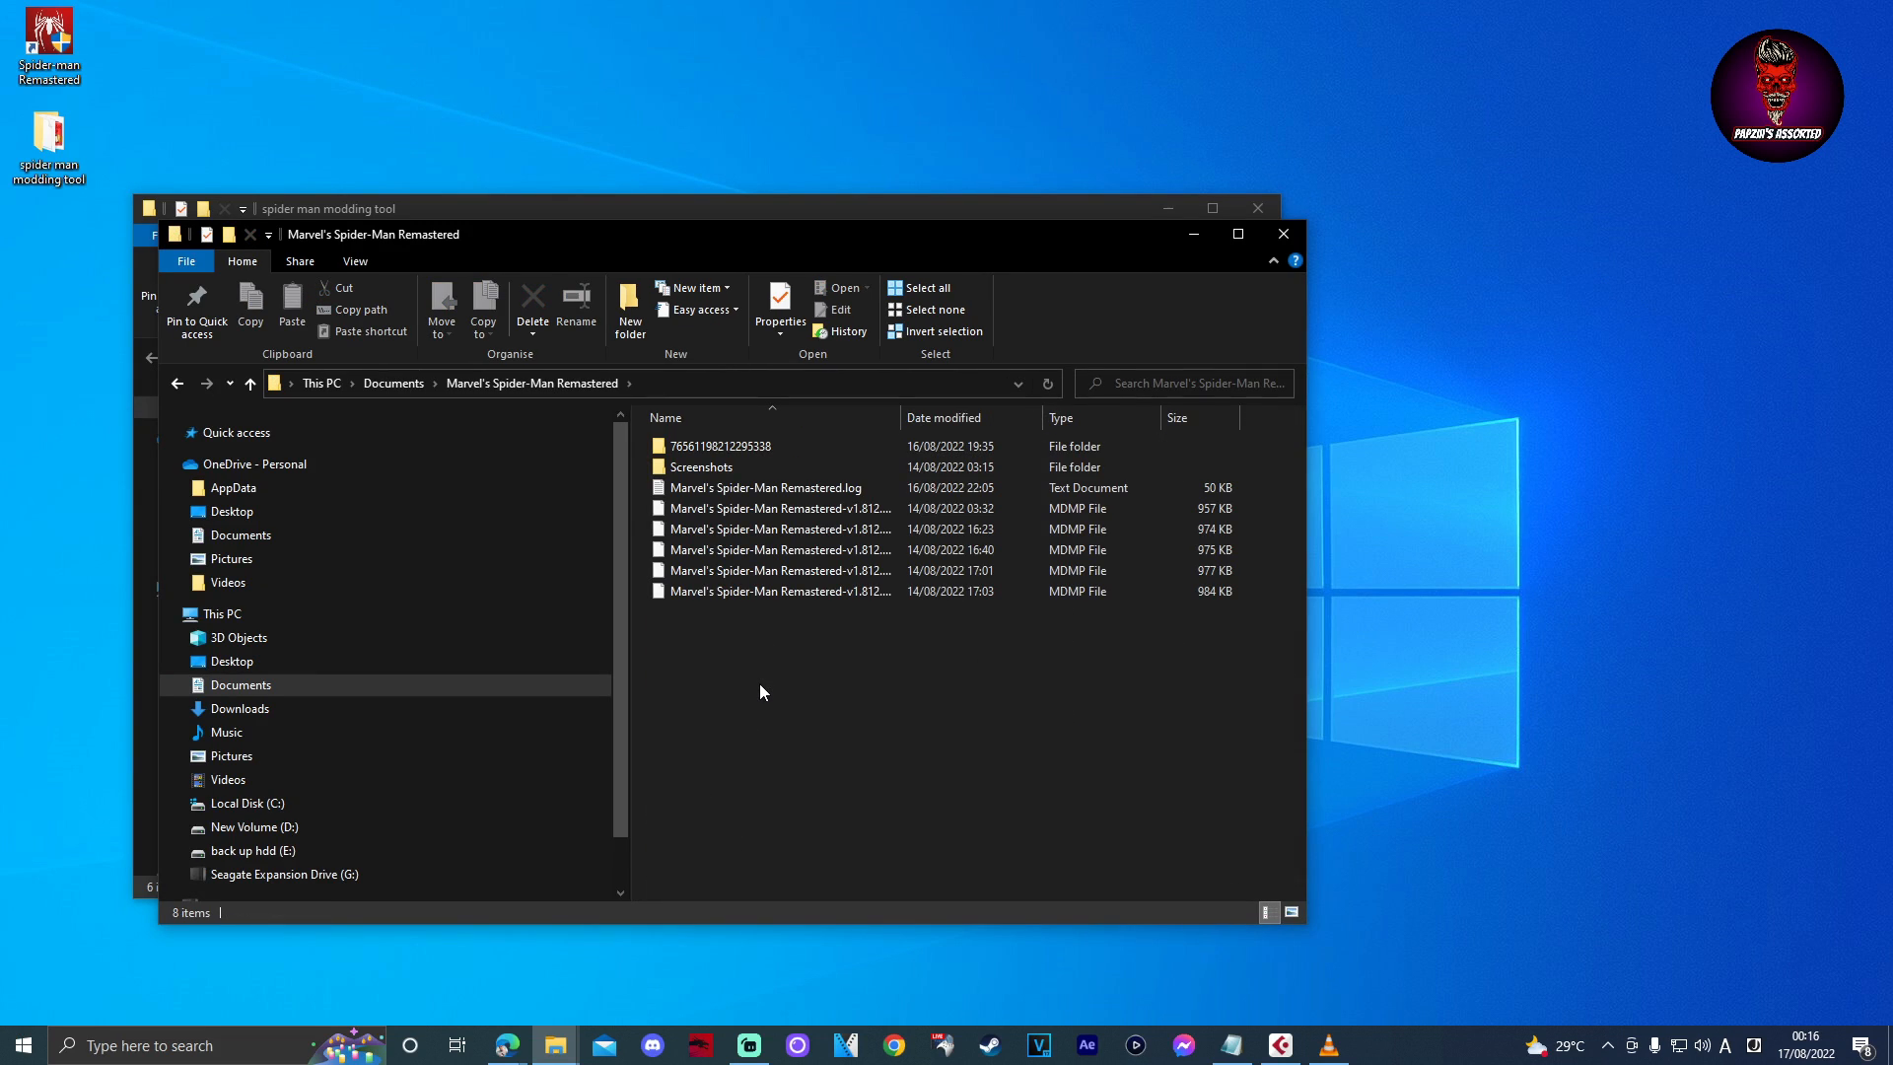
left_click(722, 446)
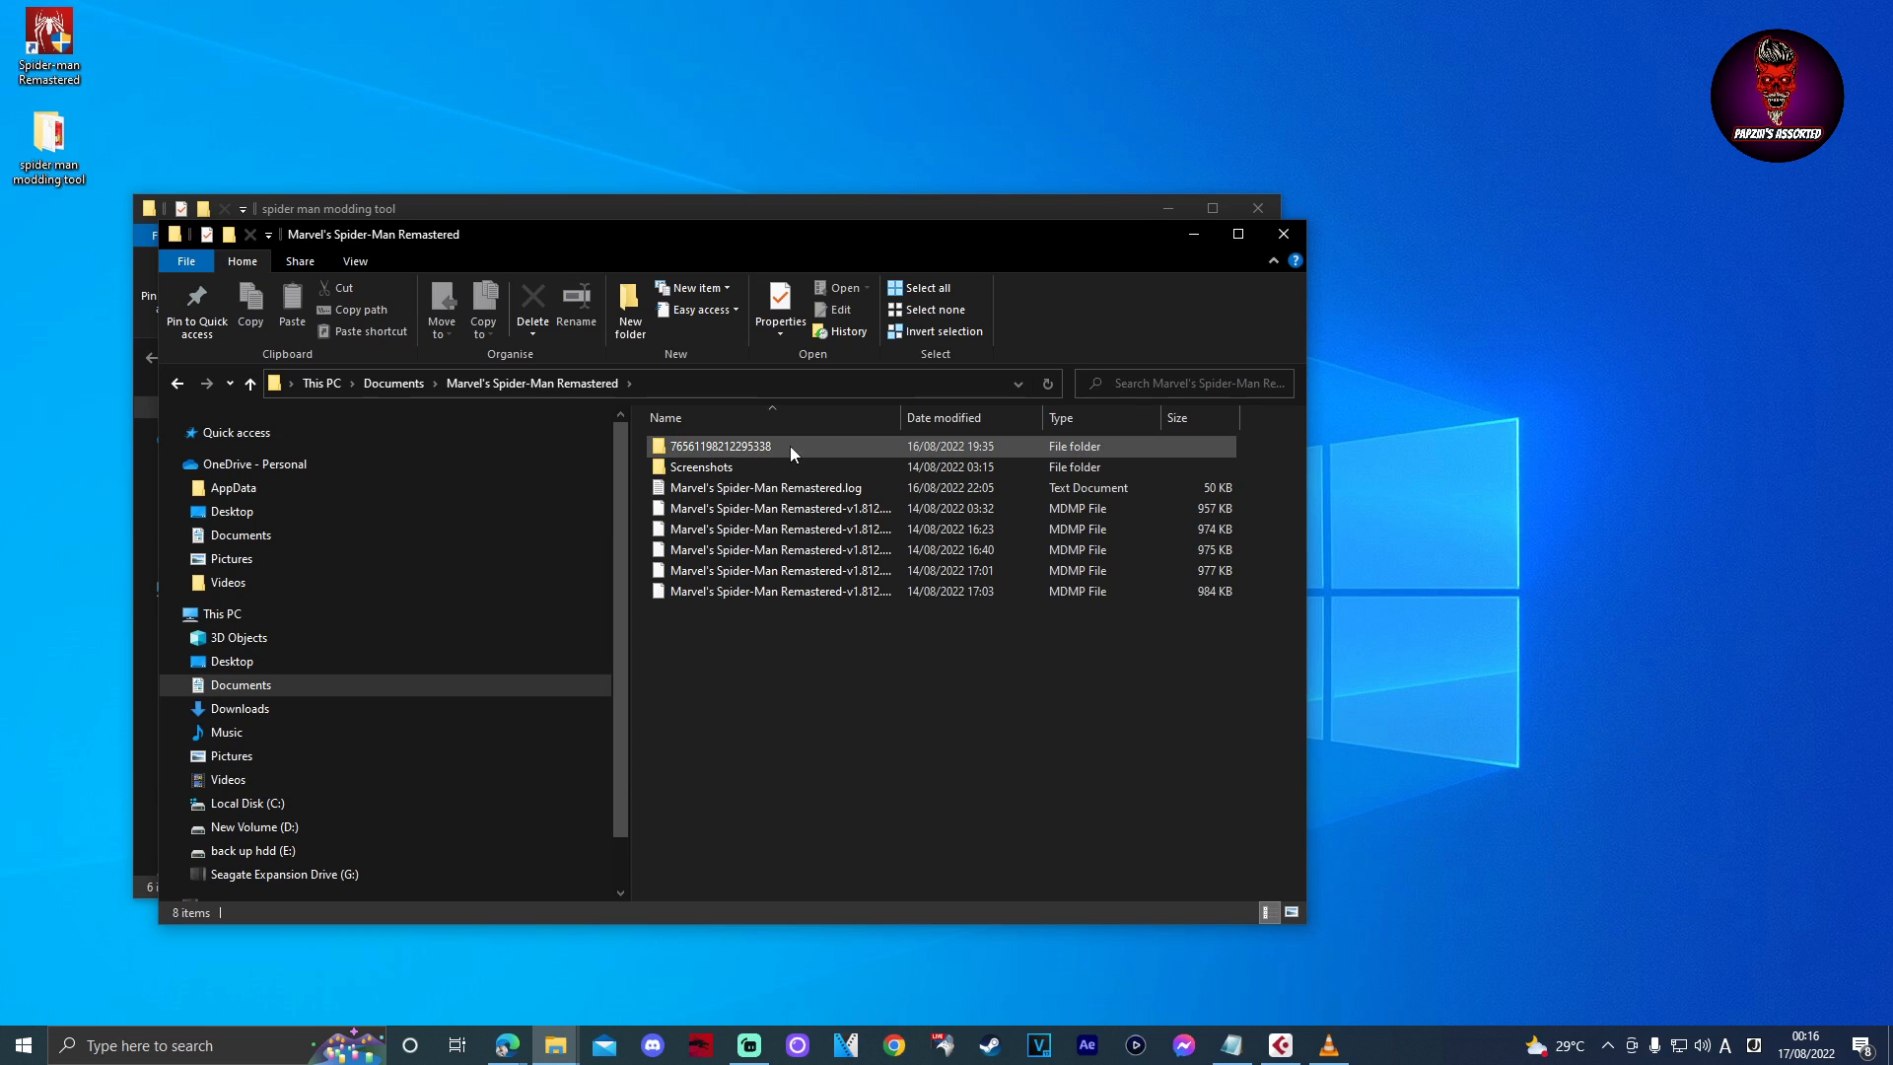
left_click(720, 446)
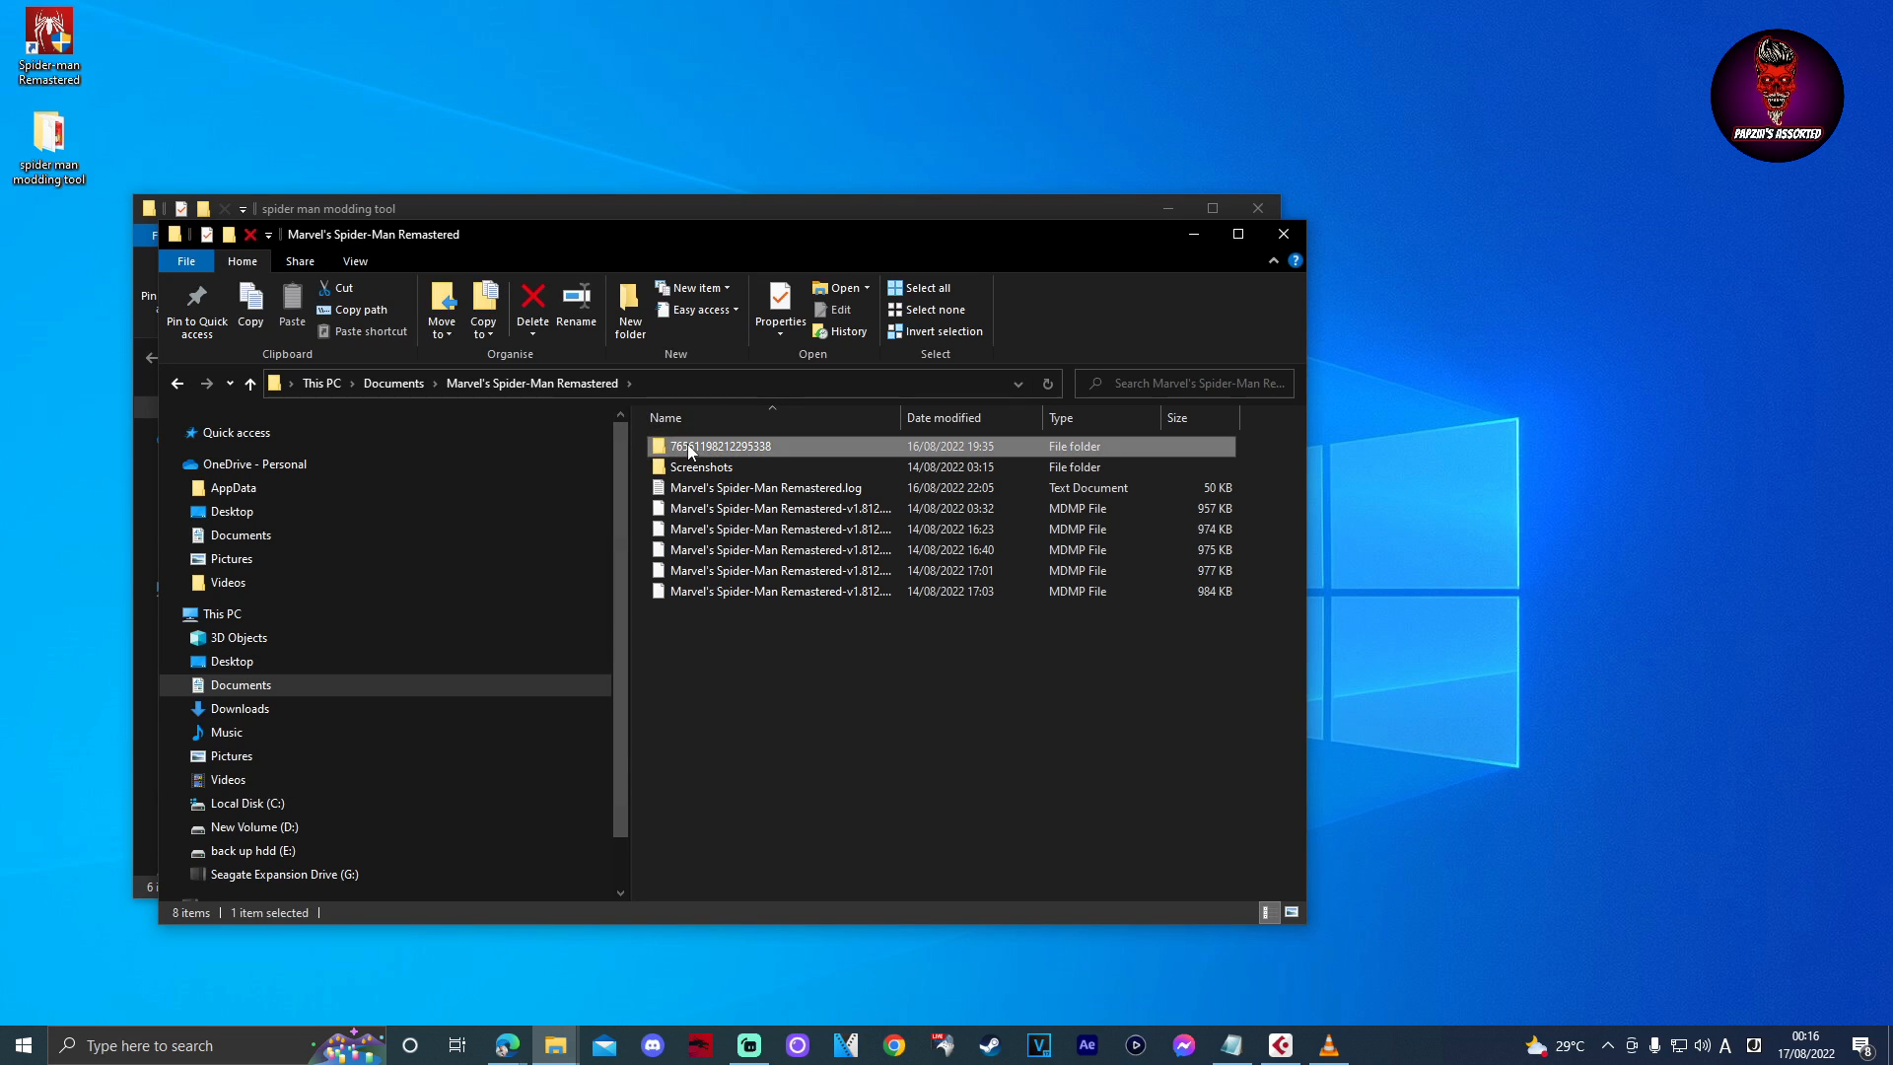
double_click(721, 446)
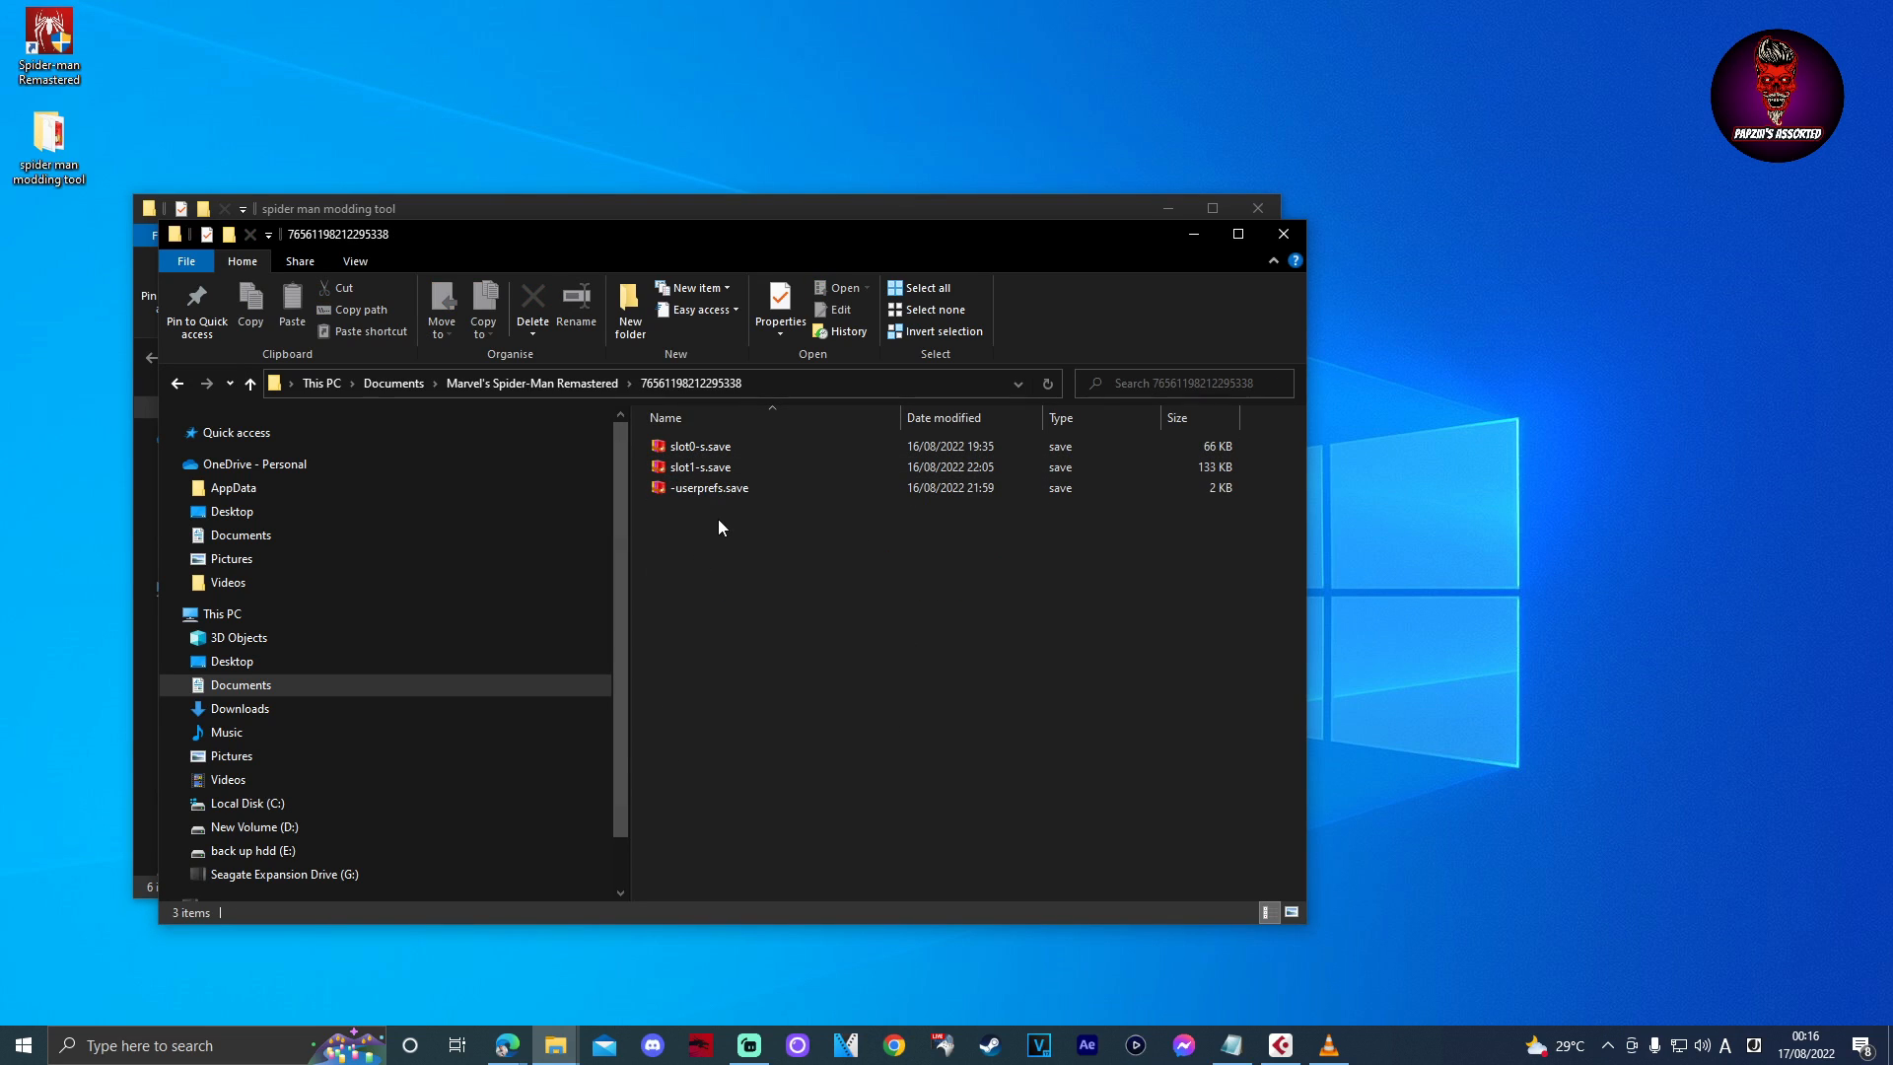
Copy the three existing saves as a backup, then replace slot1-s.save with the modded one.
left_click(698, 446)
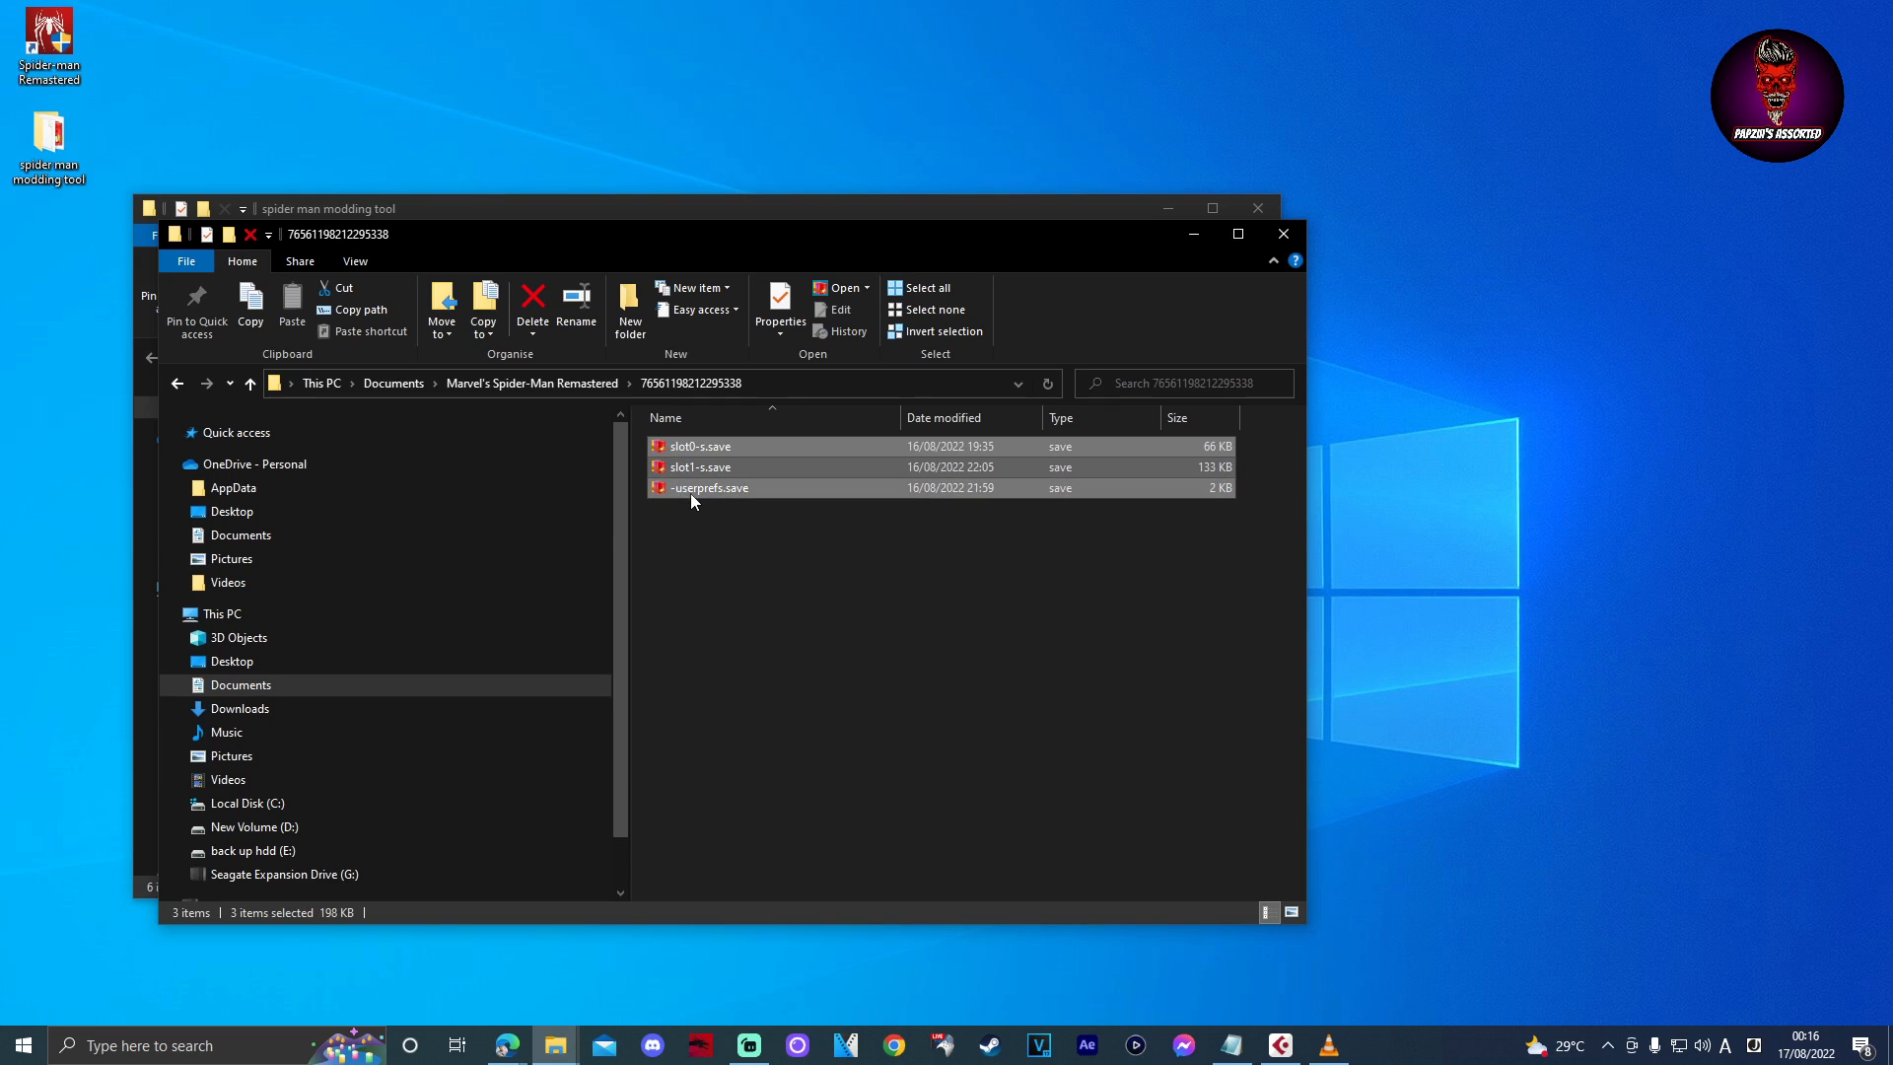
right_click(706, 487)
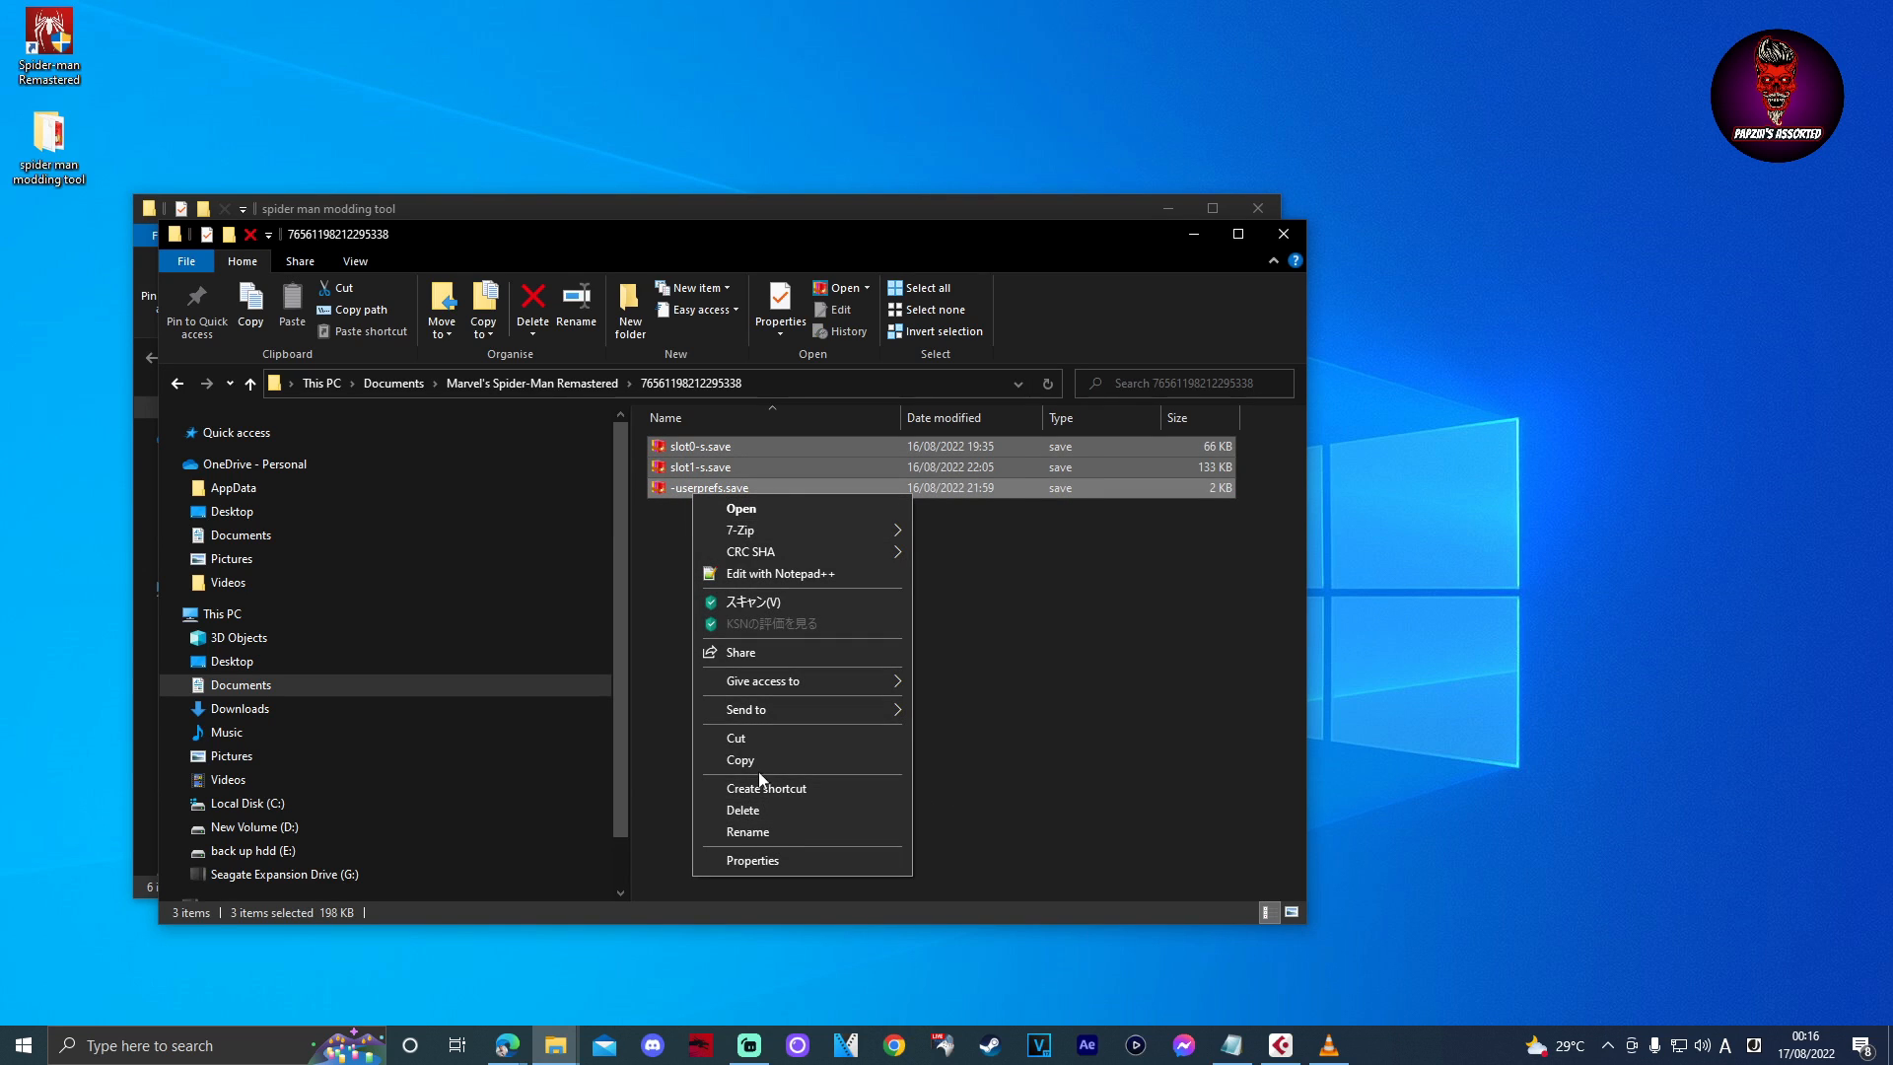
left_click(740, 759)
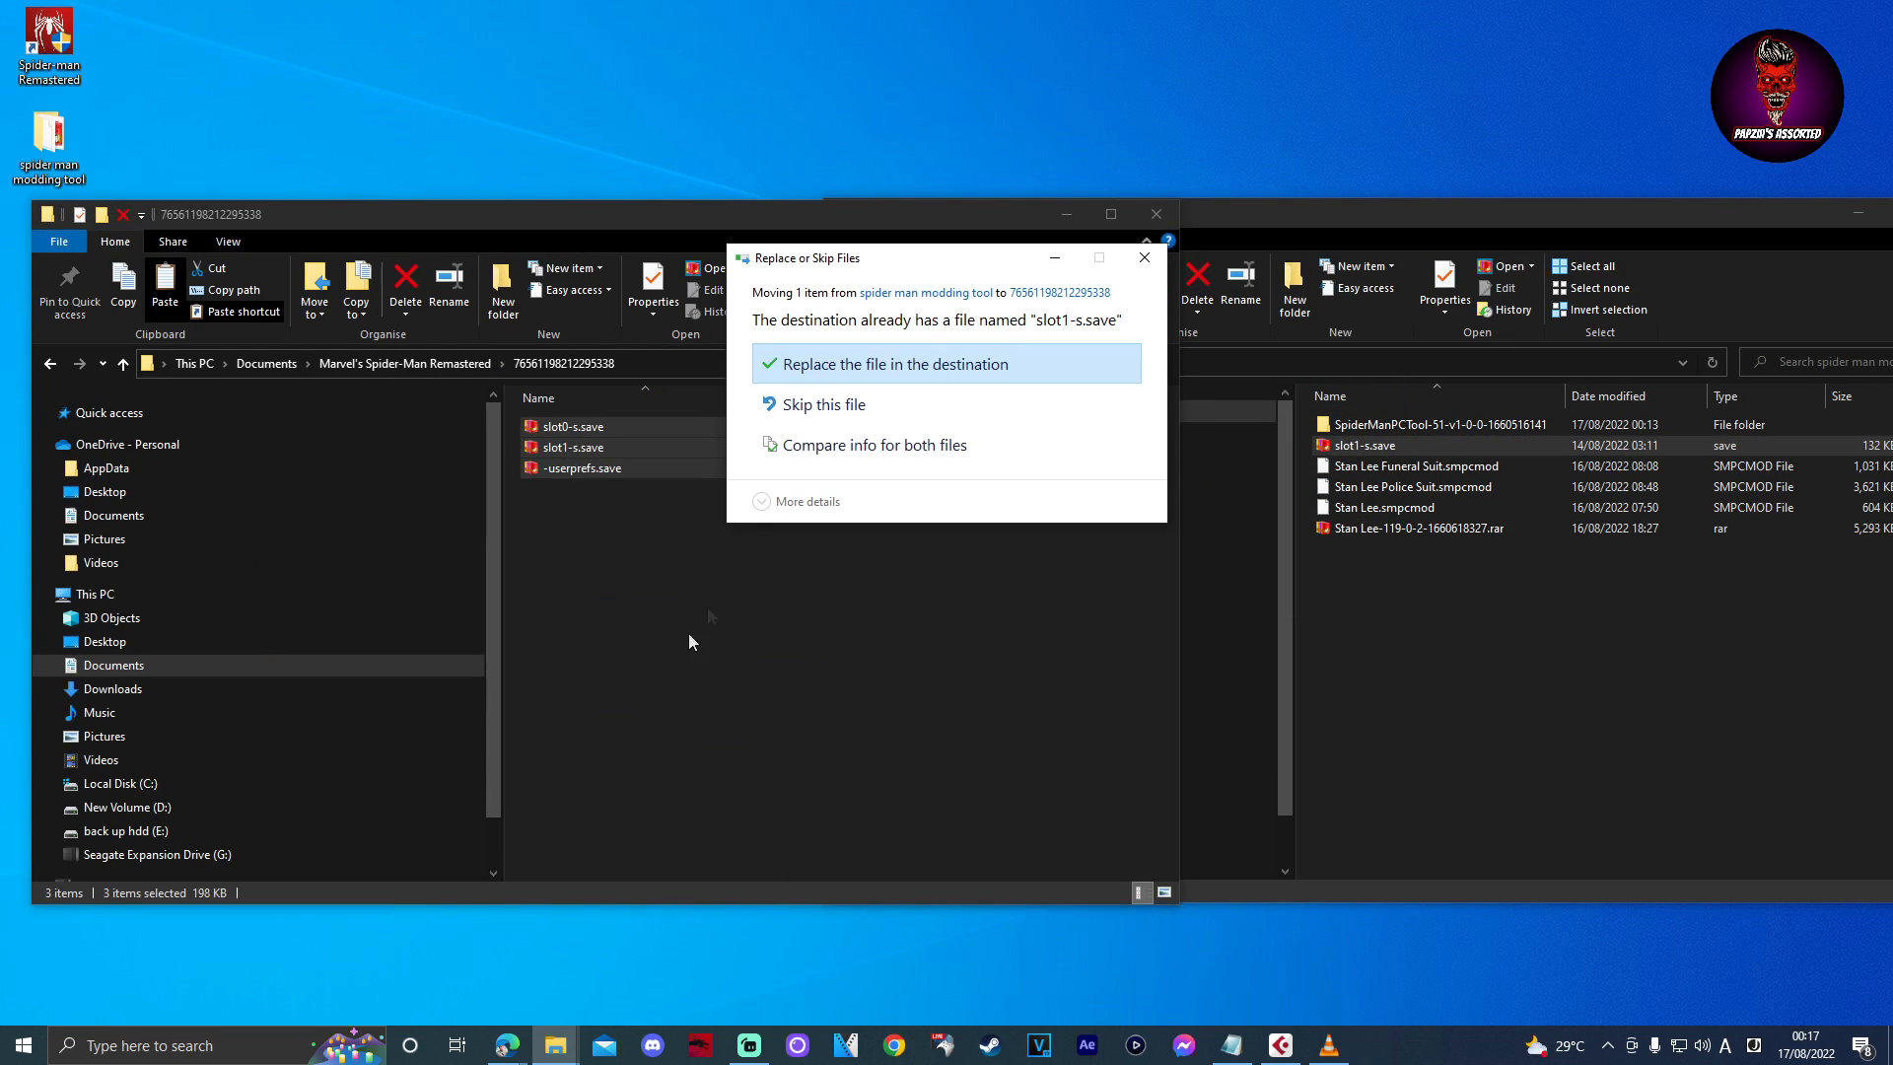
left_click(895, 363)
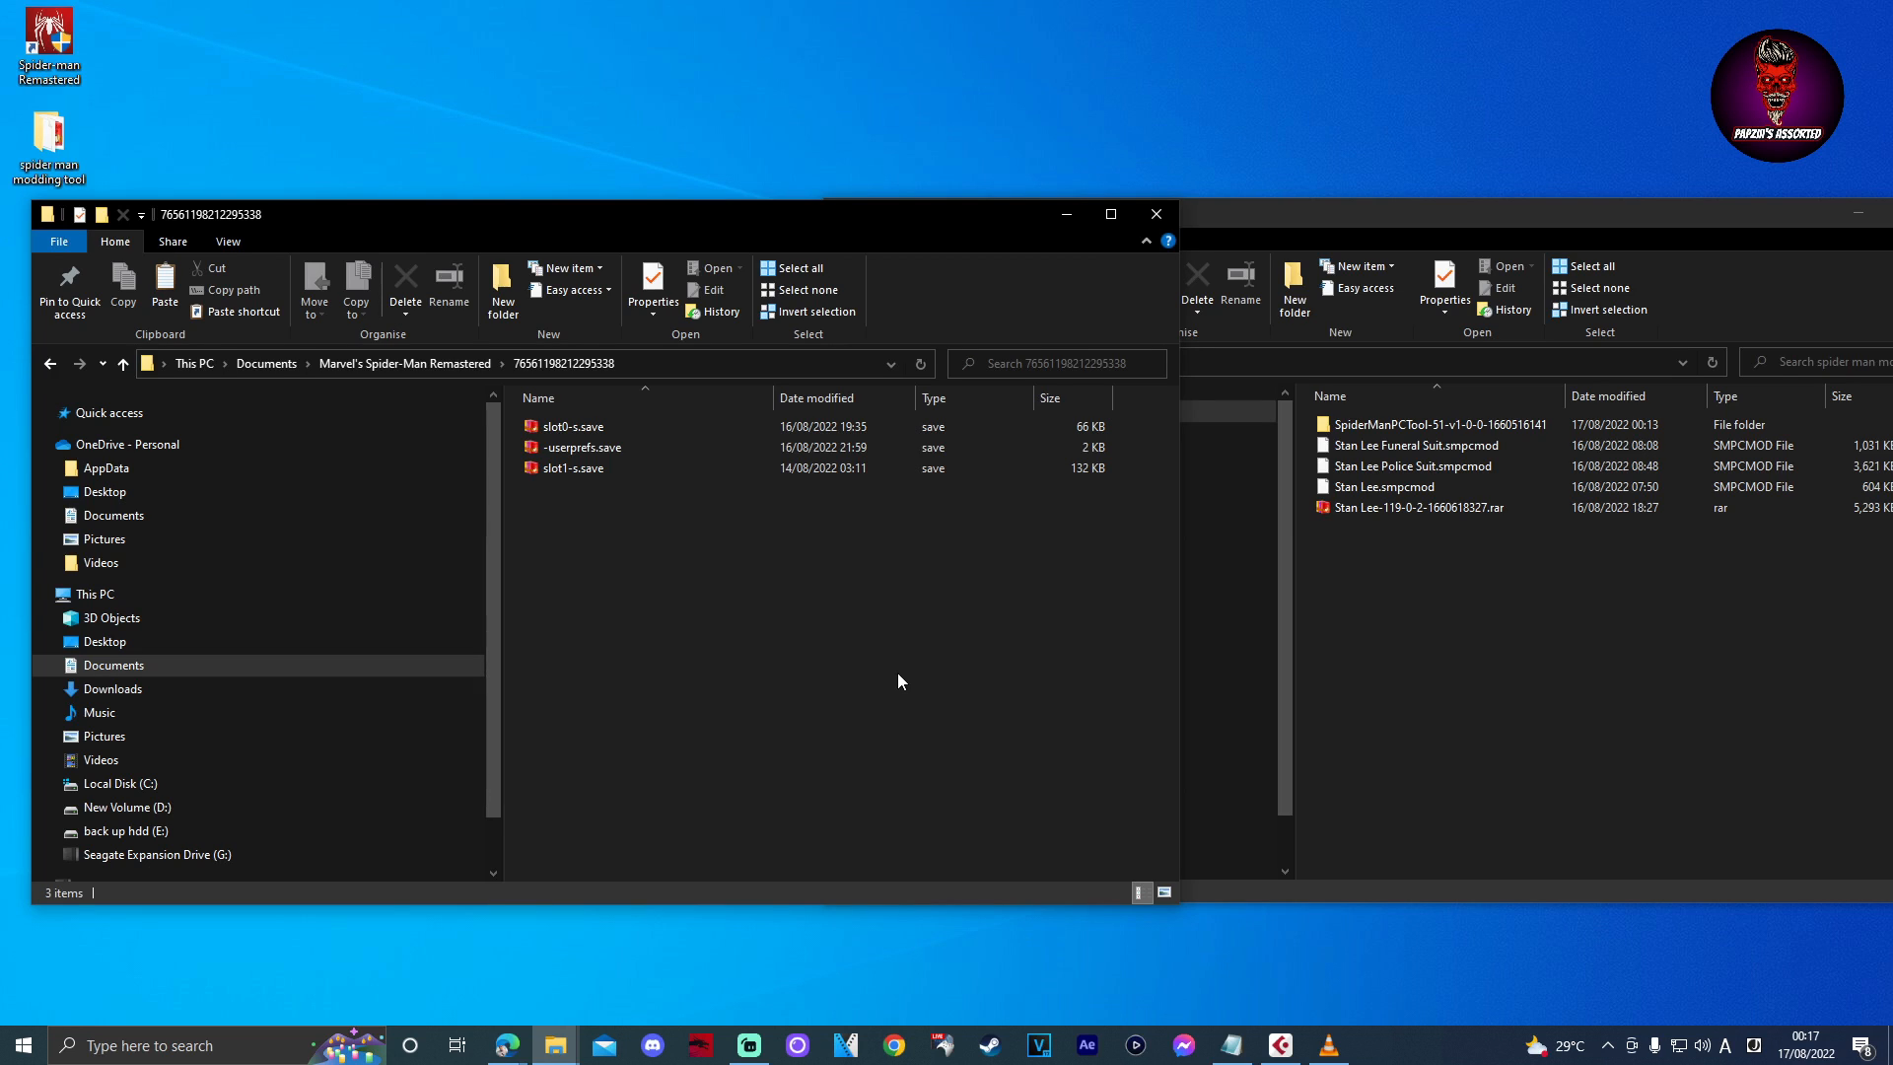
mouse_move(1042, 611)
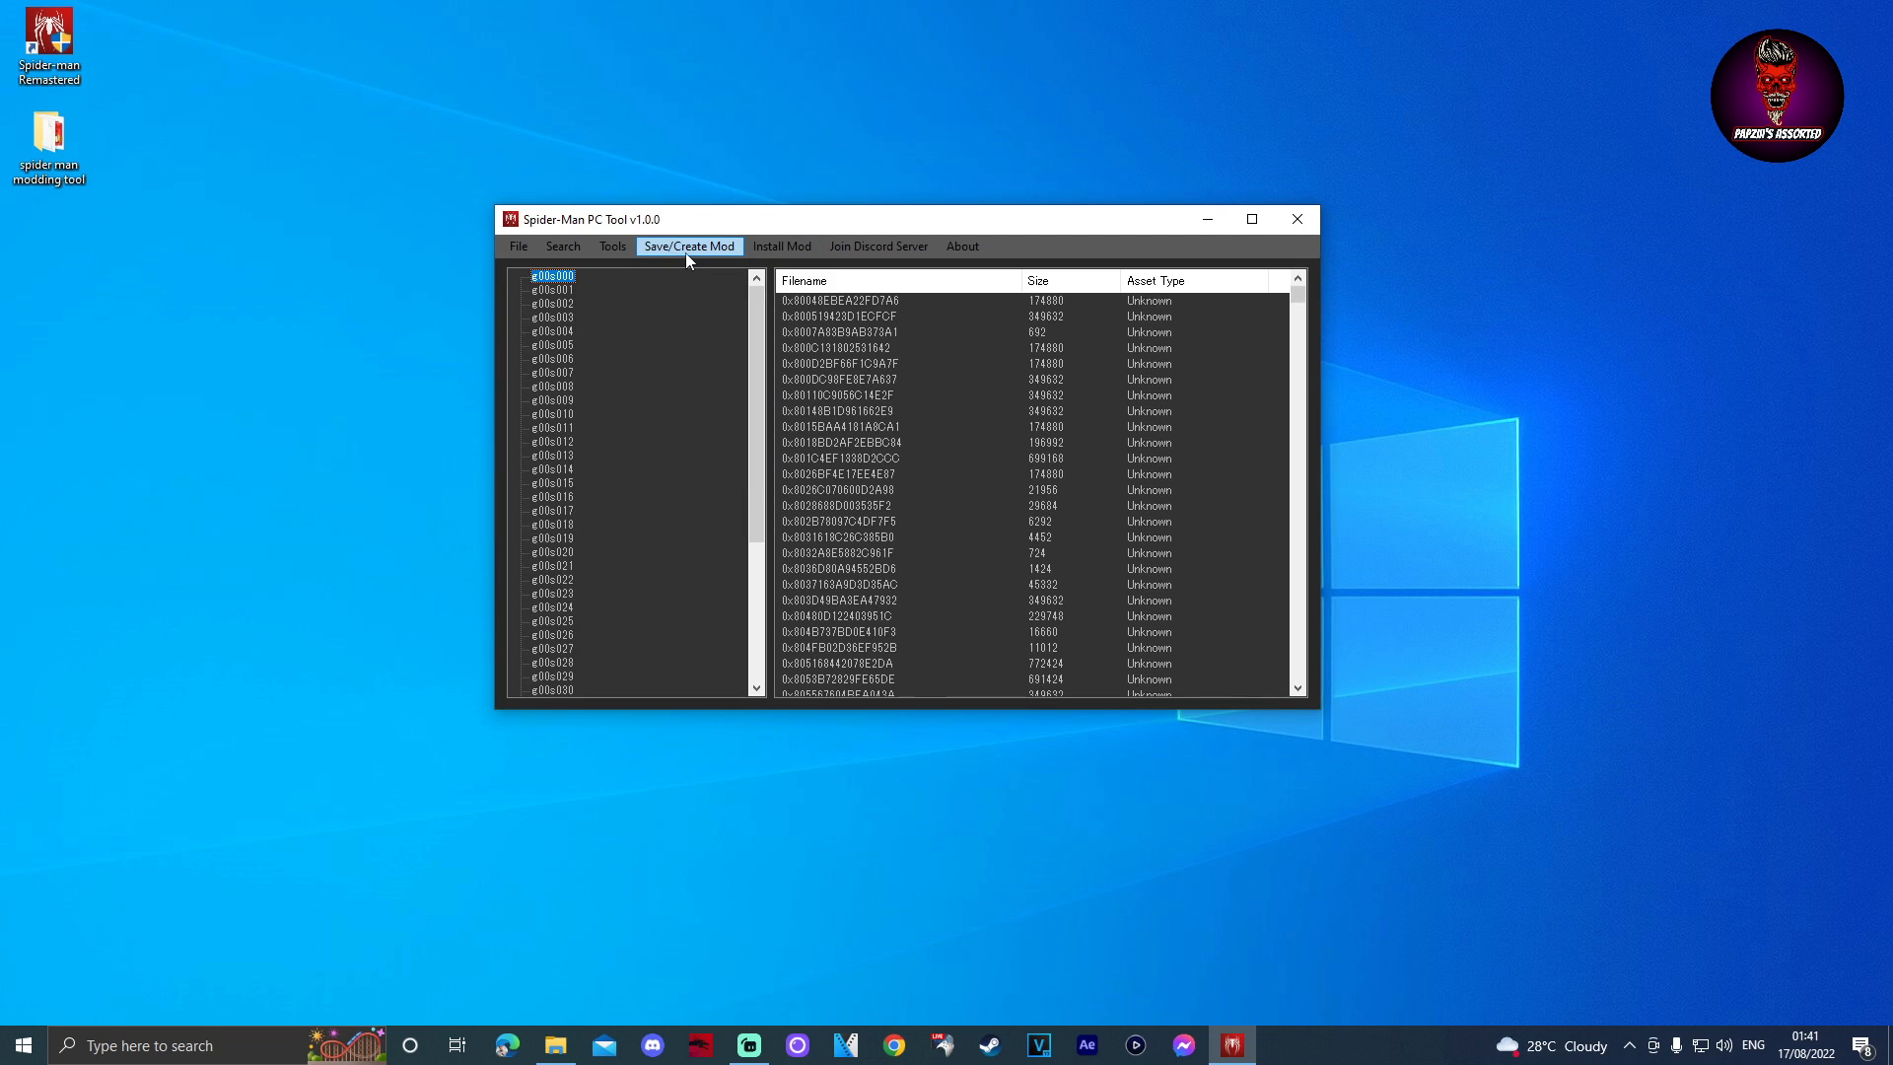
Pick Stan Lee Funeral Suit.smpcmod from Desktop > spider man modding tool as the mod to install.
left_click(686, 246)
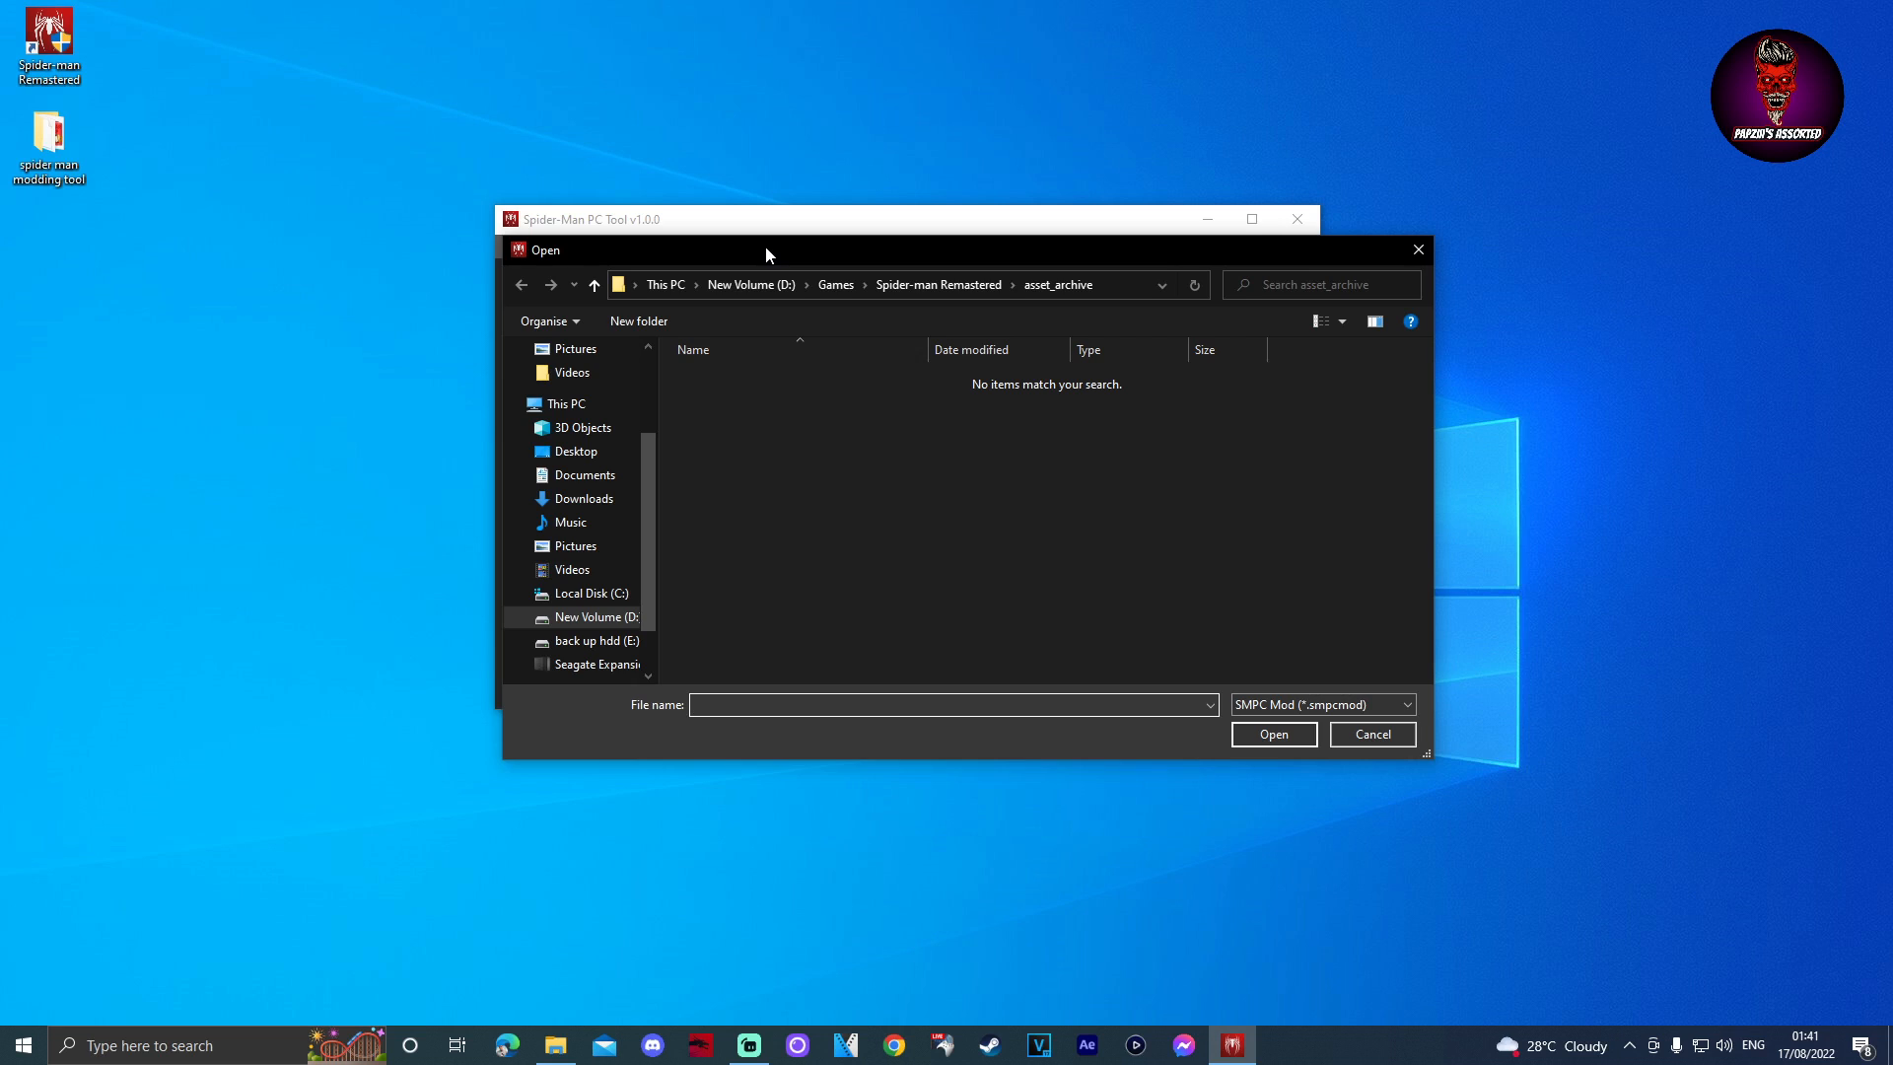
left_click(47, 138)
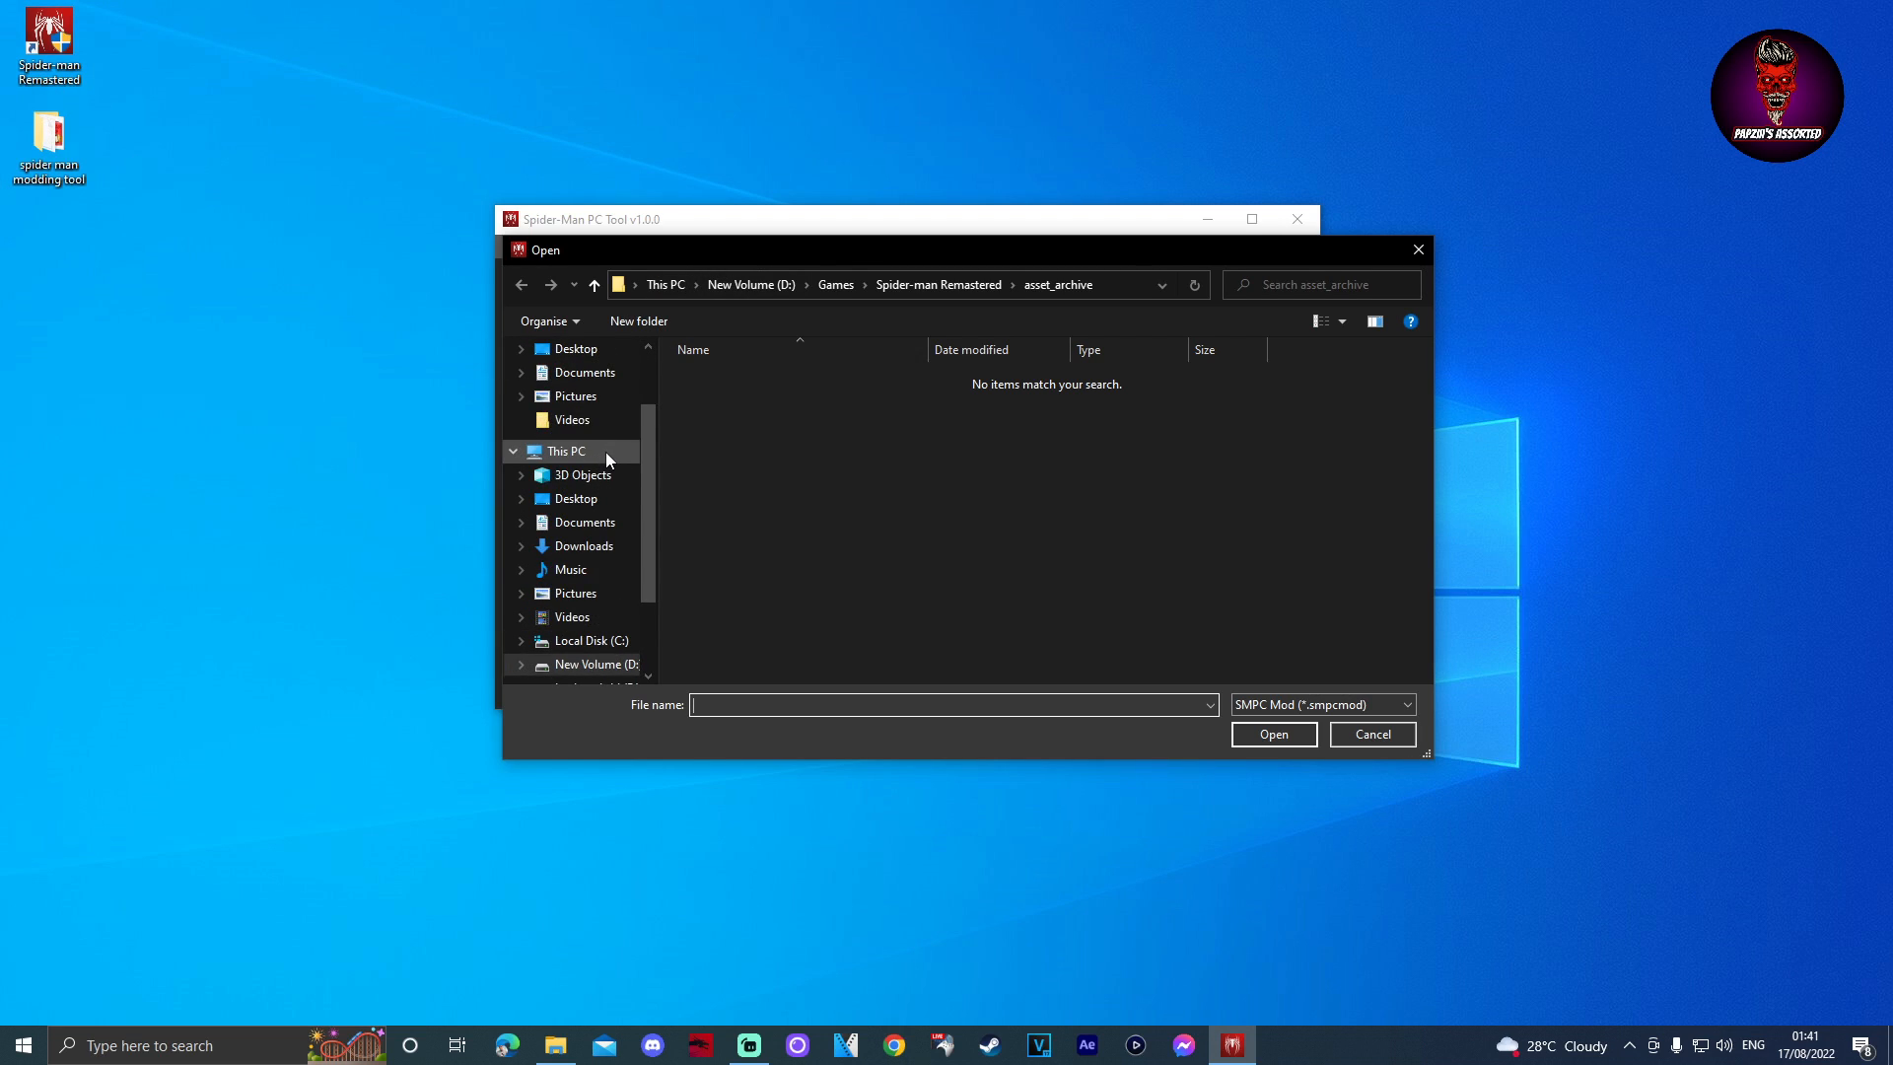
left_click(576, 444)
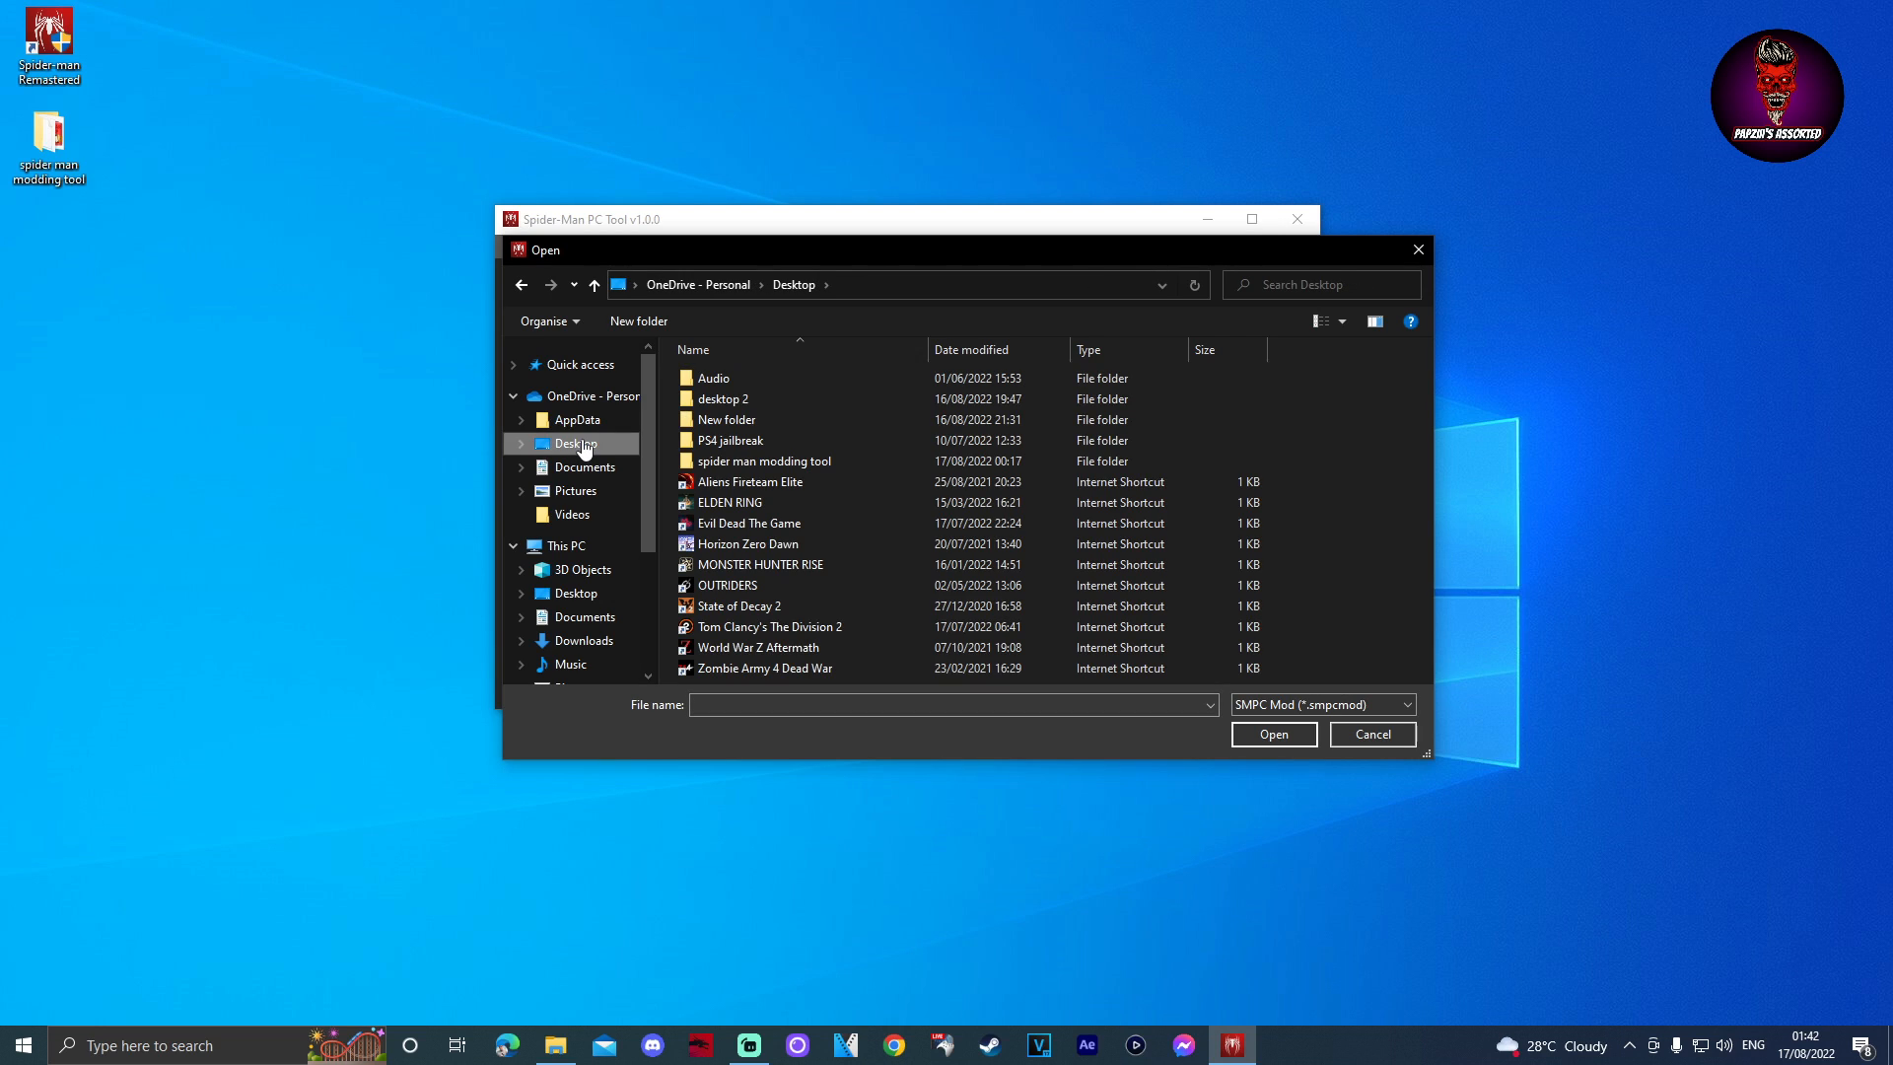
mouse_move(765, 460)
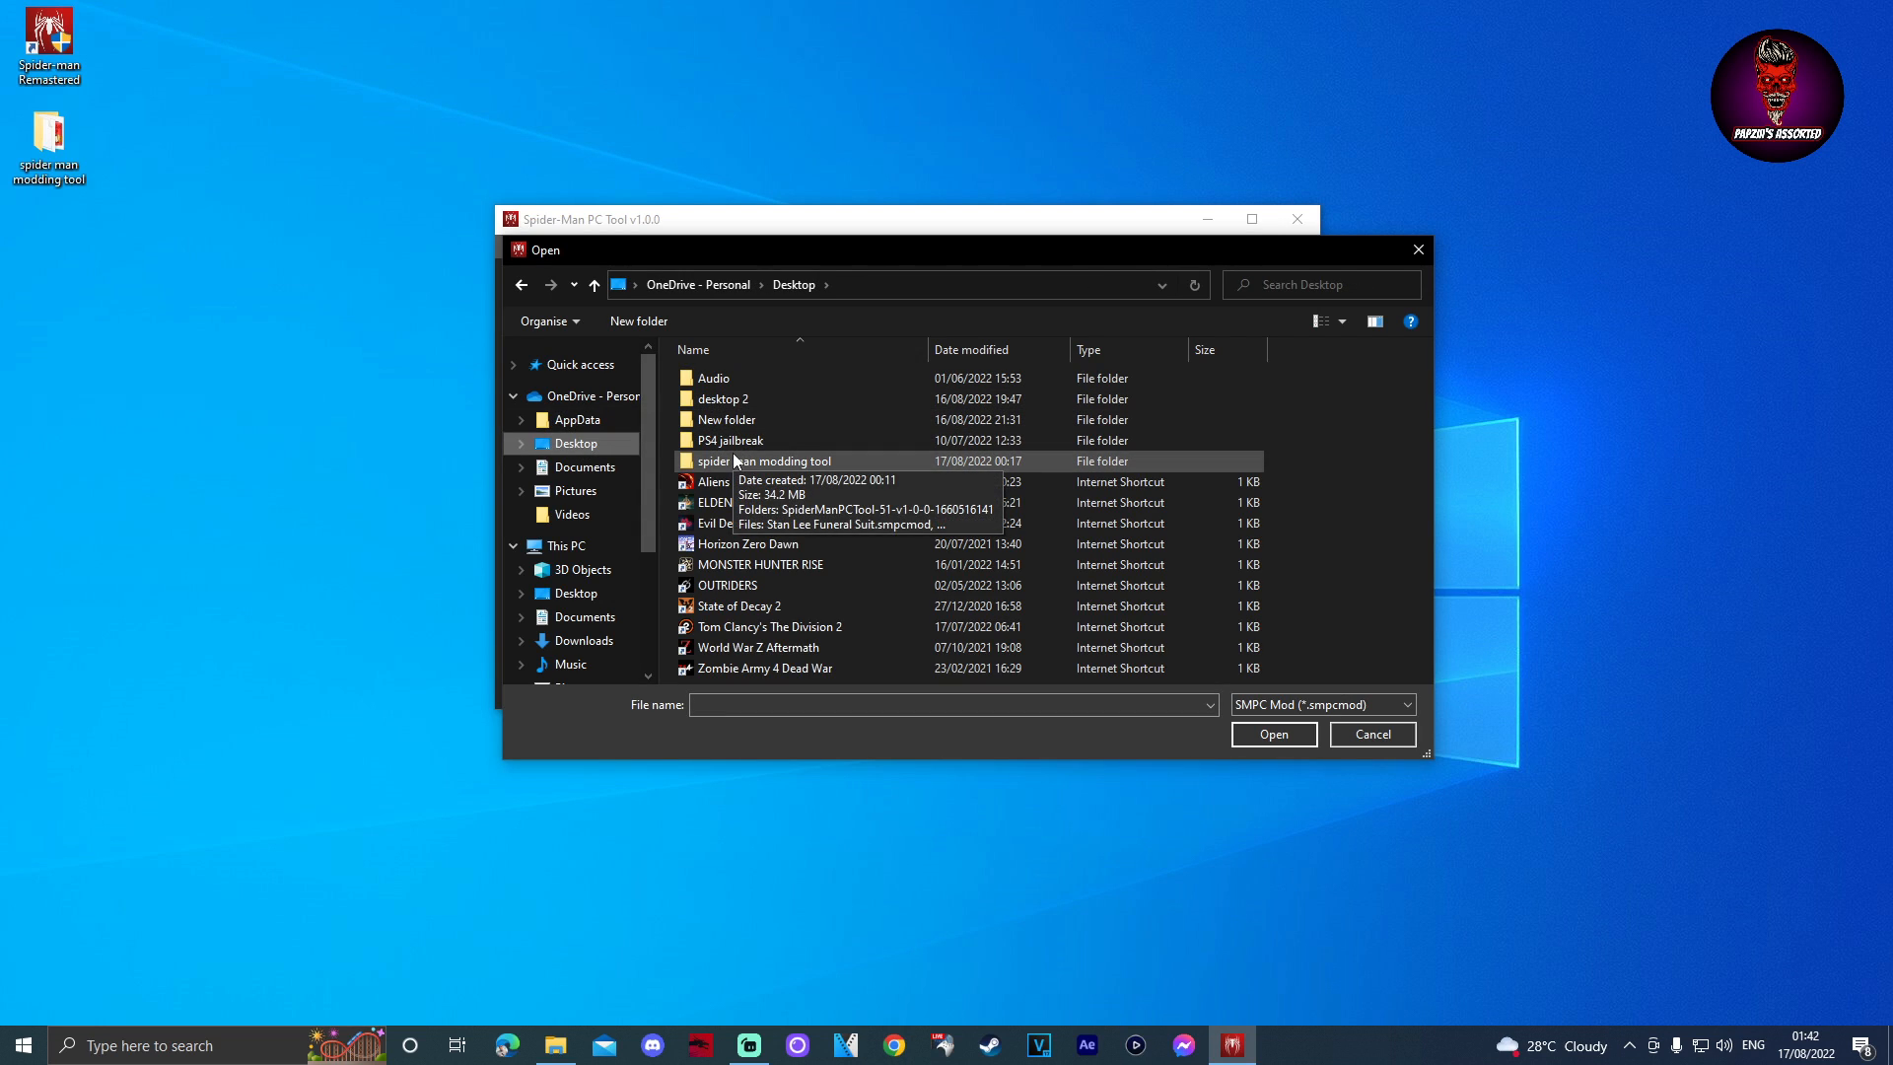
double_click(765, 460)
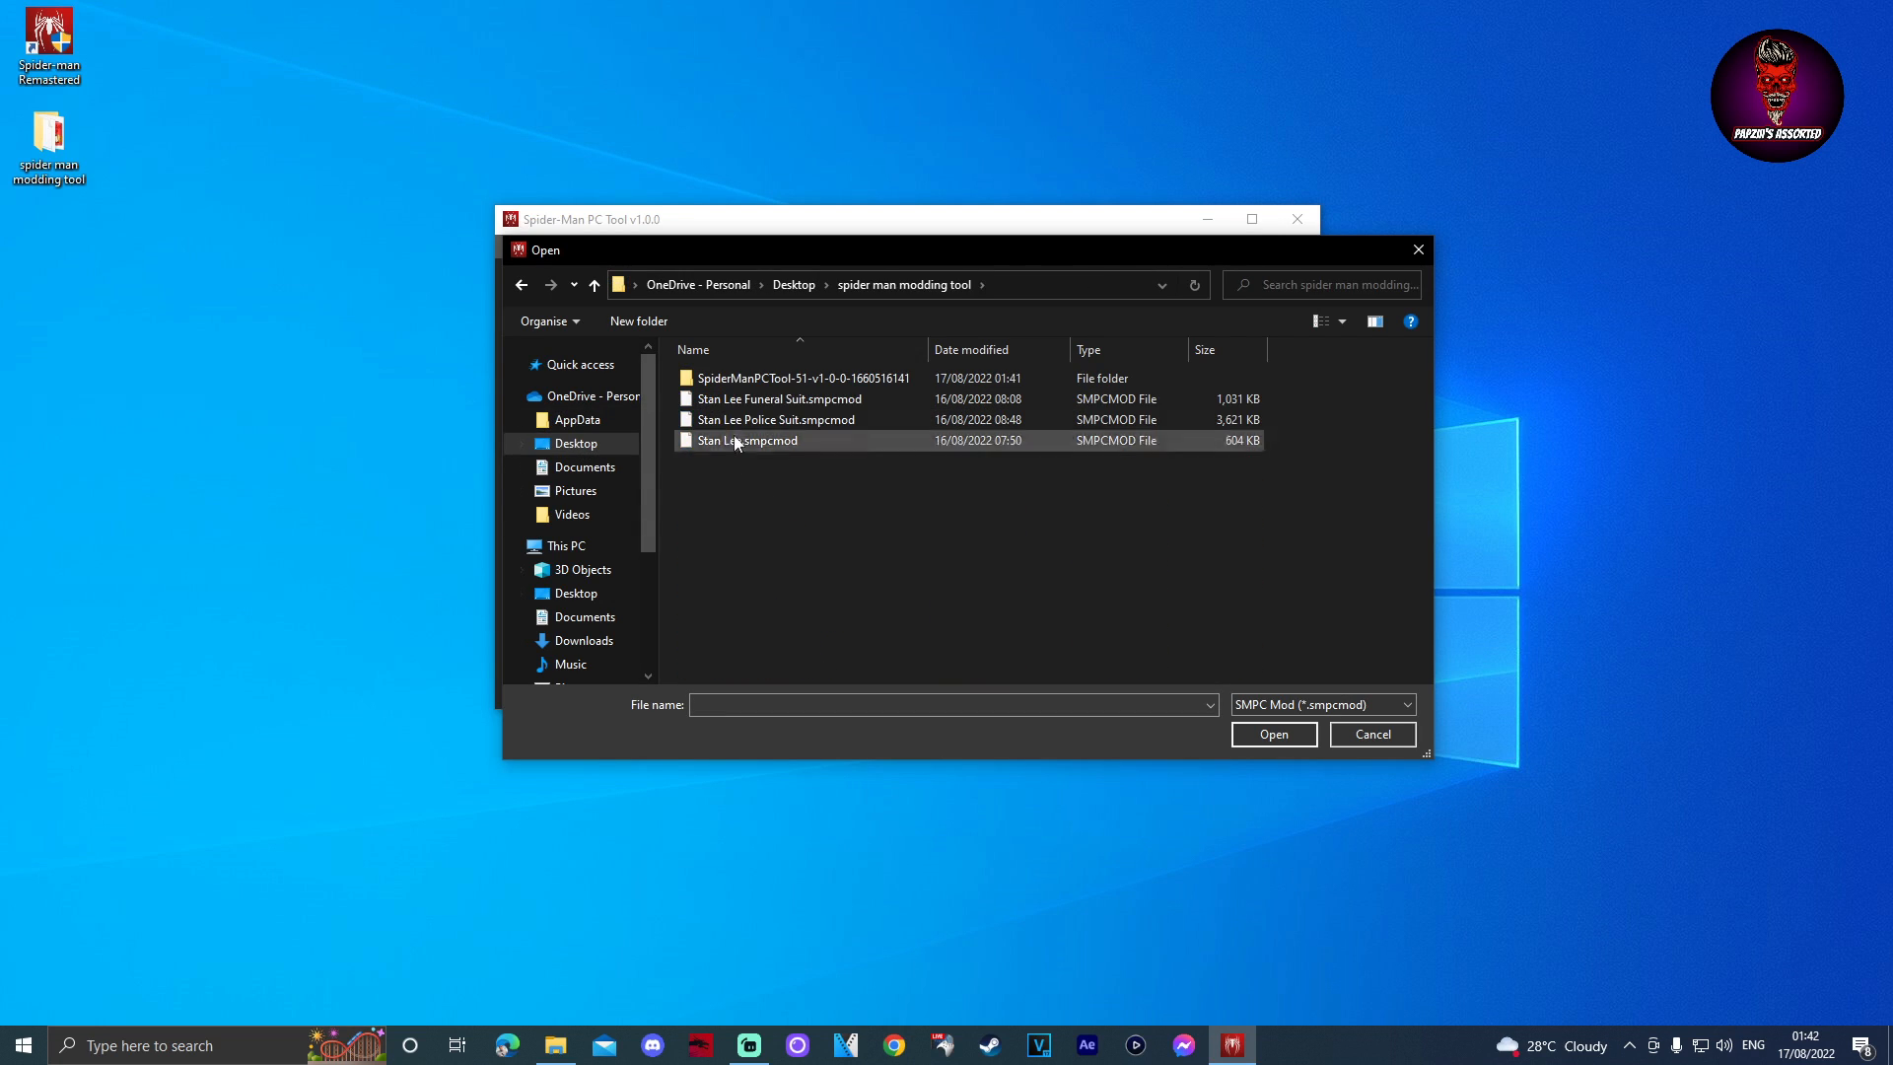
left_click(775, 418)
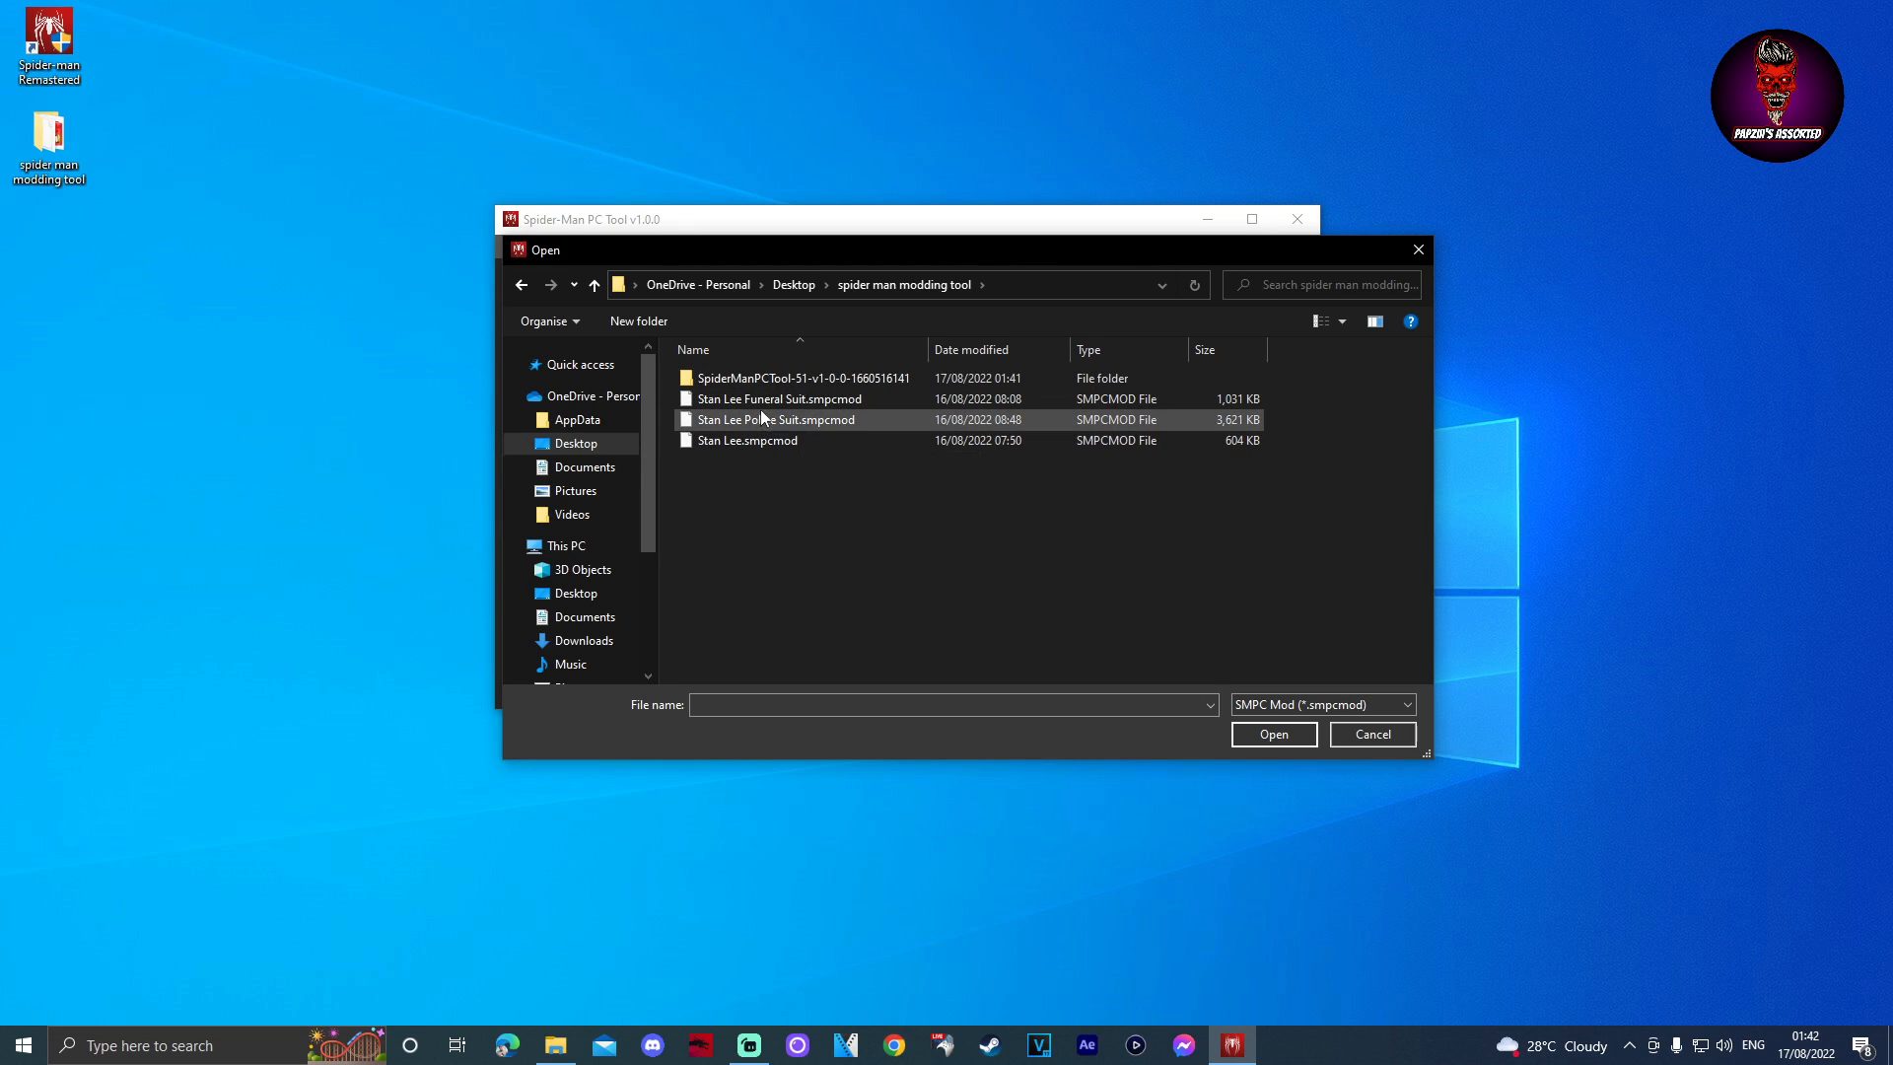
left_click(781, 399)
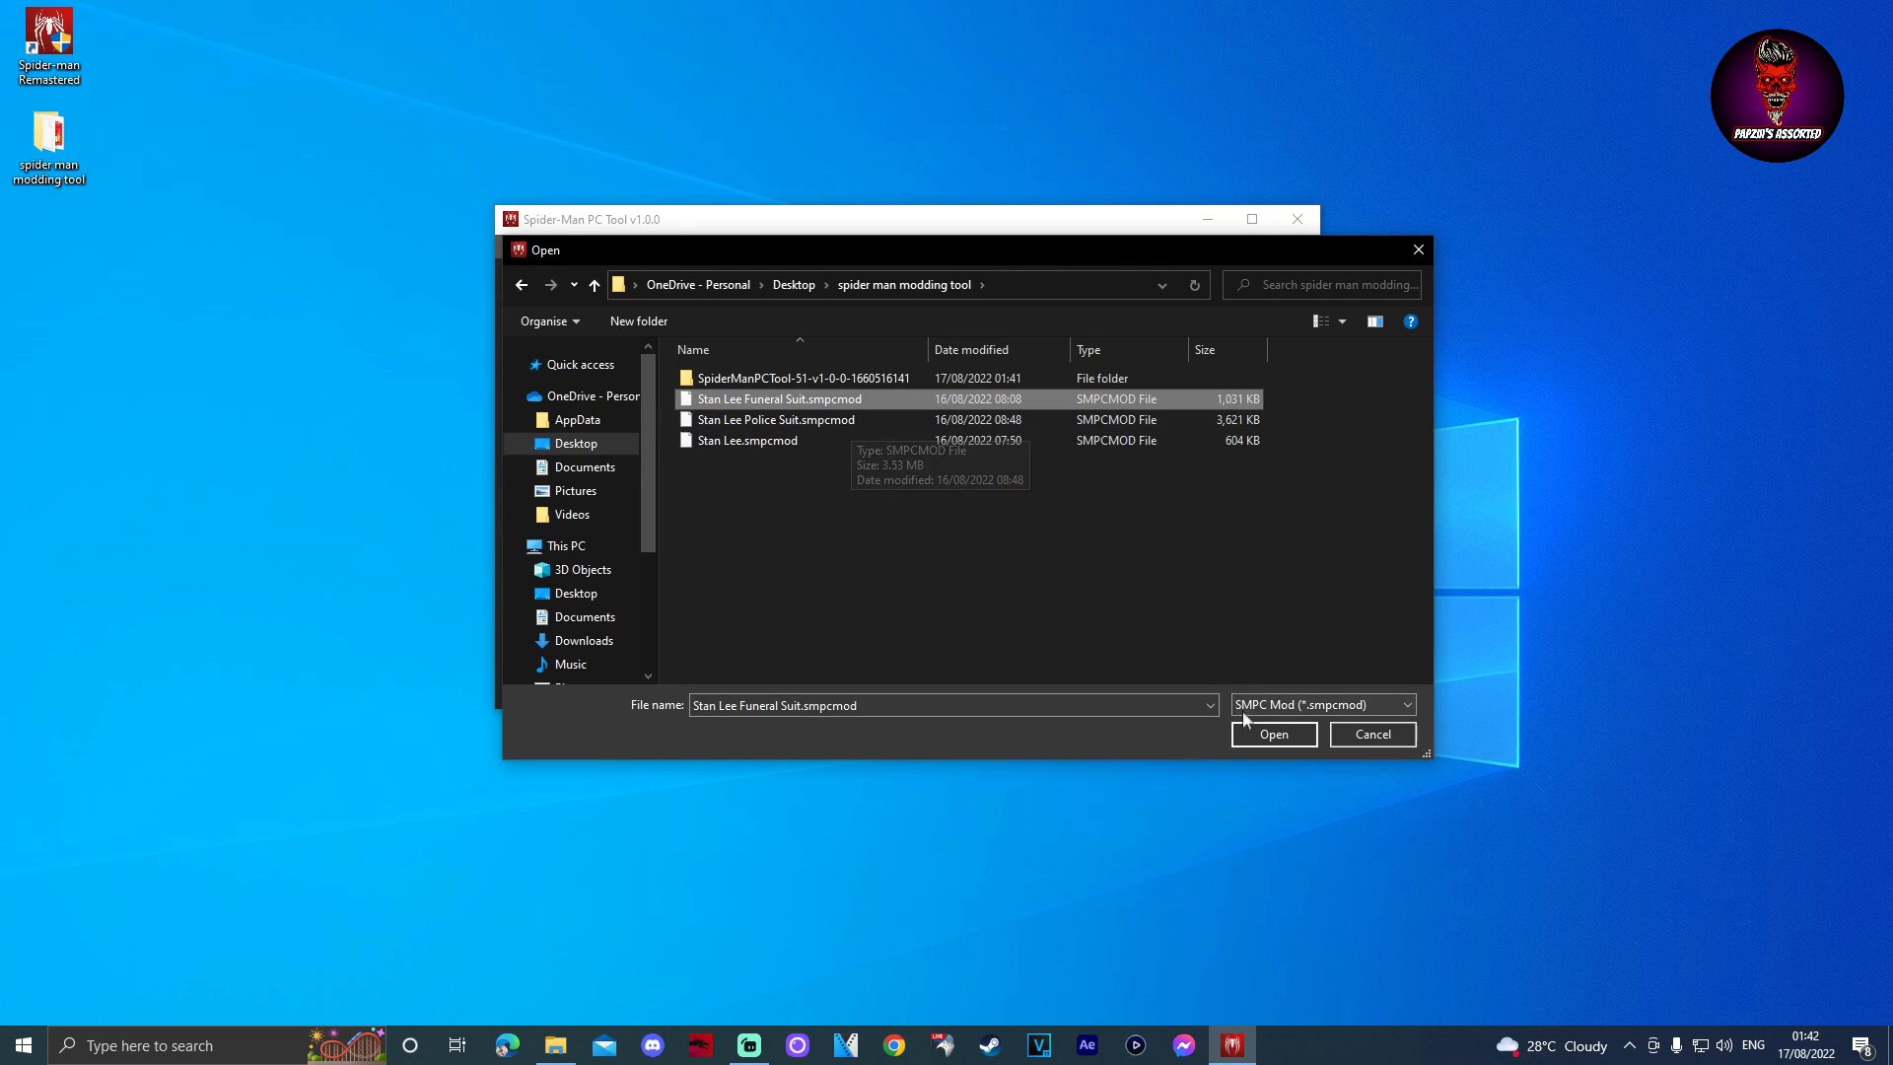
left_click(1272, 734)
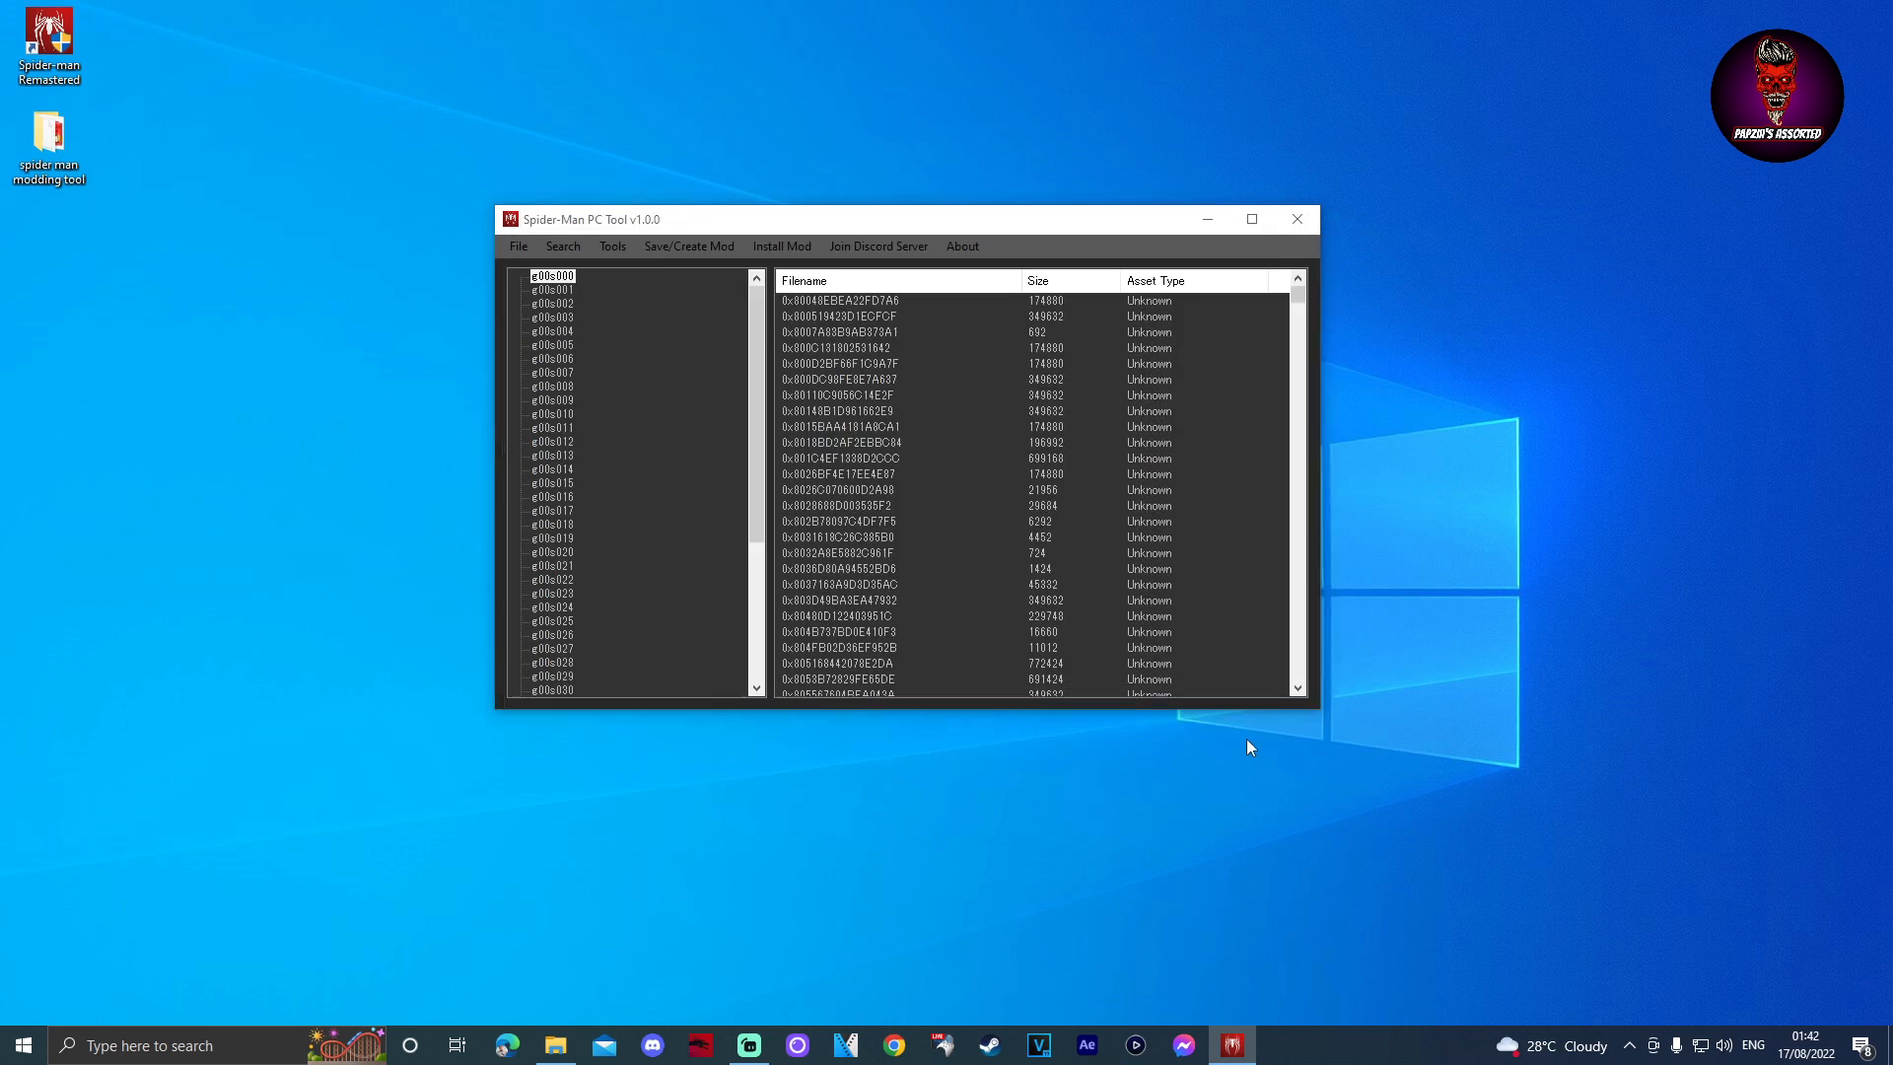
Run INSTALL MOD for the Stan Lee Funeral Suit and acknowledge the success message.
left_click(781, 246)
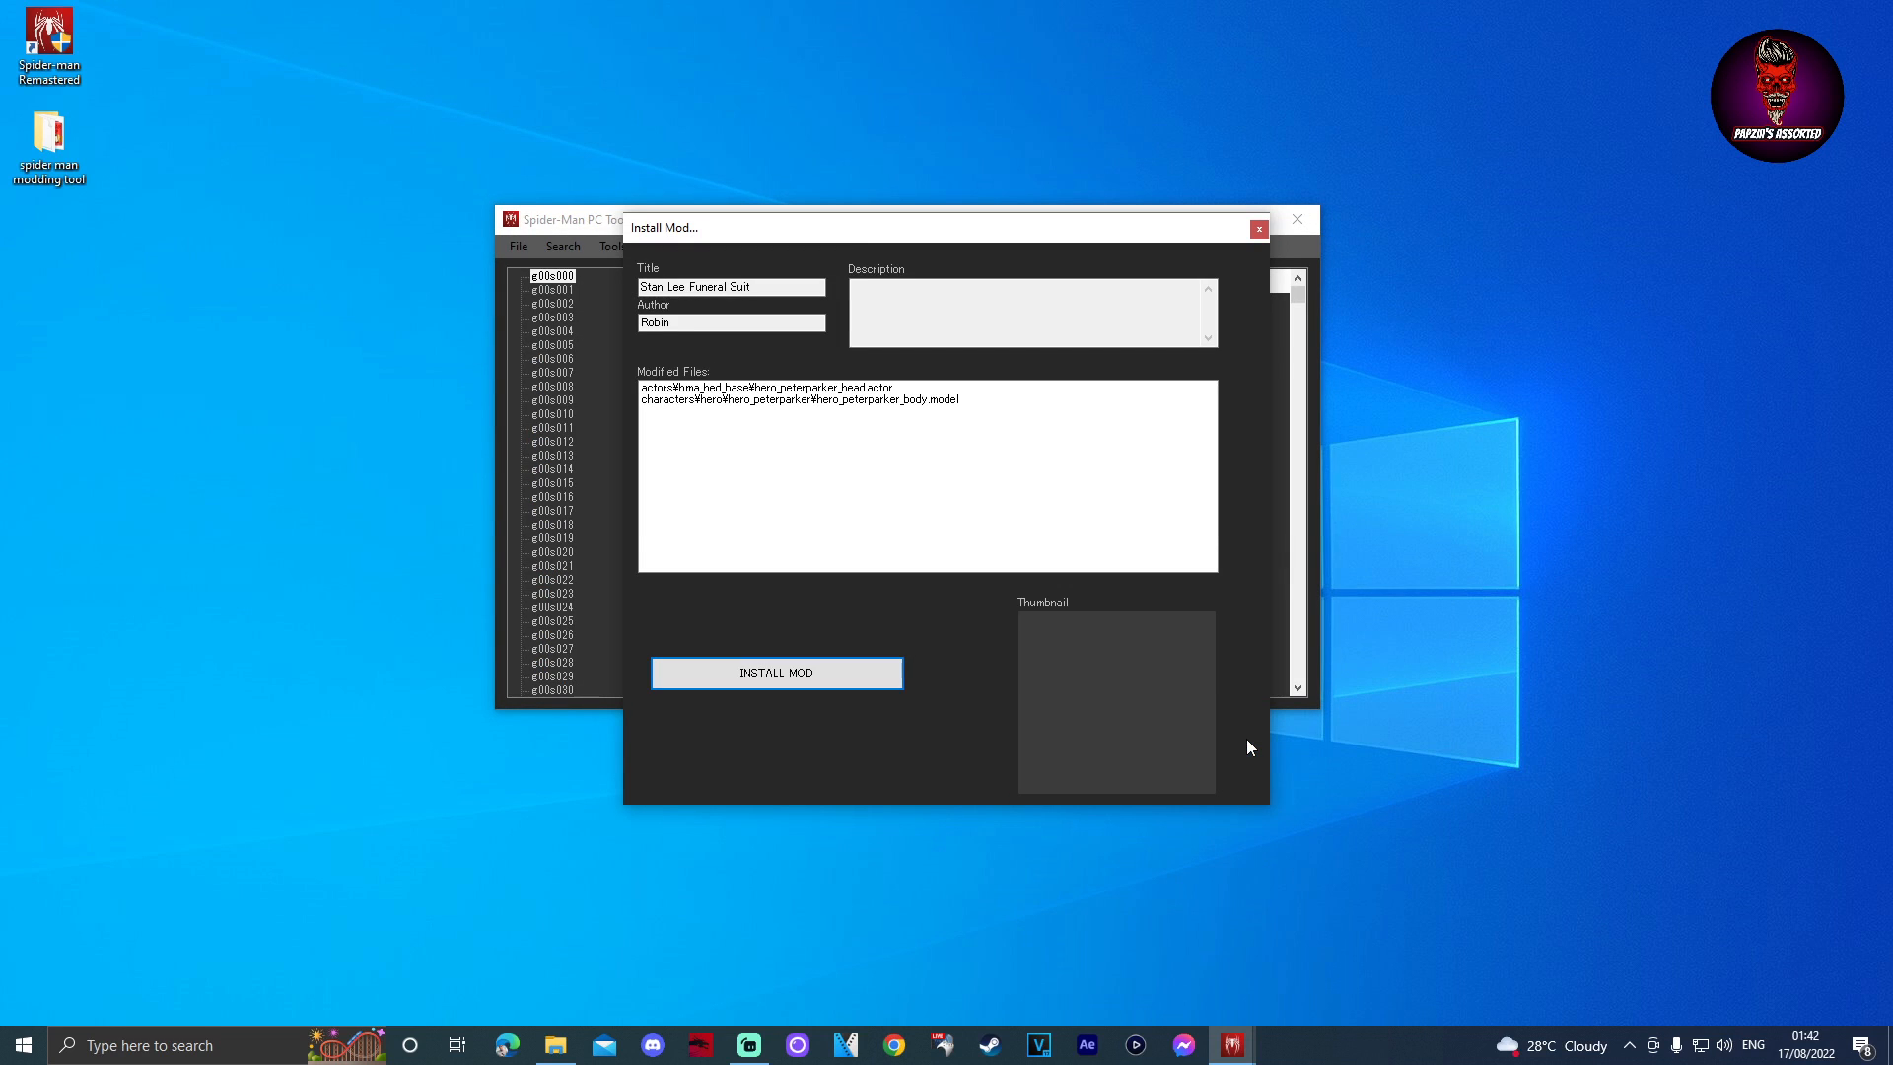
left_click(730, 286)
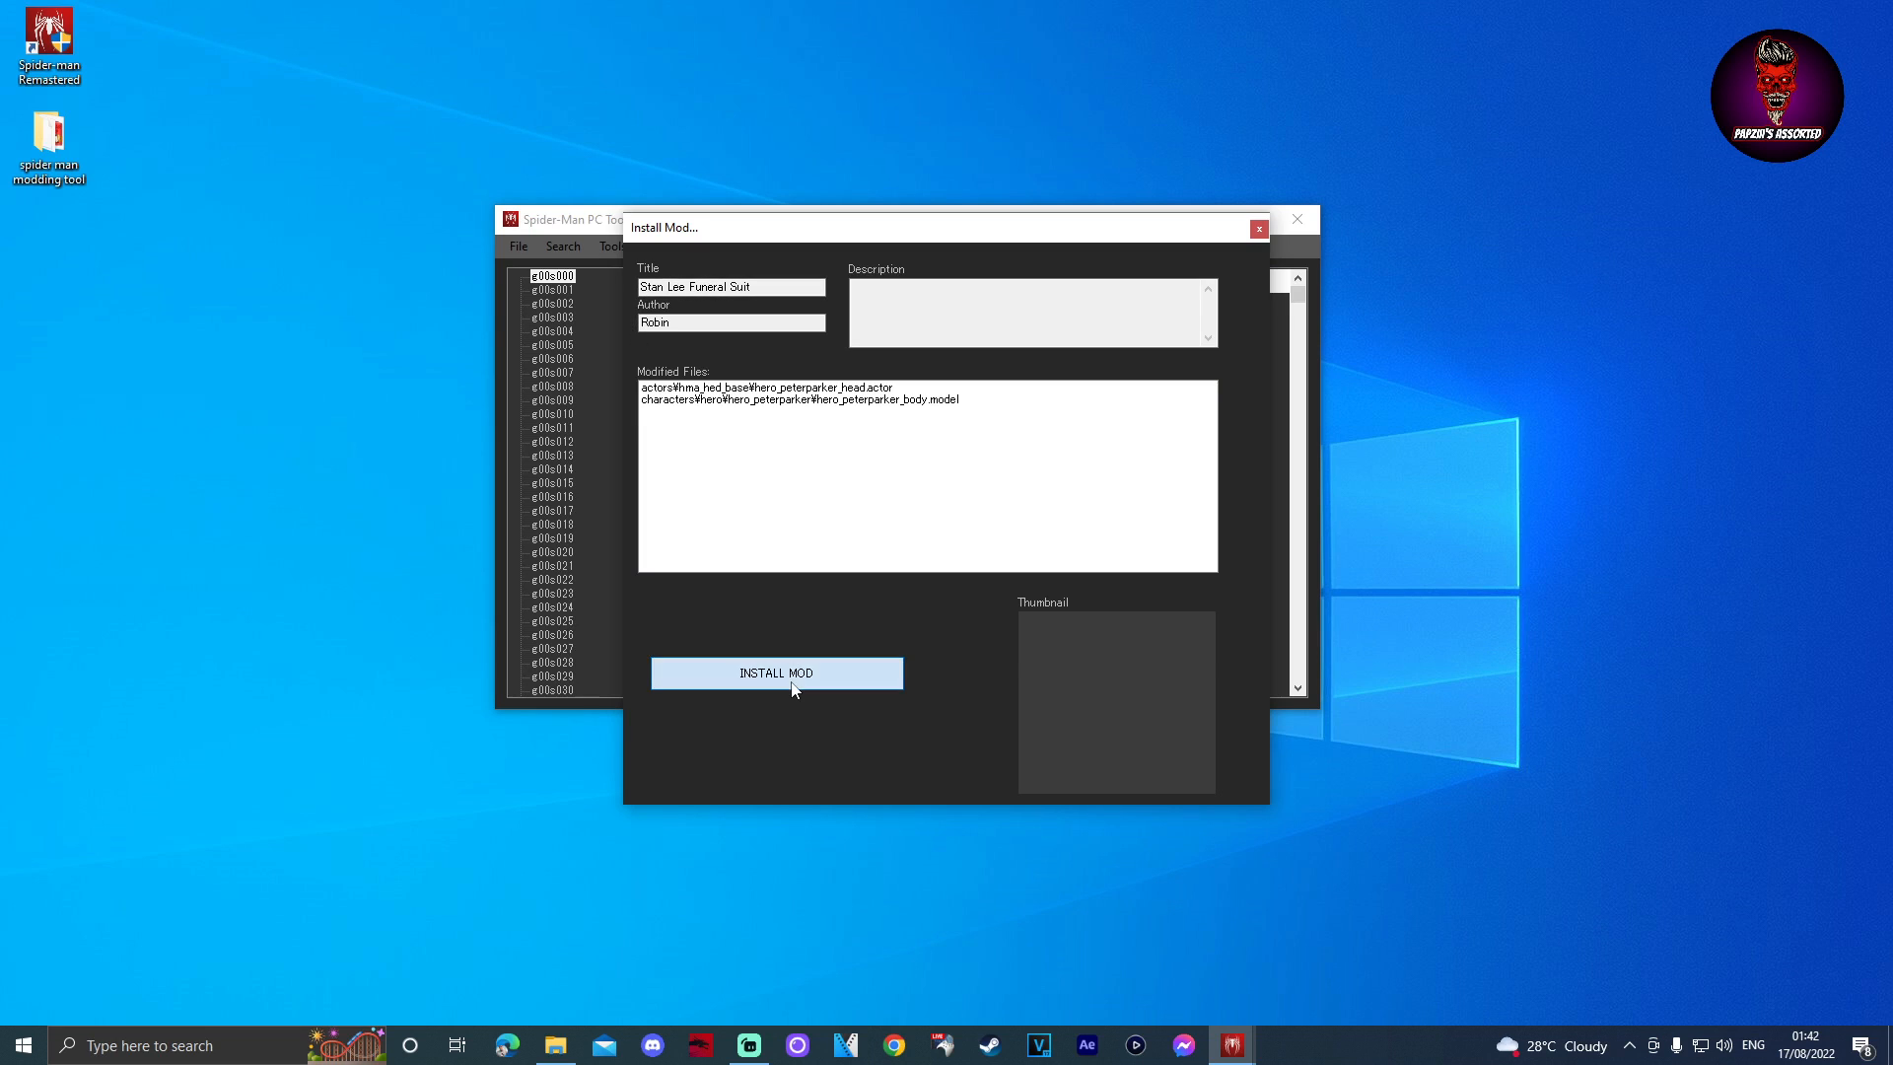
left_click(777, 673)
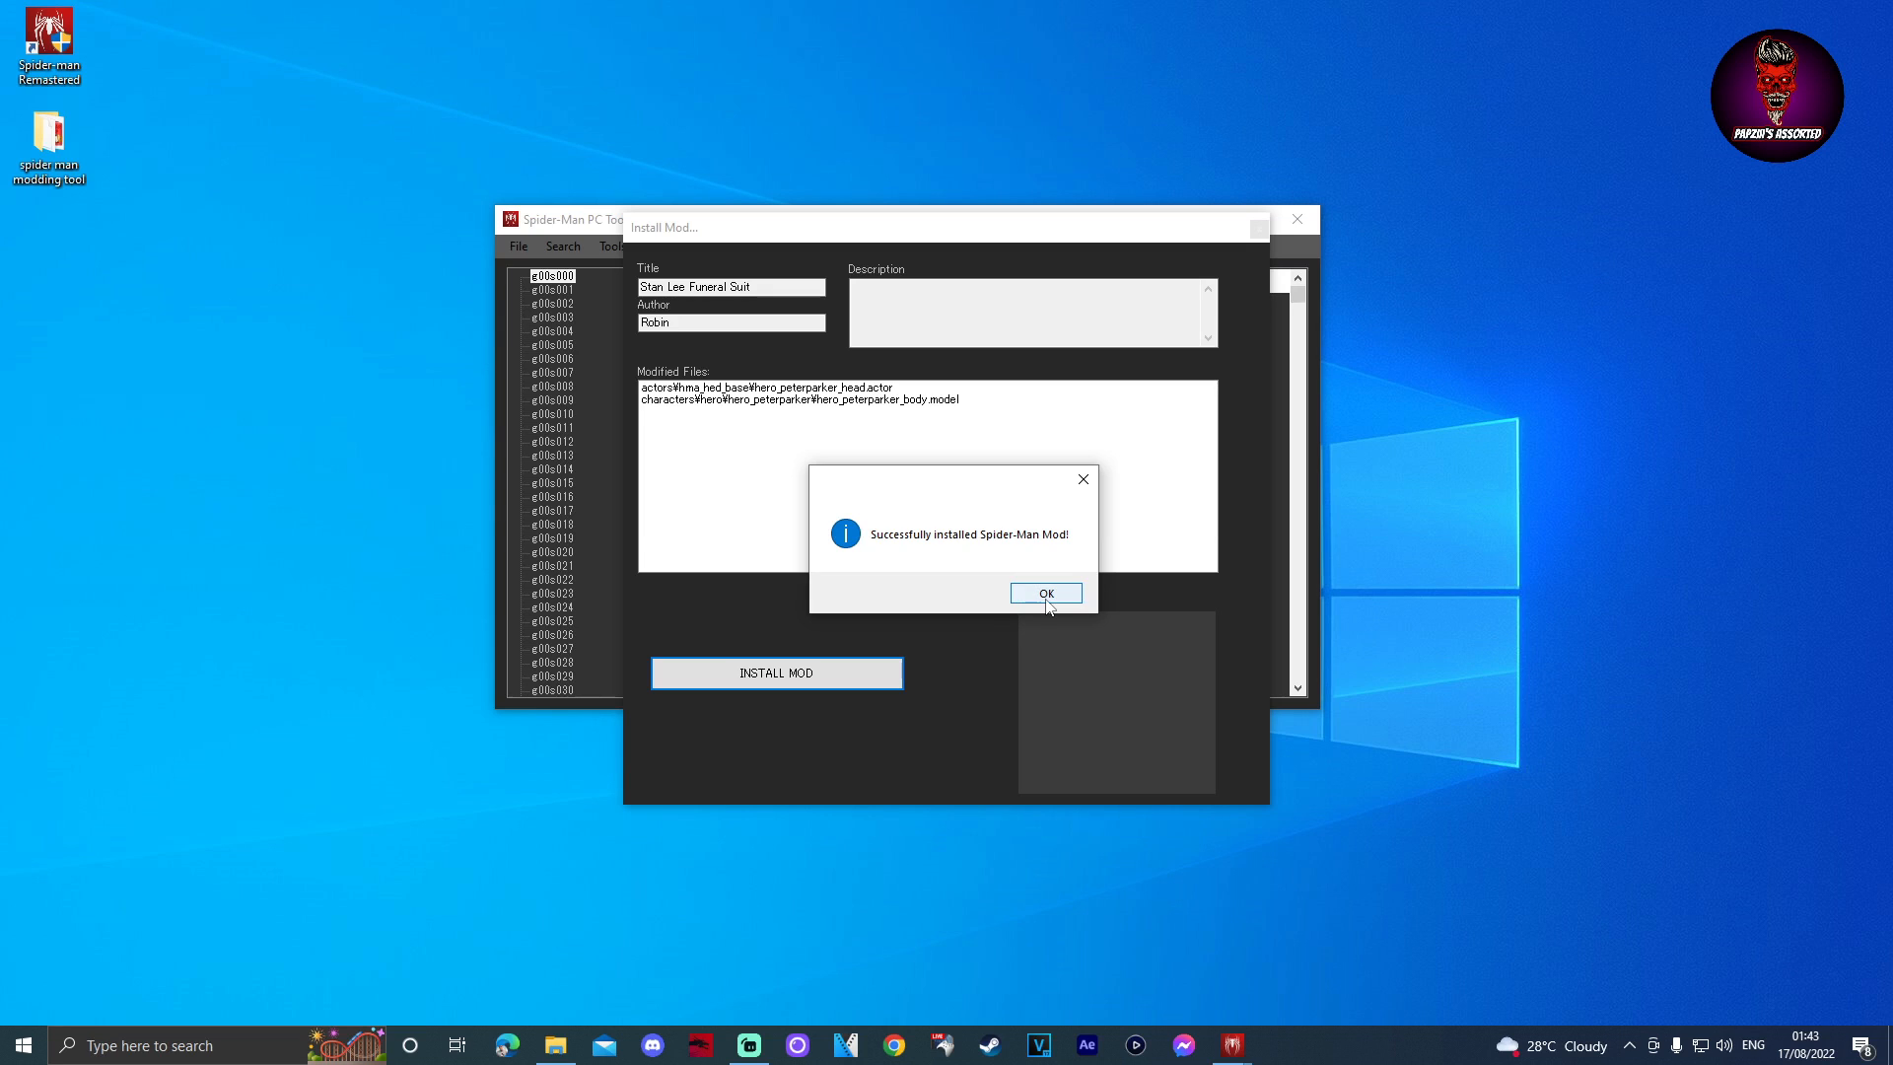
left_click(1043, 594)
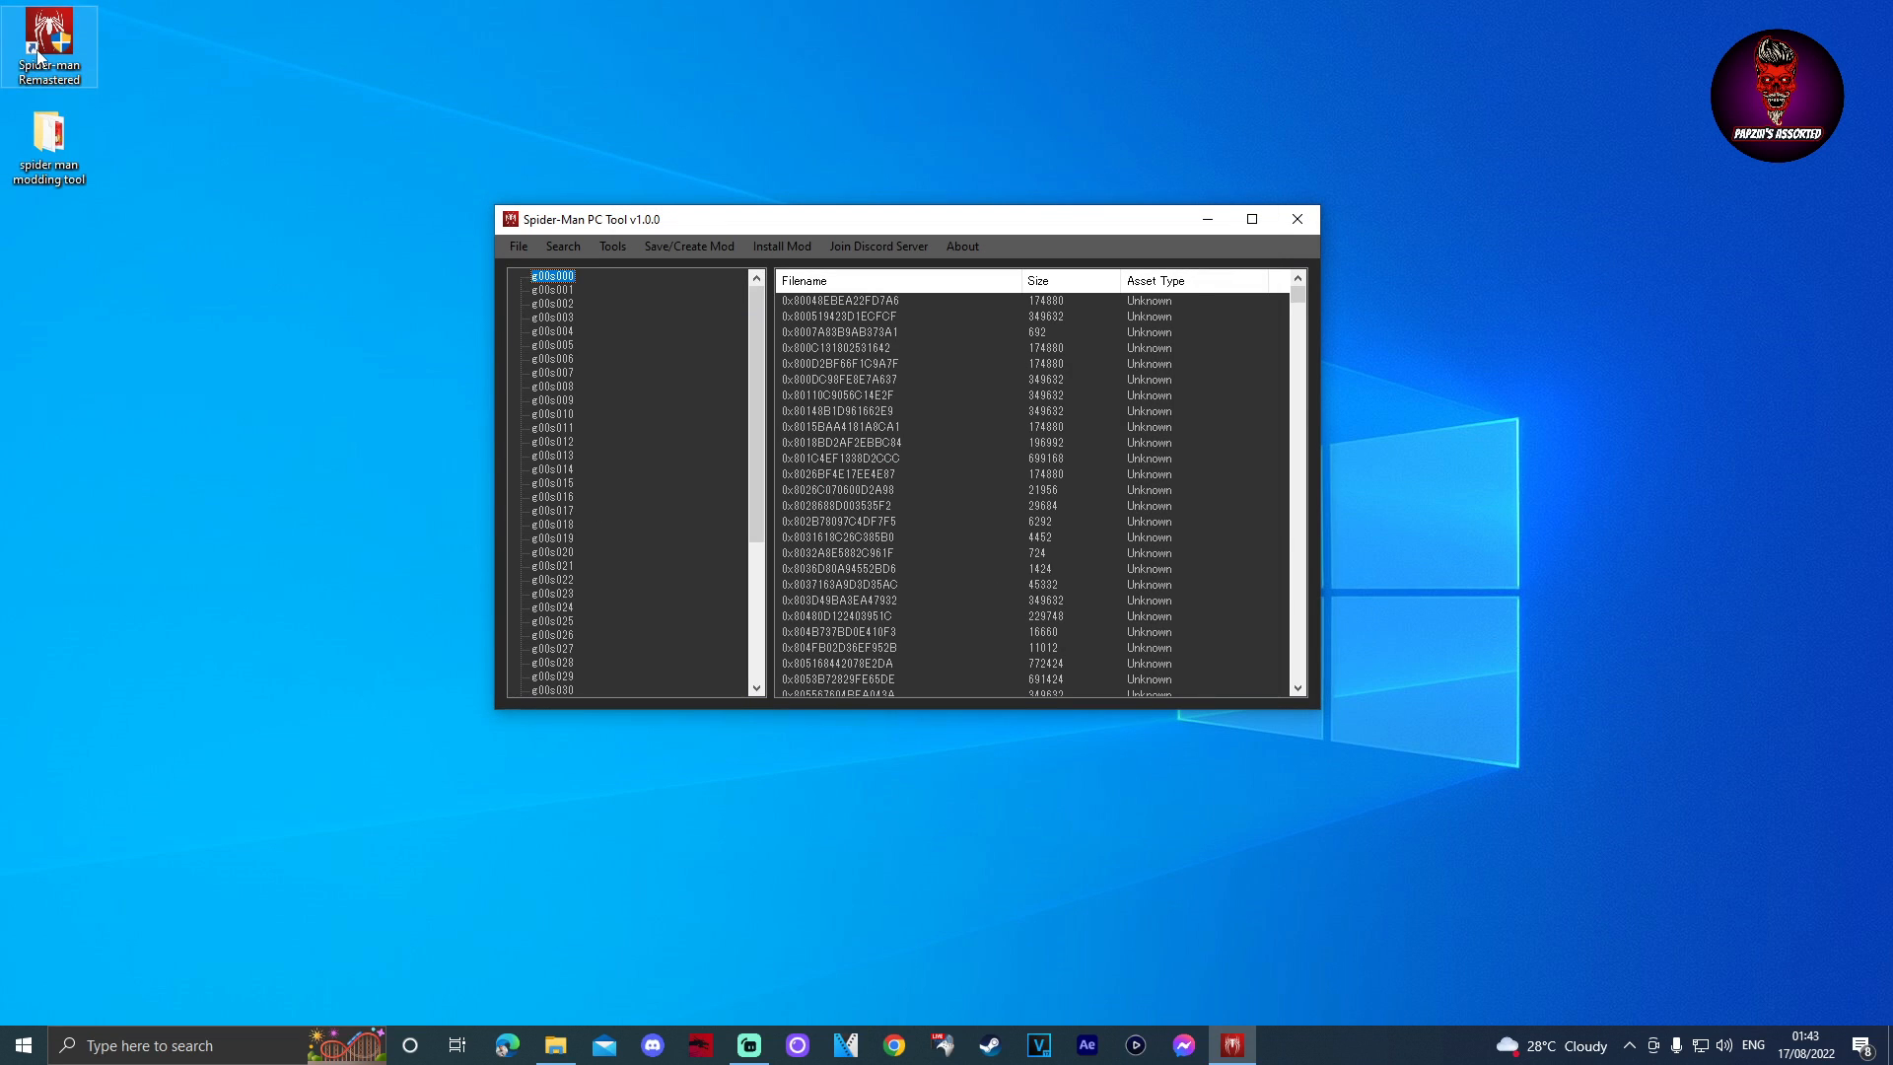